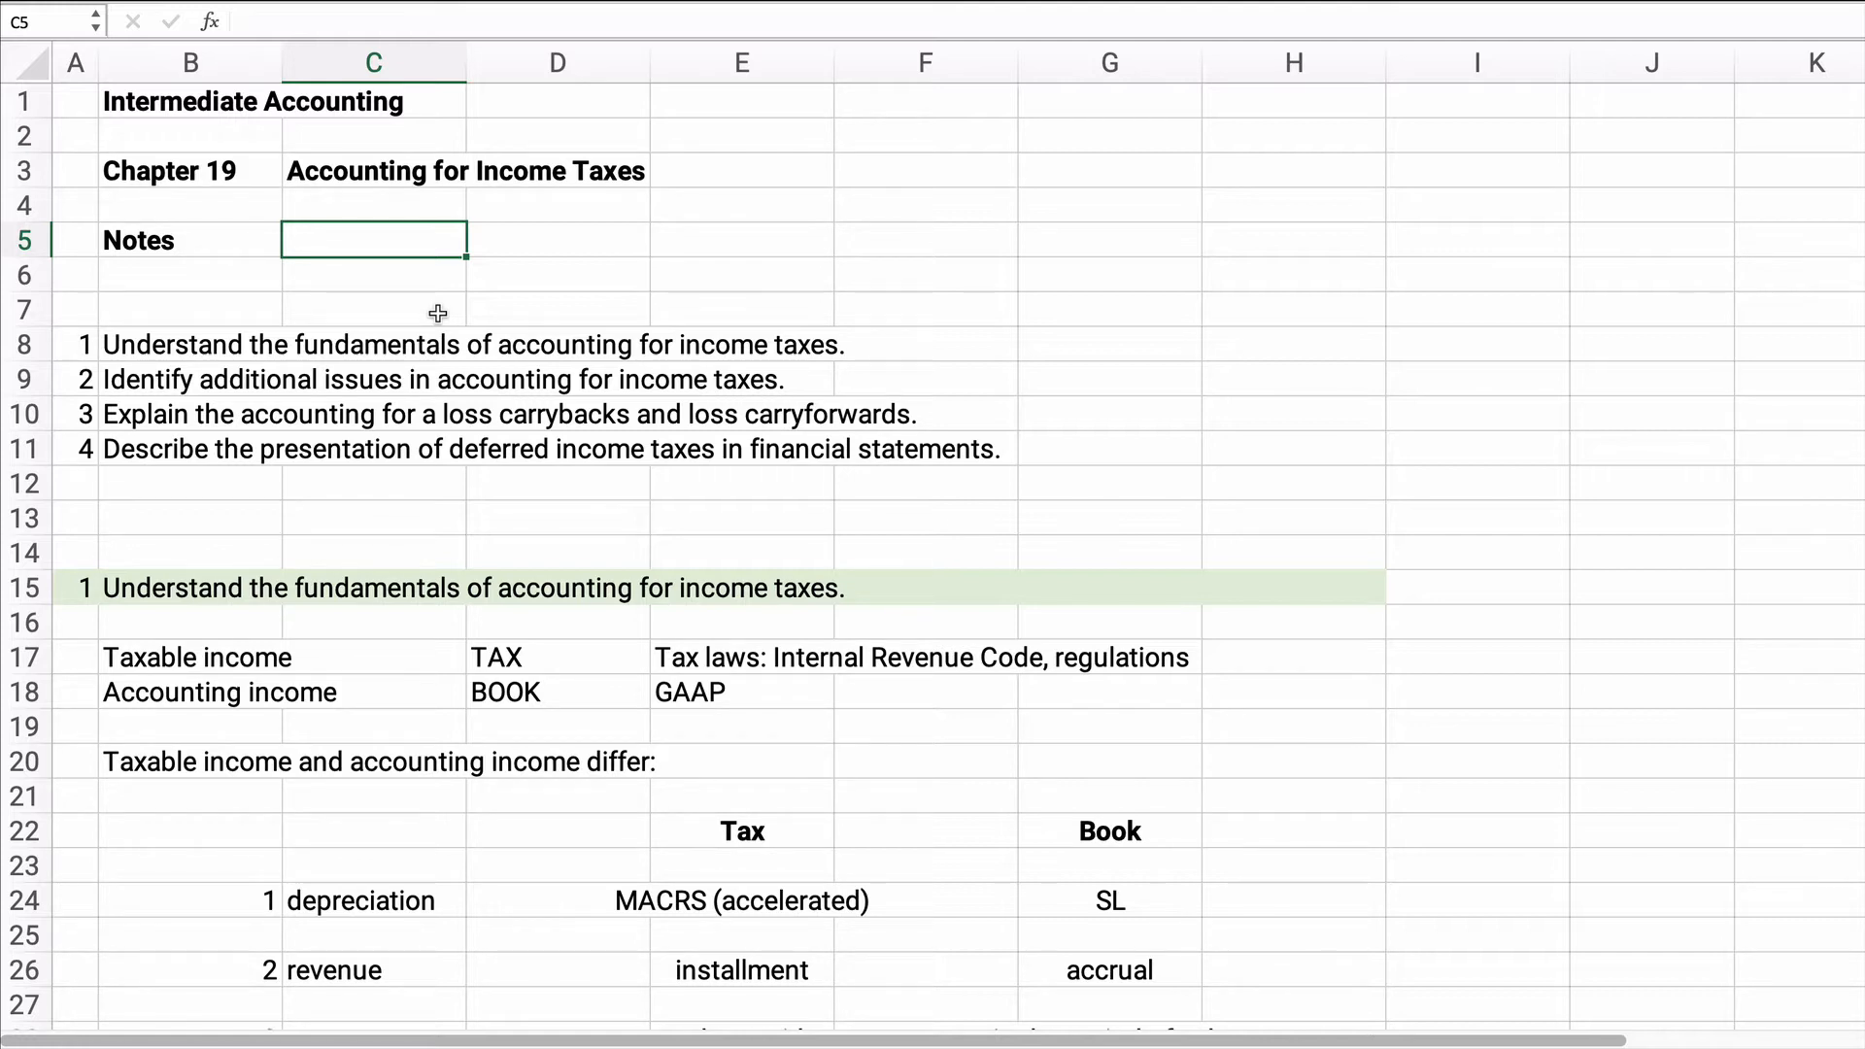
mouse_move(95, 604)
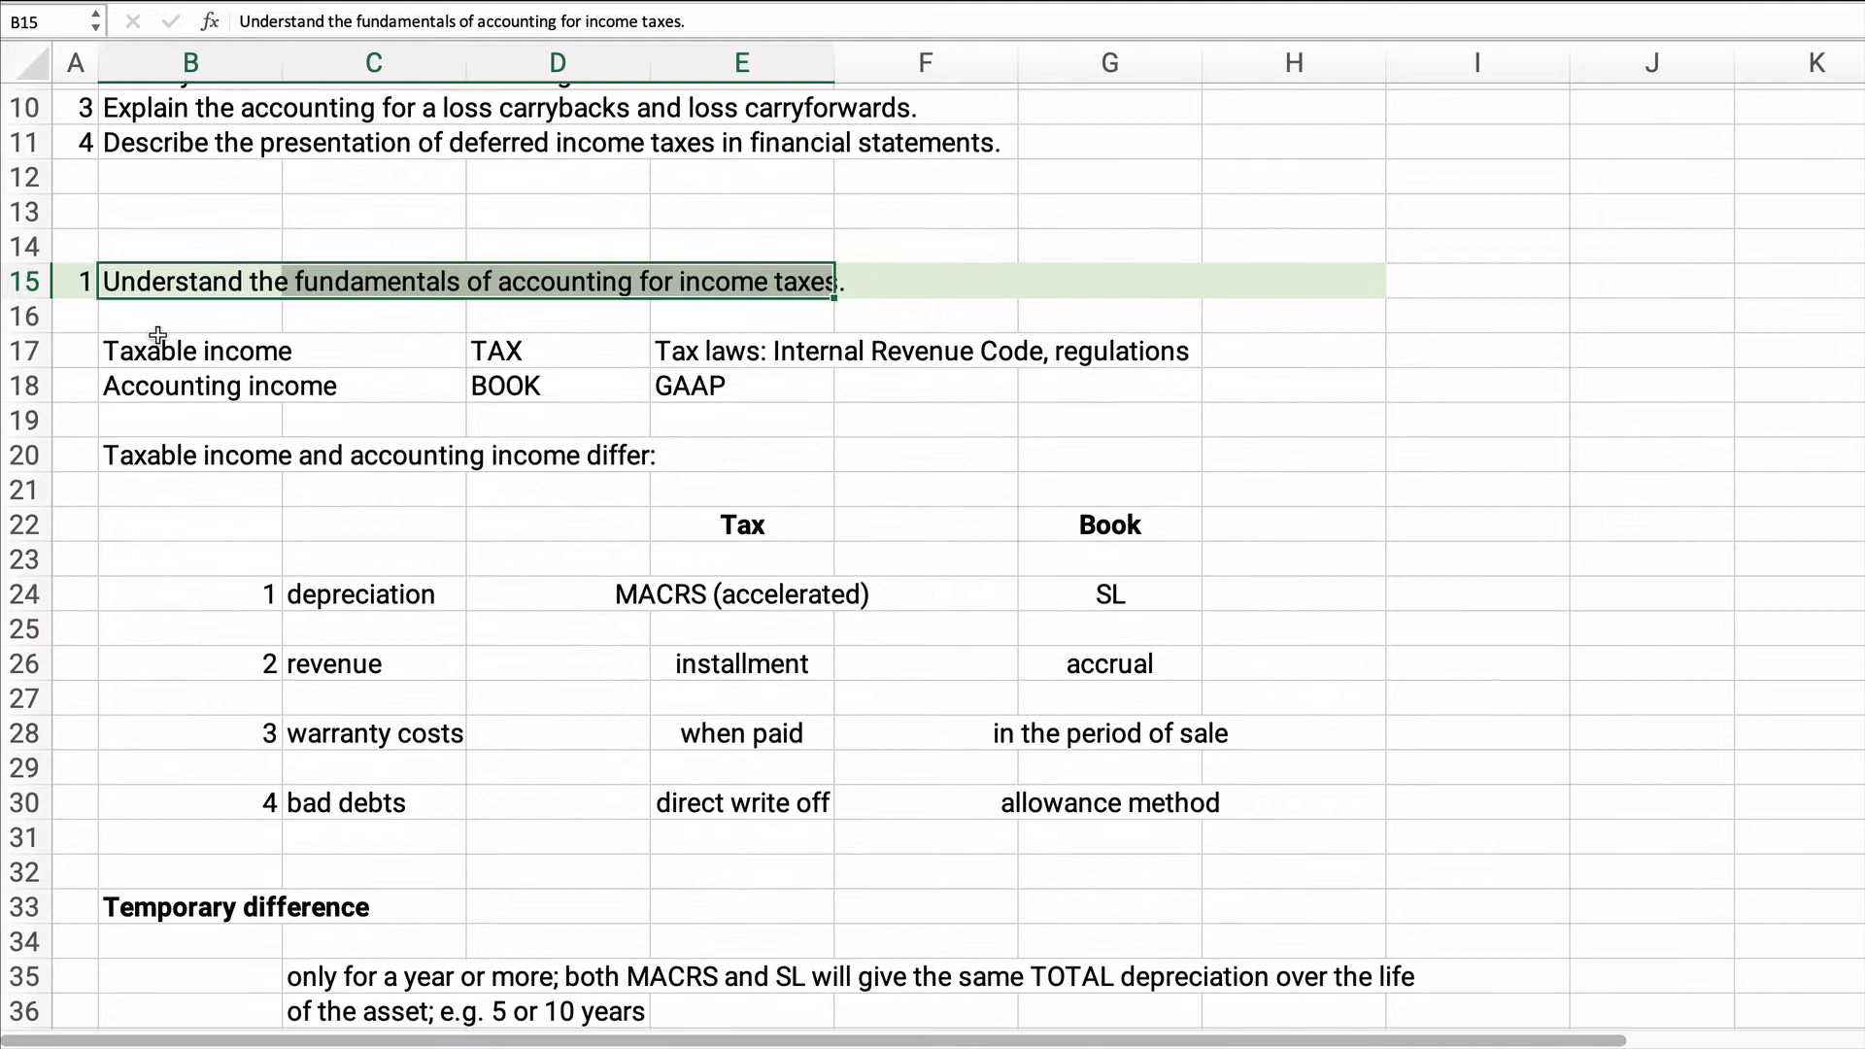
Highlight the Taxable income and Accounting income labels and the SL book depreciation method cell.
left_click(191, 350)
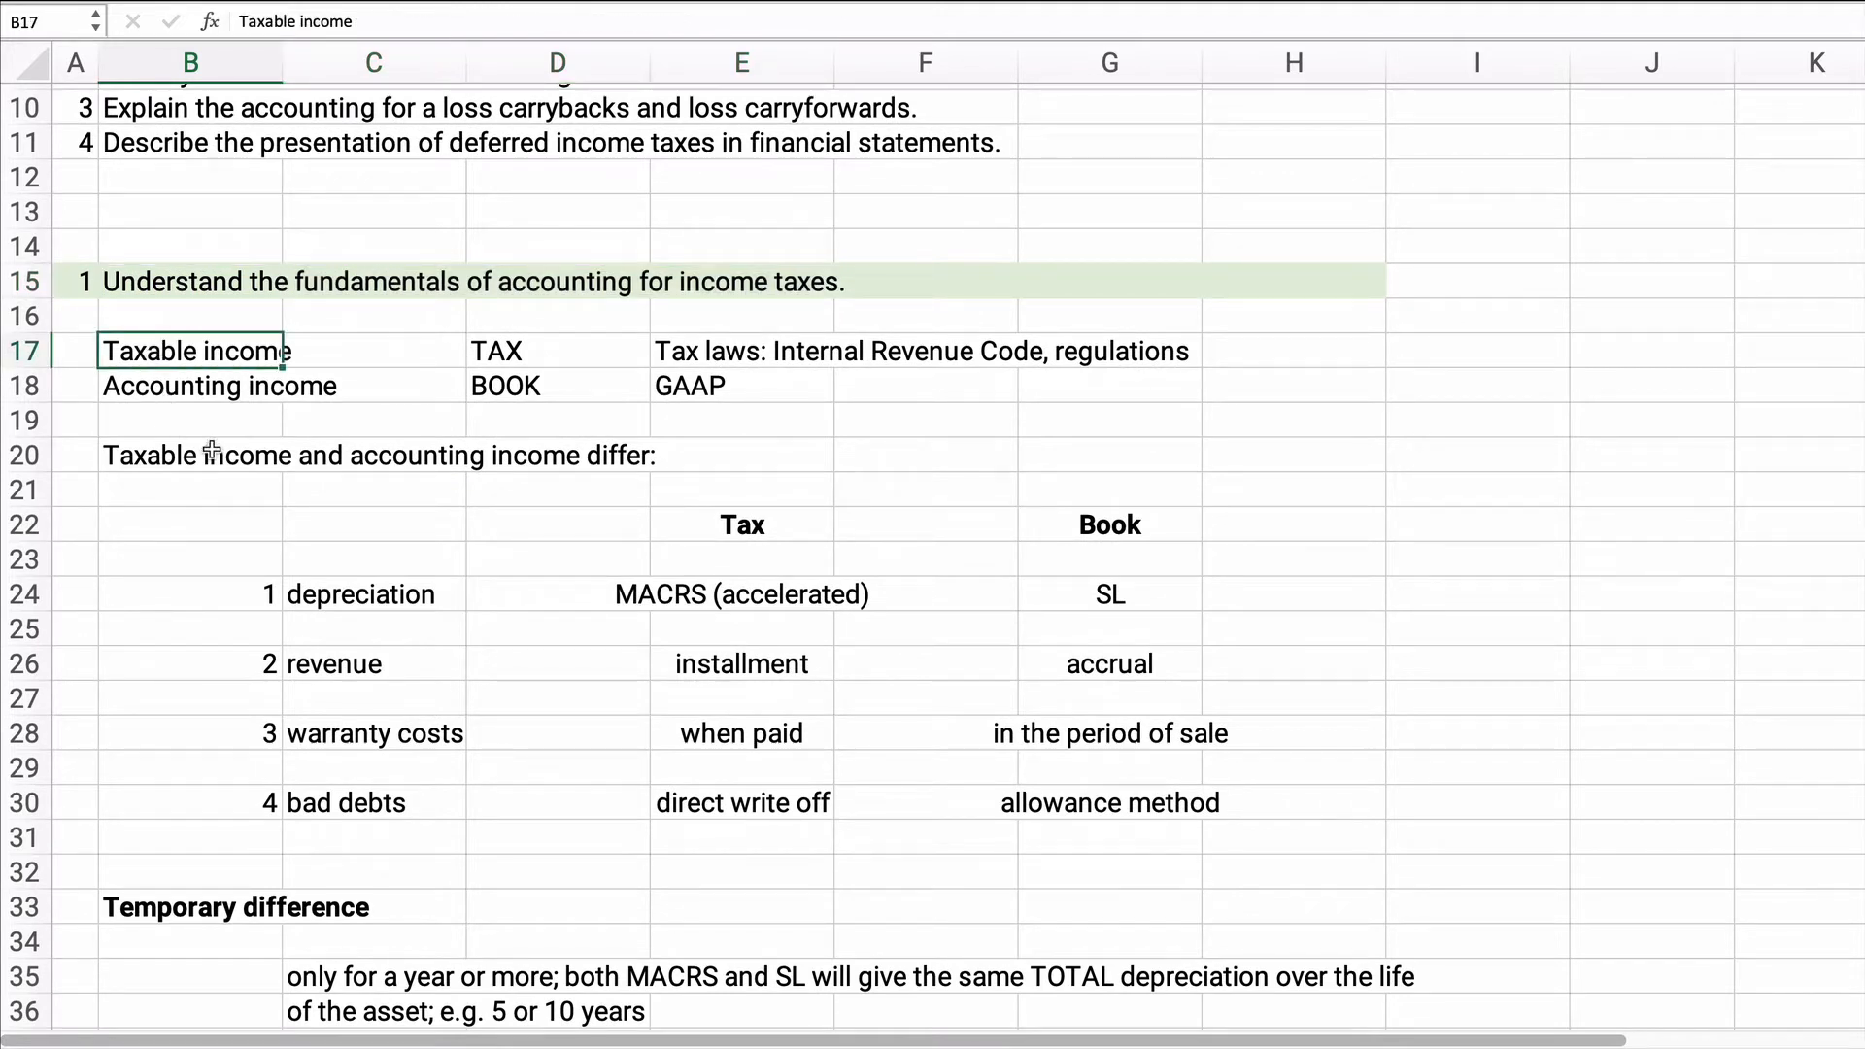
mouse_move(513, 362)
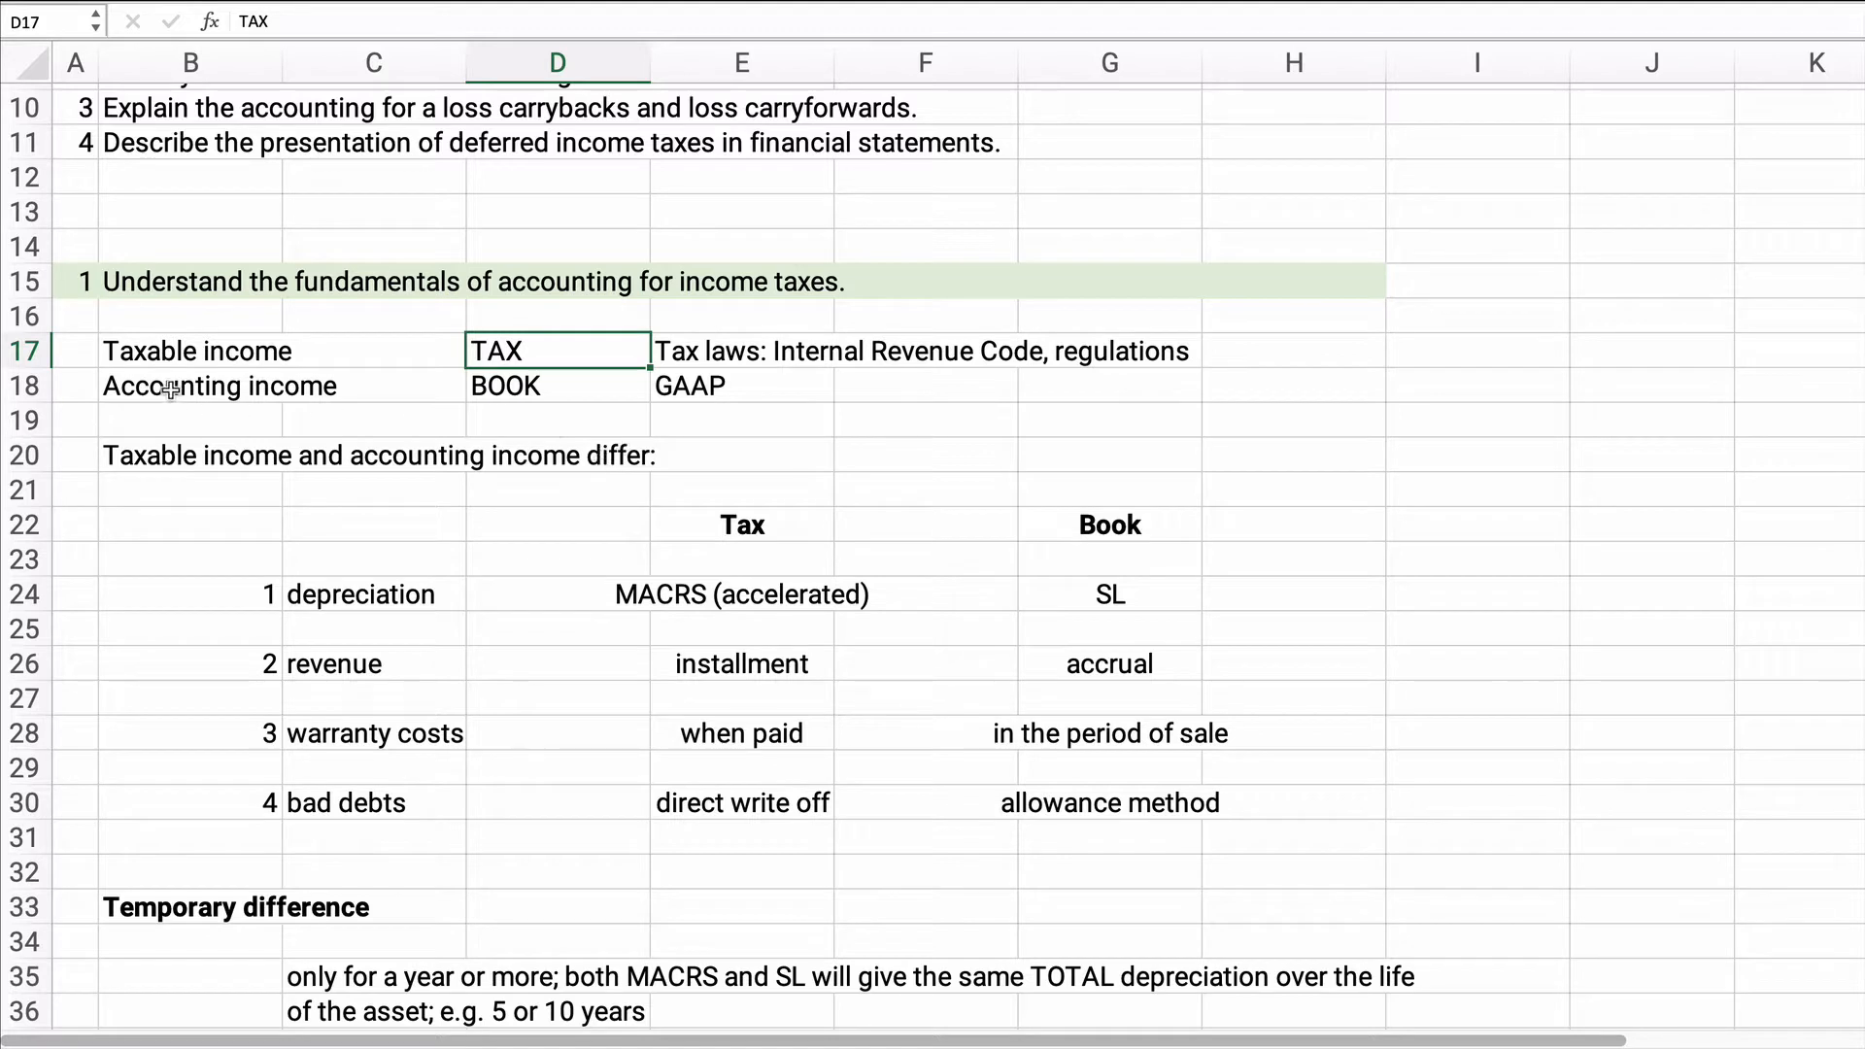
left_click(191, 385)
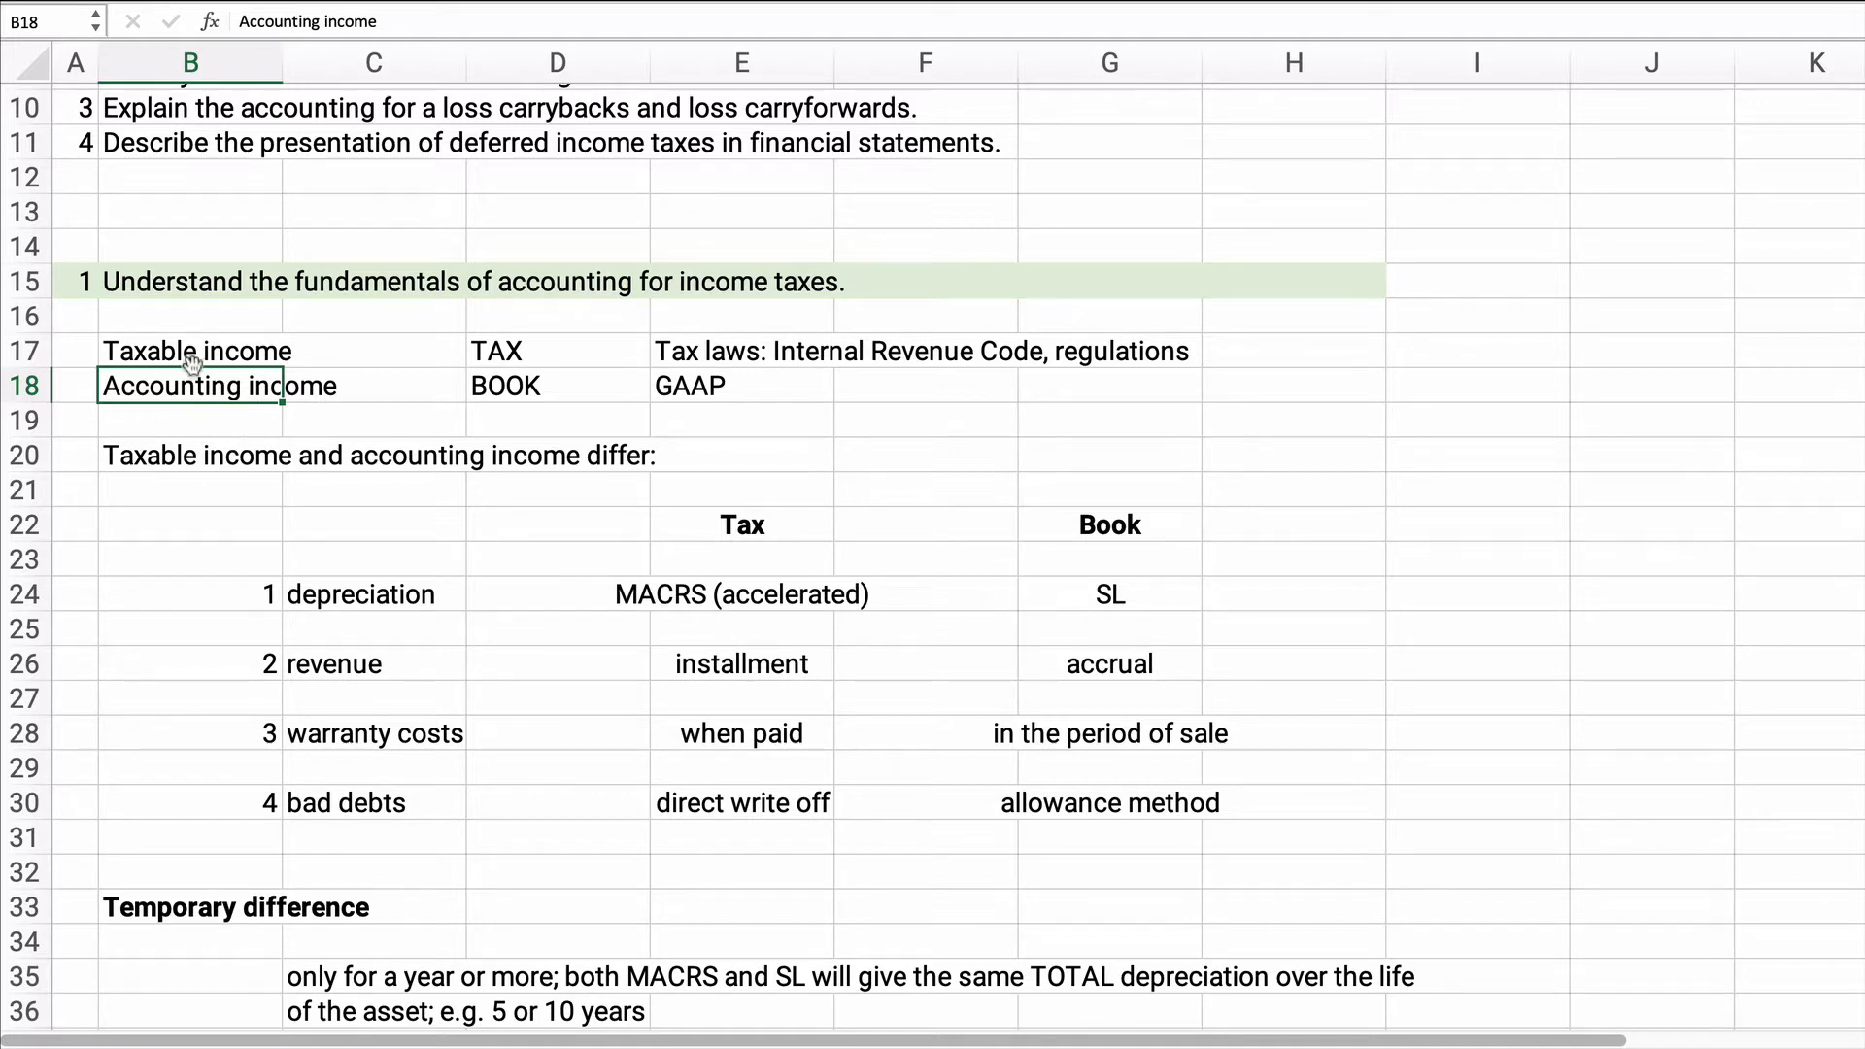
left_click(190, 350)
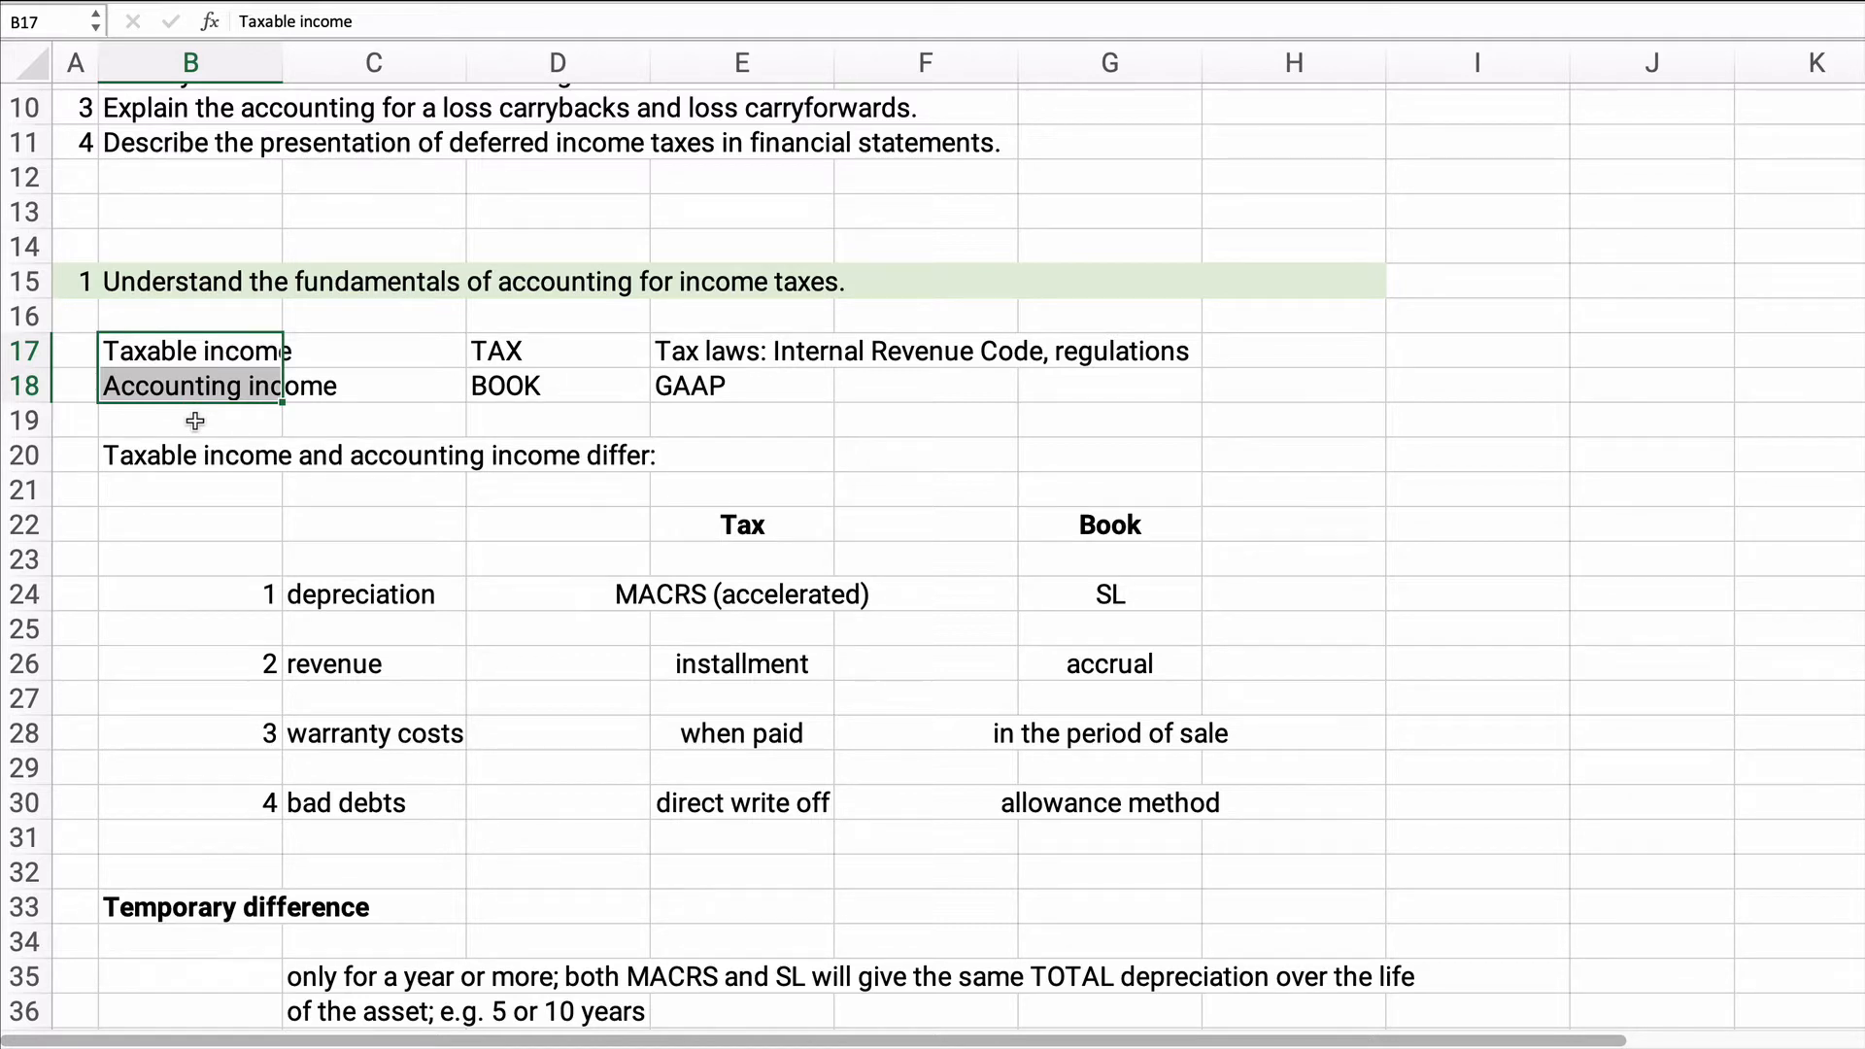
left_click(188, 524)
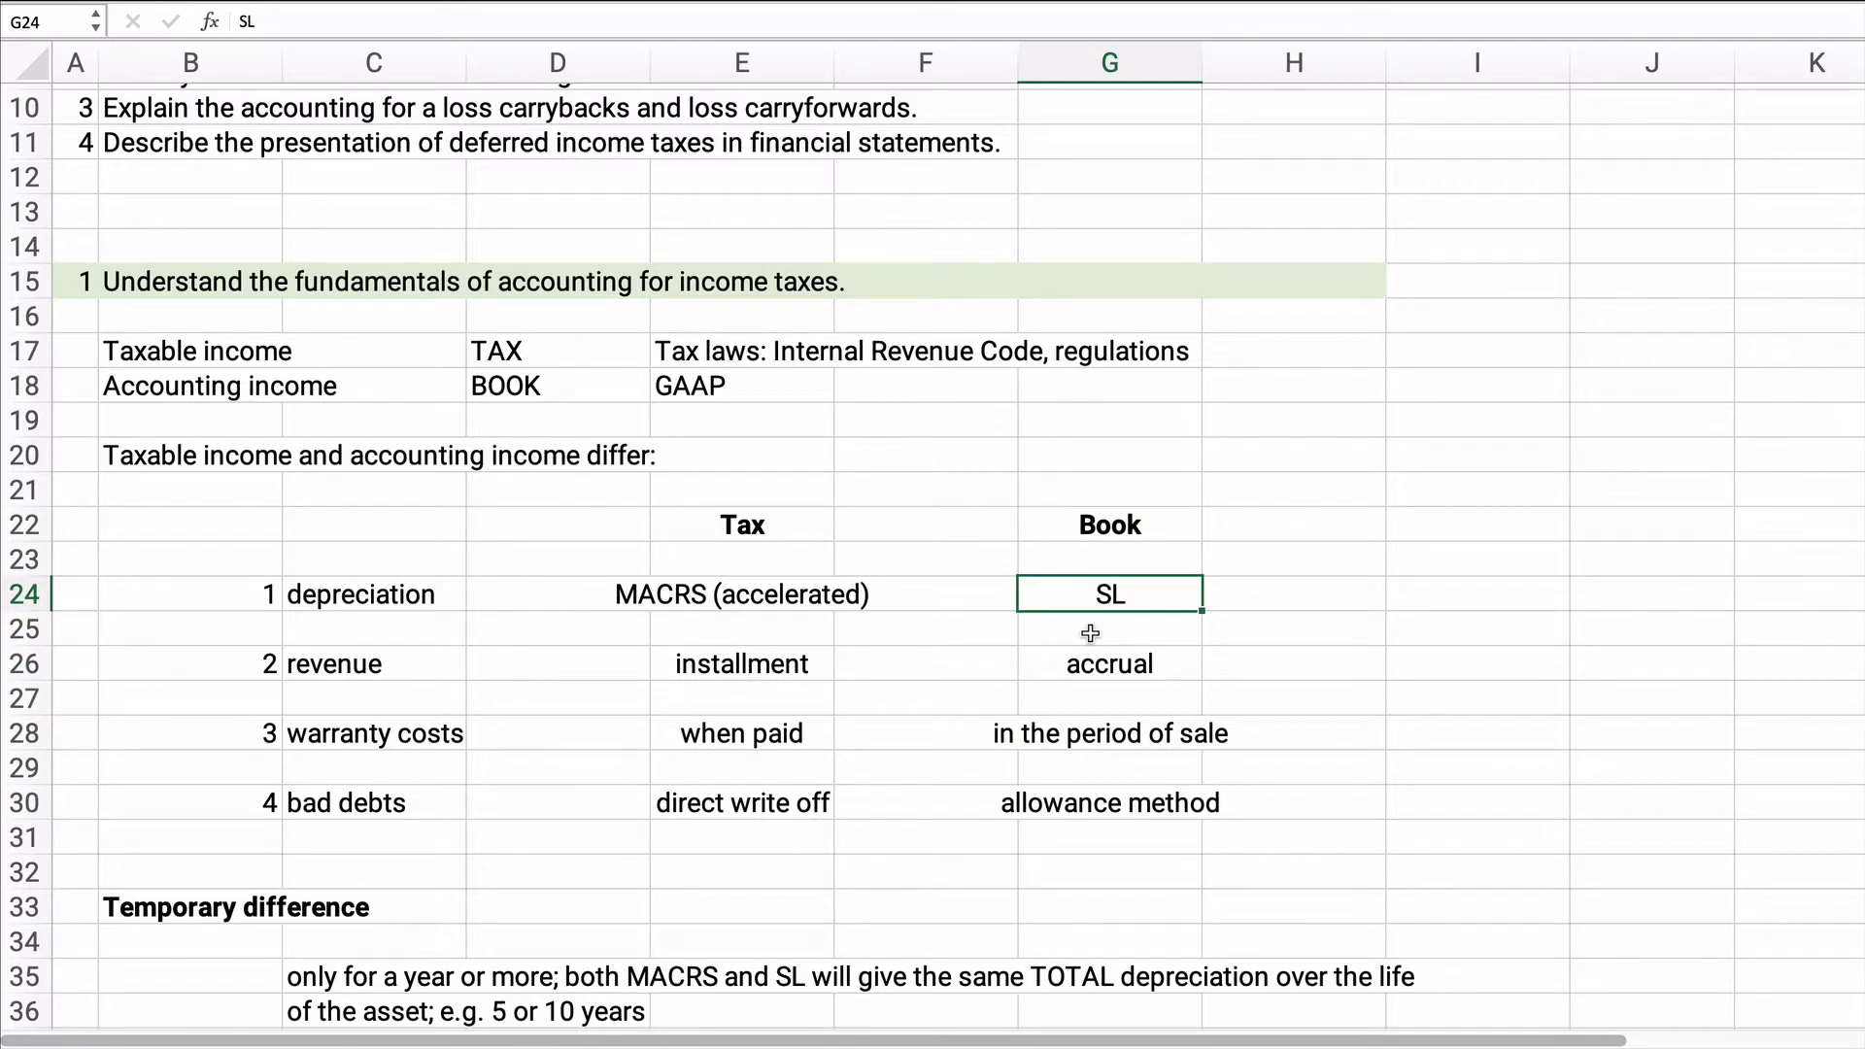
mouse_move(717, 628)
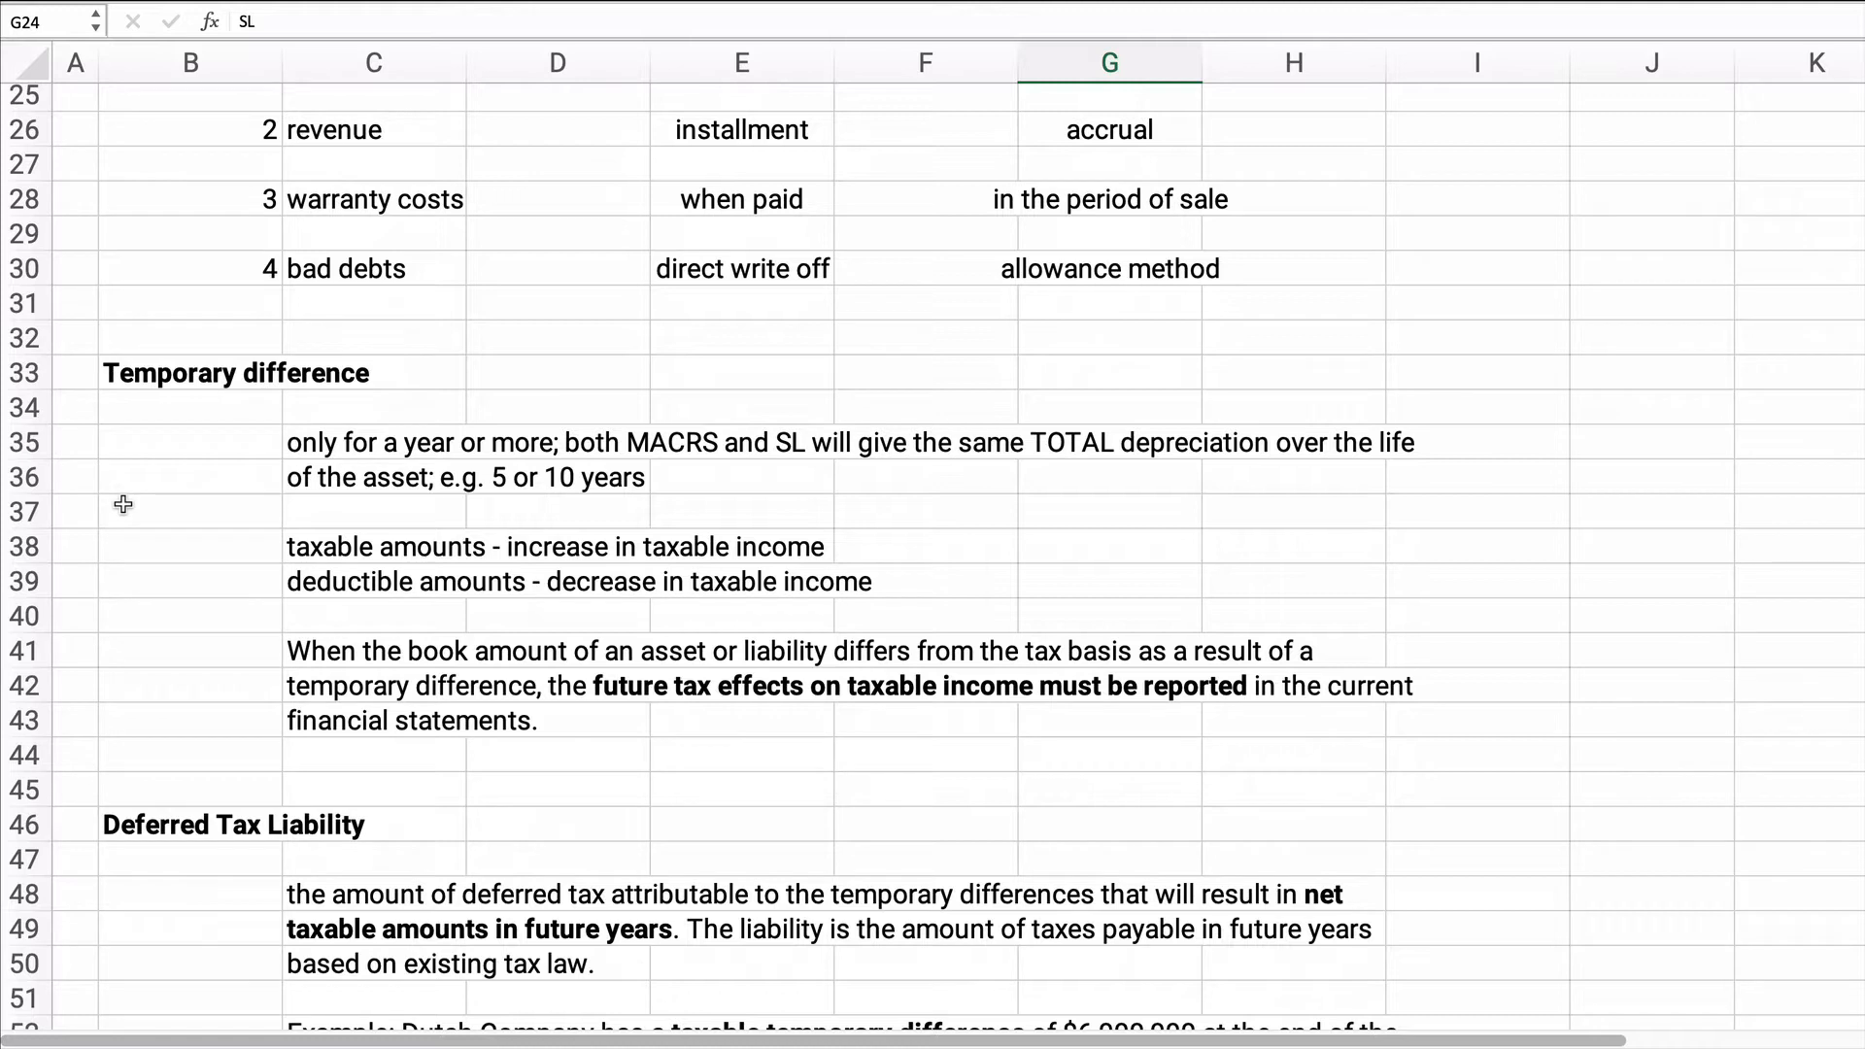
Highlight the taxable amounts and deductible amounts lines, then move down toward the deferred tax liability example.
left_click(373, 546)
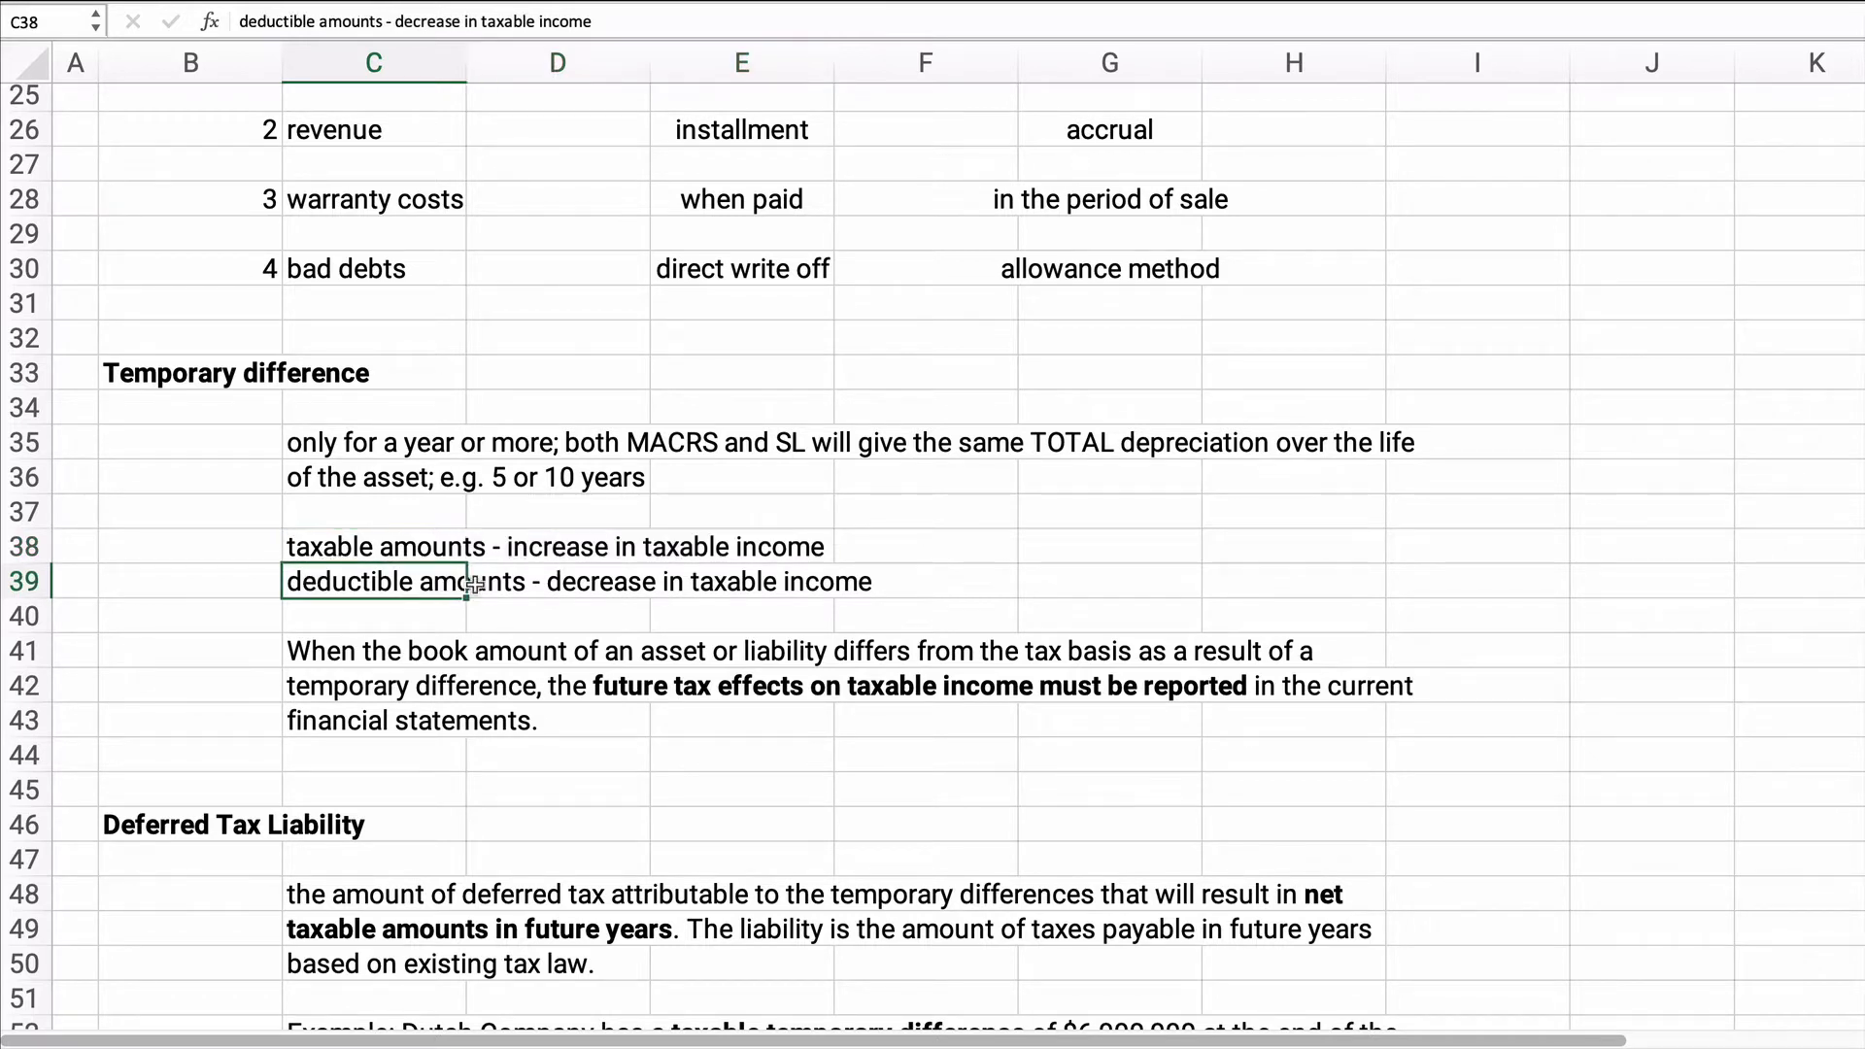
left_click(373, 581)
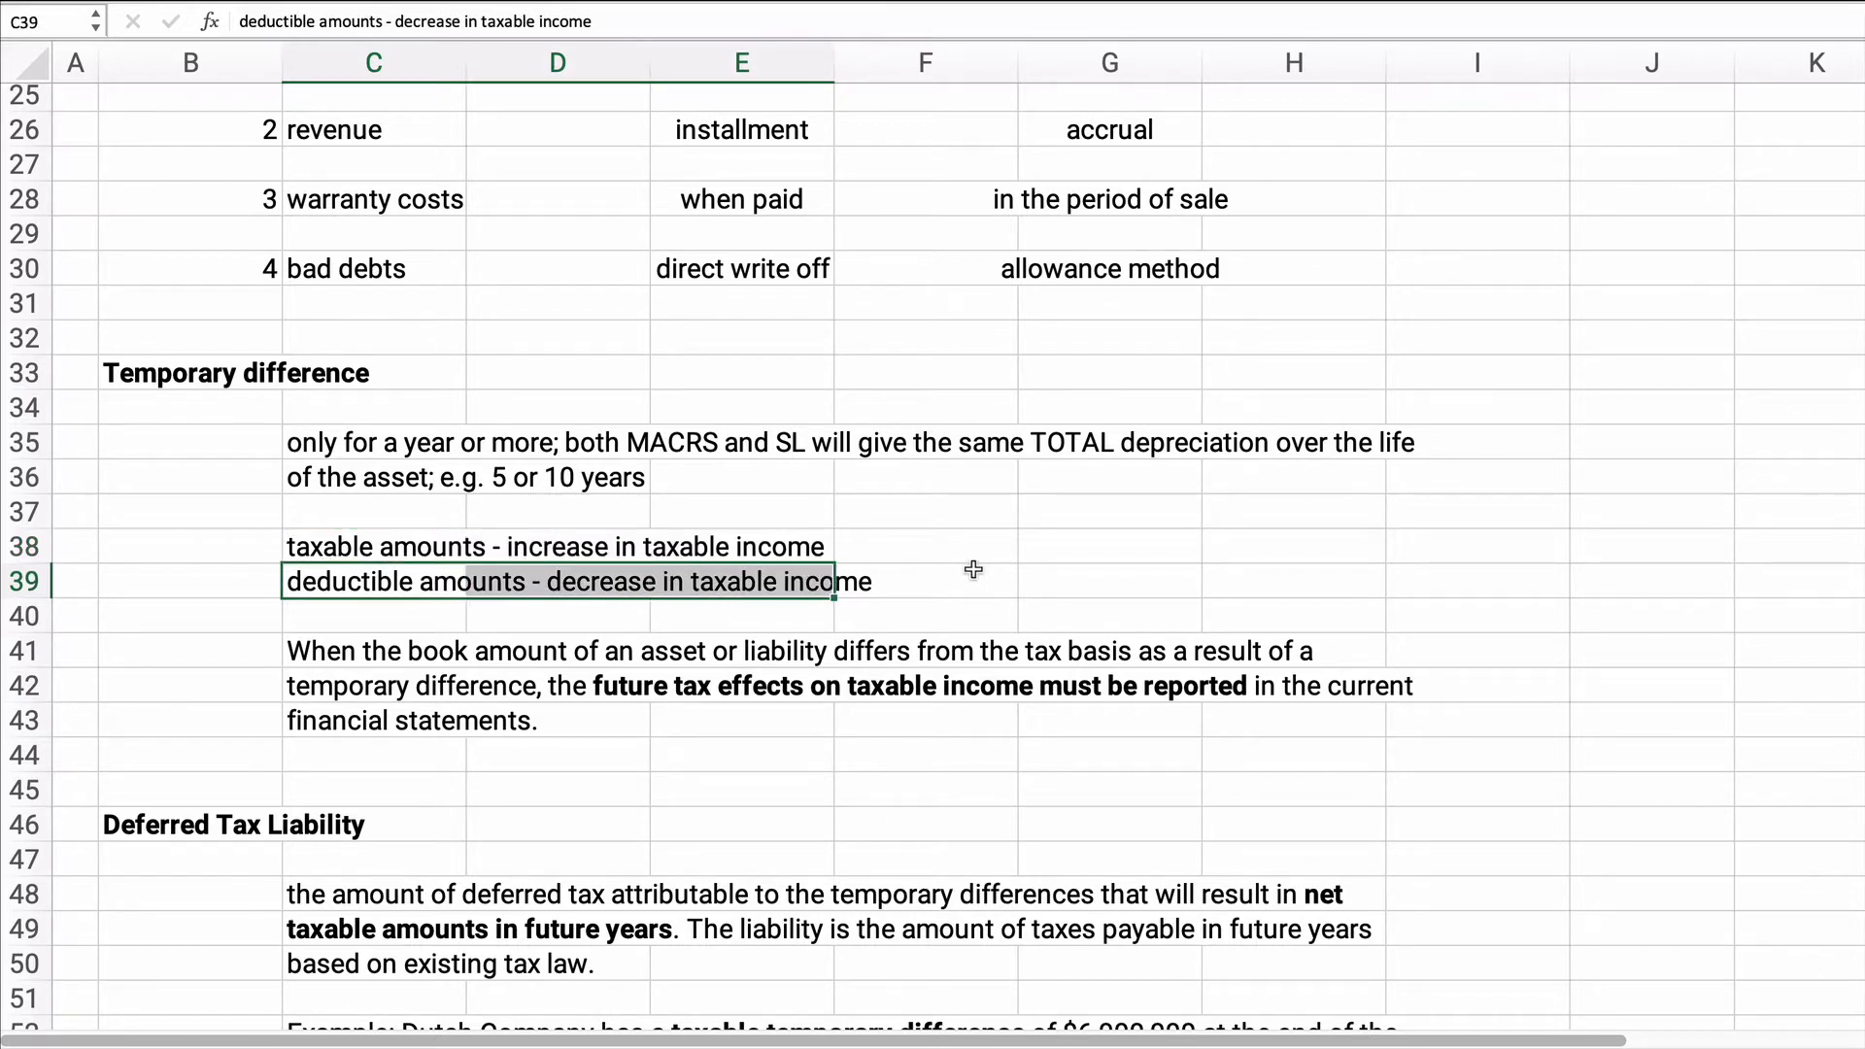
left_click(1108, 546)
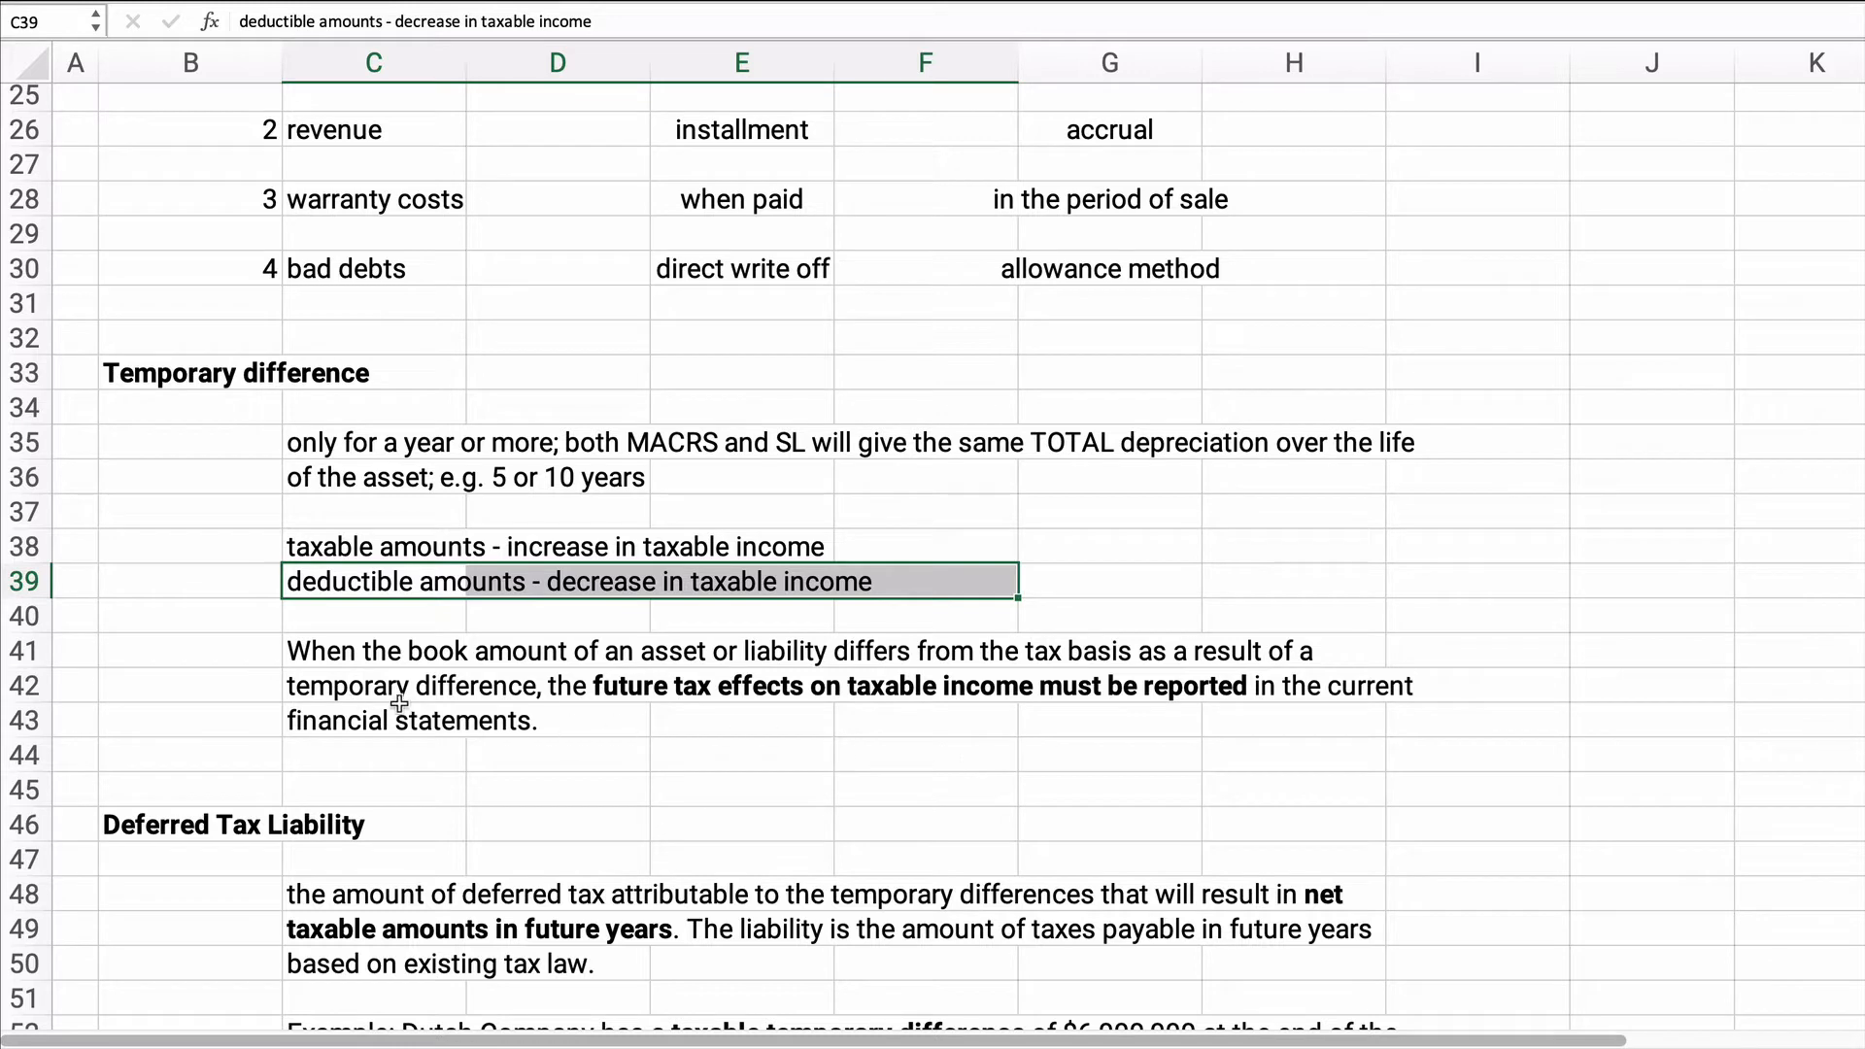
mouse_move(661, 697)
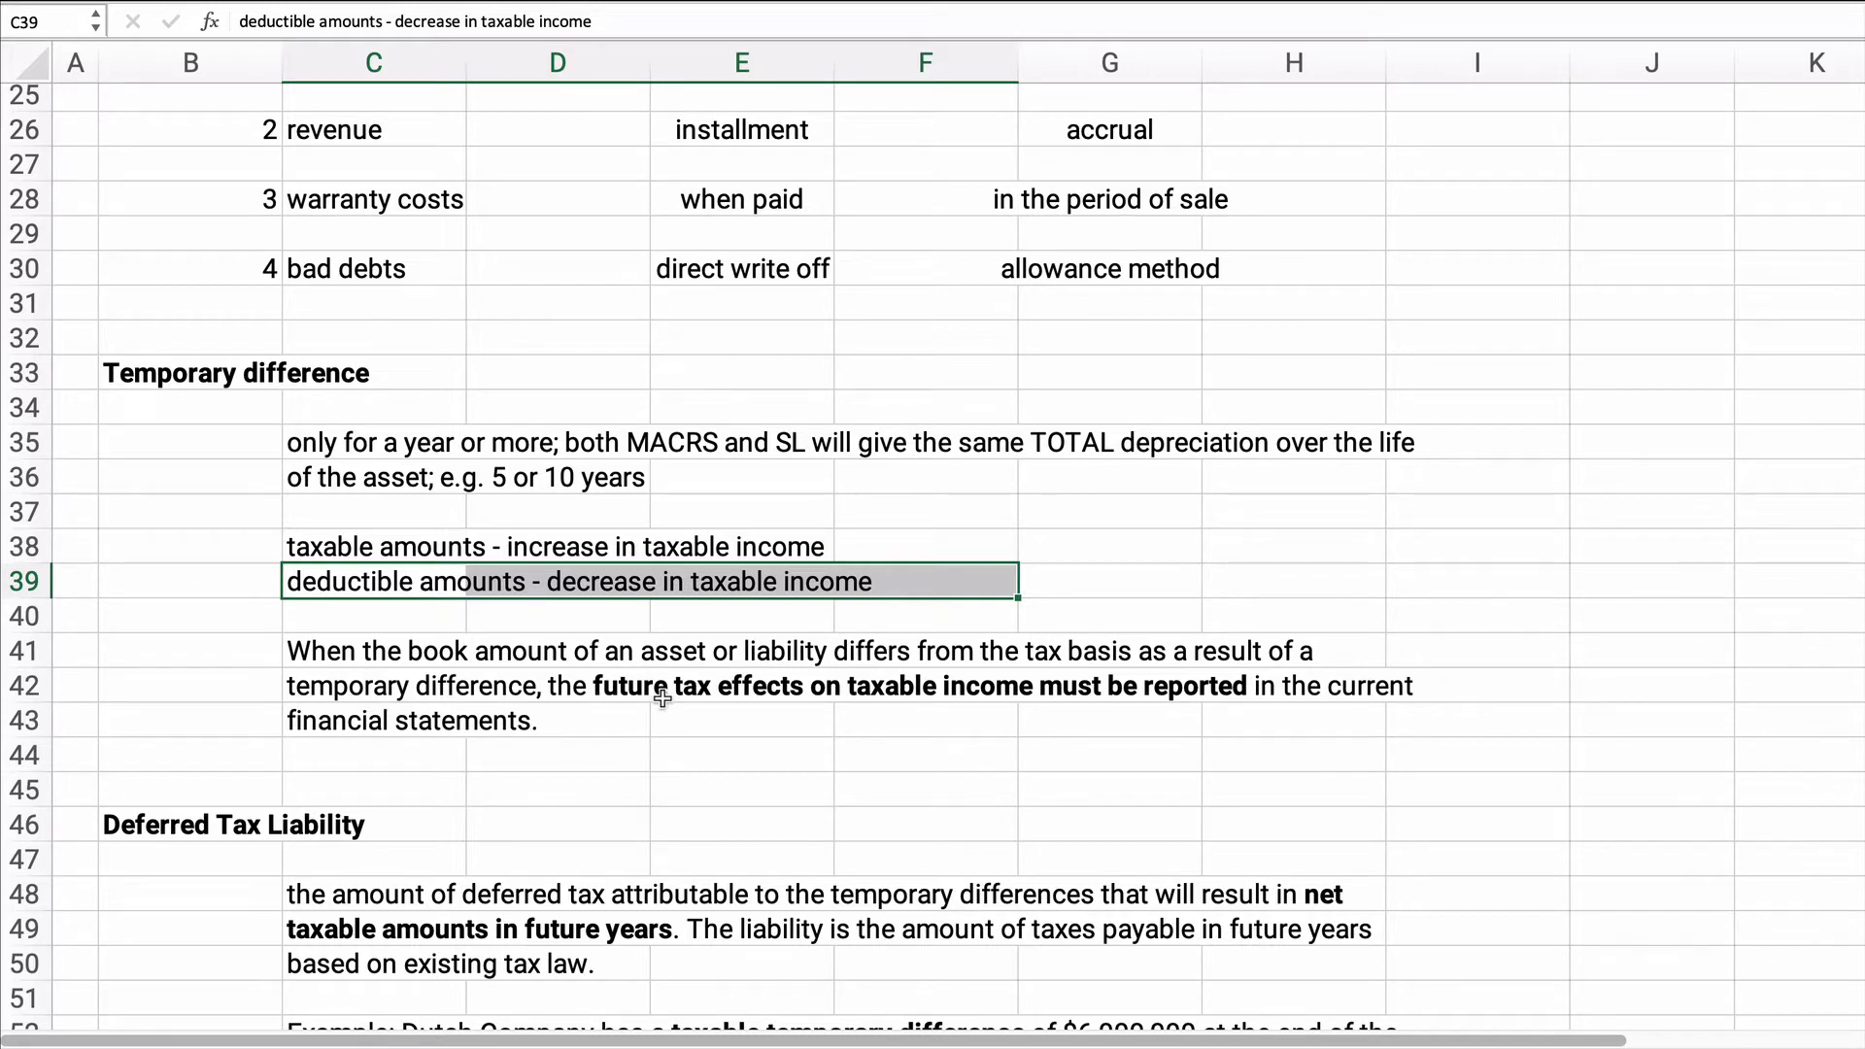
mouse_move(1008, 704)
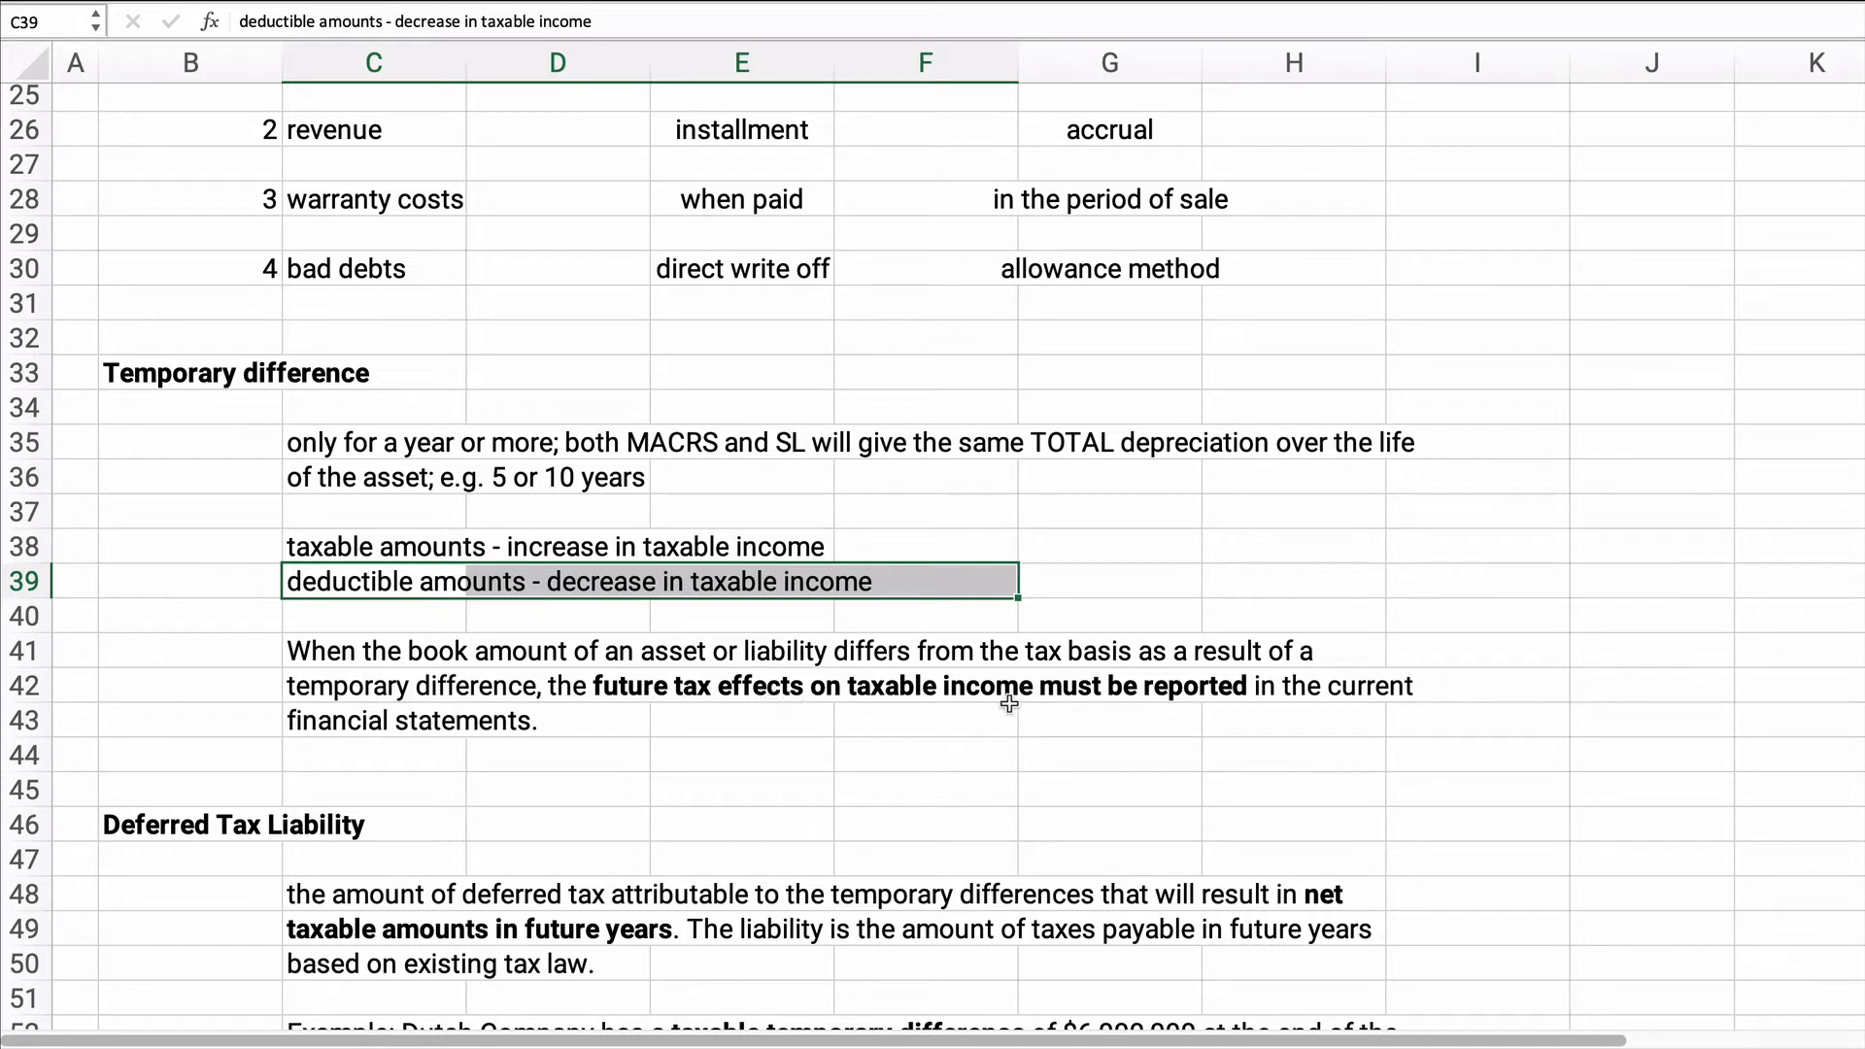
scroll("down", 3)
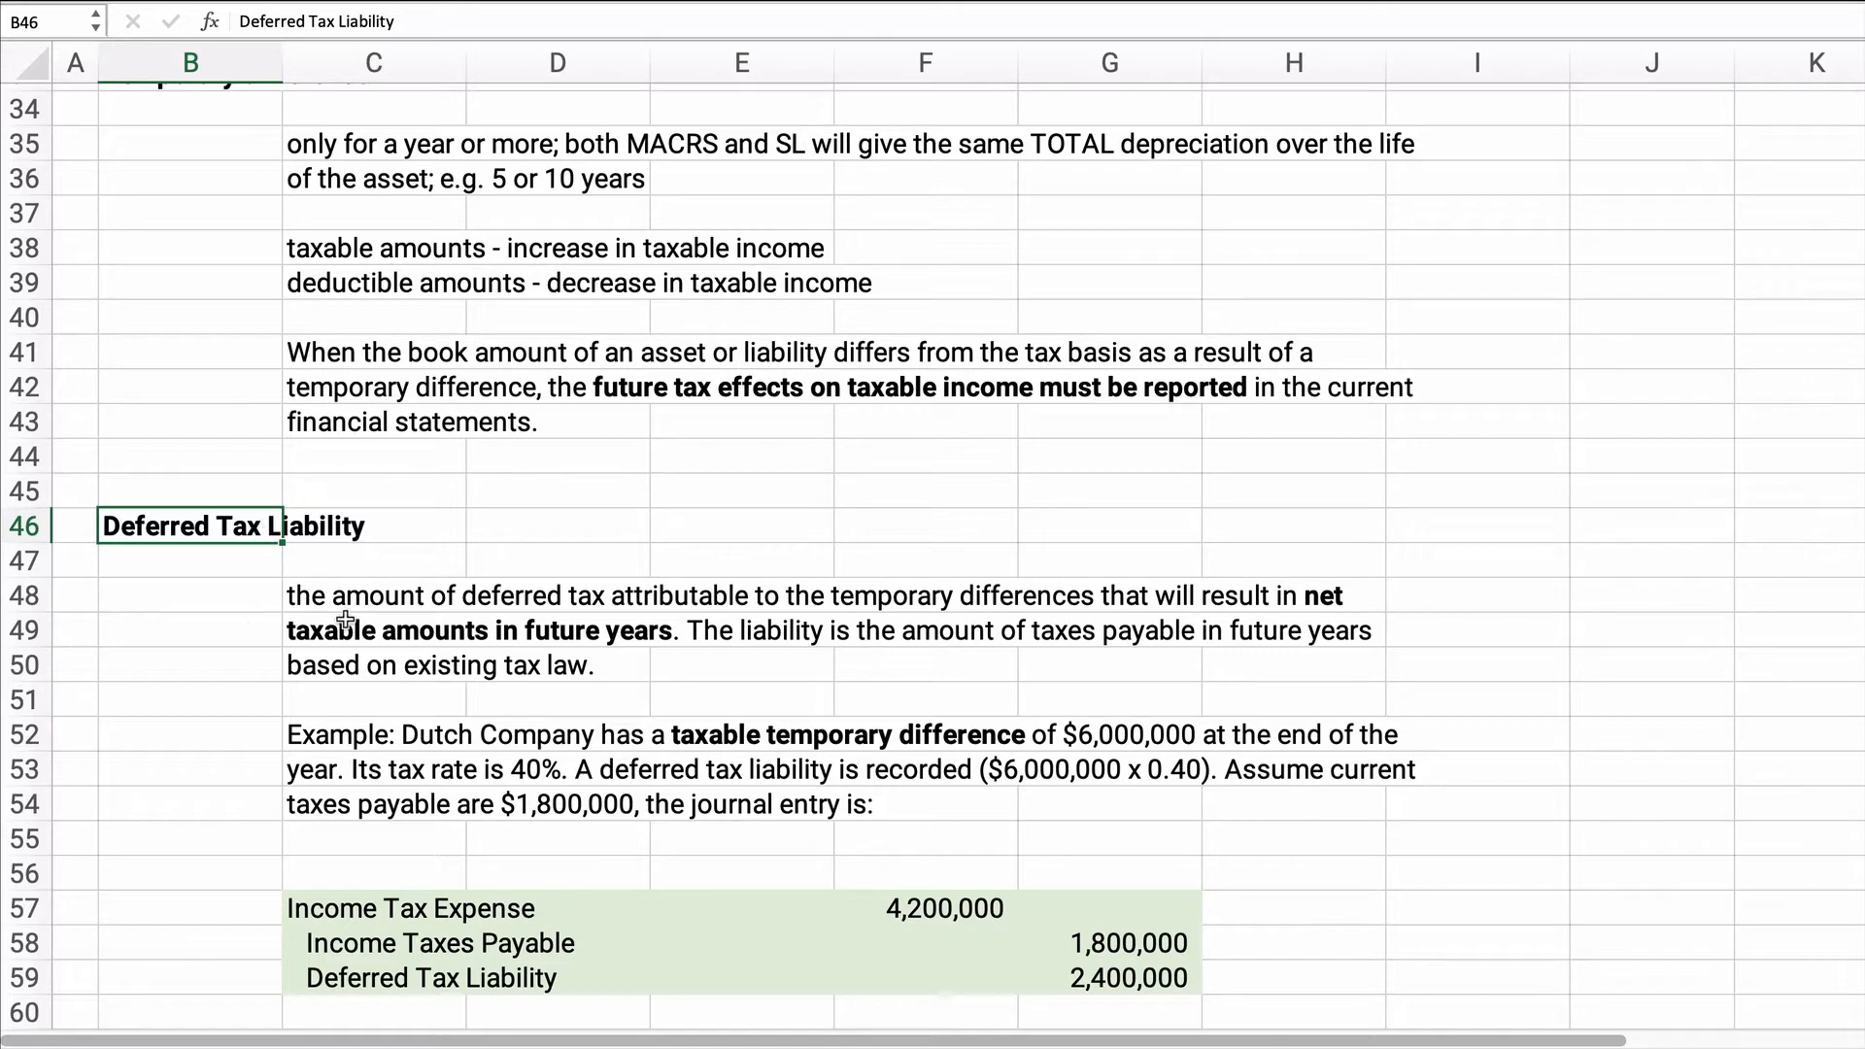
Scroll down to the Dutch Company deferred tax liability example and its journal entry.
scroll("down", 3)
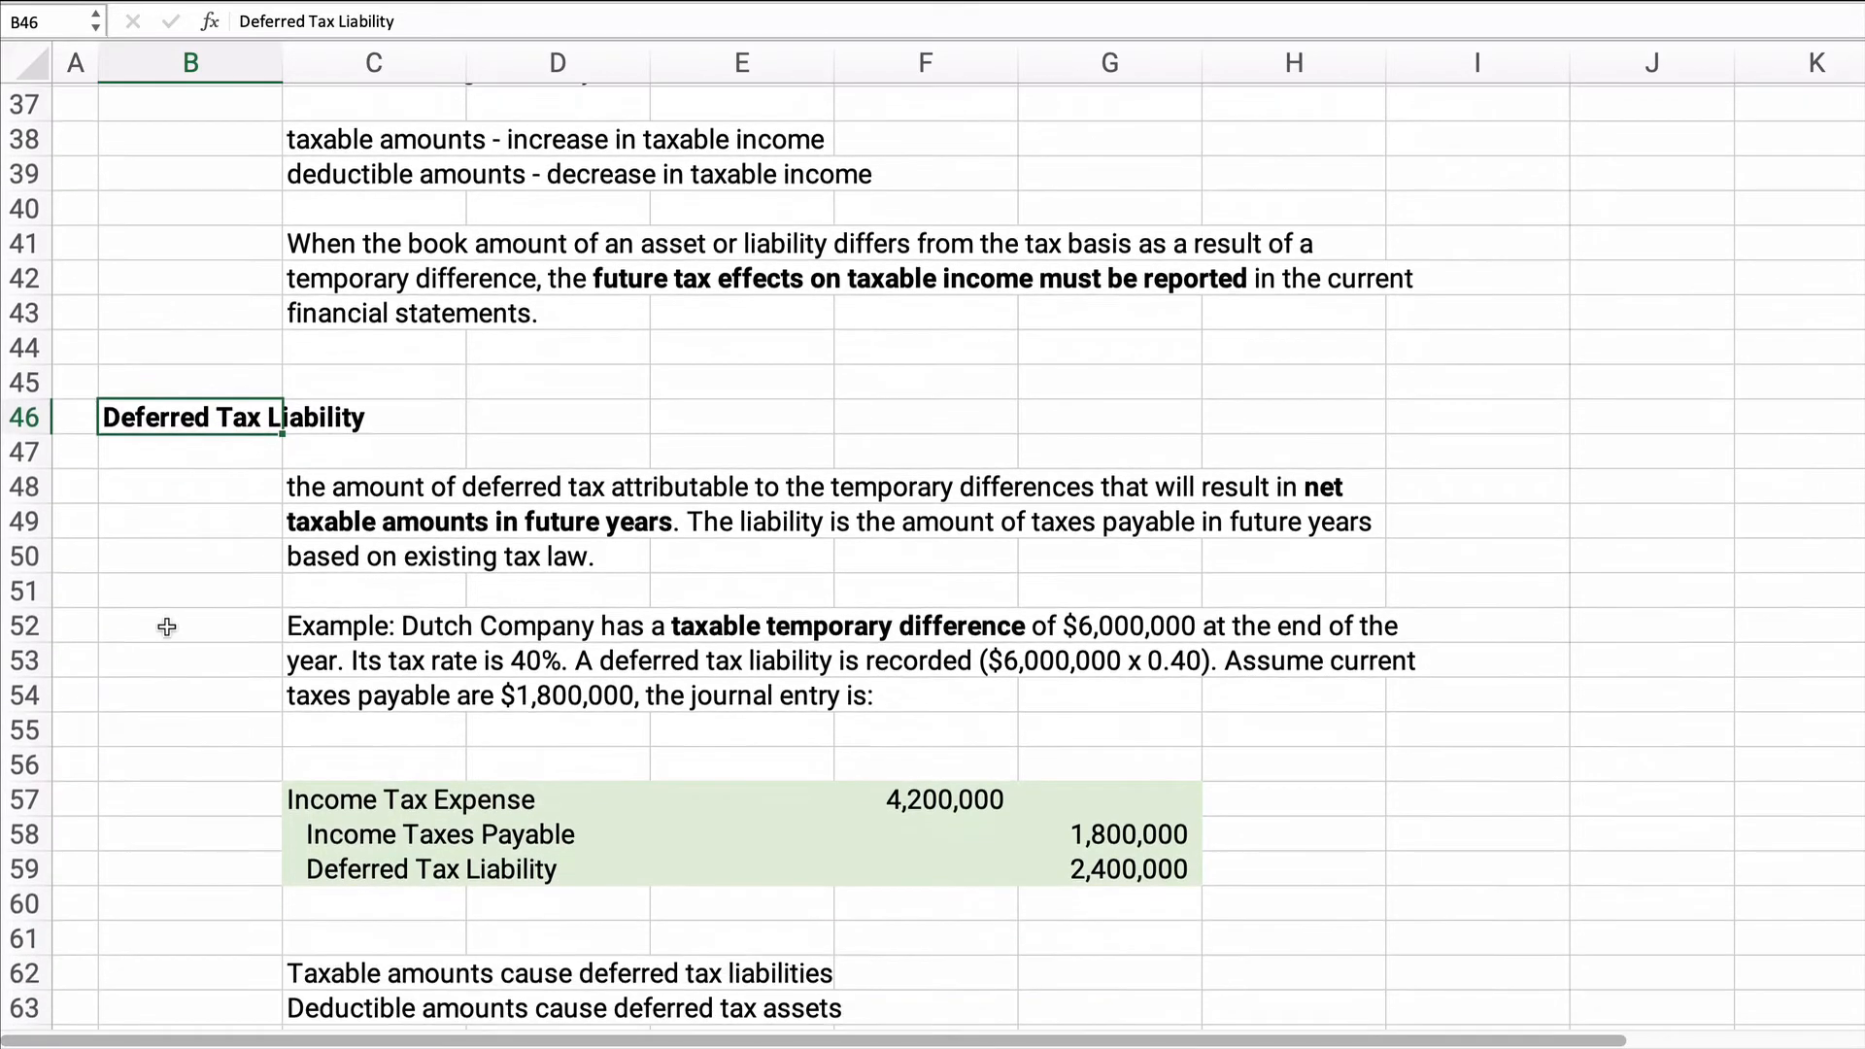
mouse_move(431, 507)
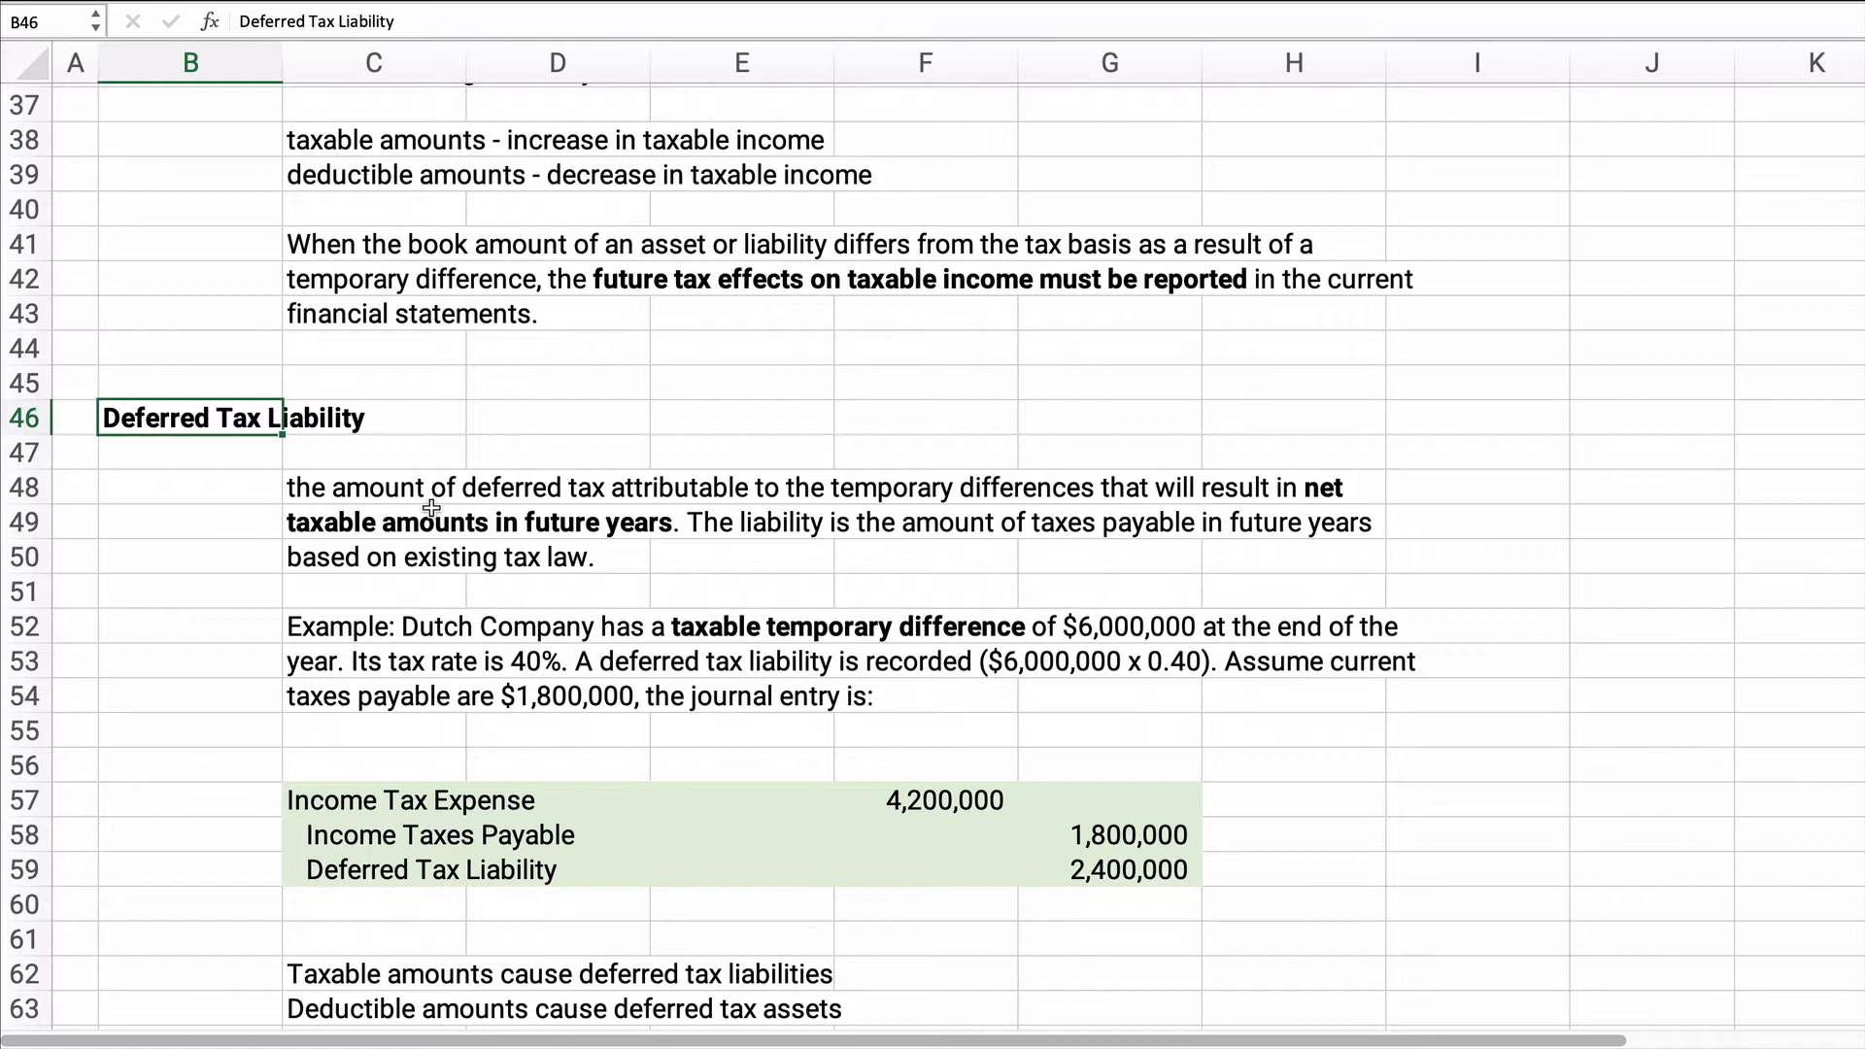
mouse_move(400, 530)
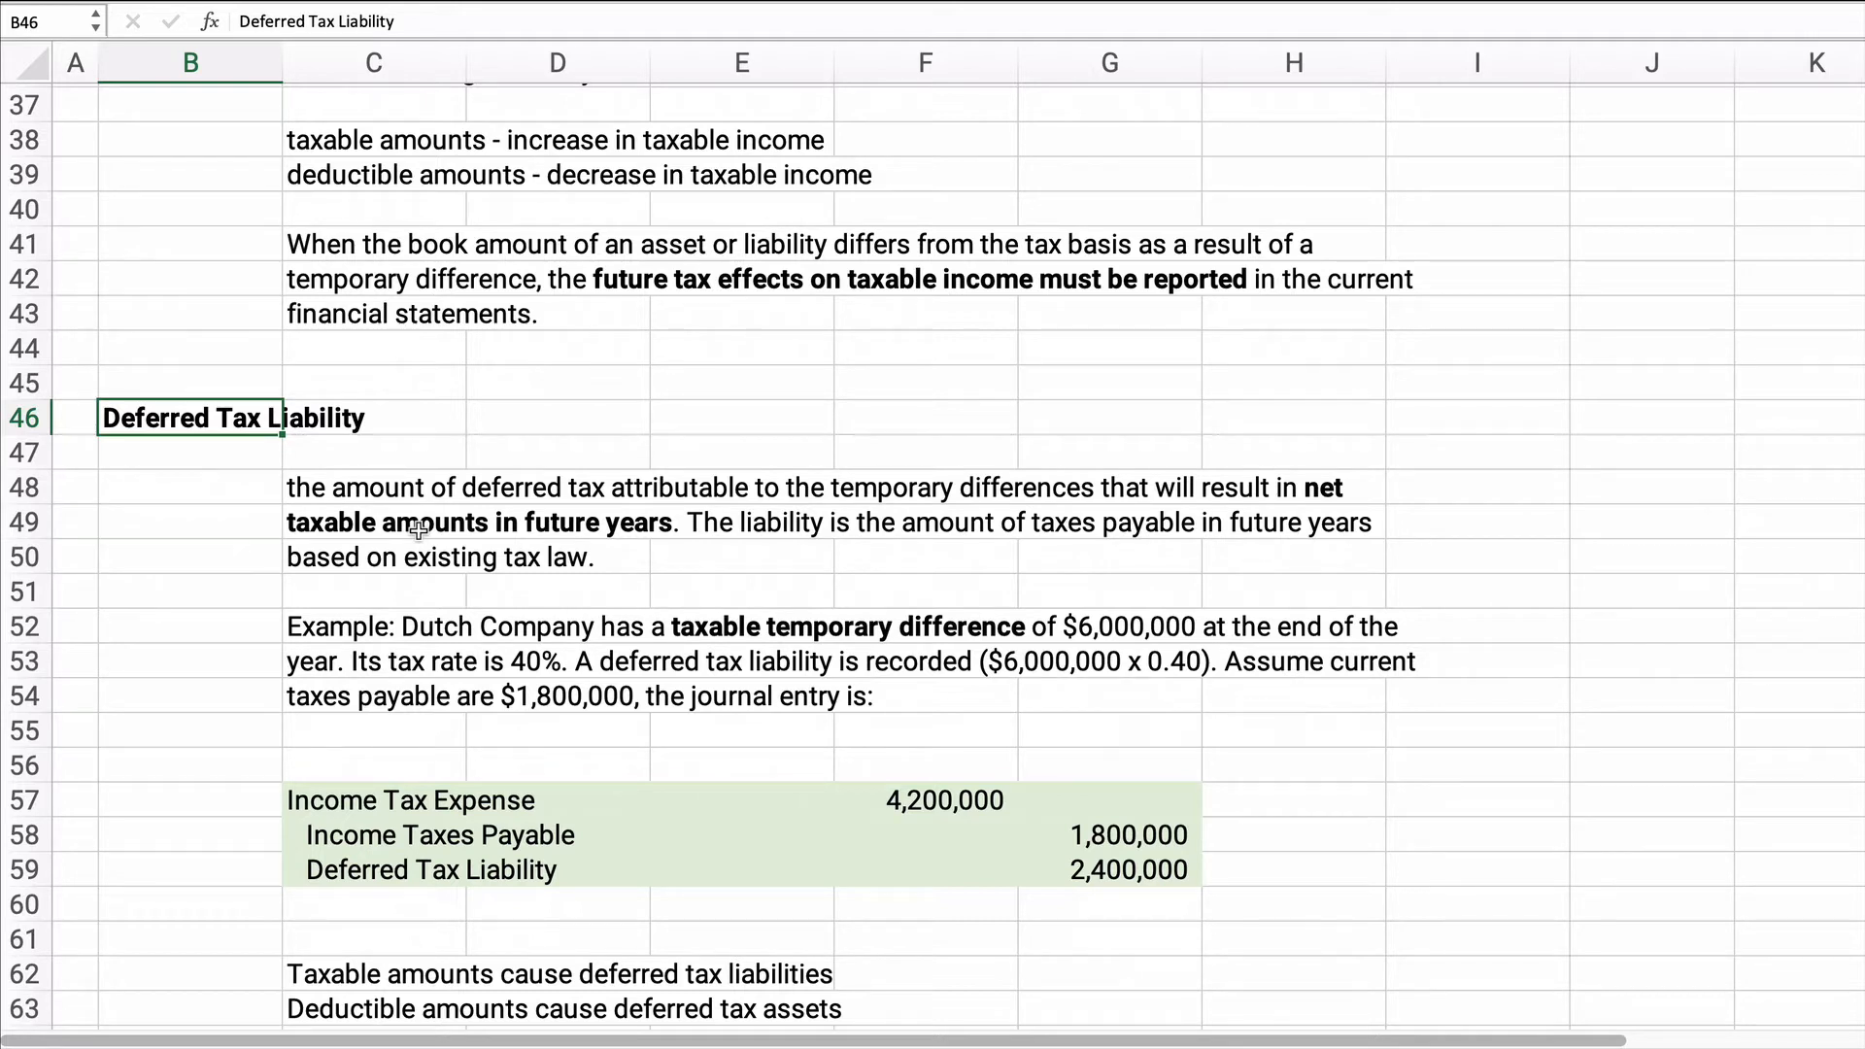
mouse_move(300, 571)
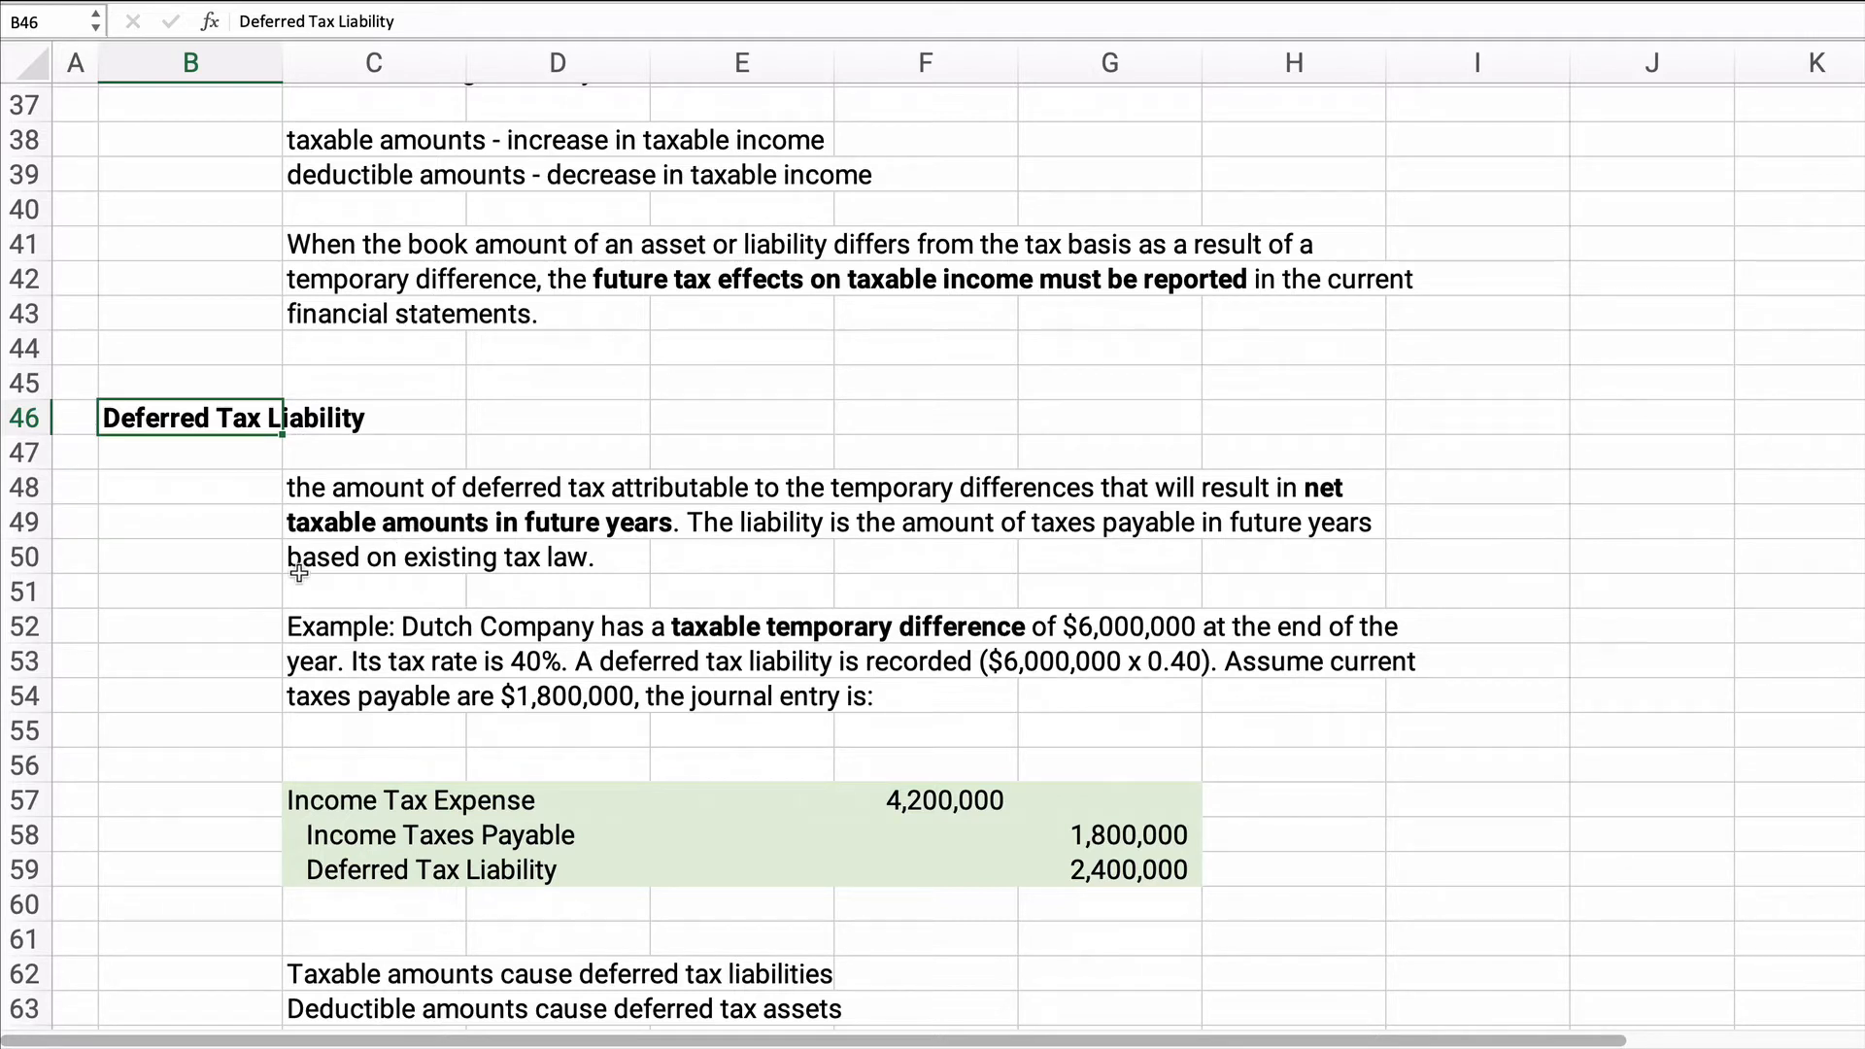
mouse_move(421, 686)
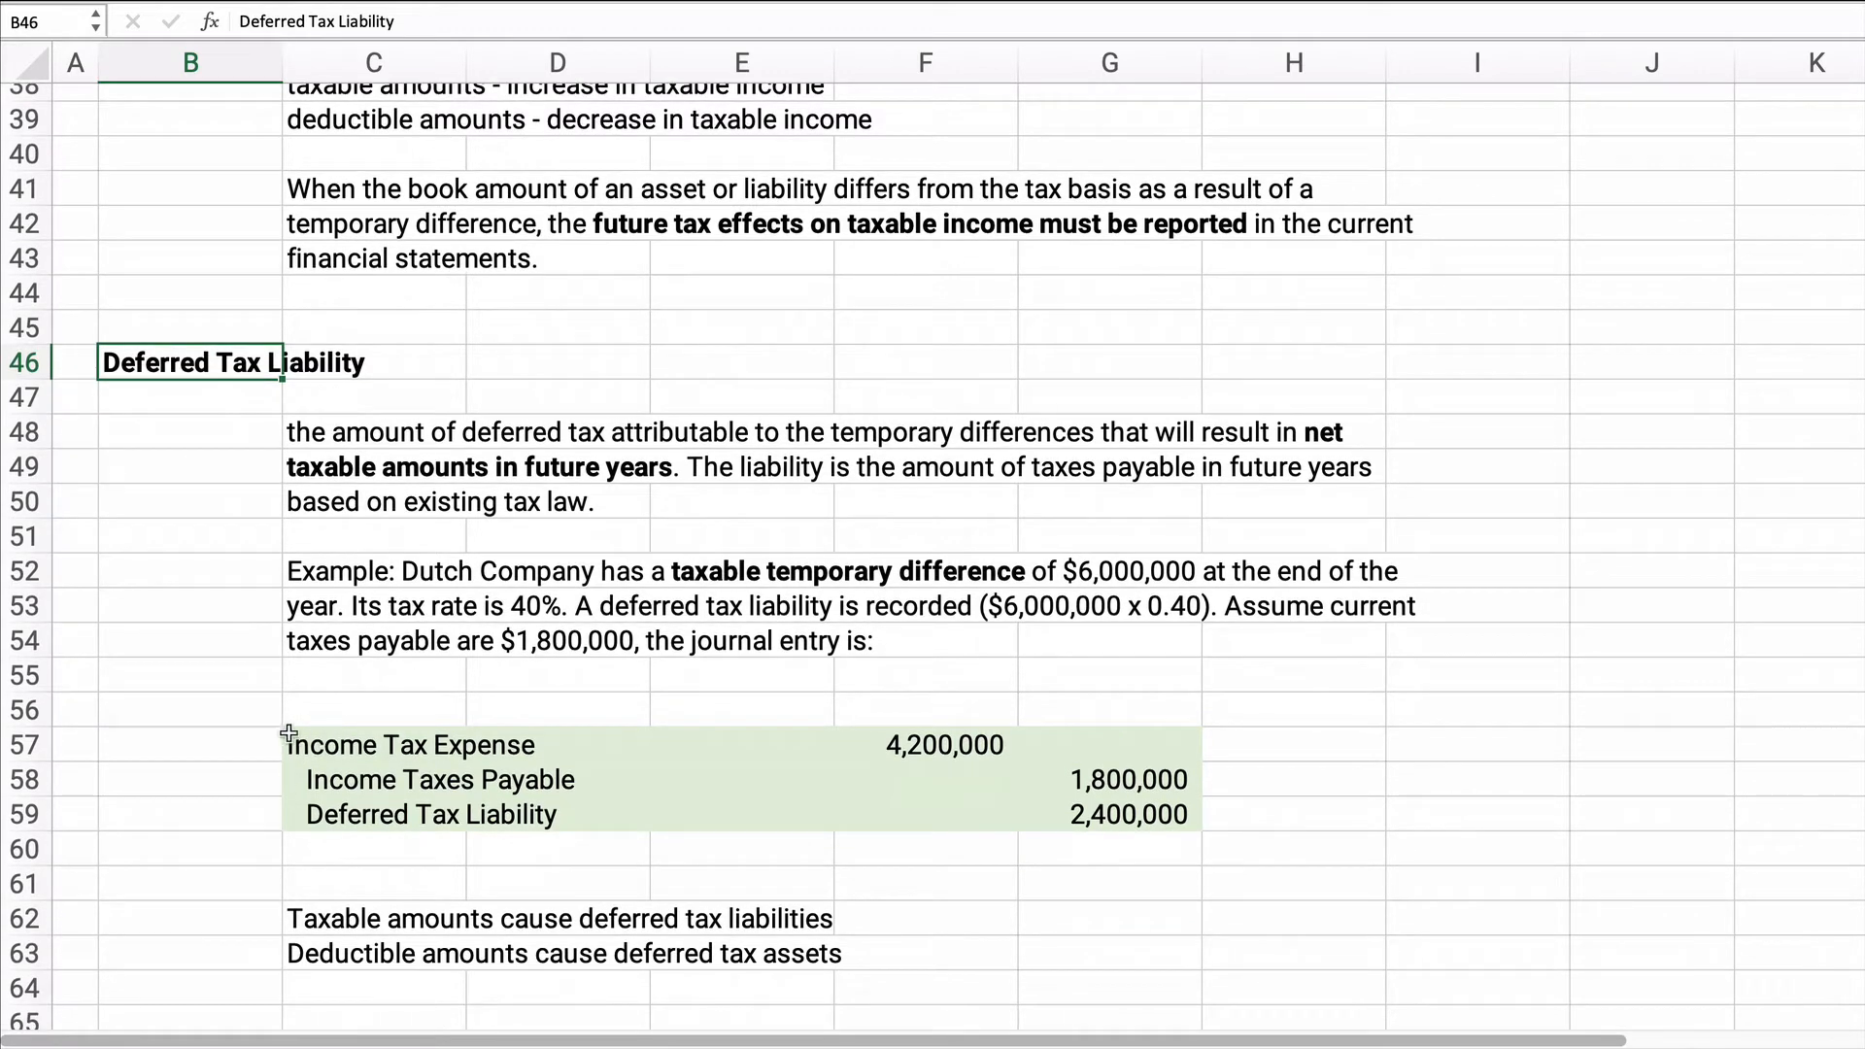
mouse_move(184, 688)
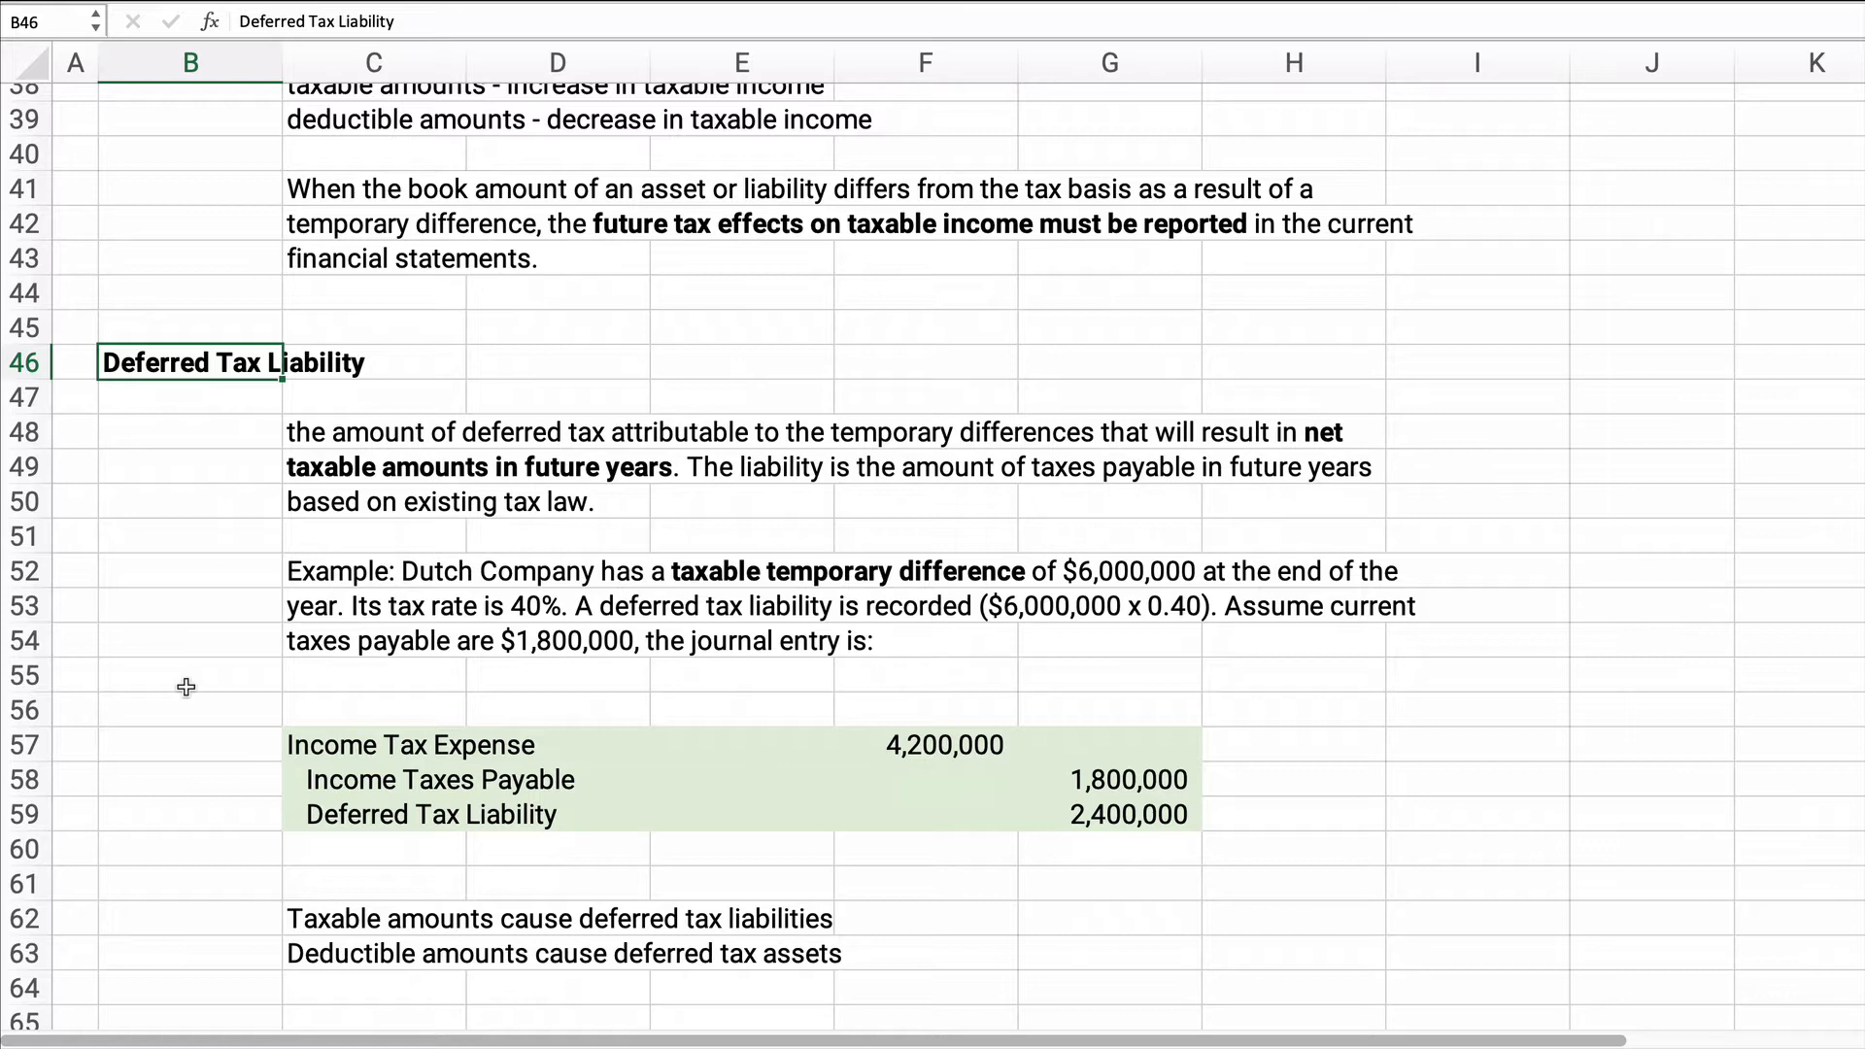
mouse_move(557, 735)
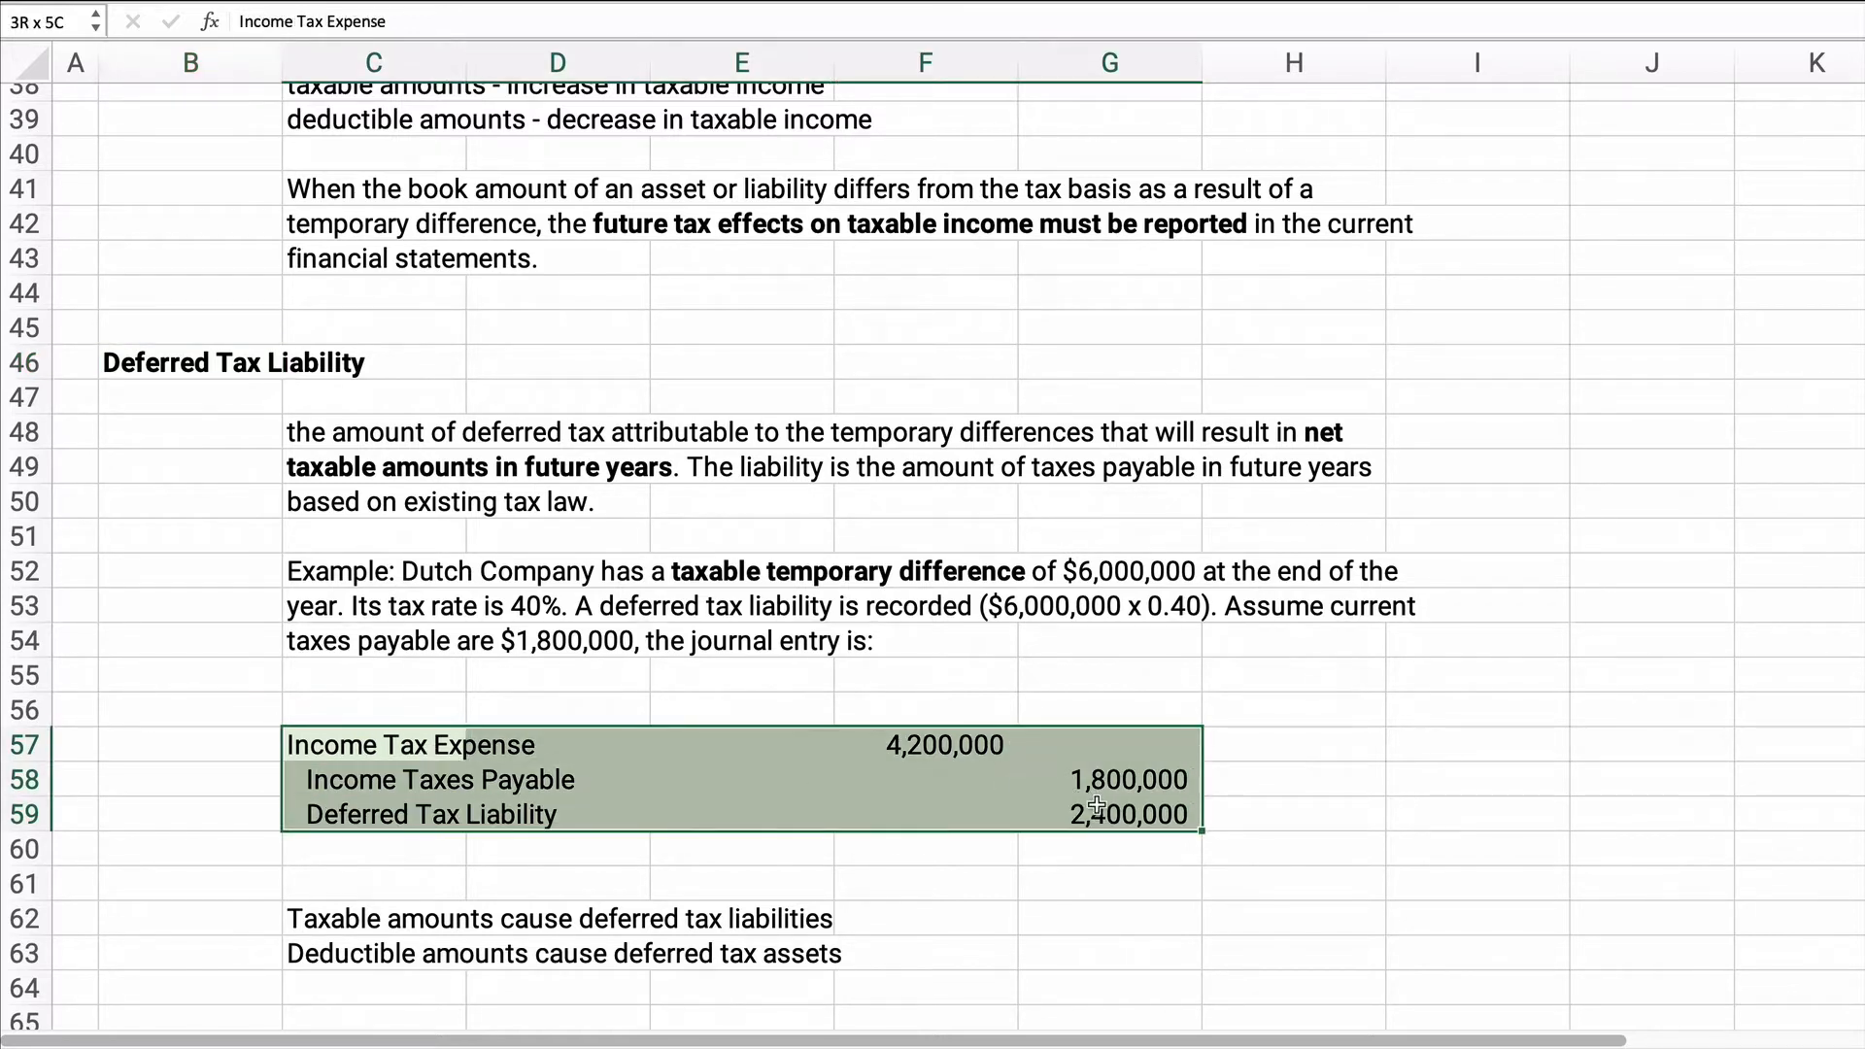
left_click(1292, 779)
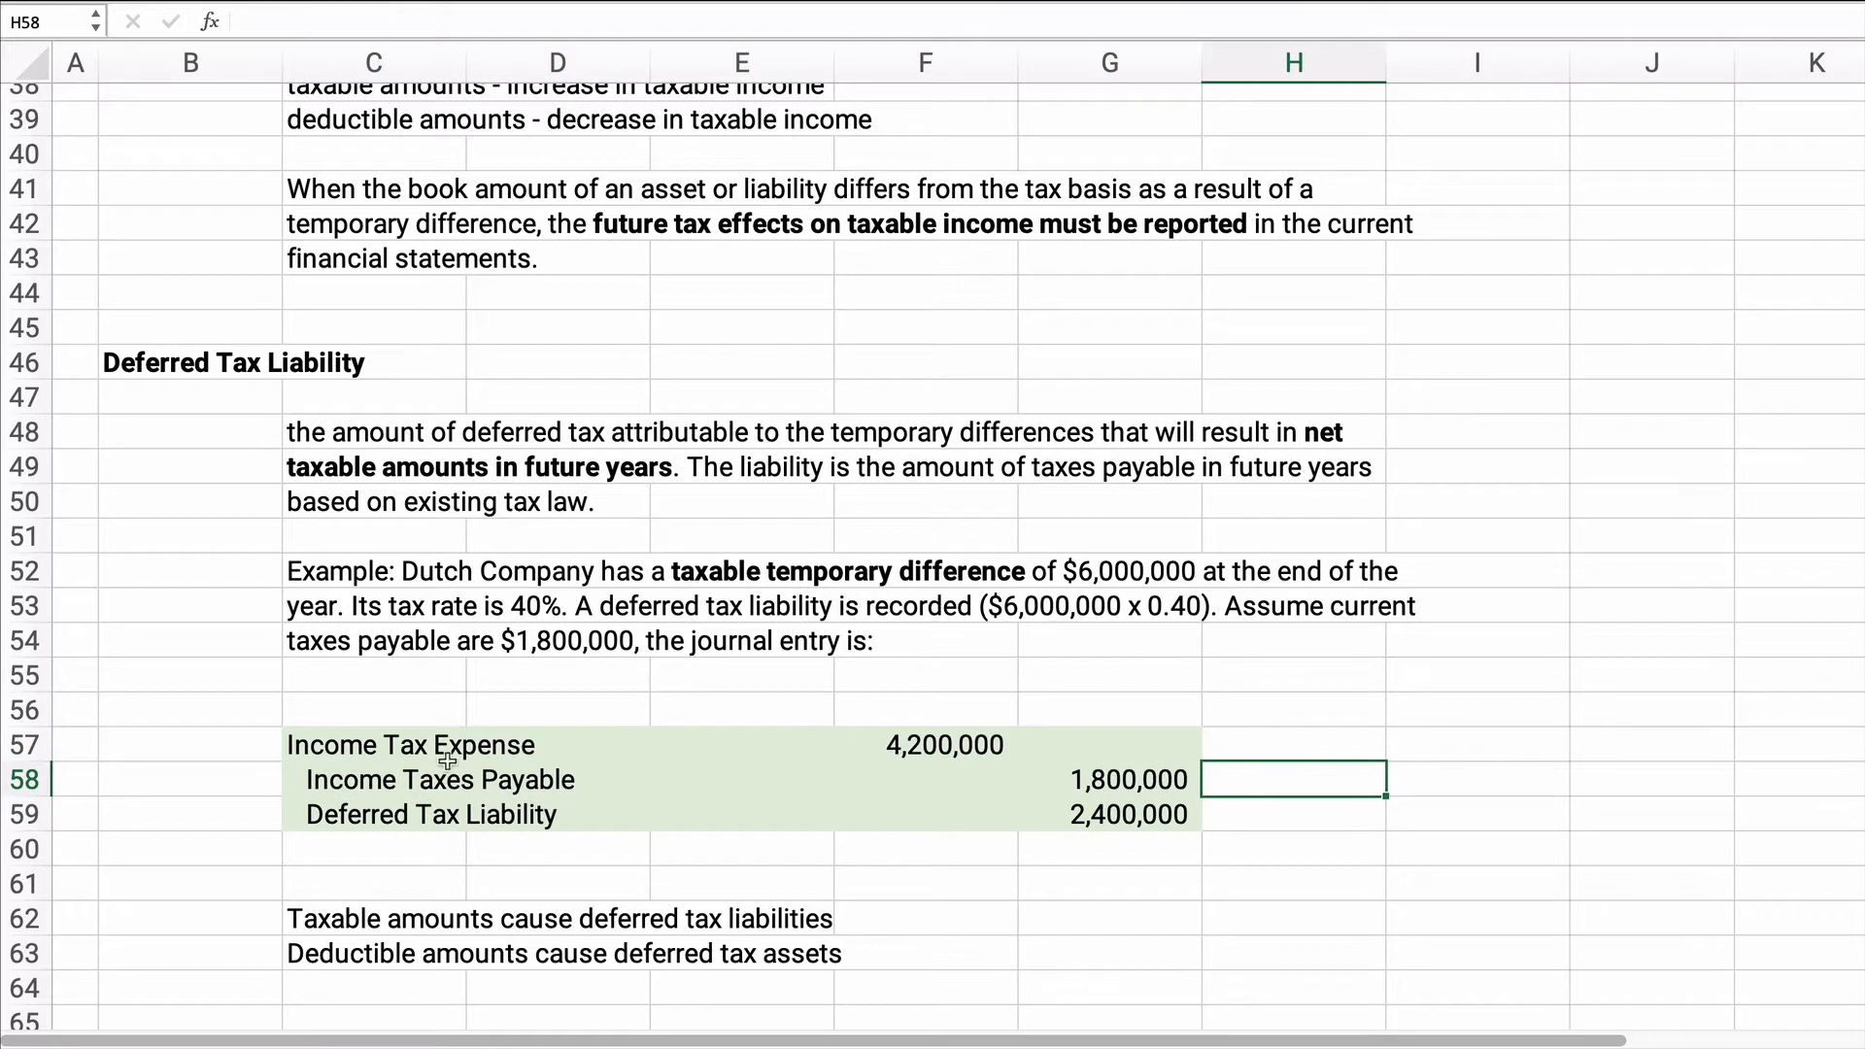
mouse_move(437, 789)
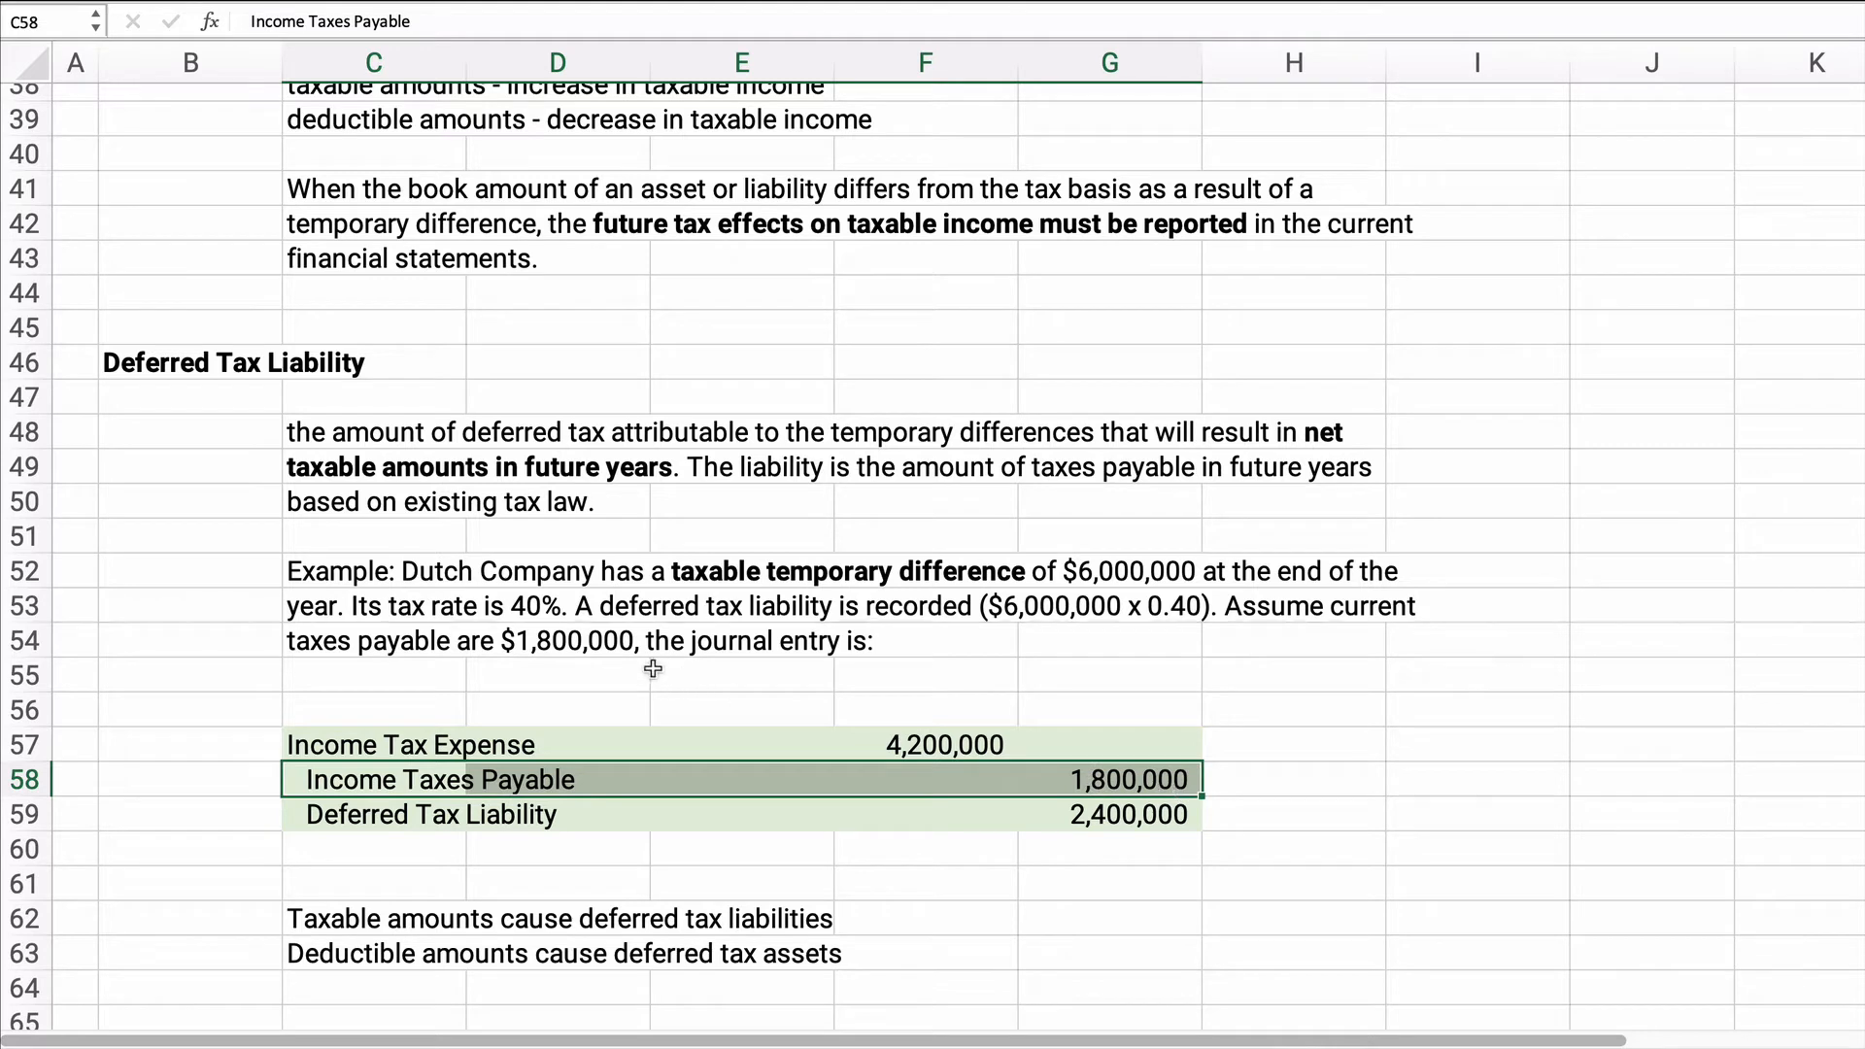
mouse_move(903, 808)
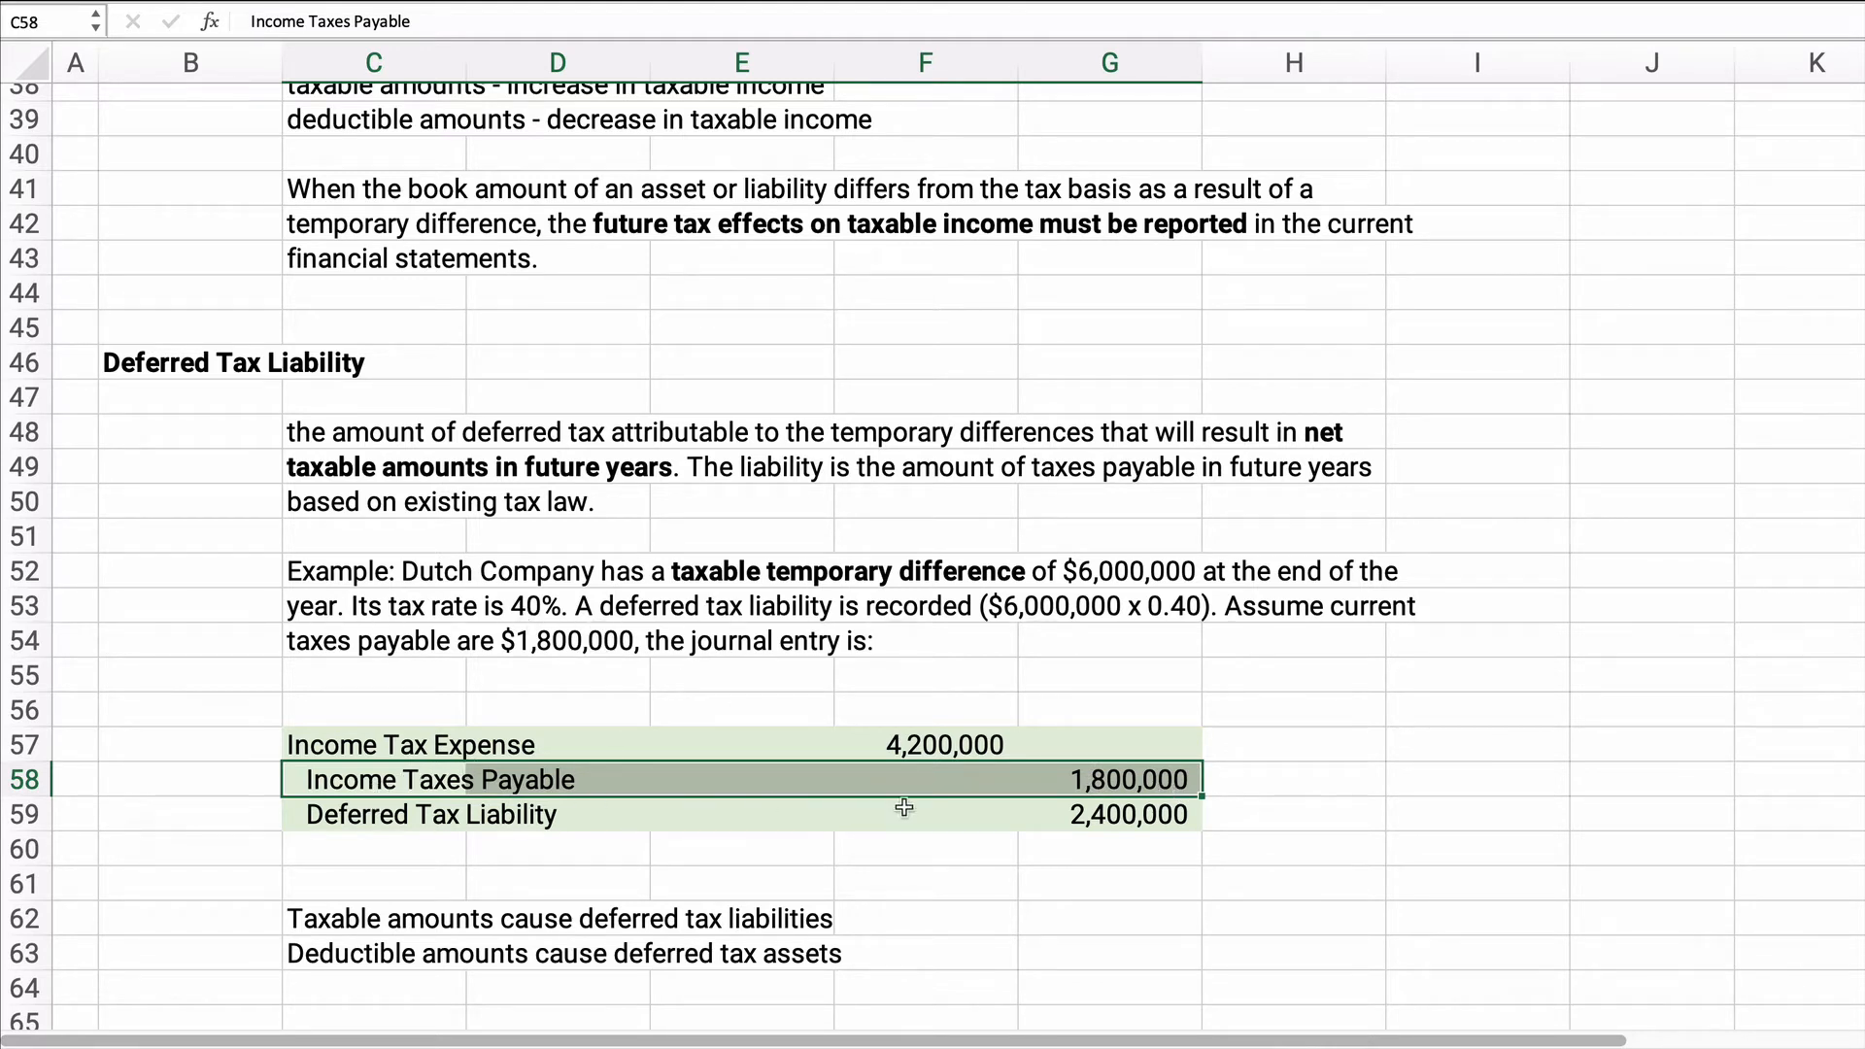
left_click(1109, 814)
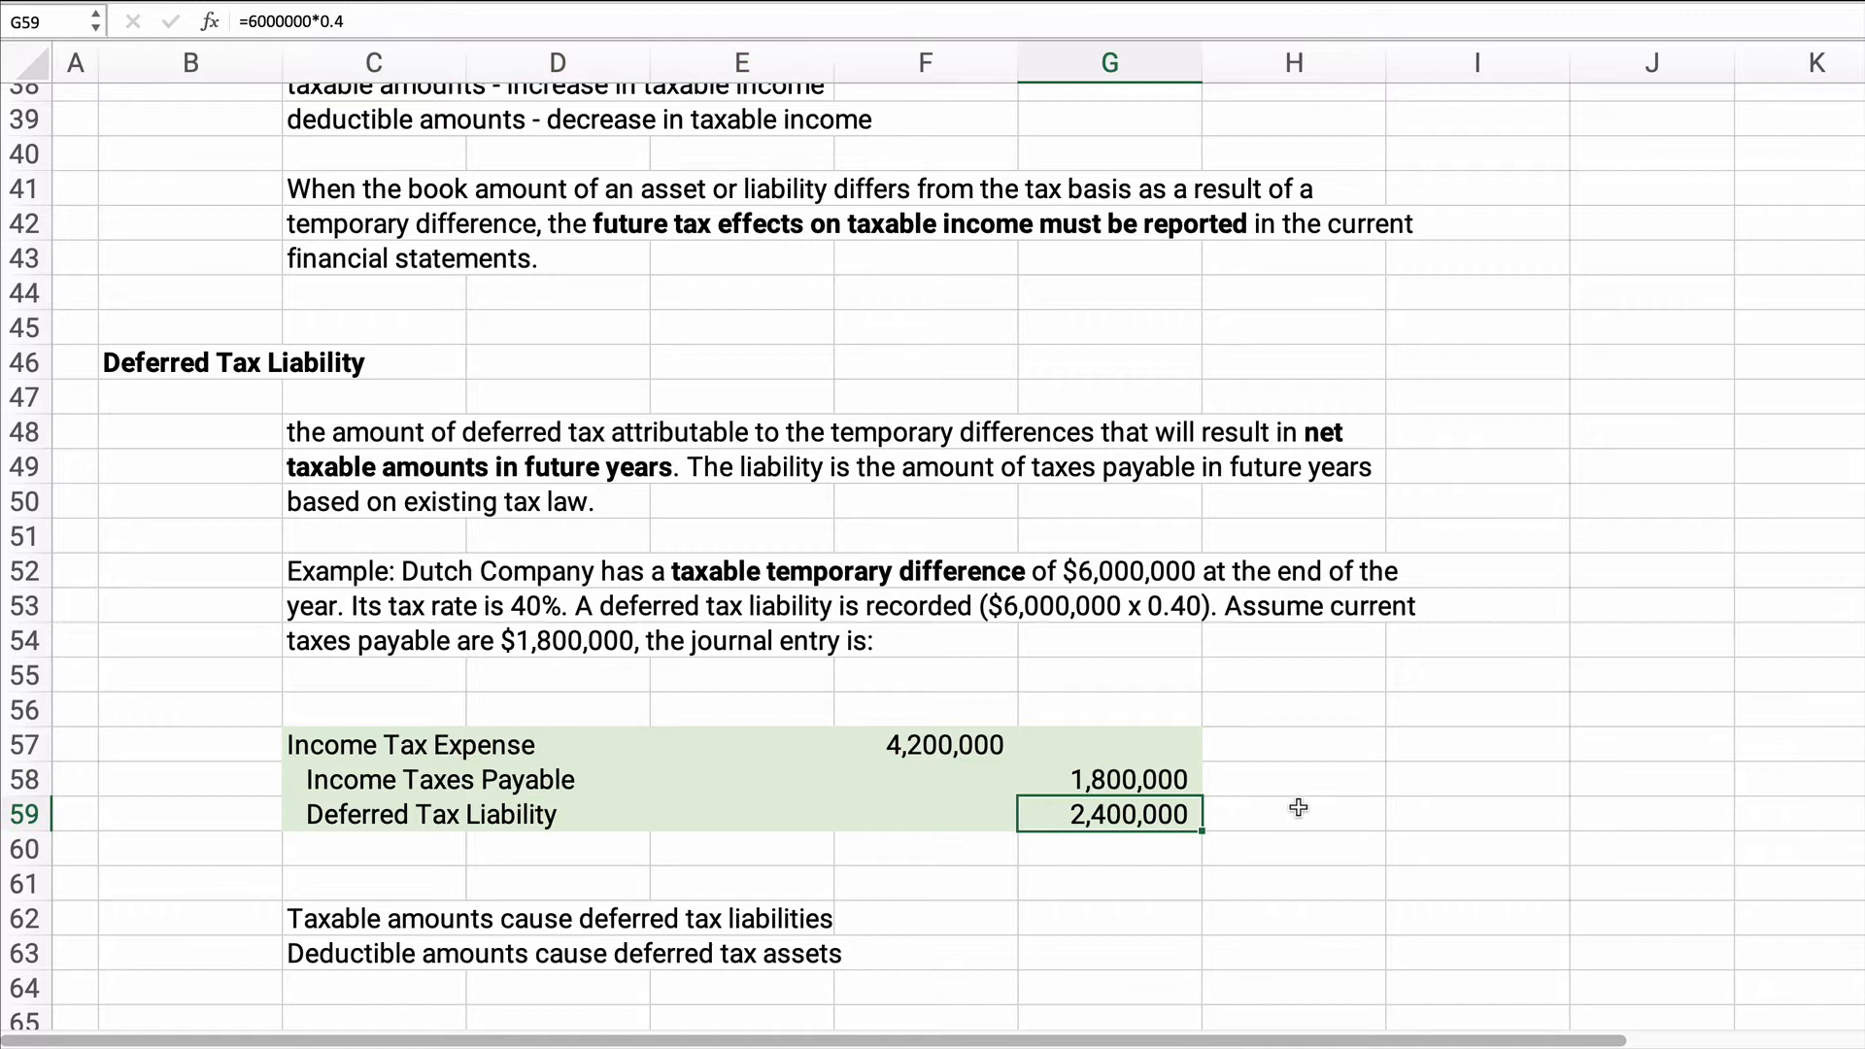
mouse_move(1066, 787)
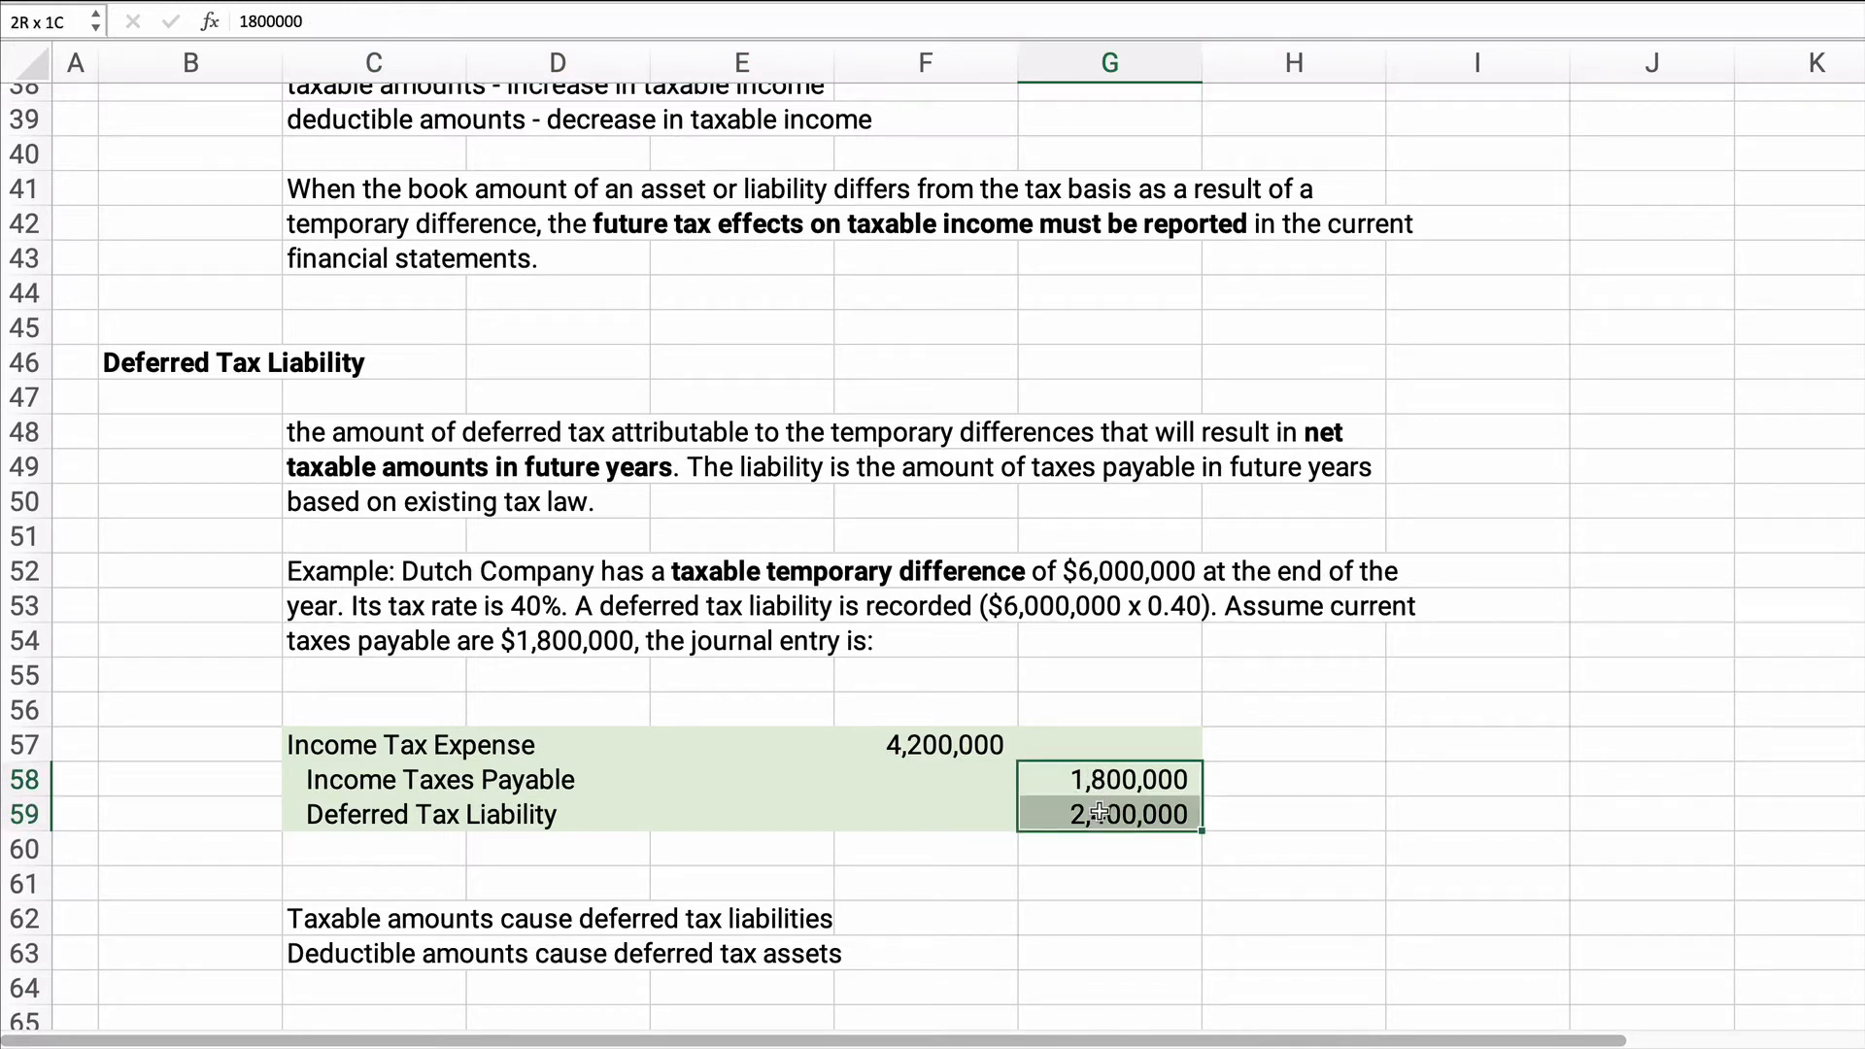
left_click(925, 745)
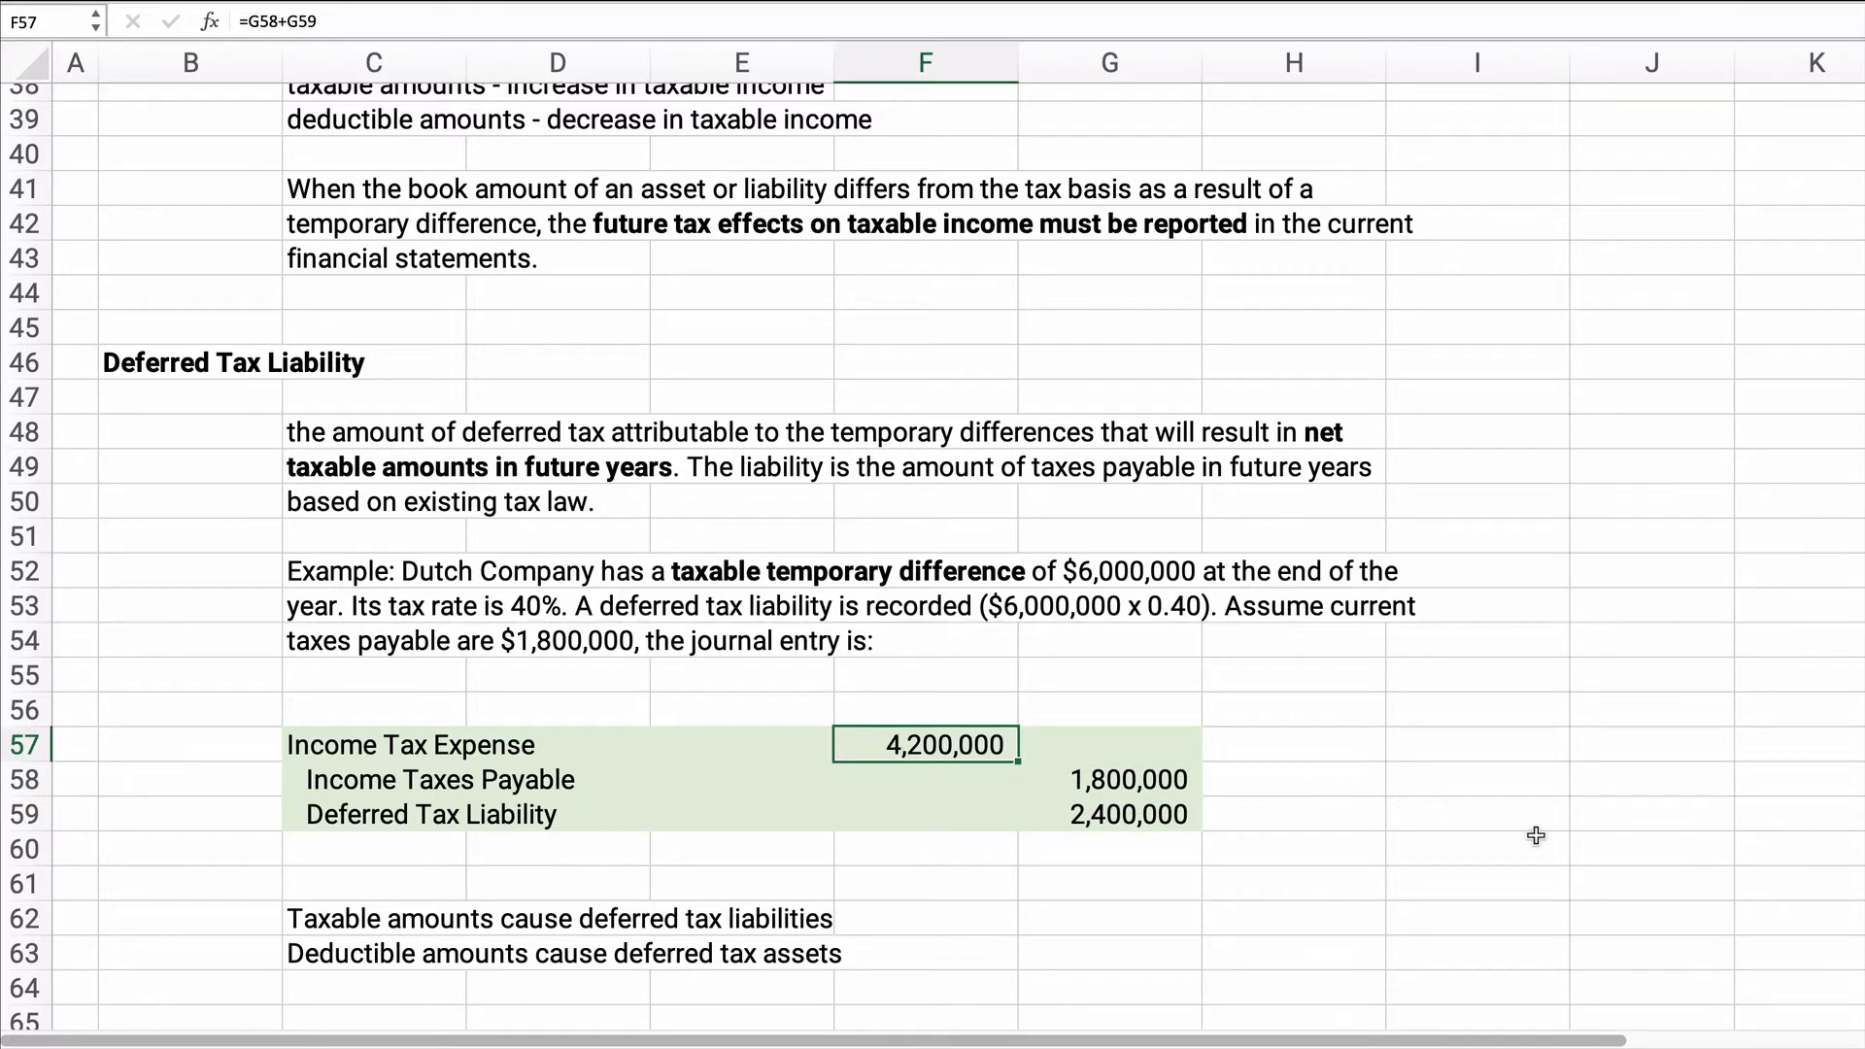
mouse_move(1151, 767)
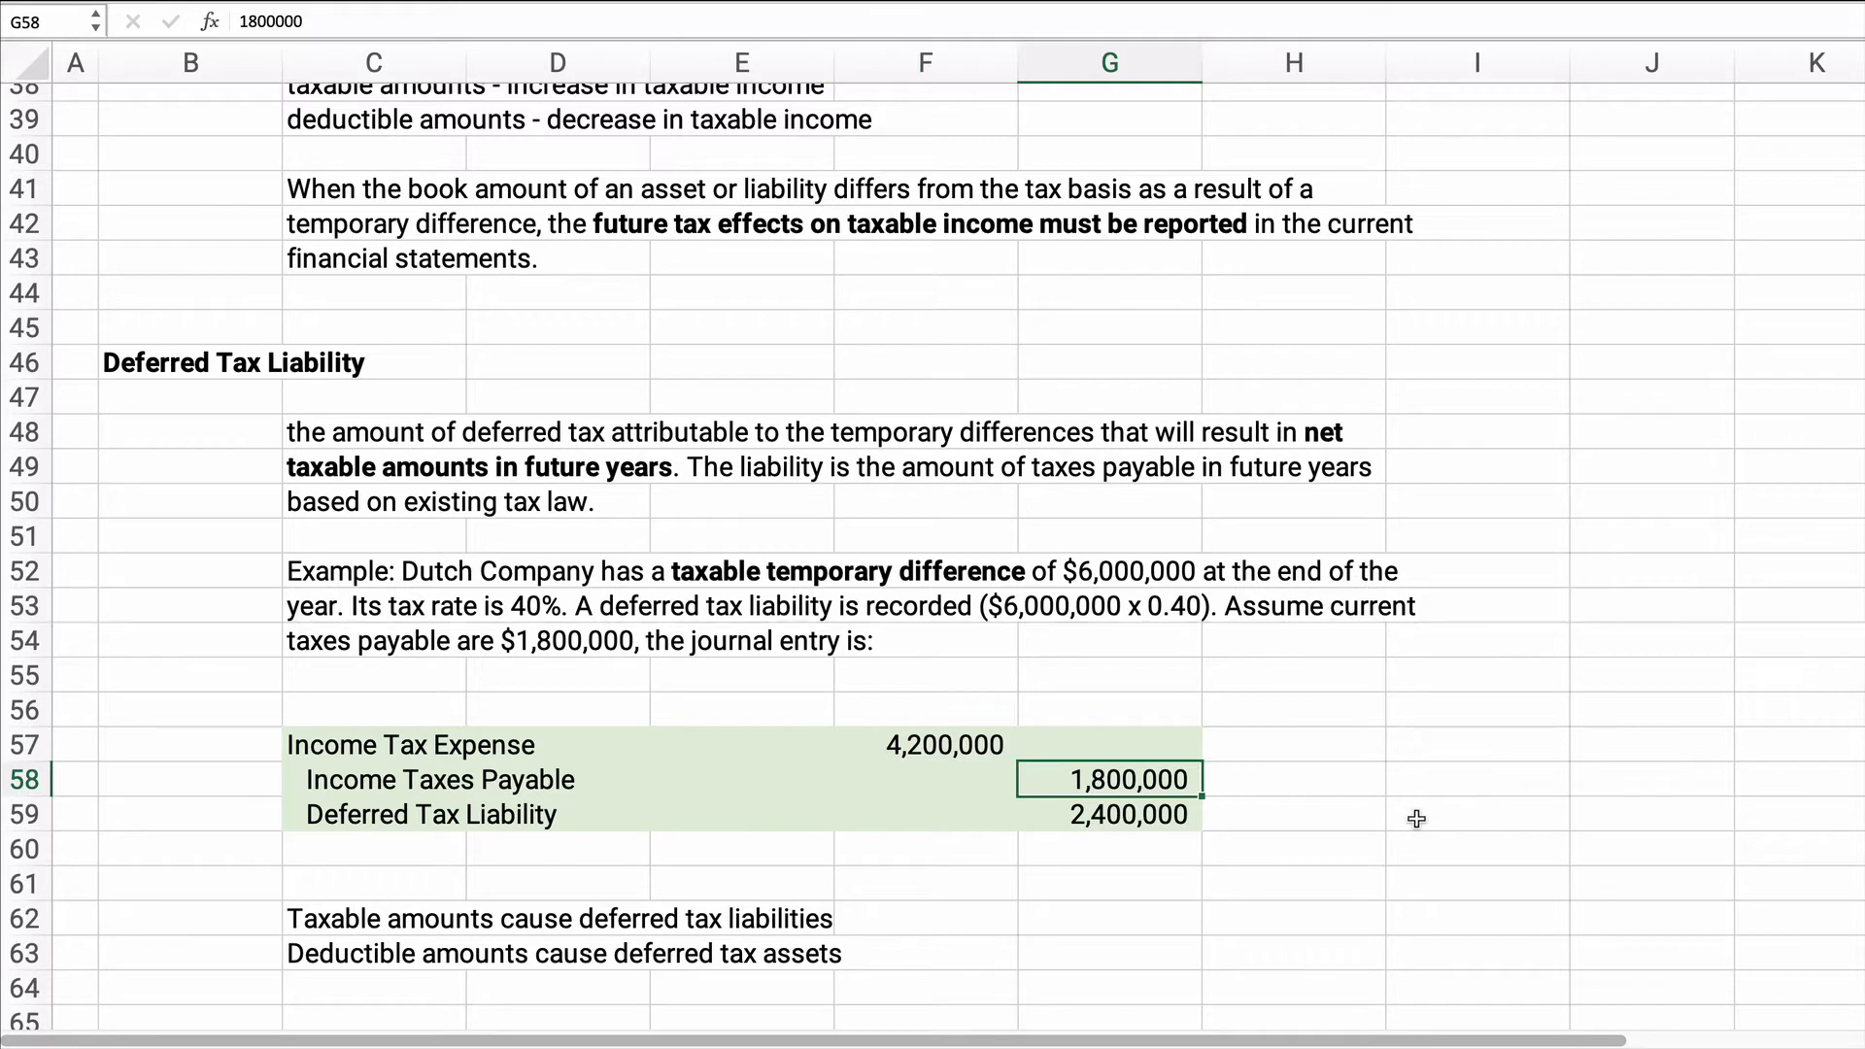
left_click(1110, 814)
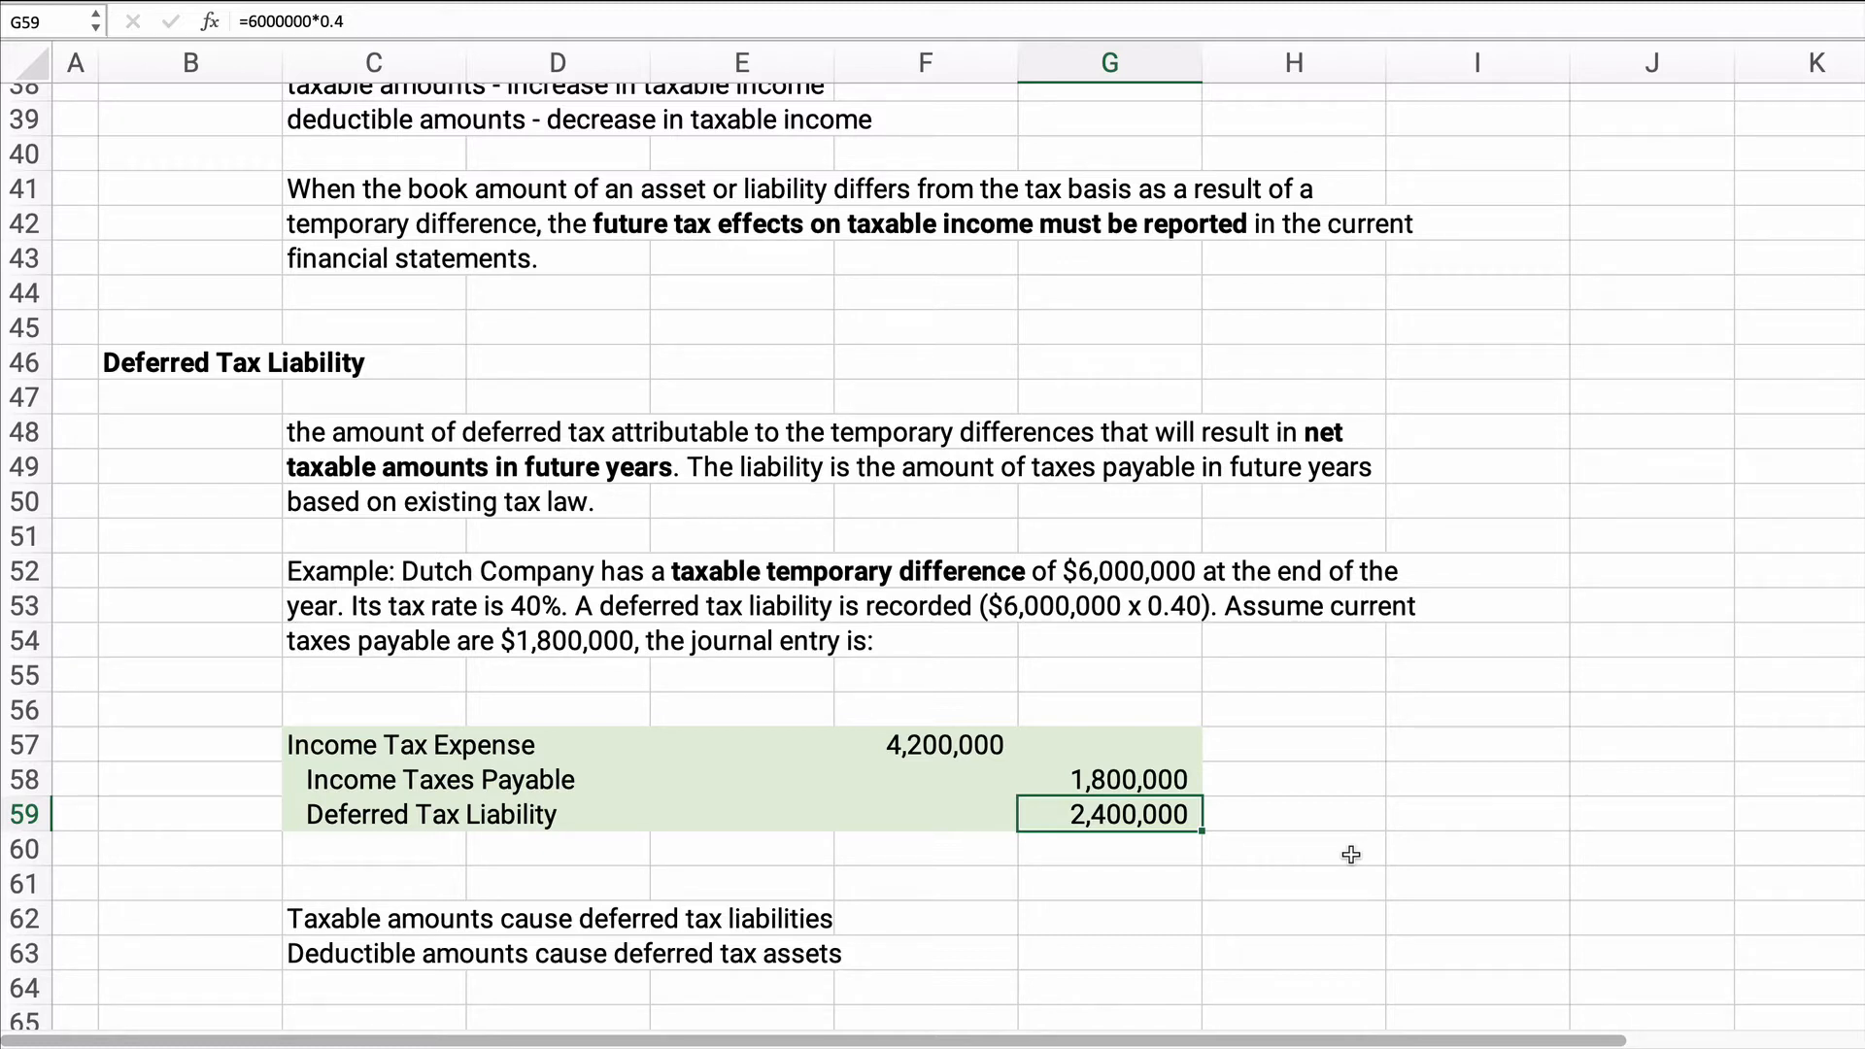
mouse_move(1578, 791)
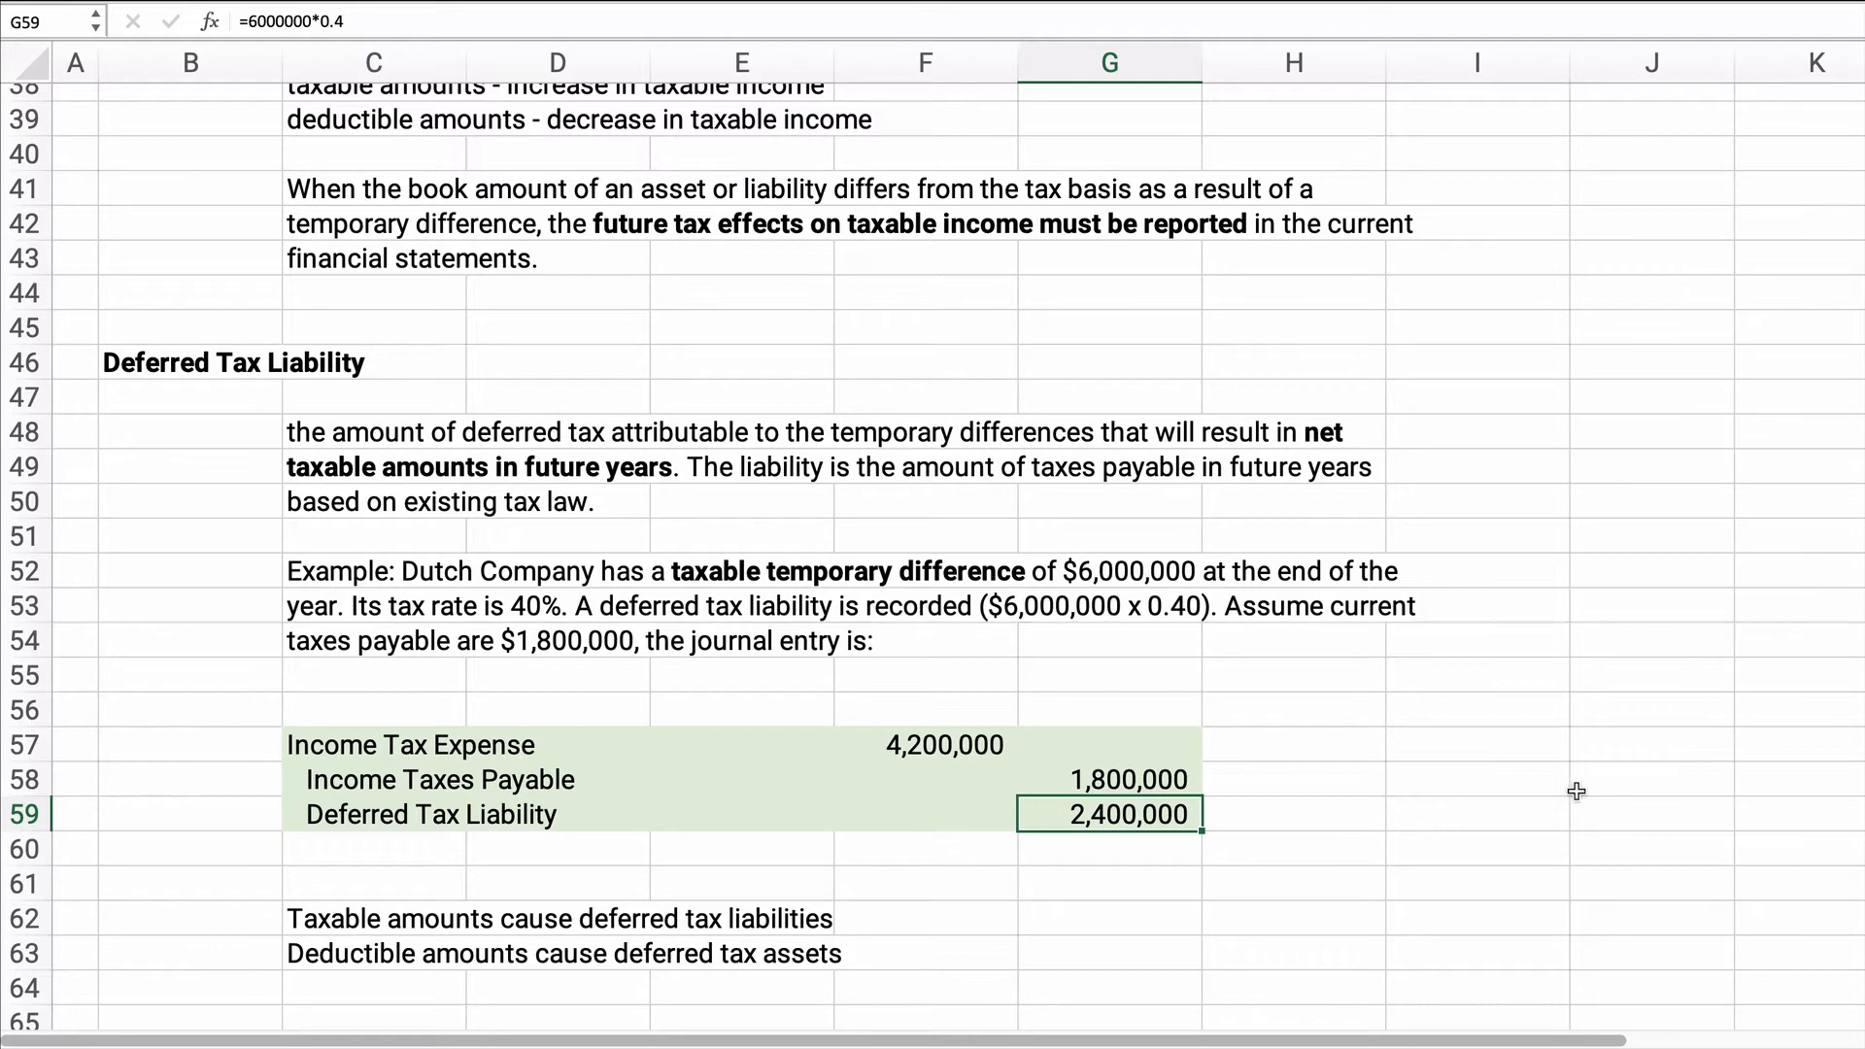
scroll("down", 3)
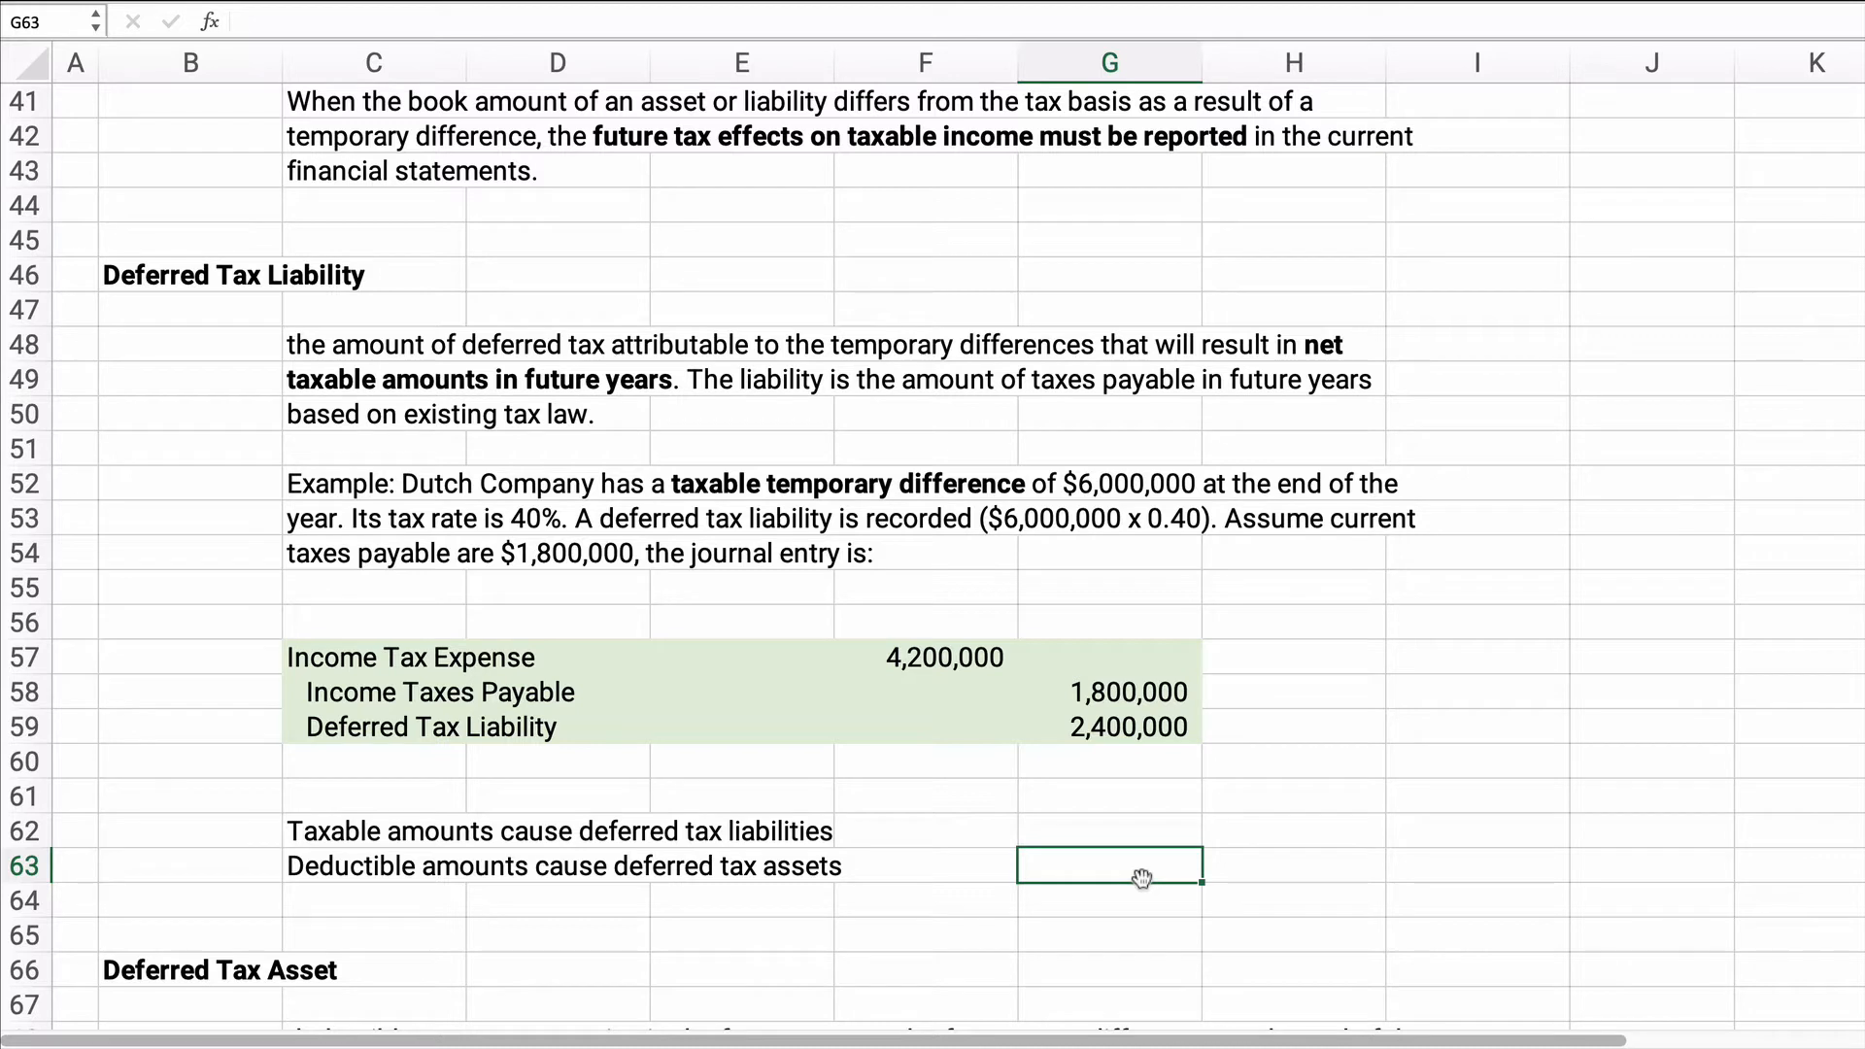
mouse_move(874, 785)
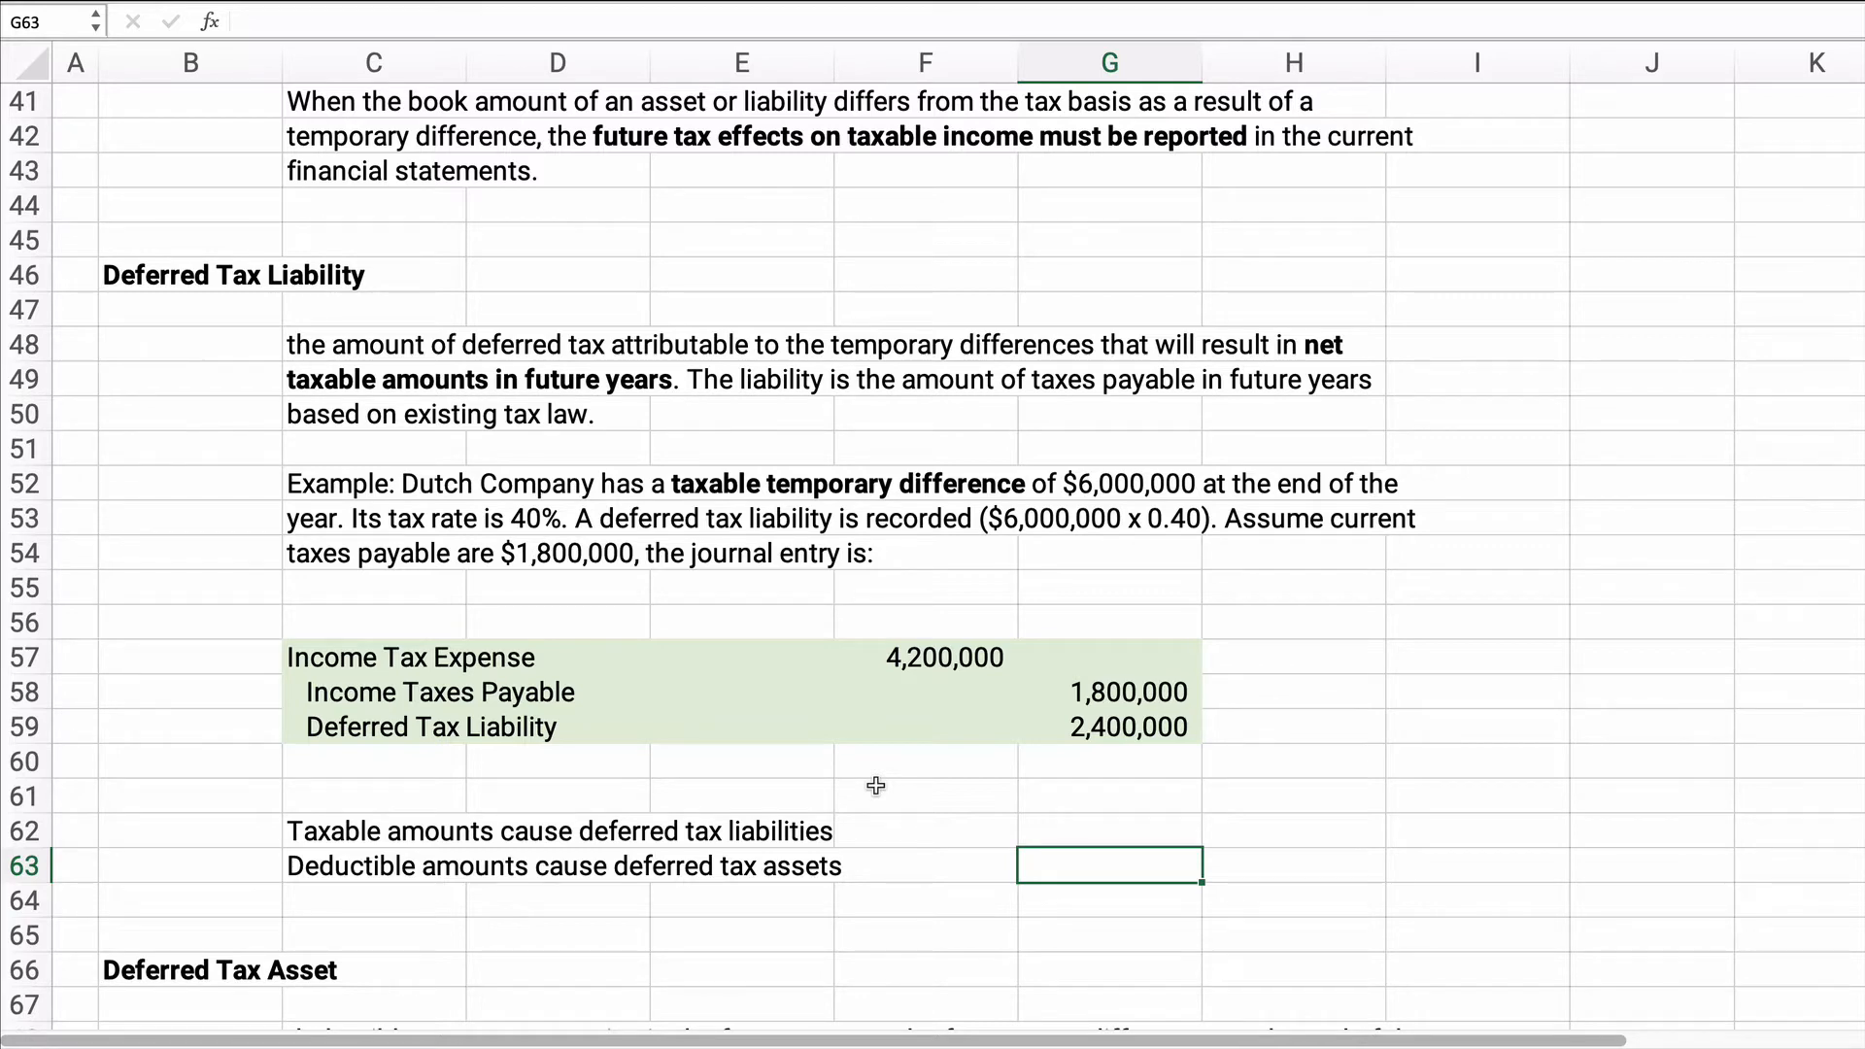
mouse_move(644, 857)
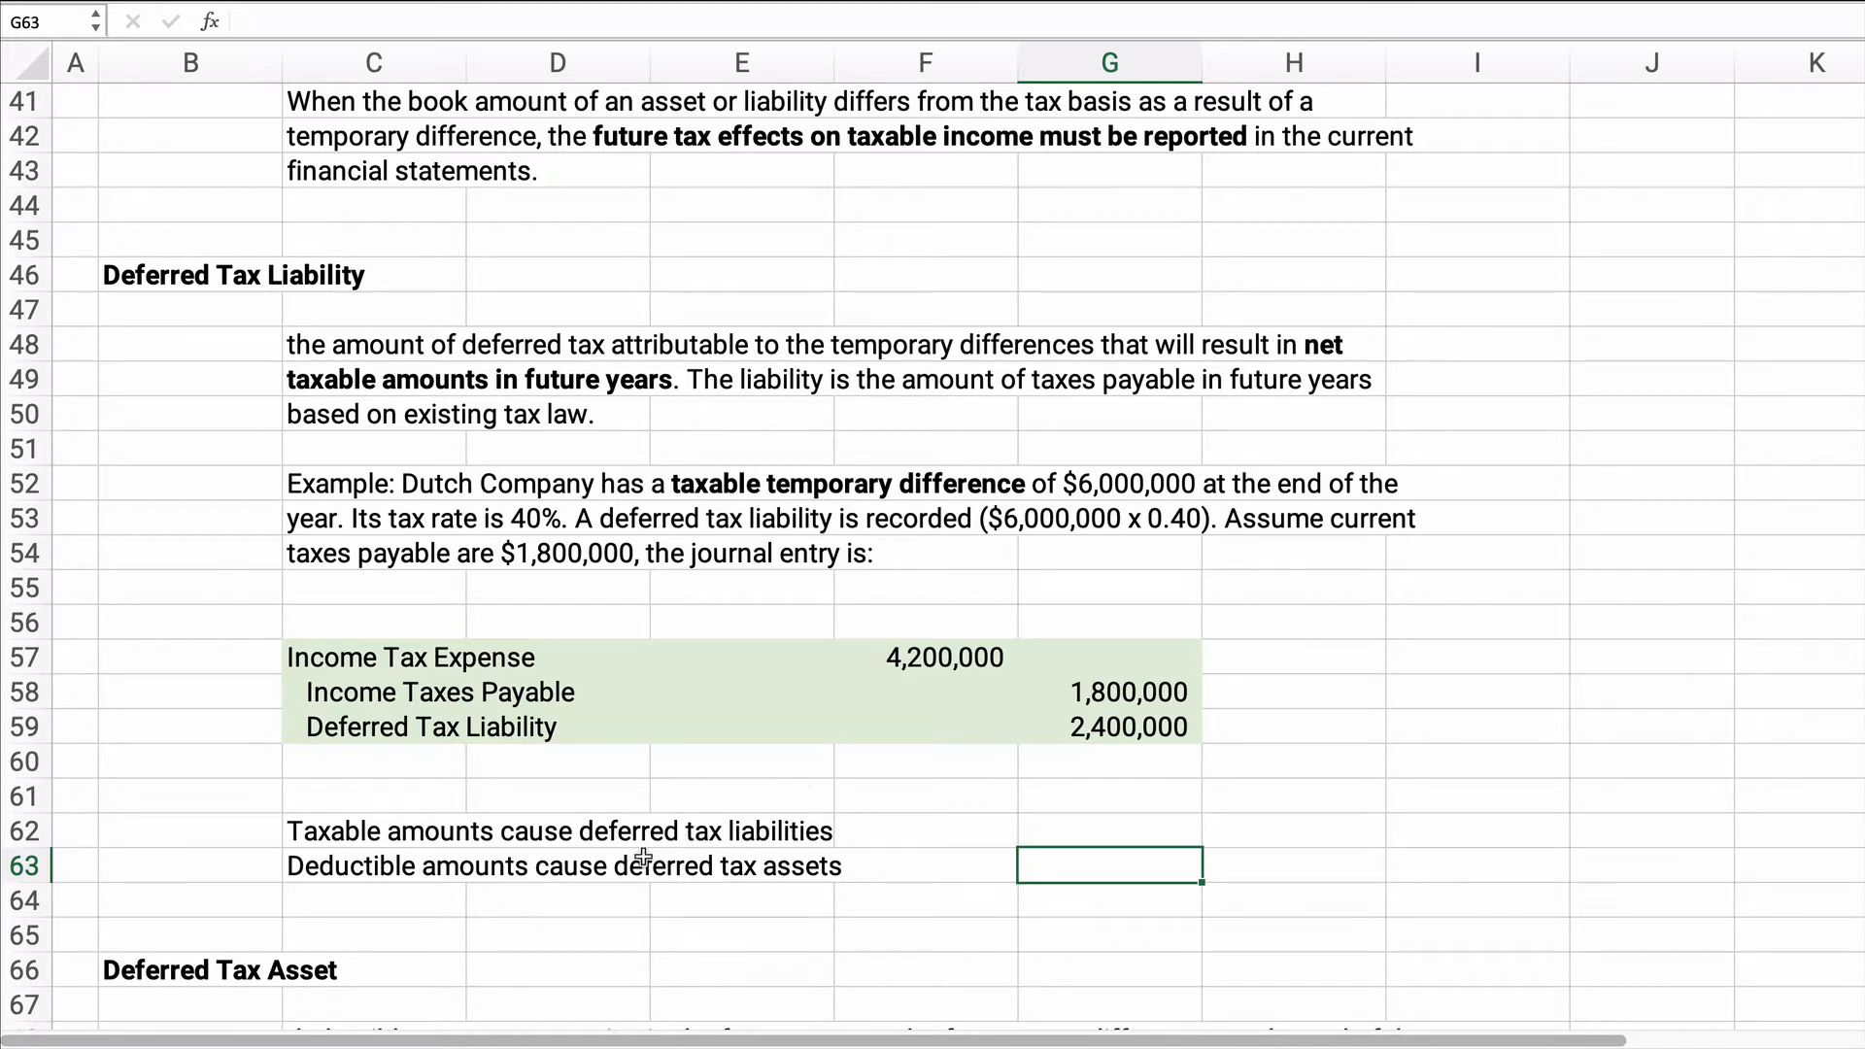
Scroll down to the Reagan Company deferred tax asset example with its journal and valuation allowance entries.
scroll("down", 3)
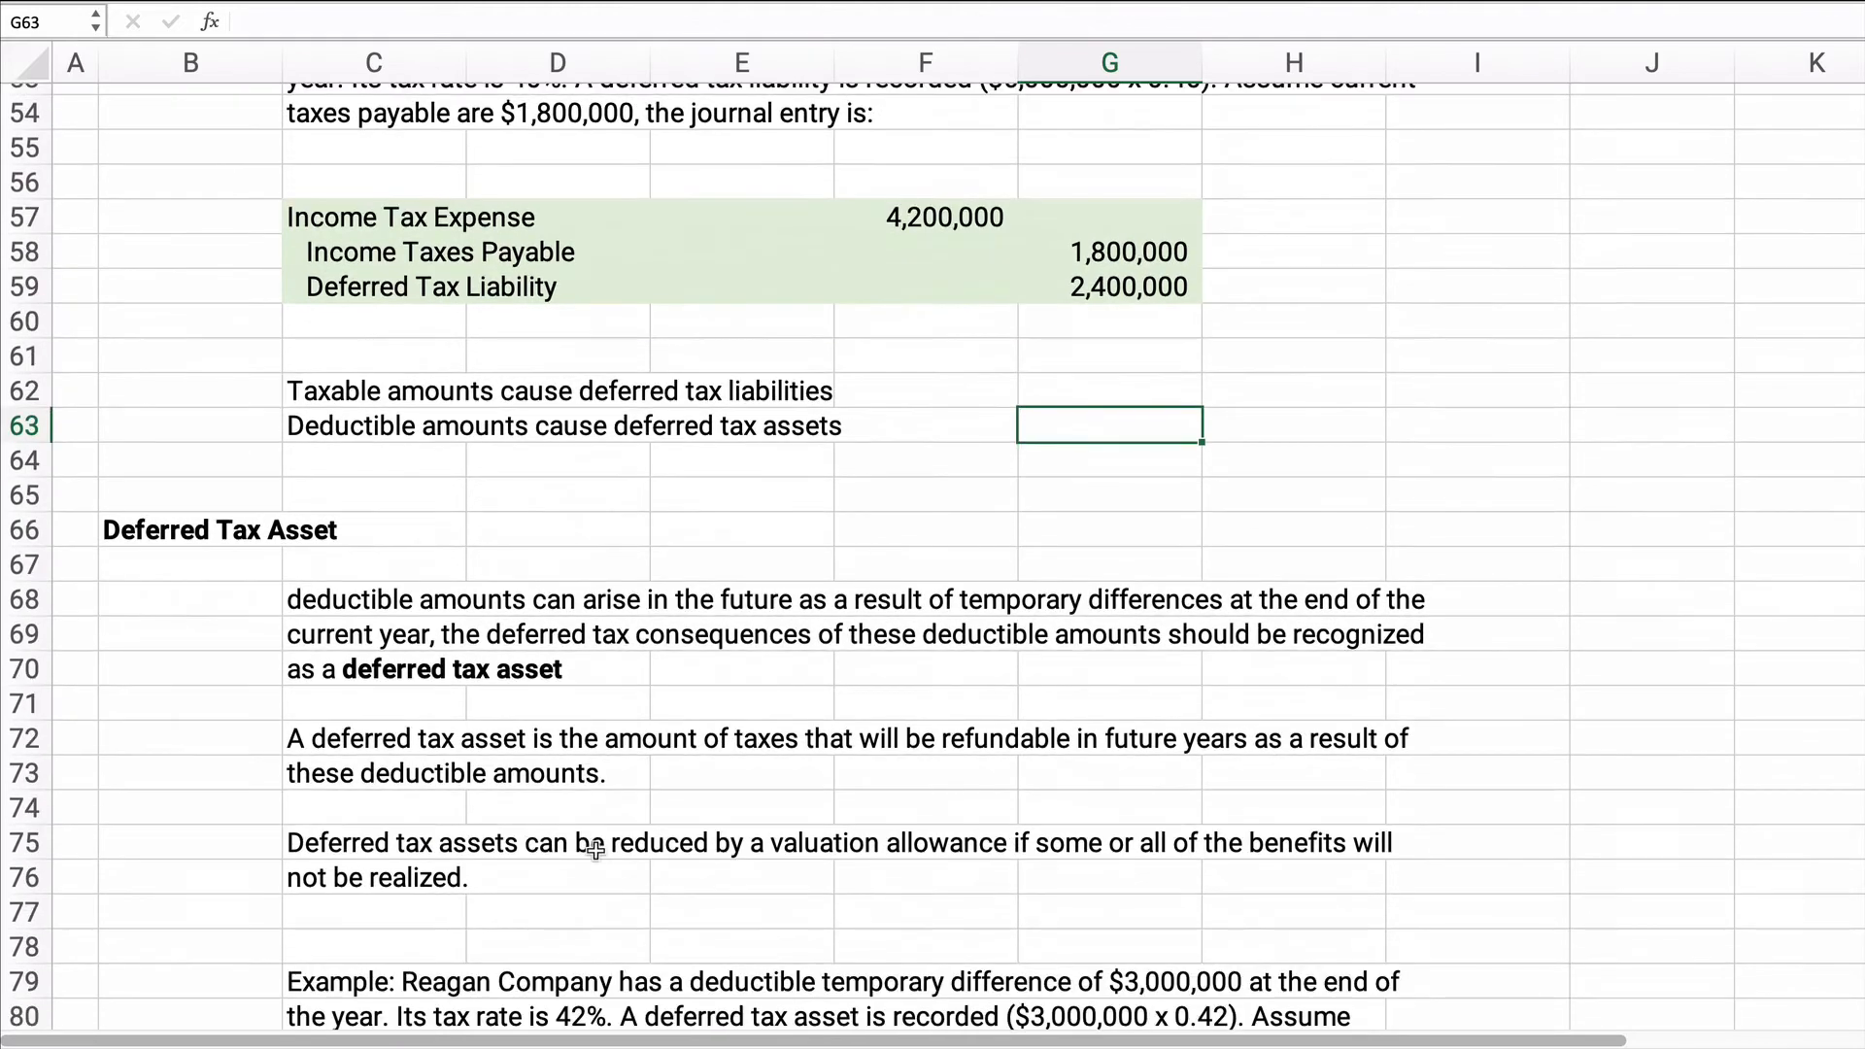
scroll("down", 3)
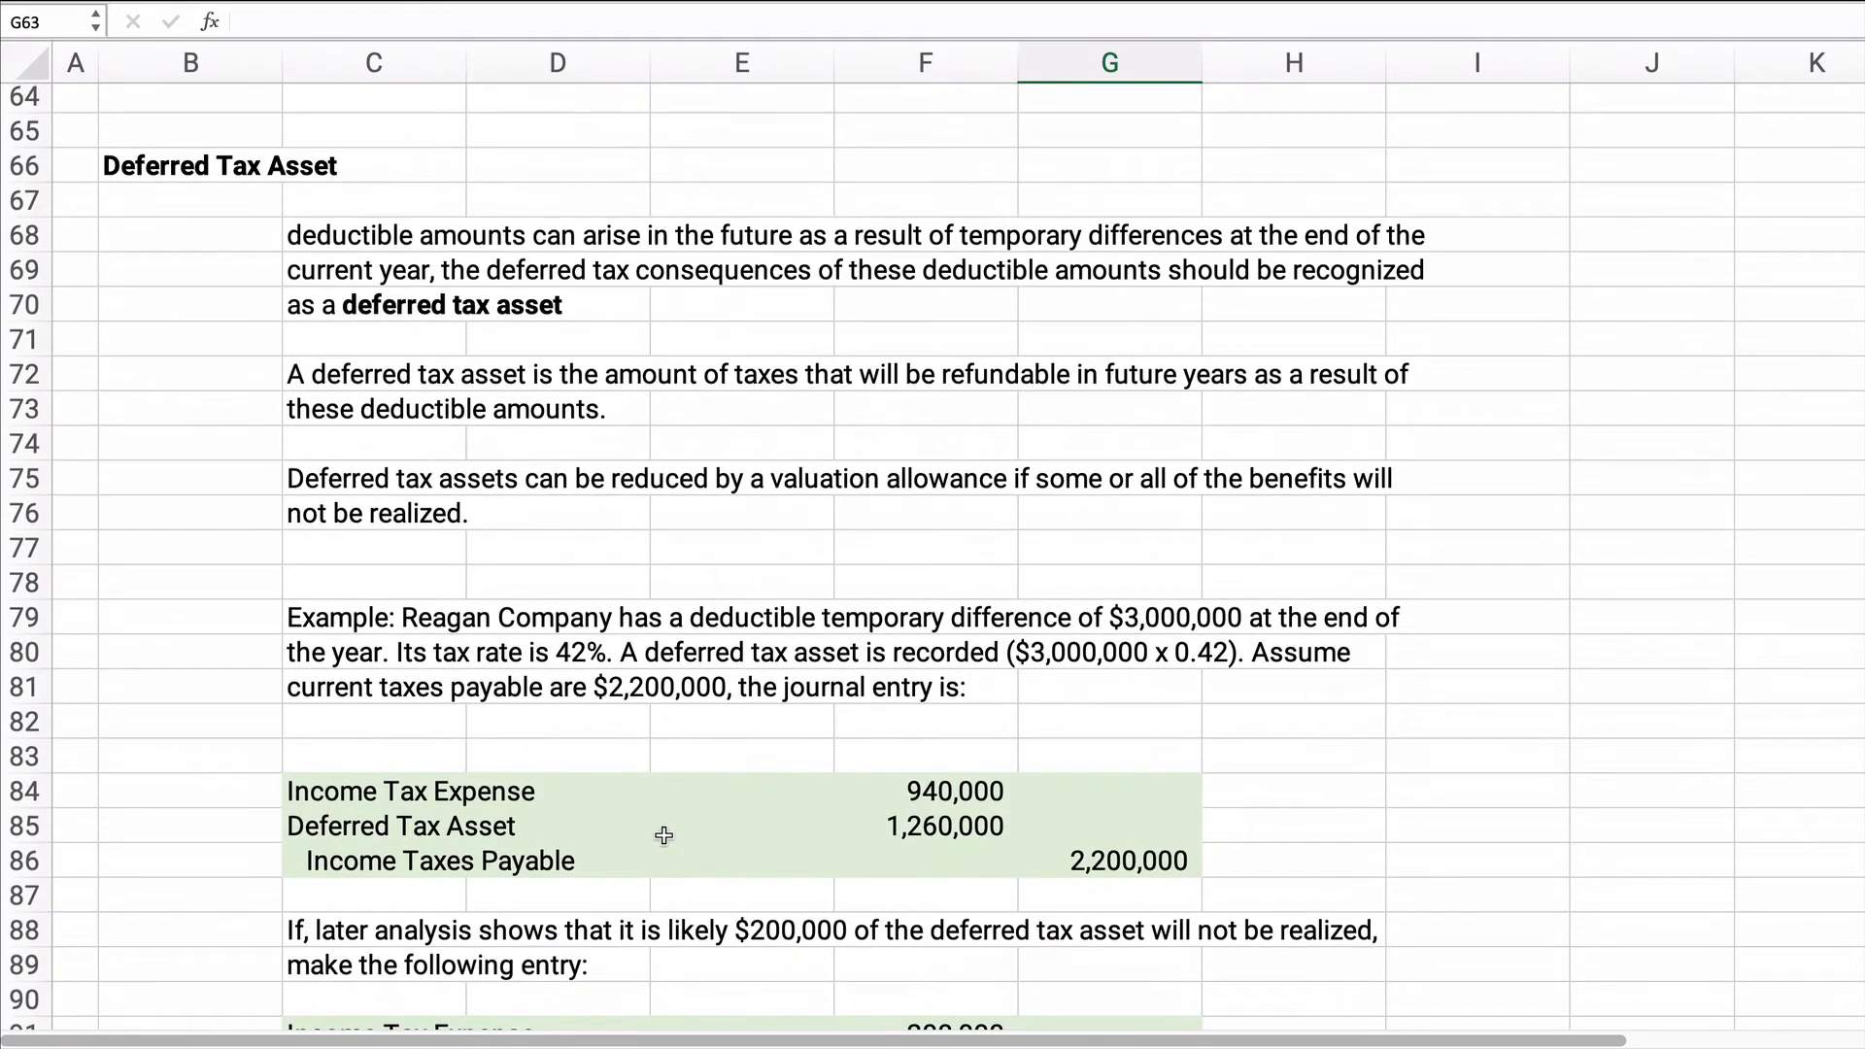
mouse_move(225, 465)
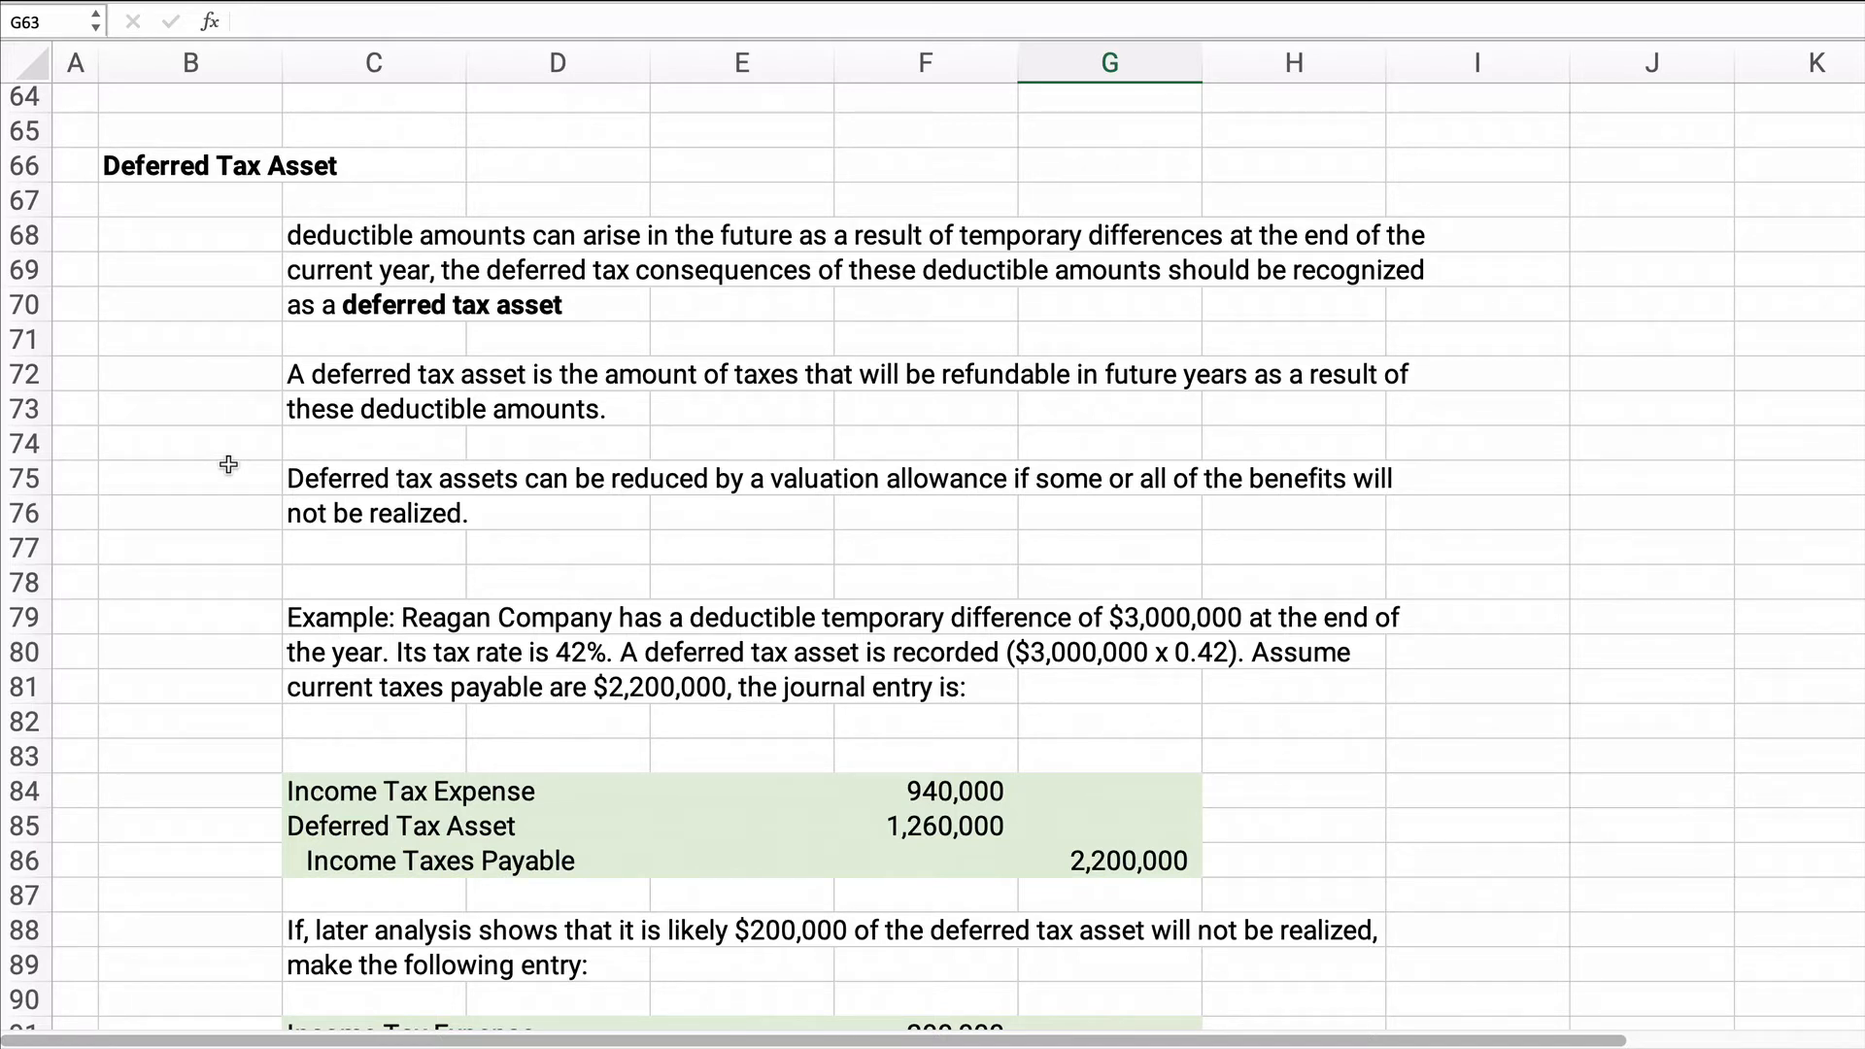
scroll("down", 3)
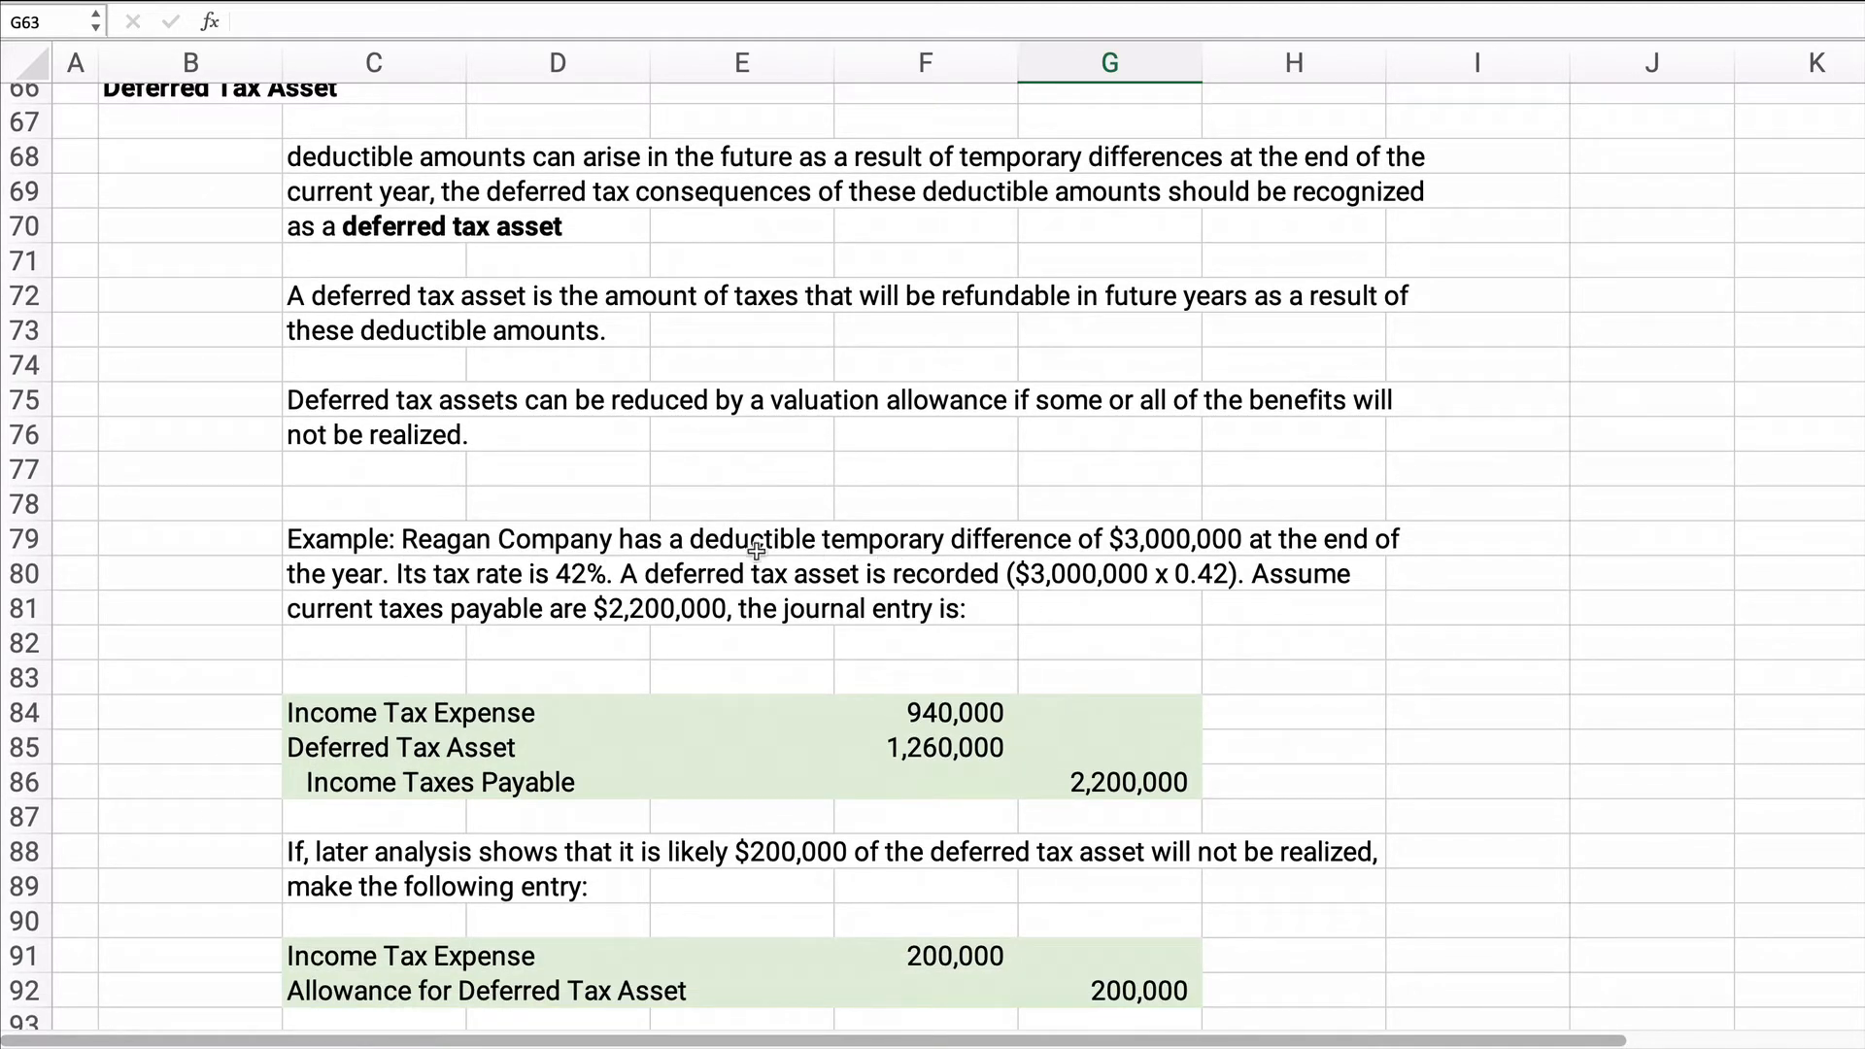
mouse_move(783, 542)
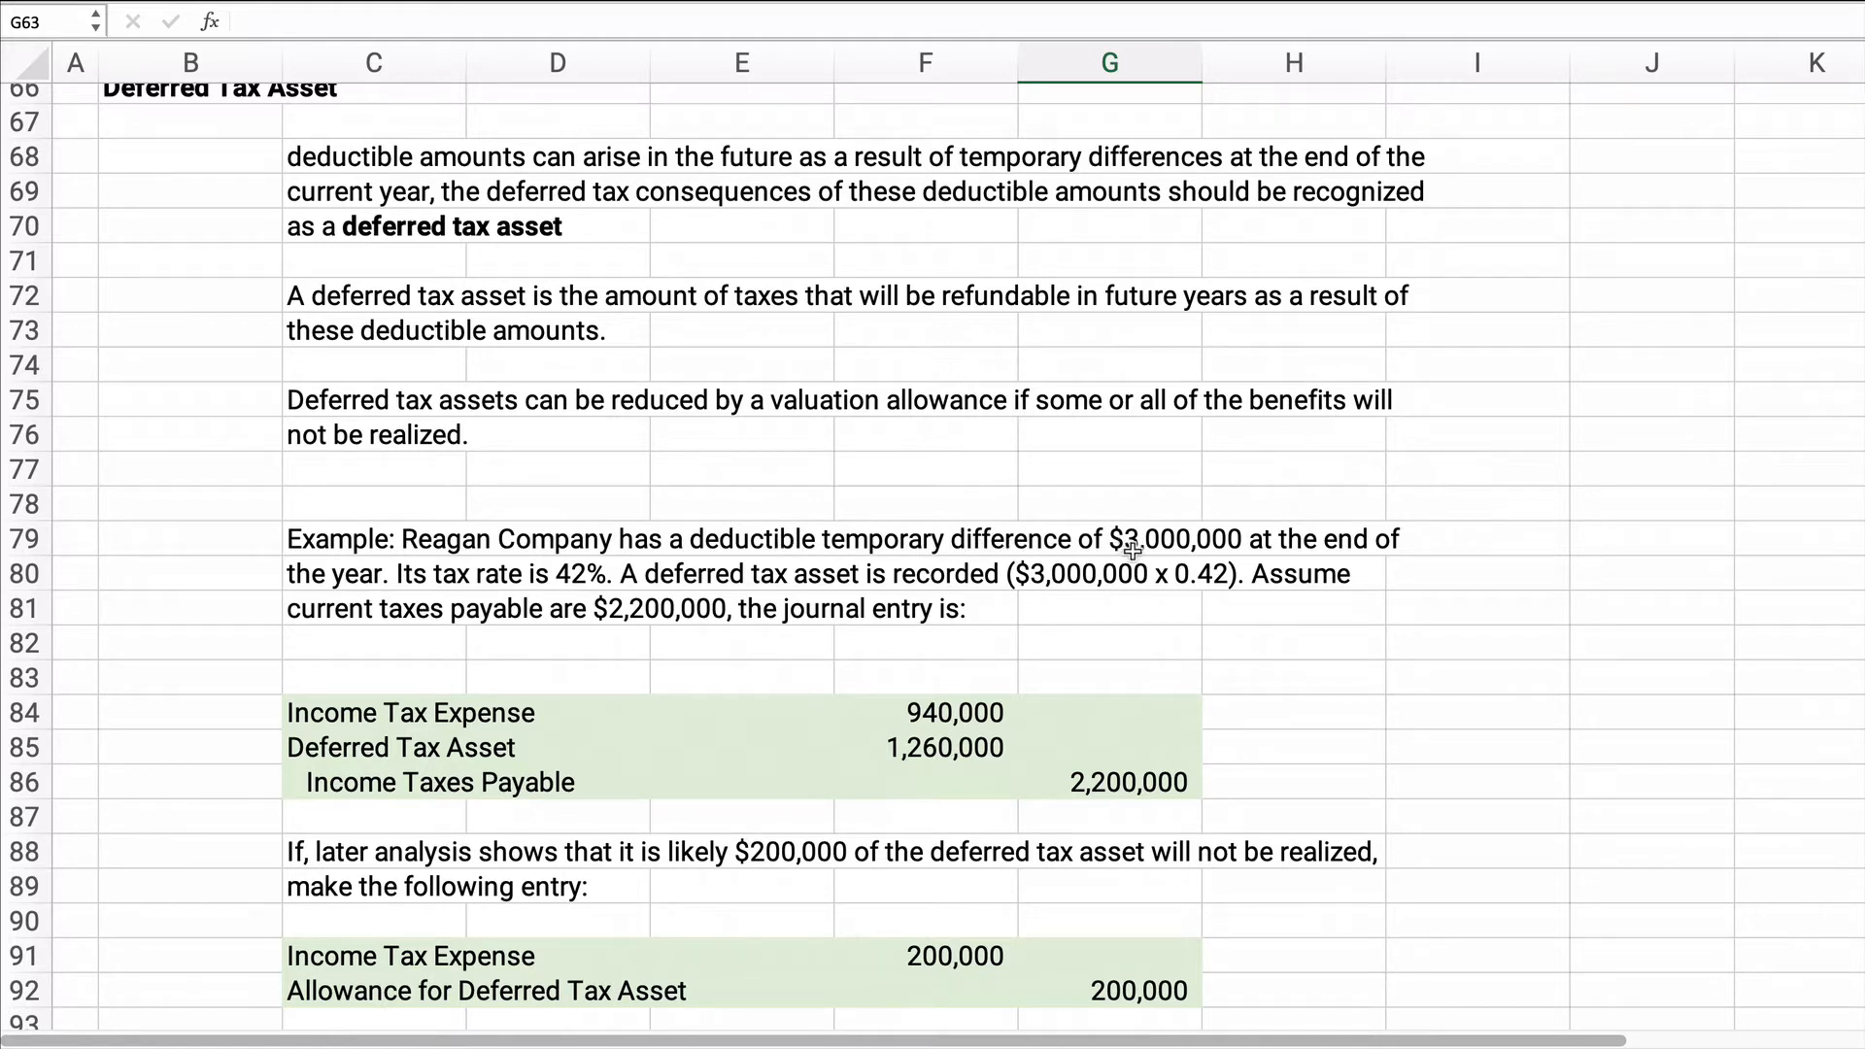
mouse_move(678, 587)
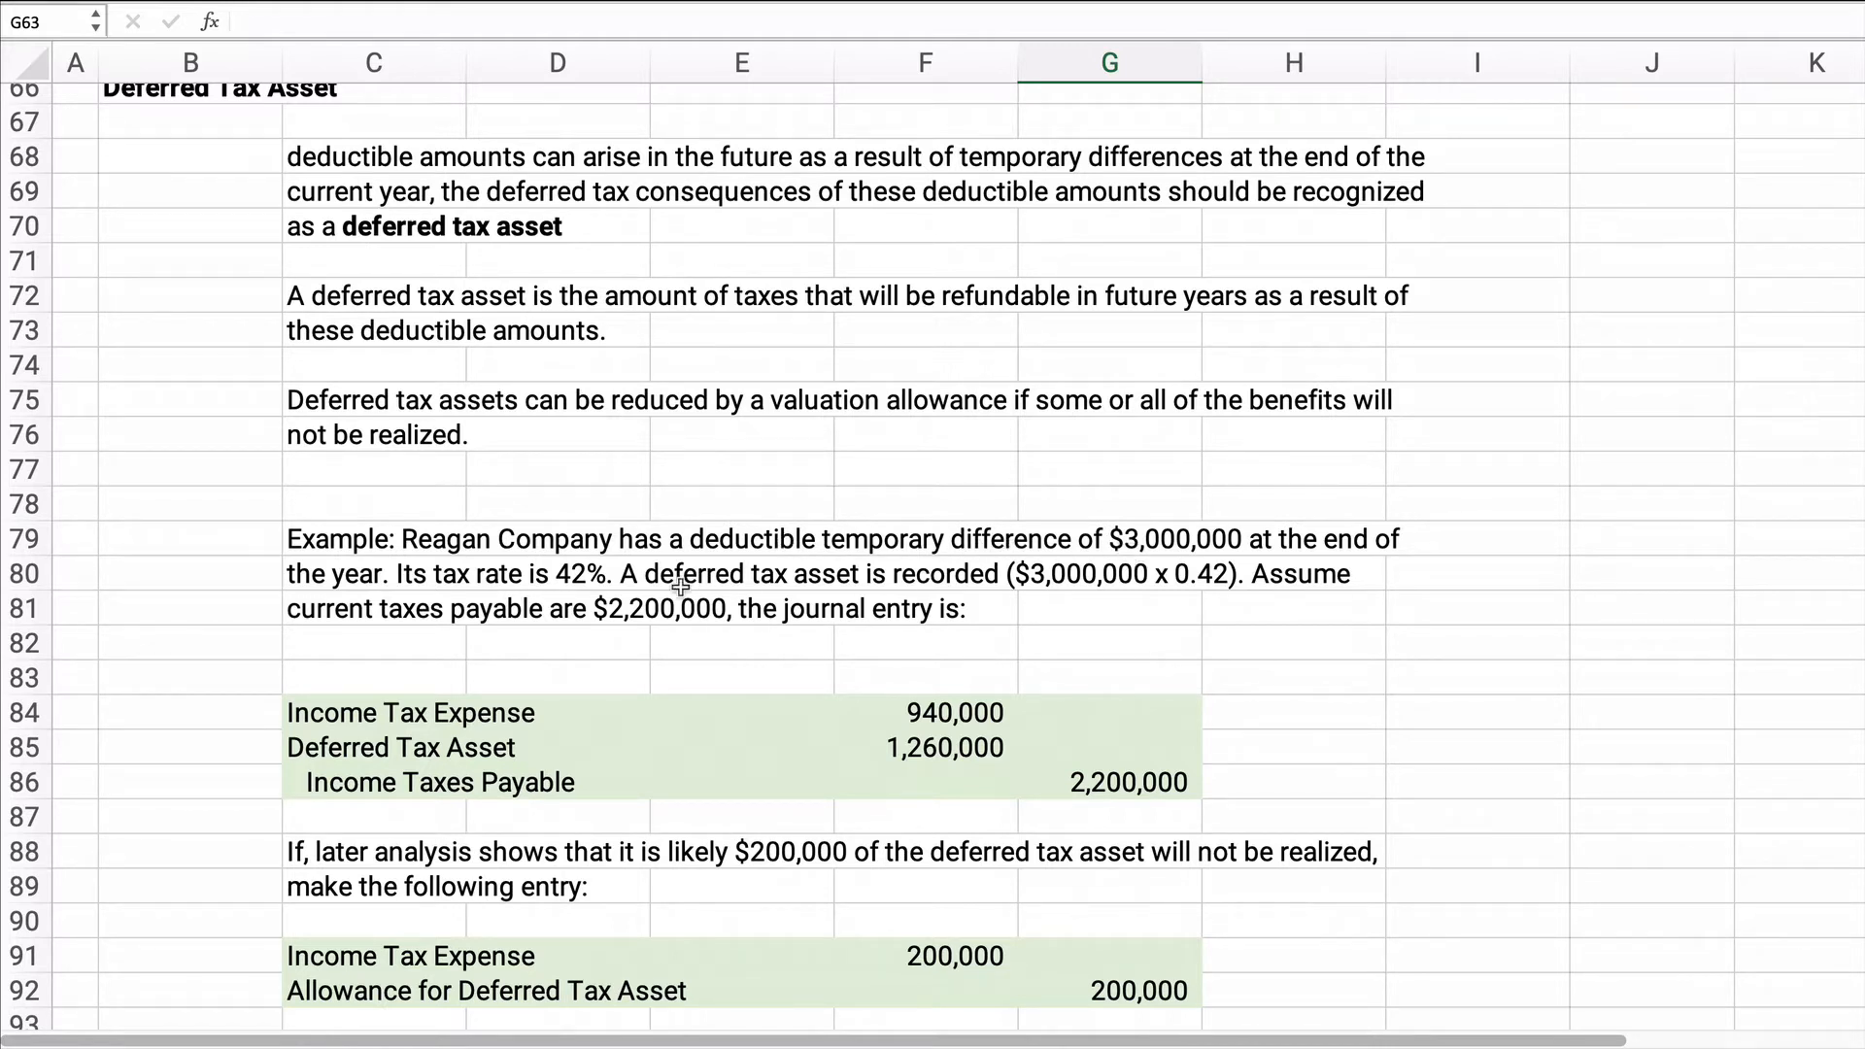
mouse_move(758, 585)
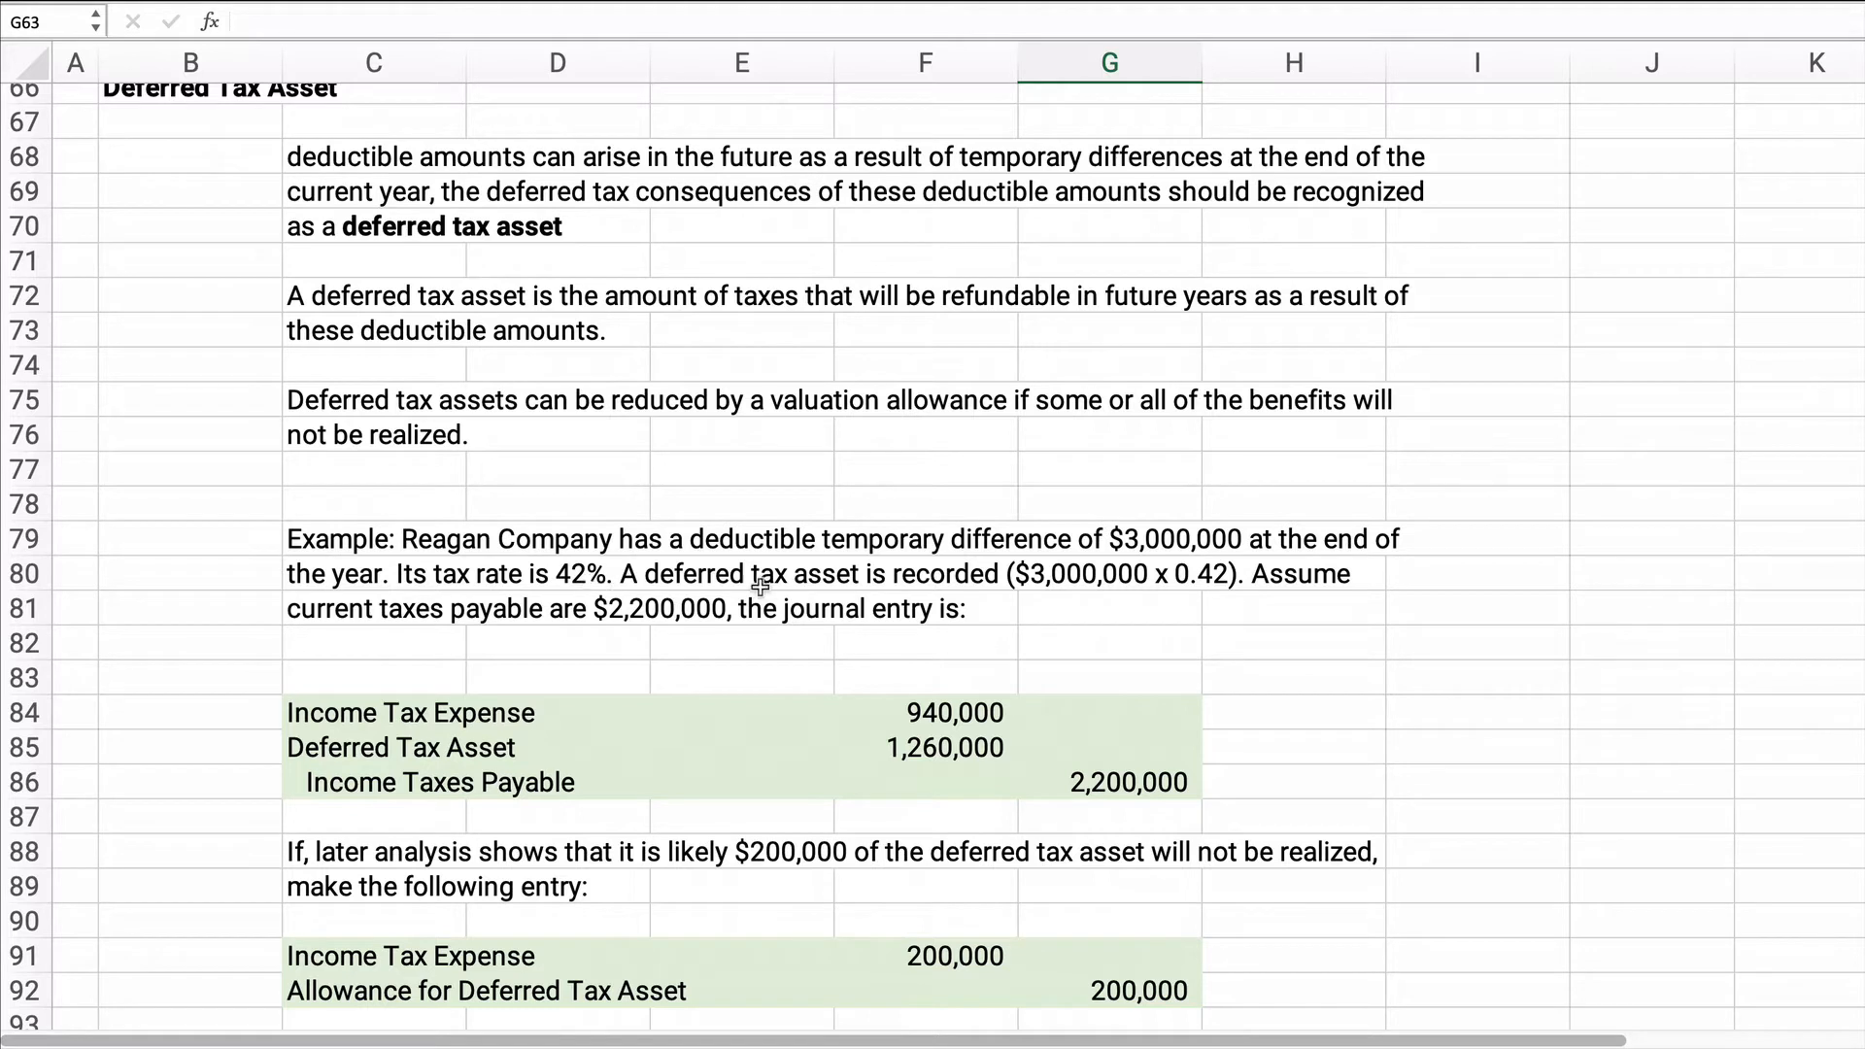
mouse_move(1030, 590)
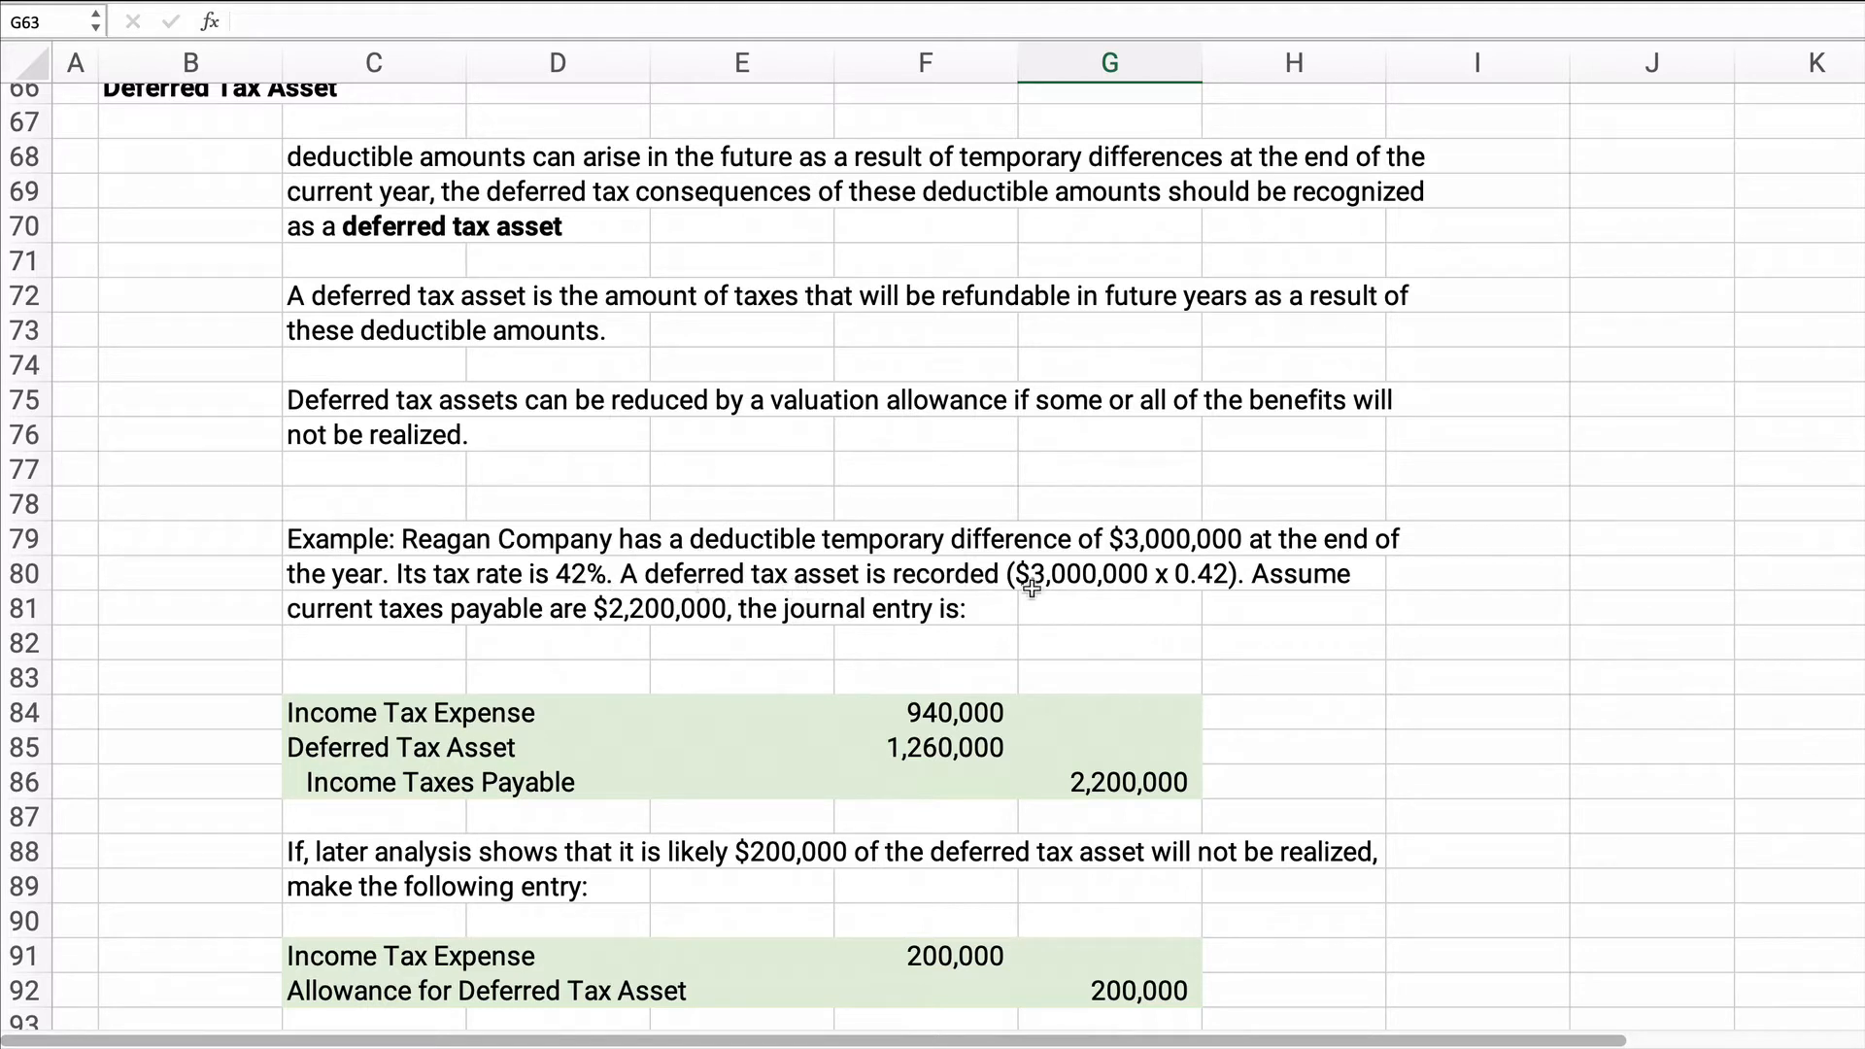
mouse_move(1181, 590)
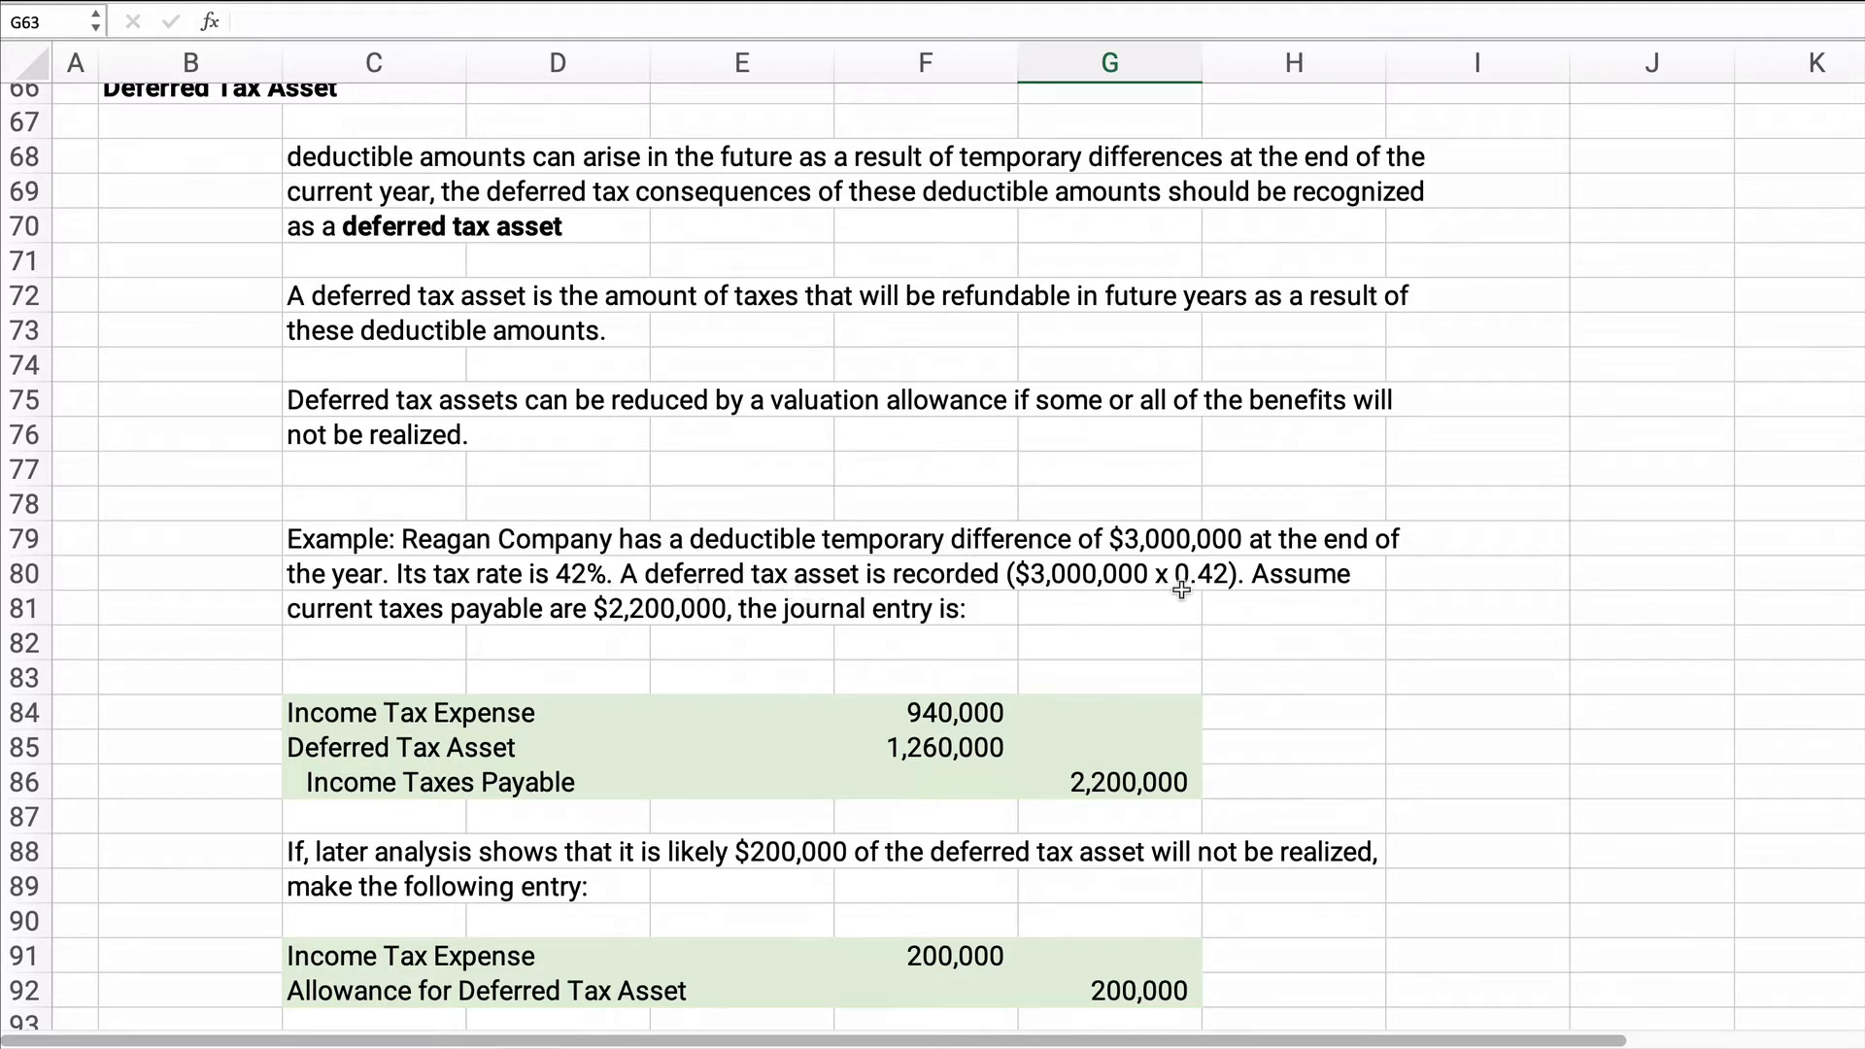
mouse_move(321, 744)
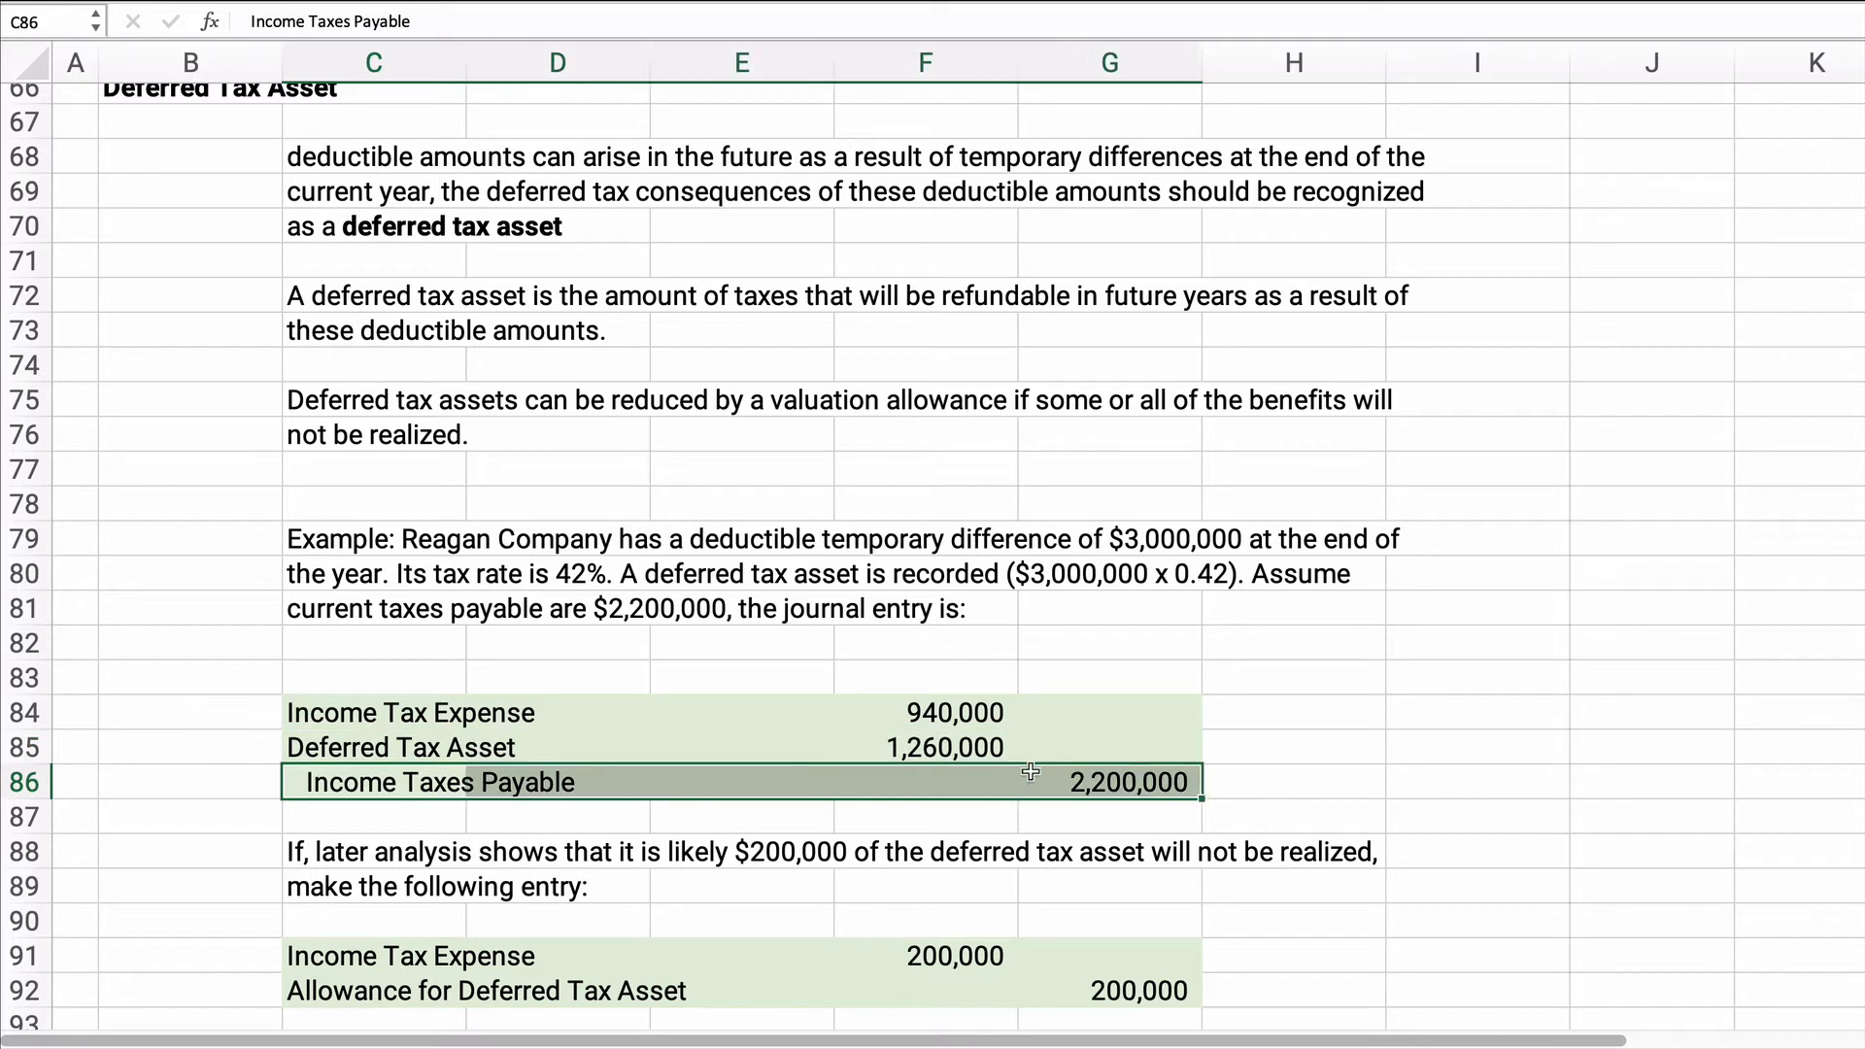
mouse_move(465, 730)
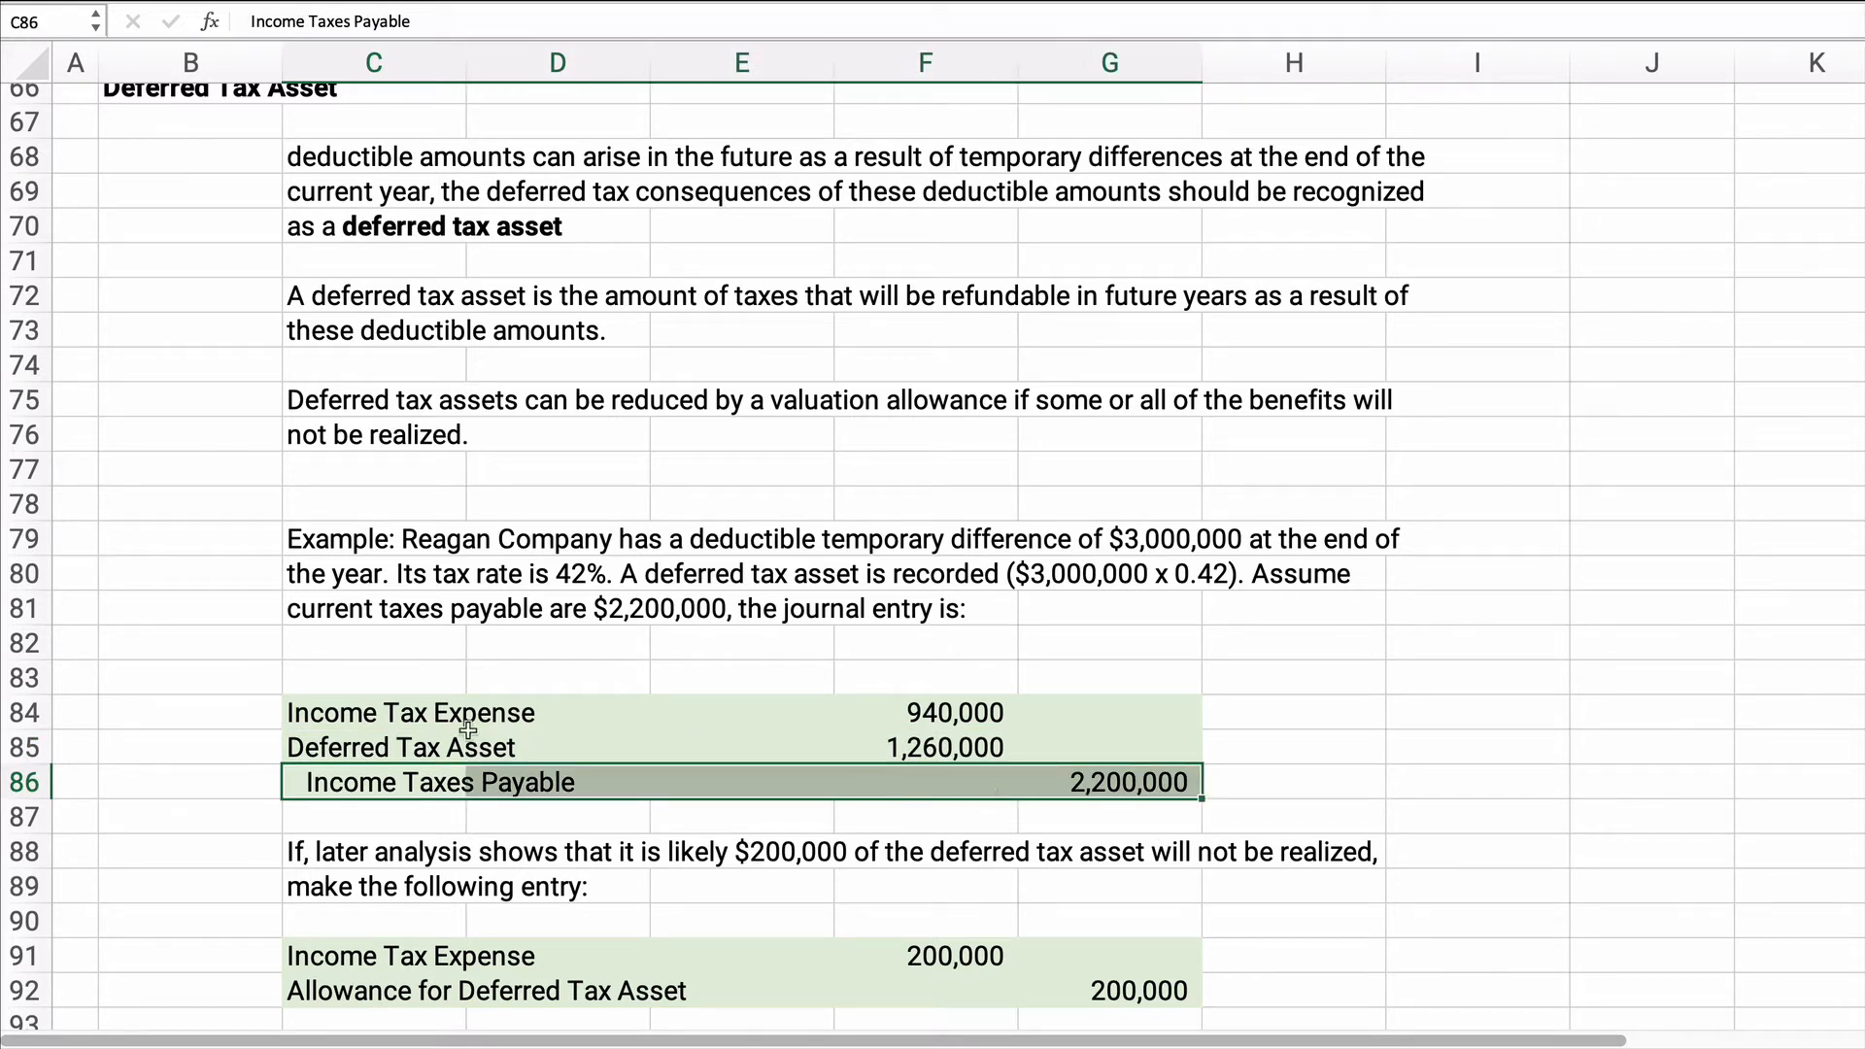
left_click(925, 713)
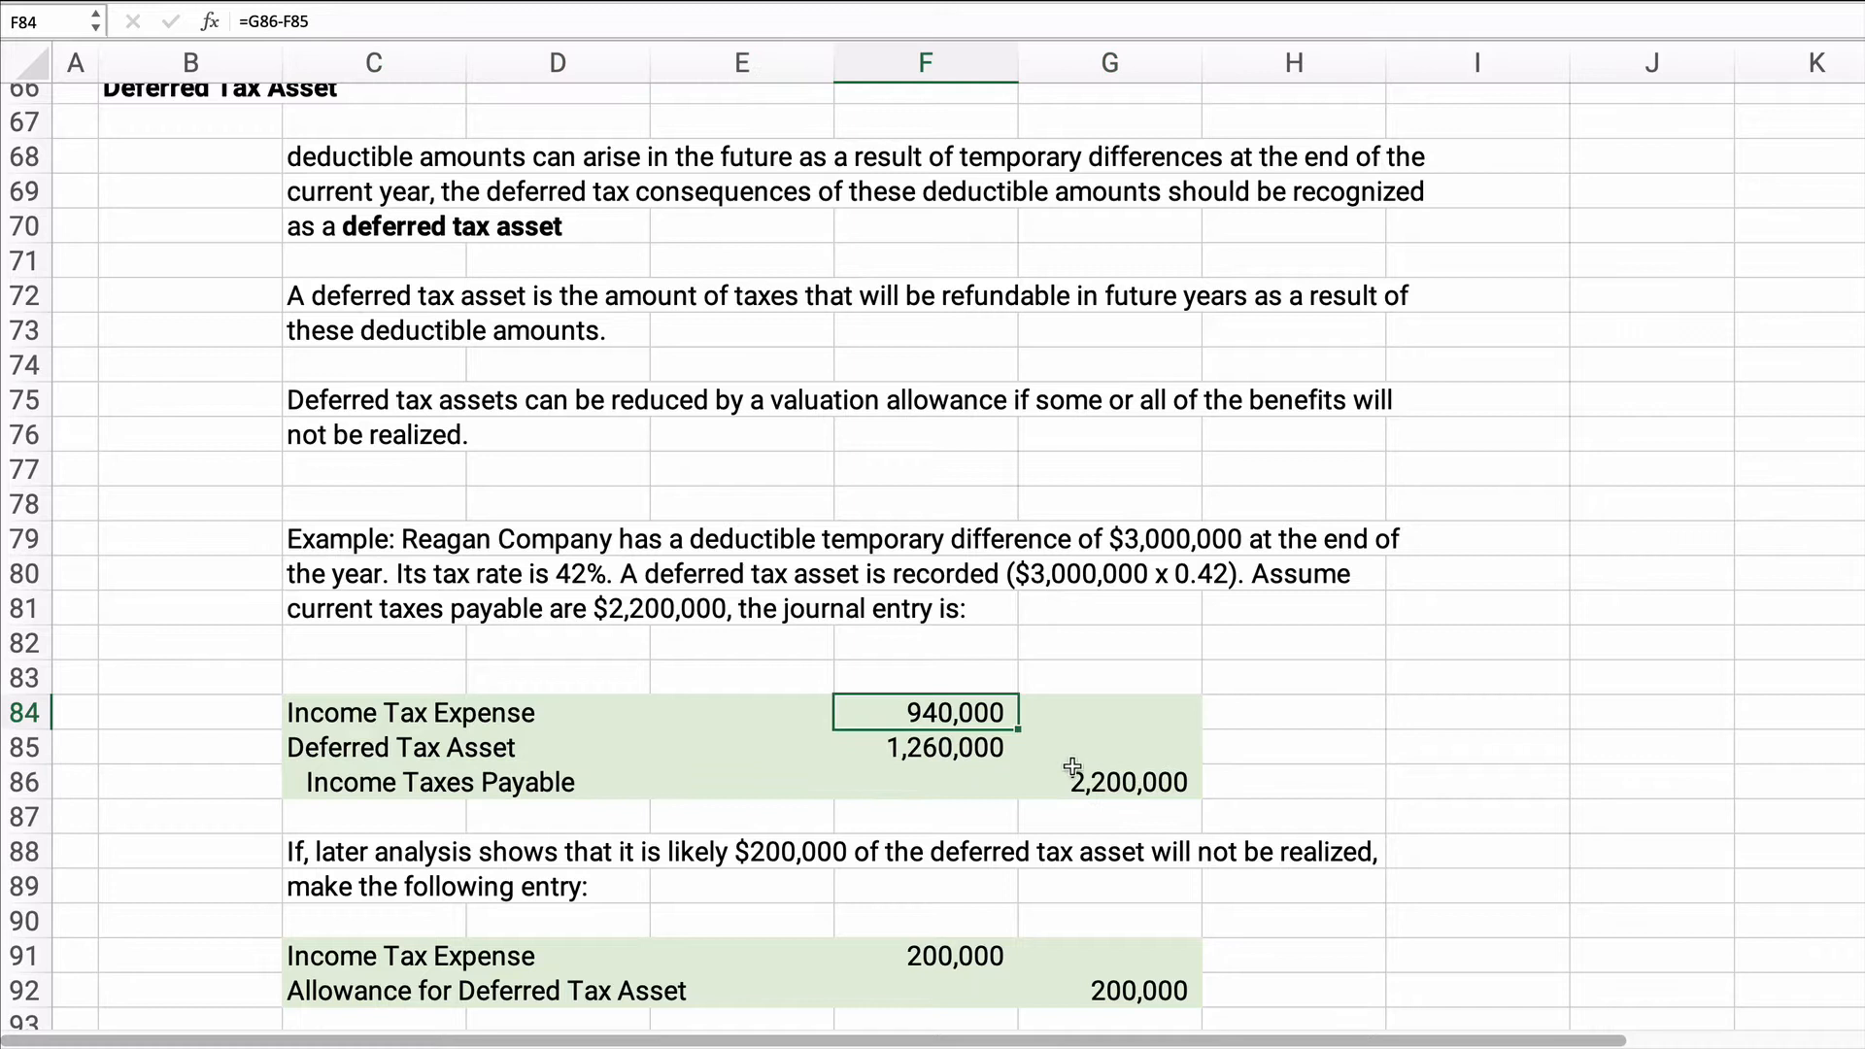
left_click(925, 746)
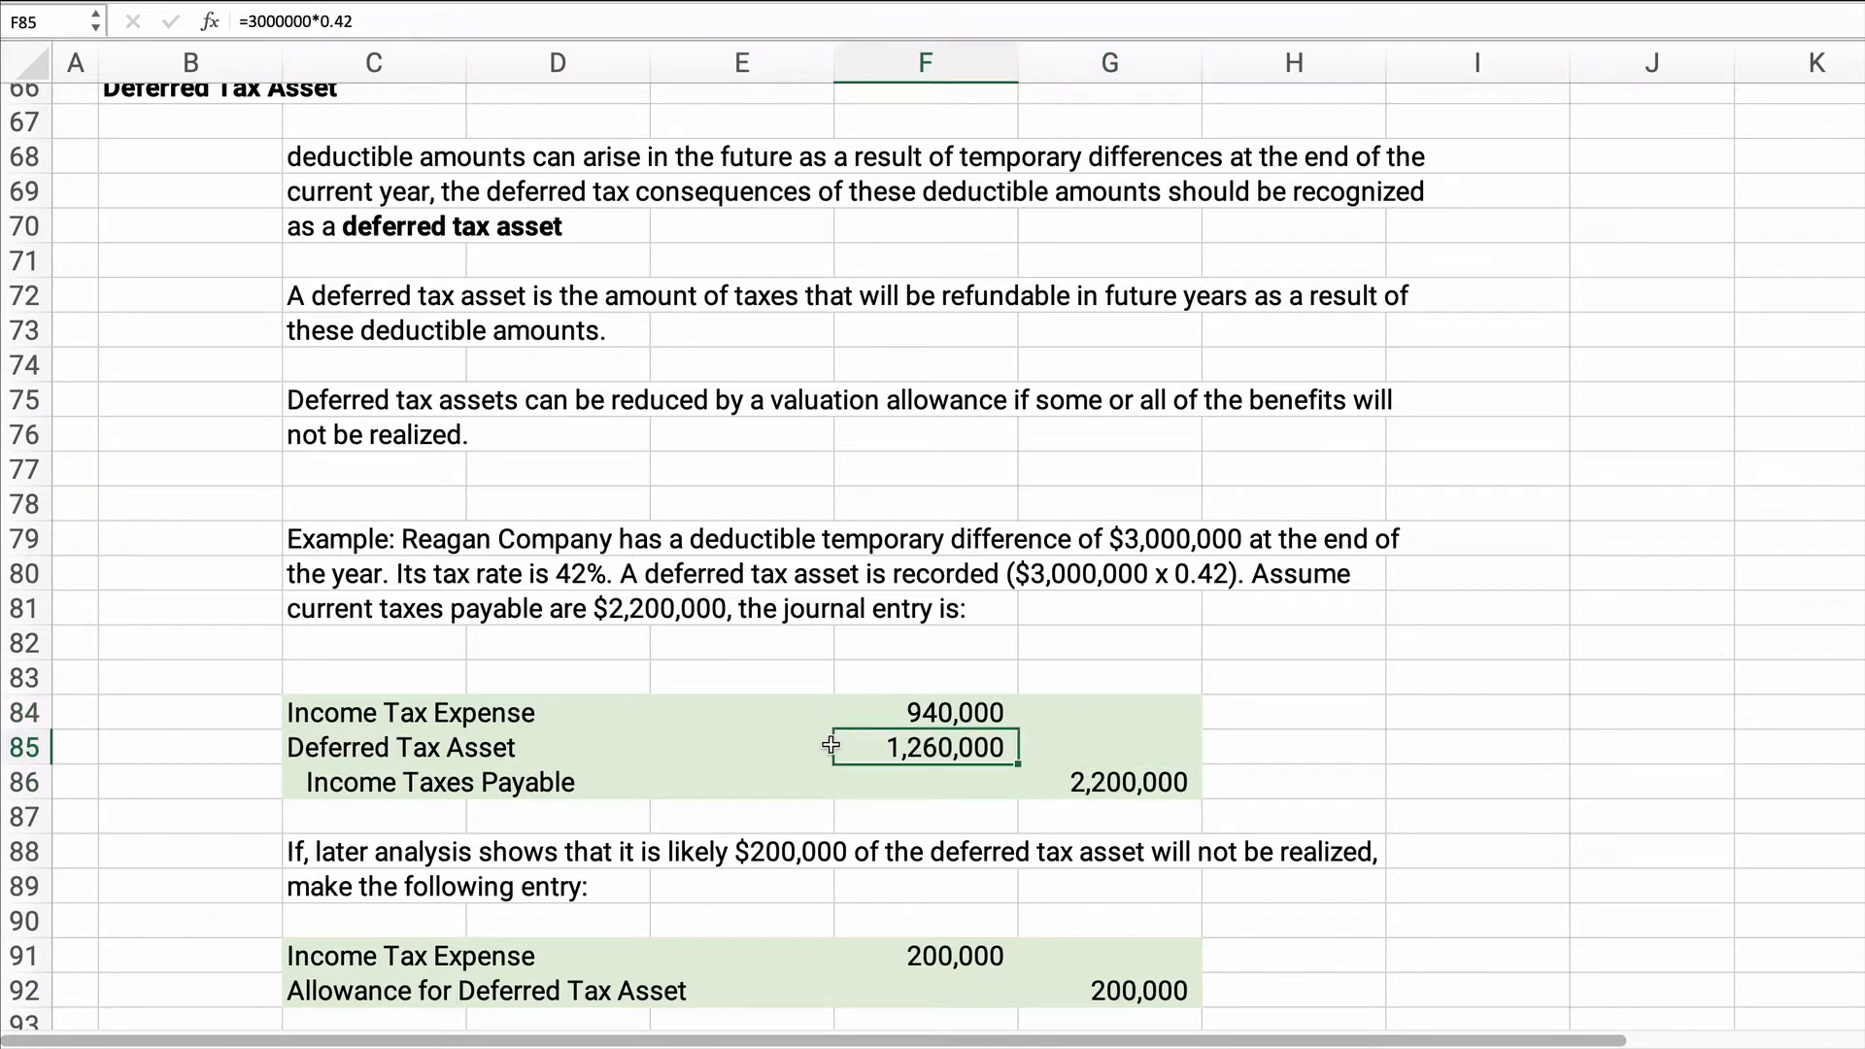
left_click(925, 713)
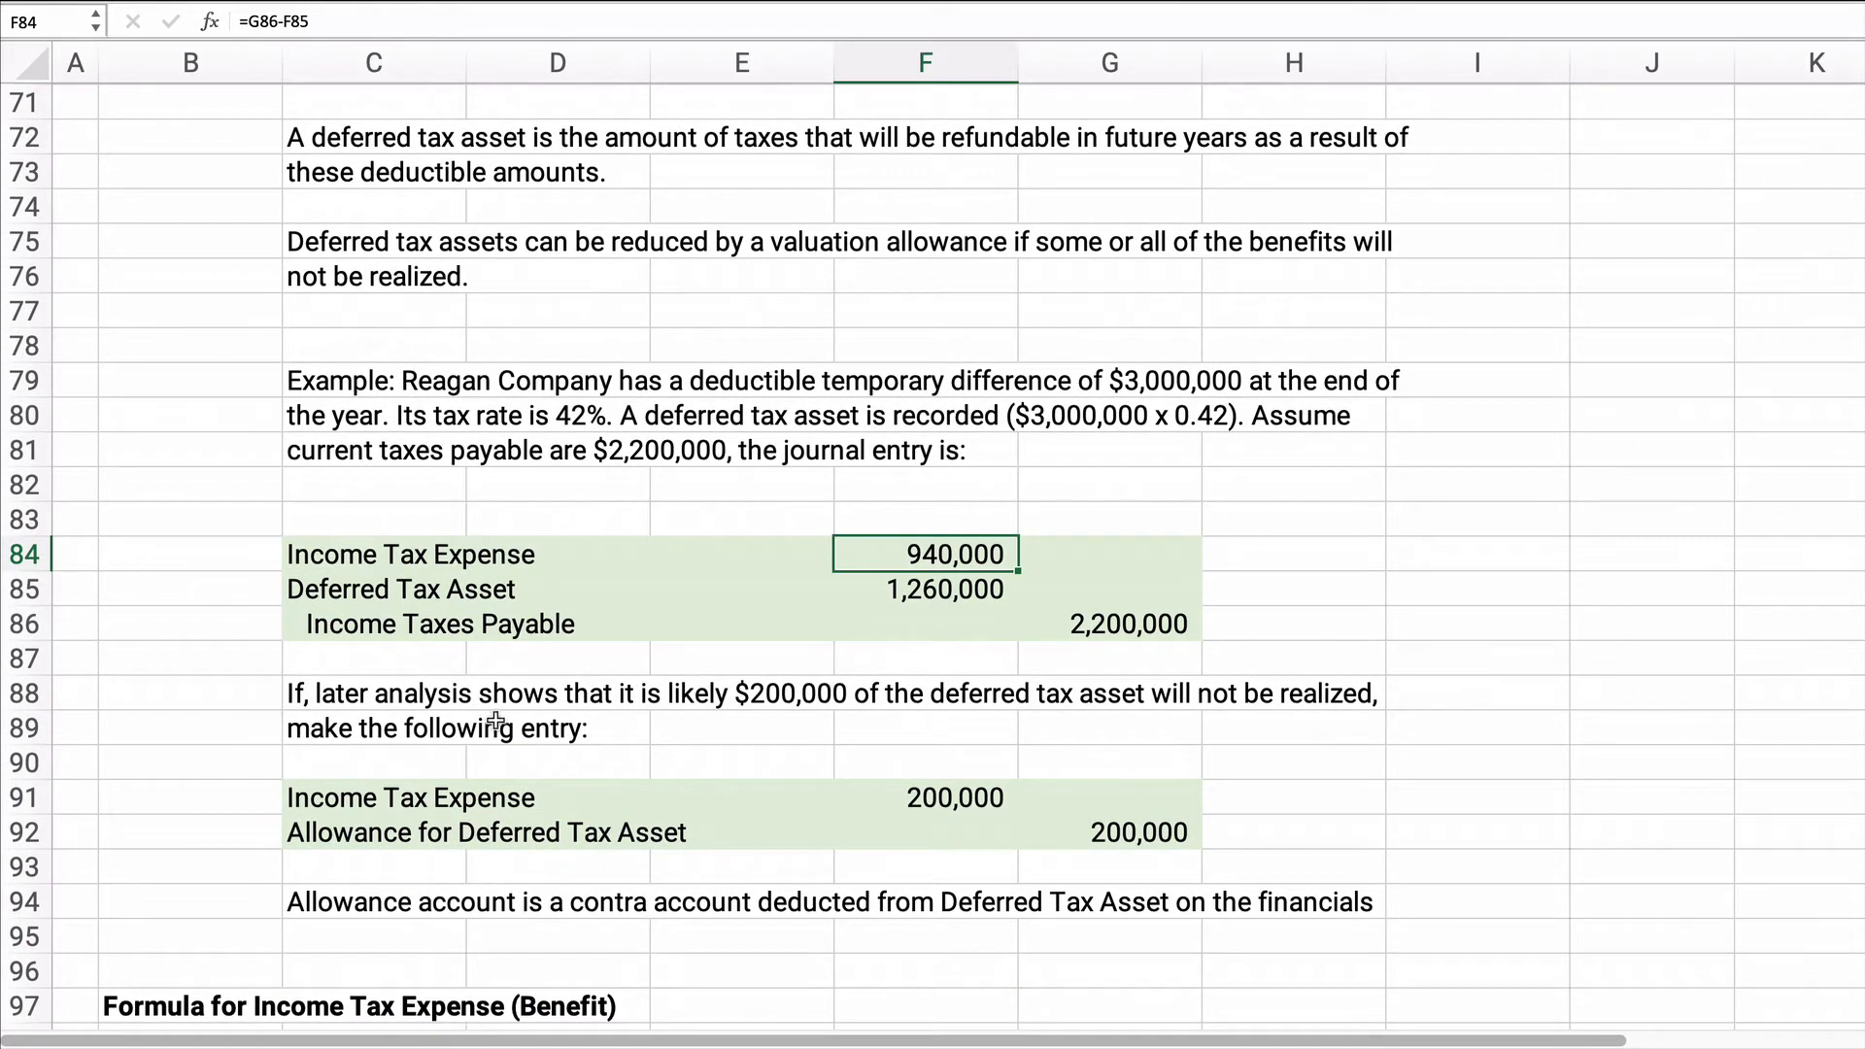
mouse_move(373, 719)
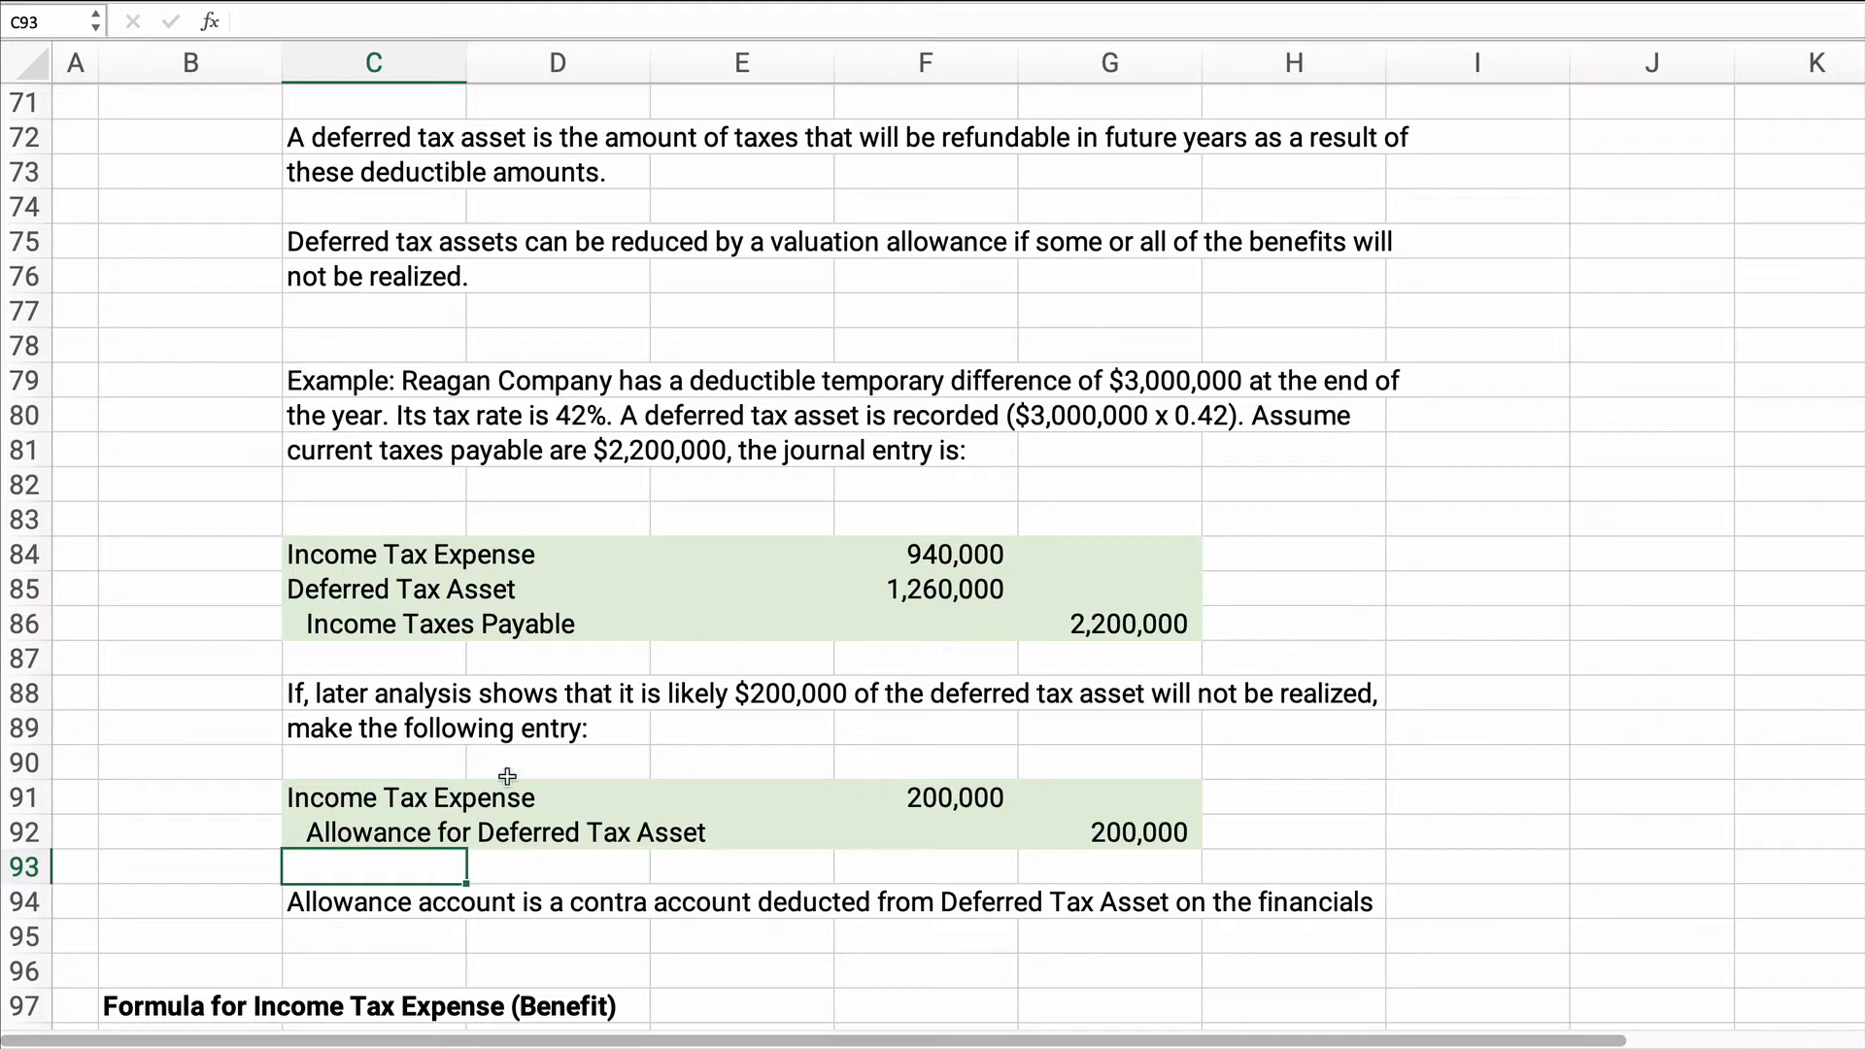
mouse_move(886, 797)
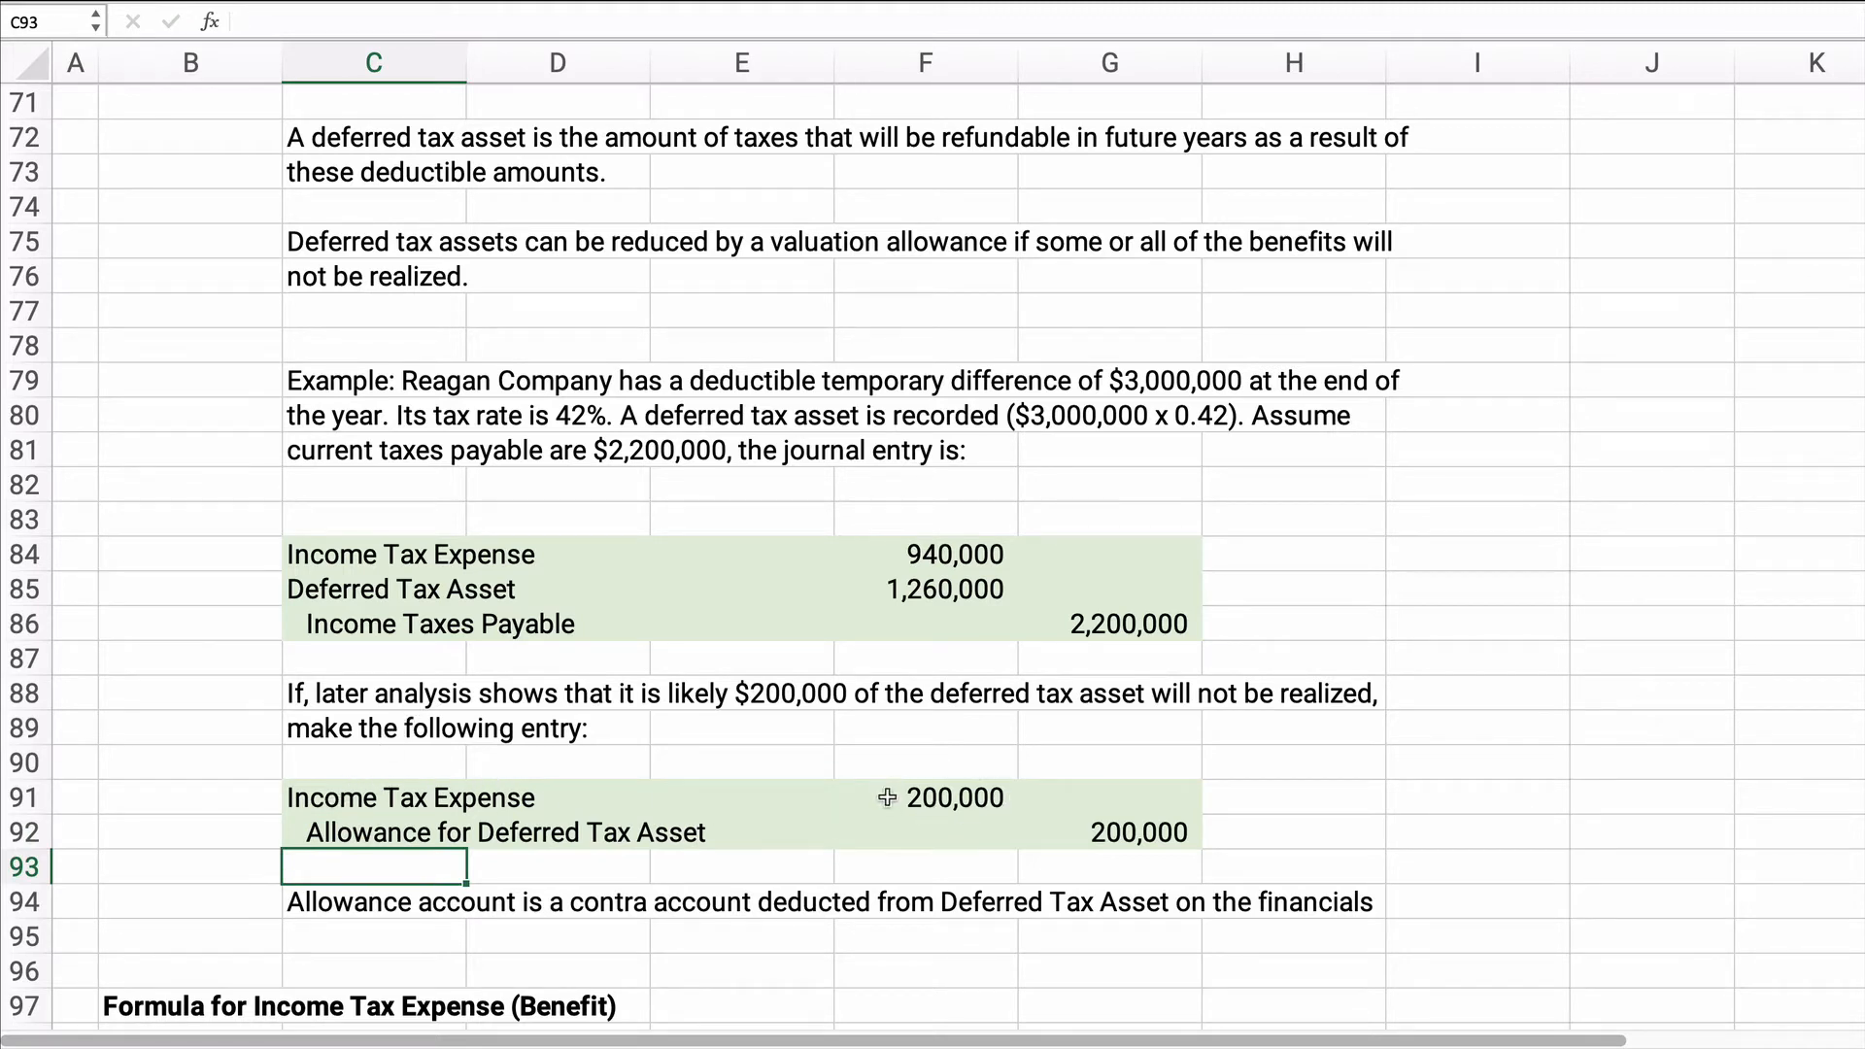
mouse_move(648, 833)
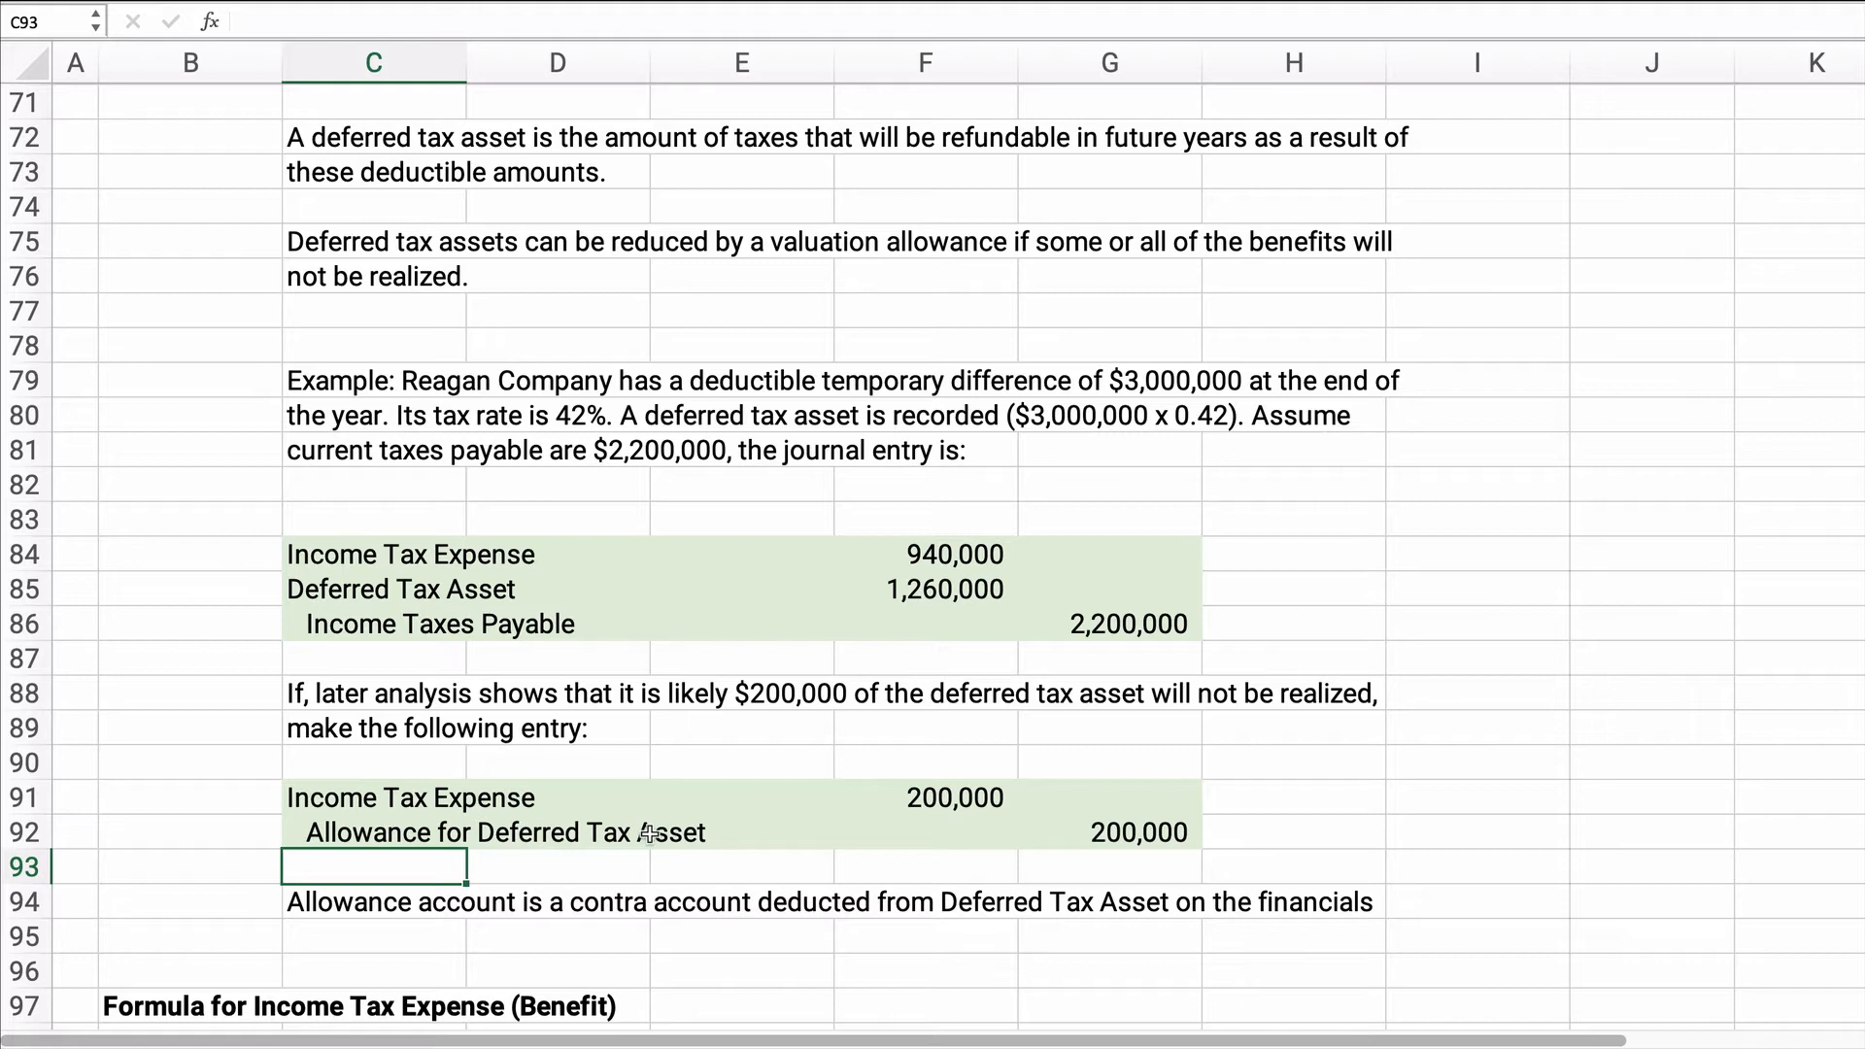
mouse_move(1167, 846)
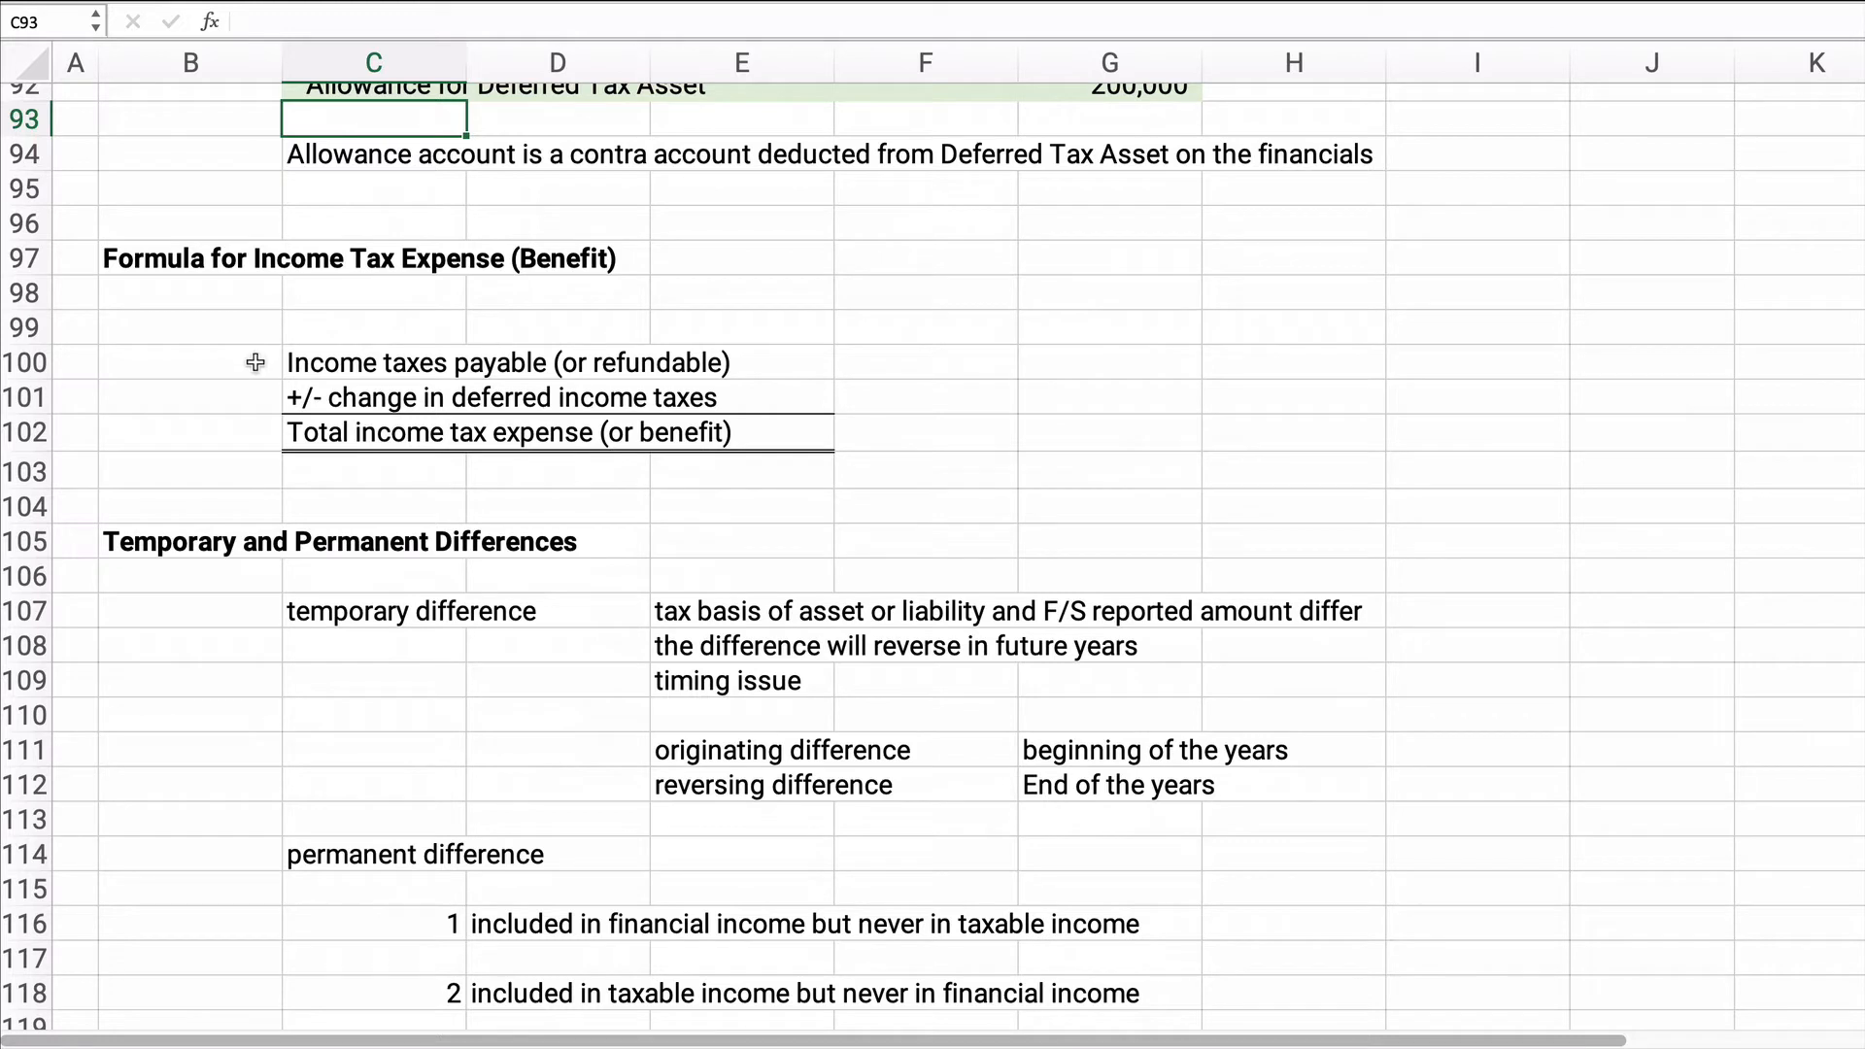
mouse_move(315, 371)
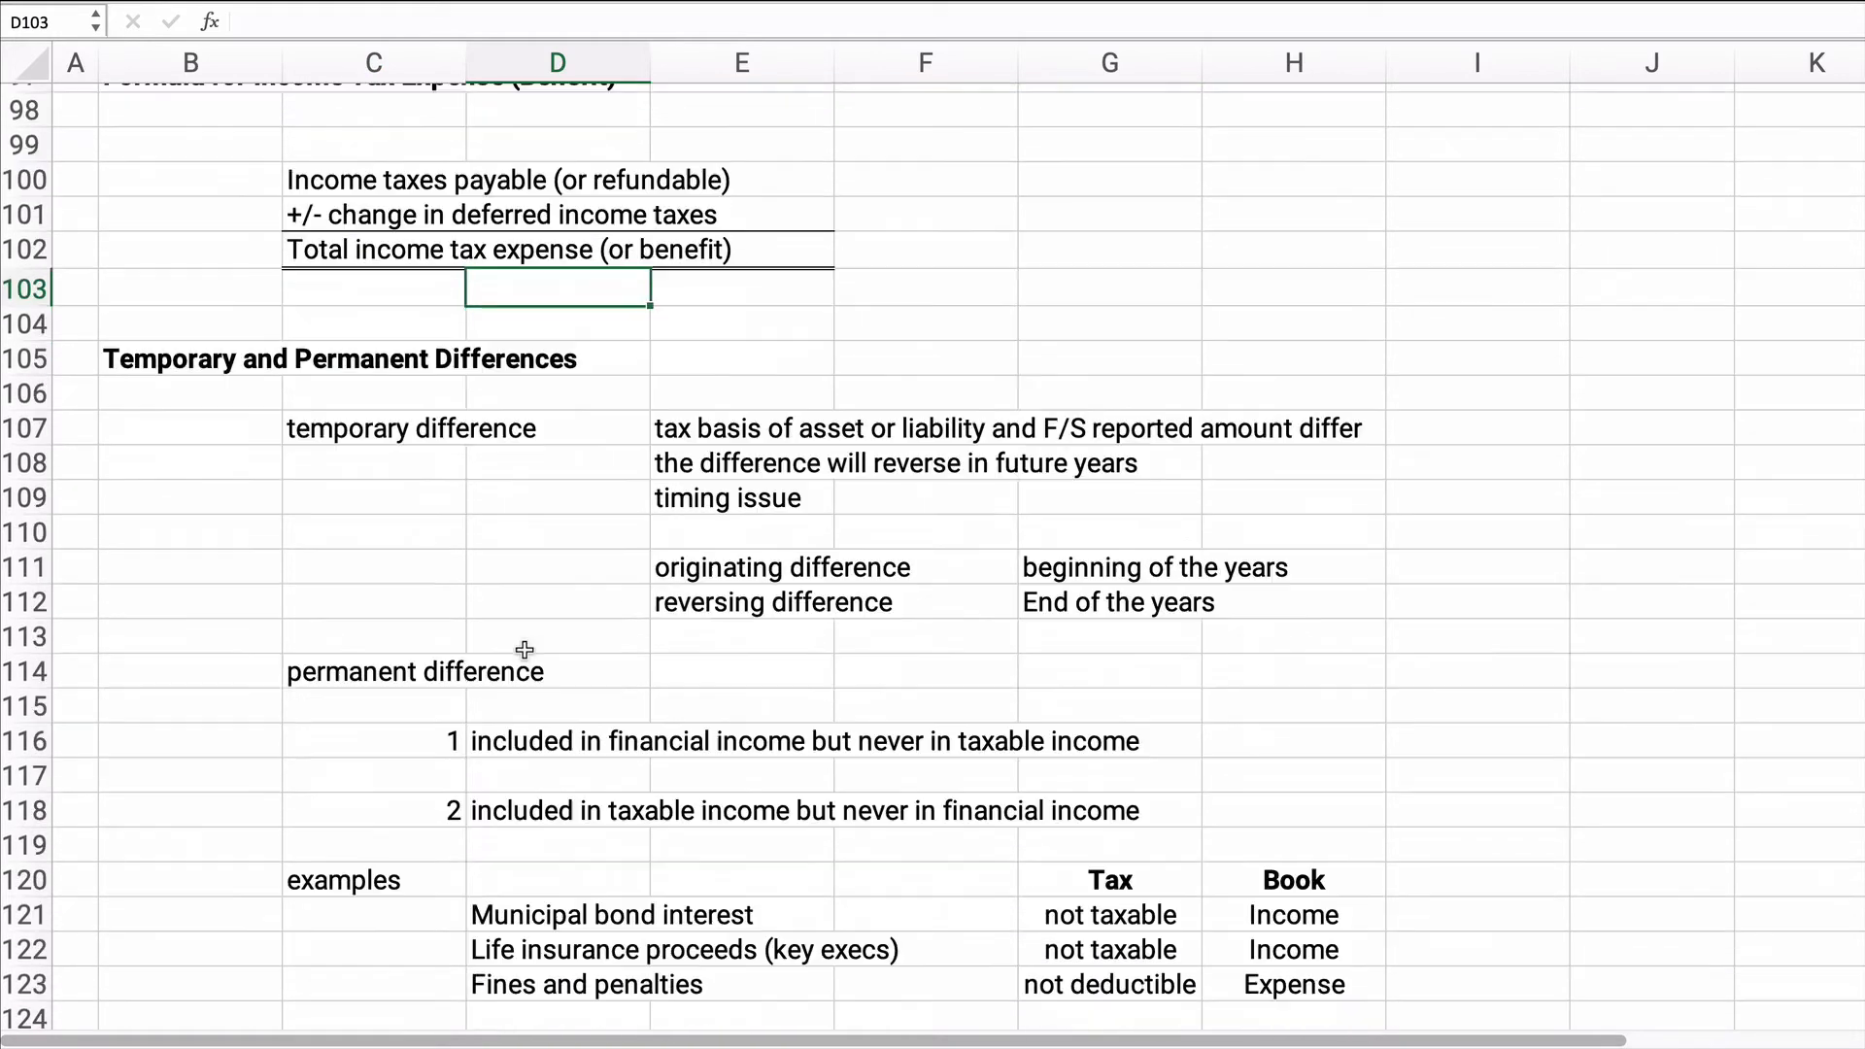
scroll("down", 3)
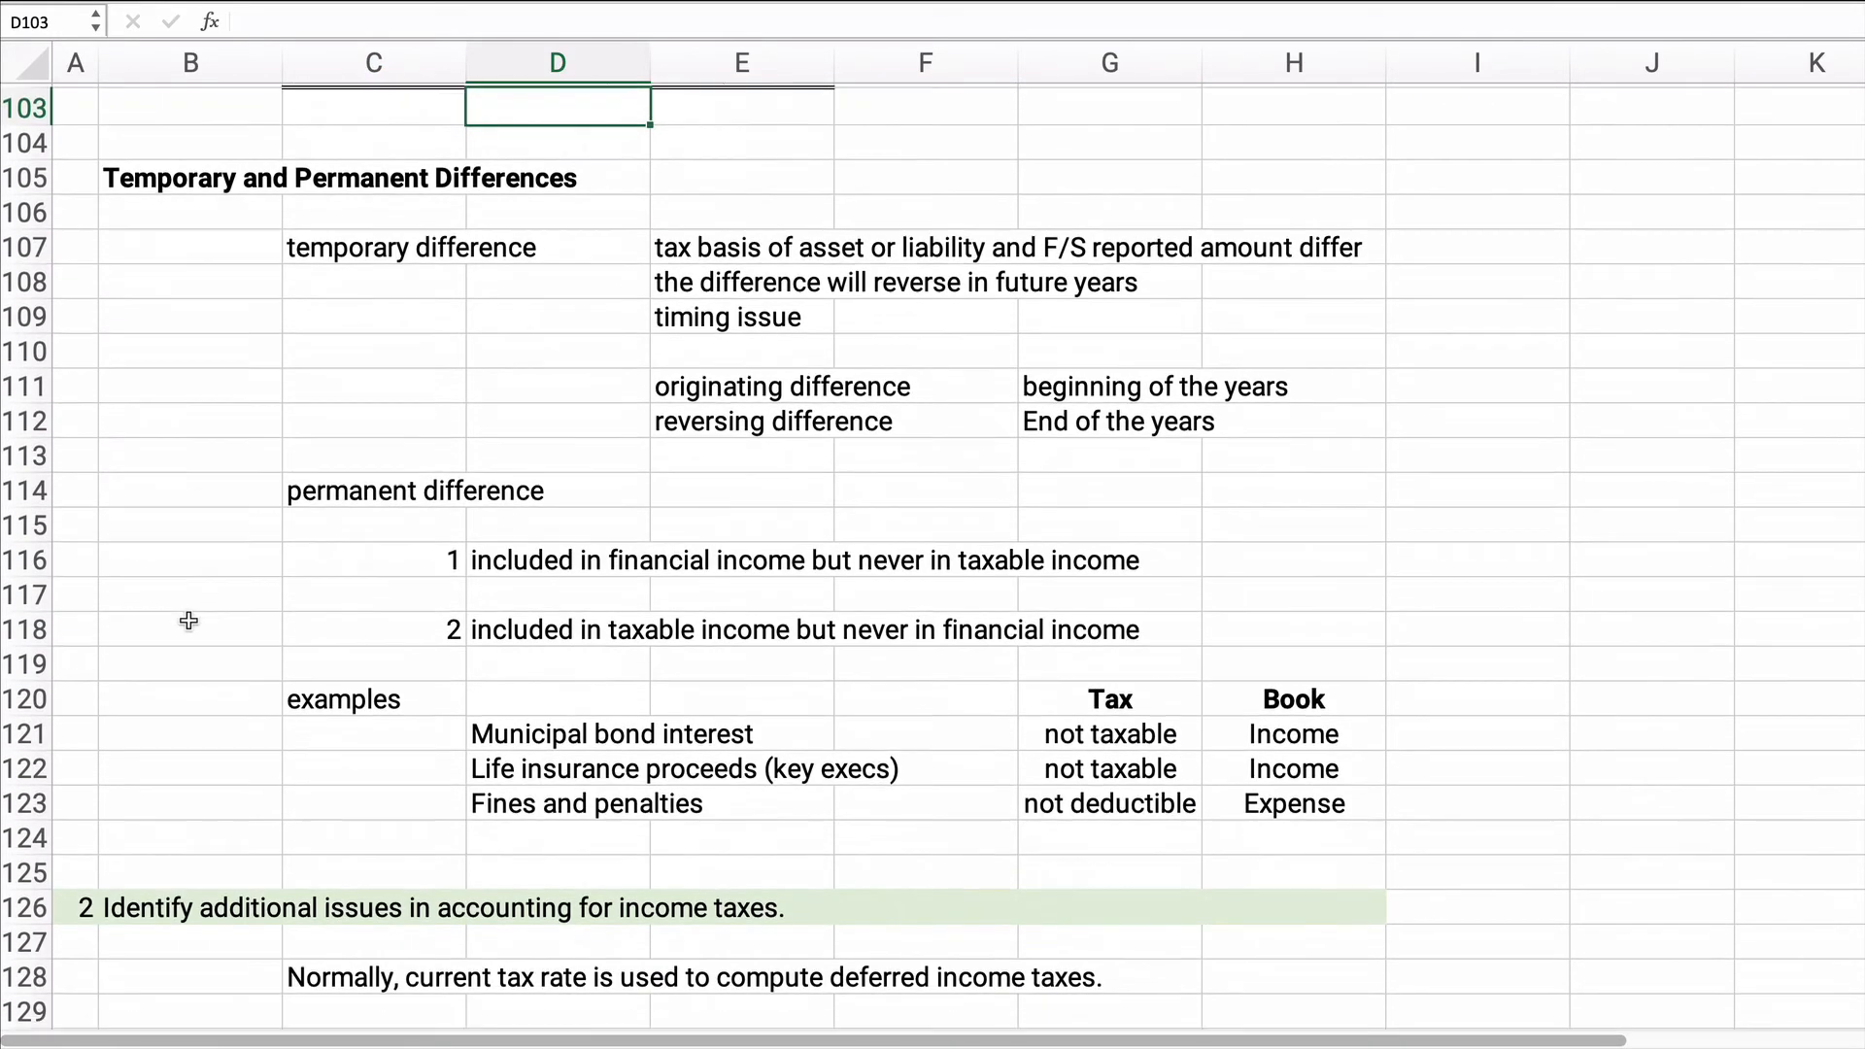
scroll("down", 3)
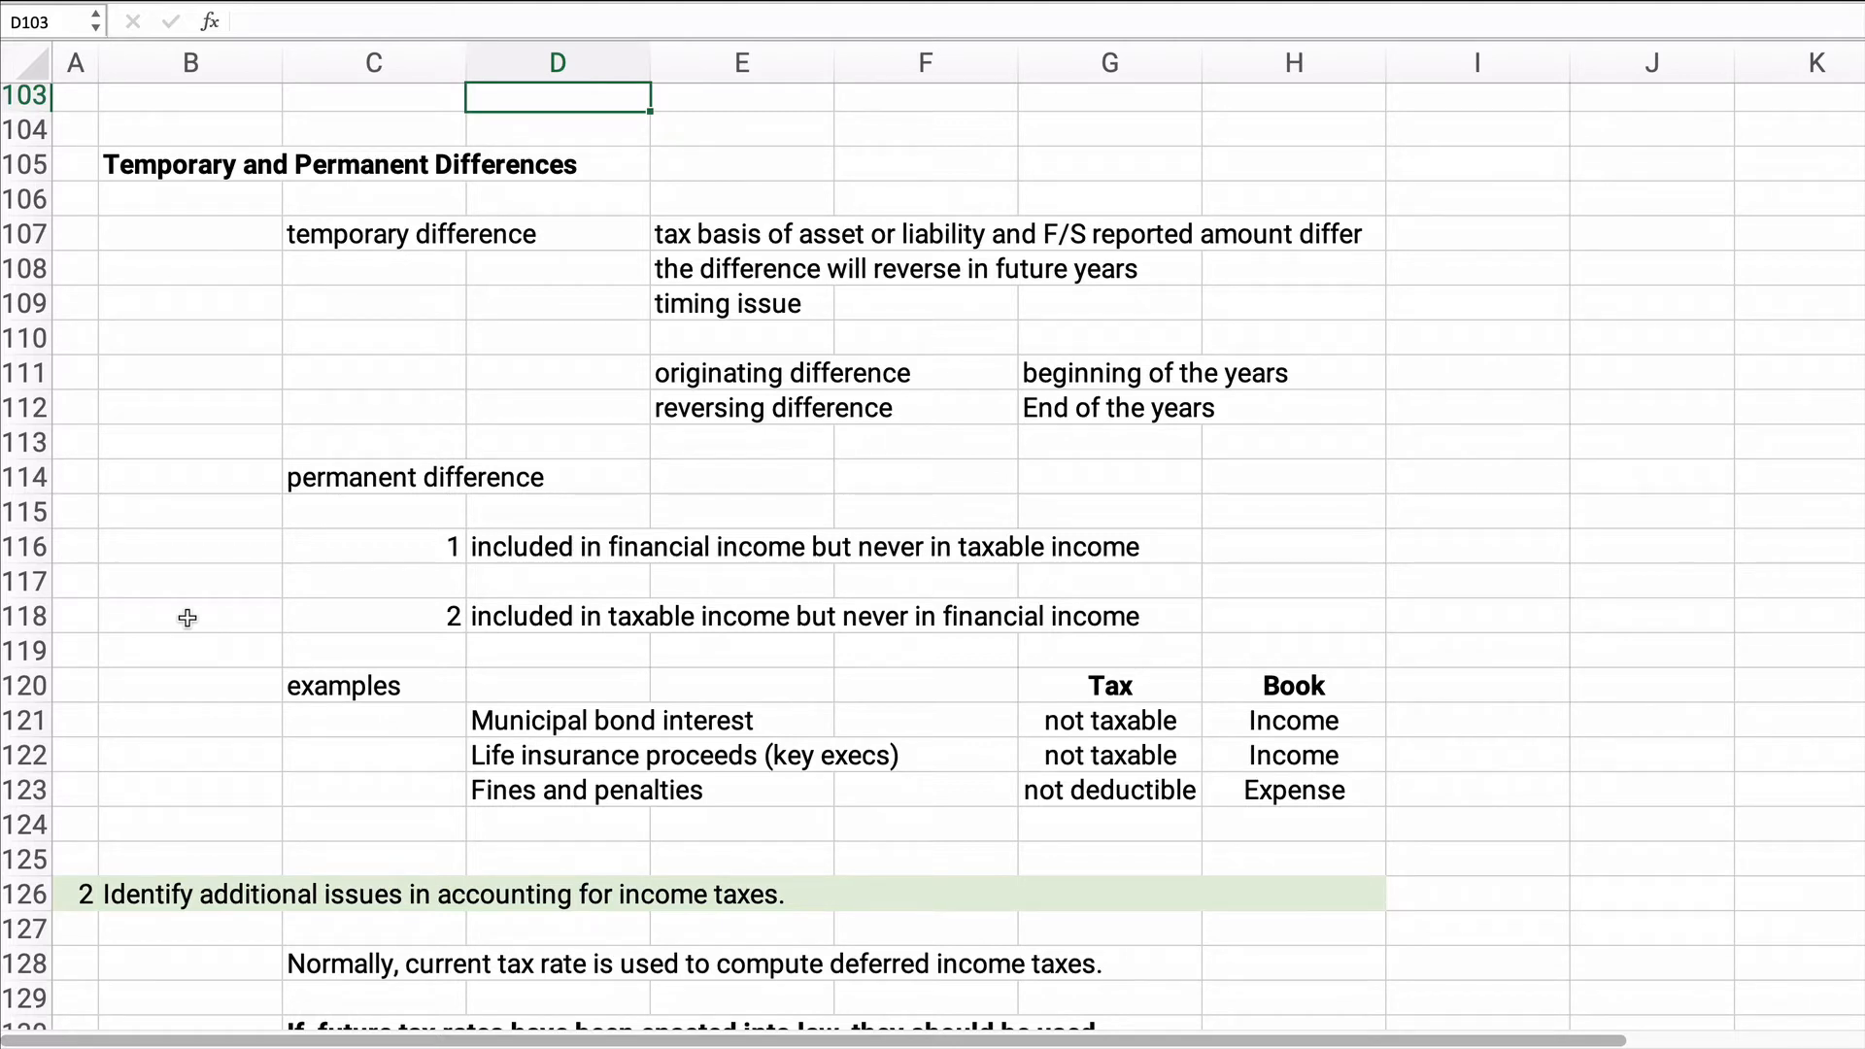
mouse_move(543, 675)
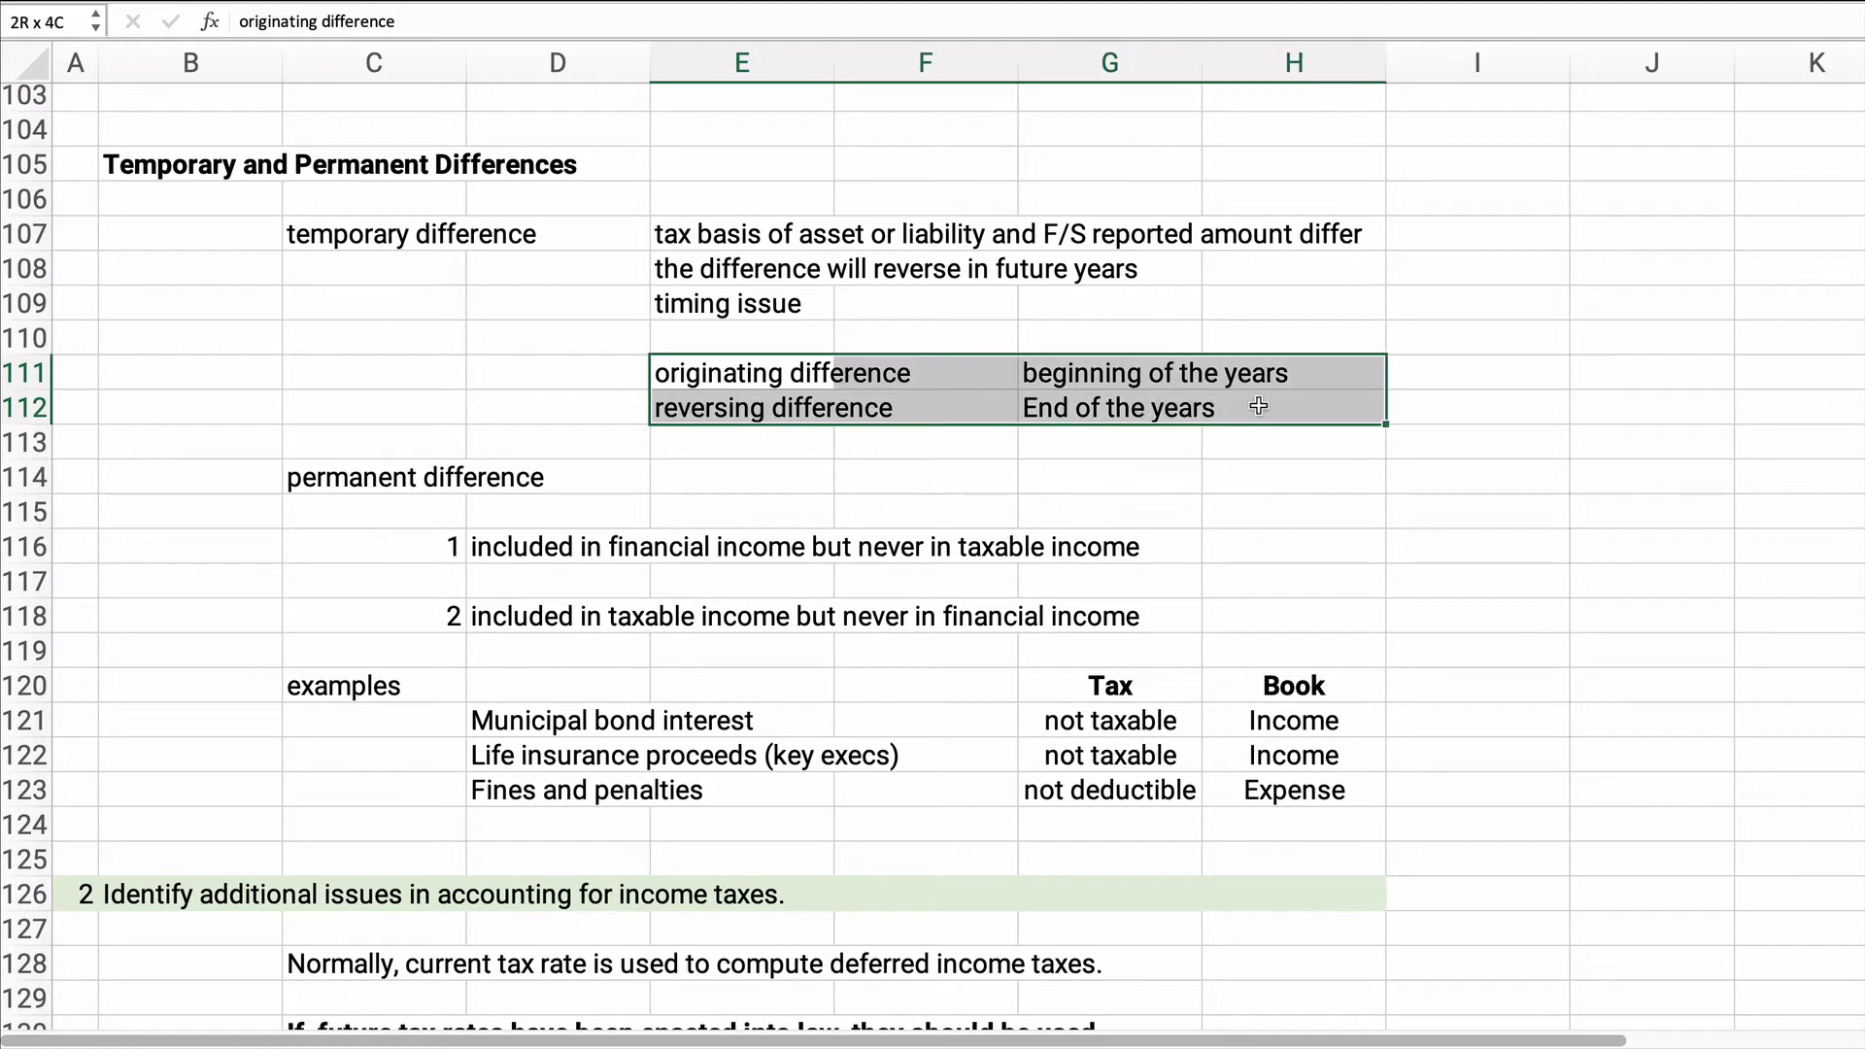
left_click(740, 373)
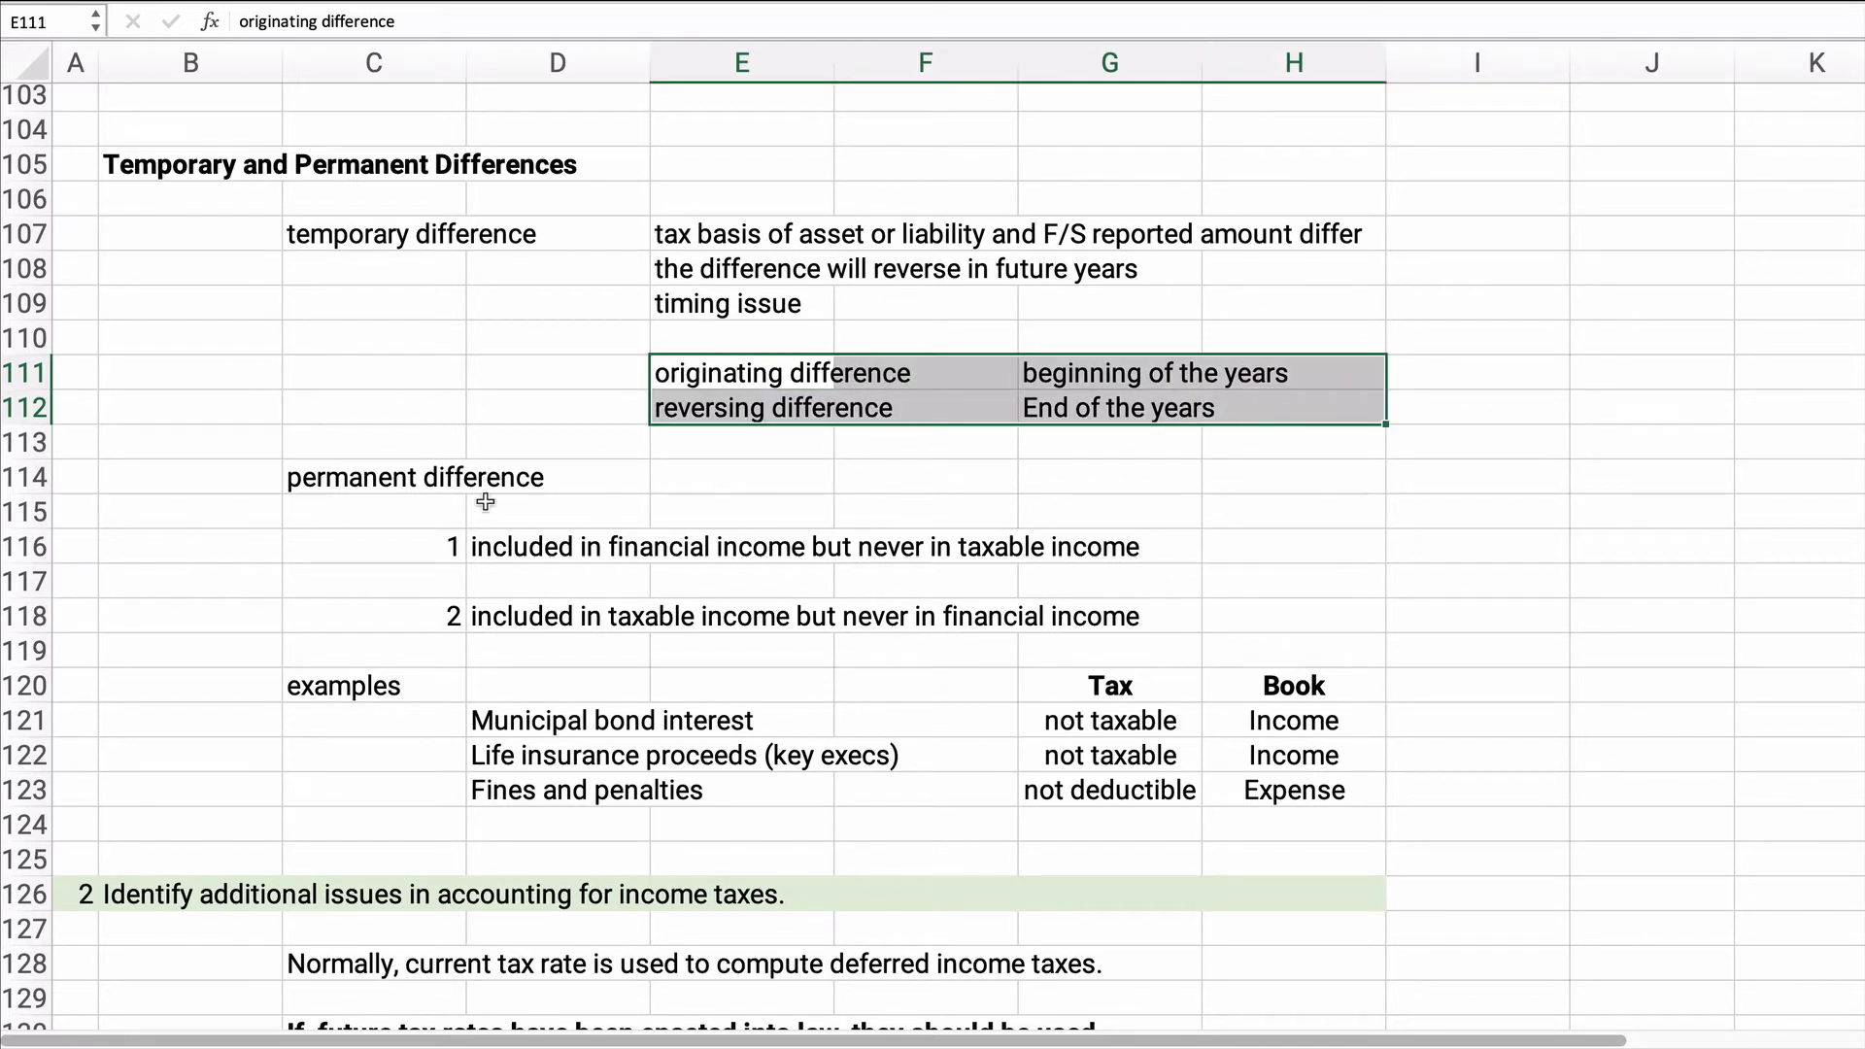
left_click(373, 548)
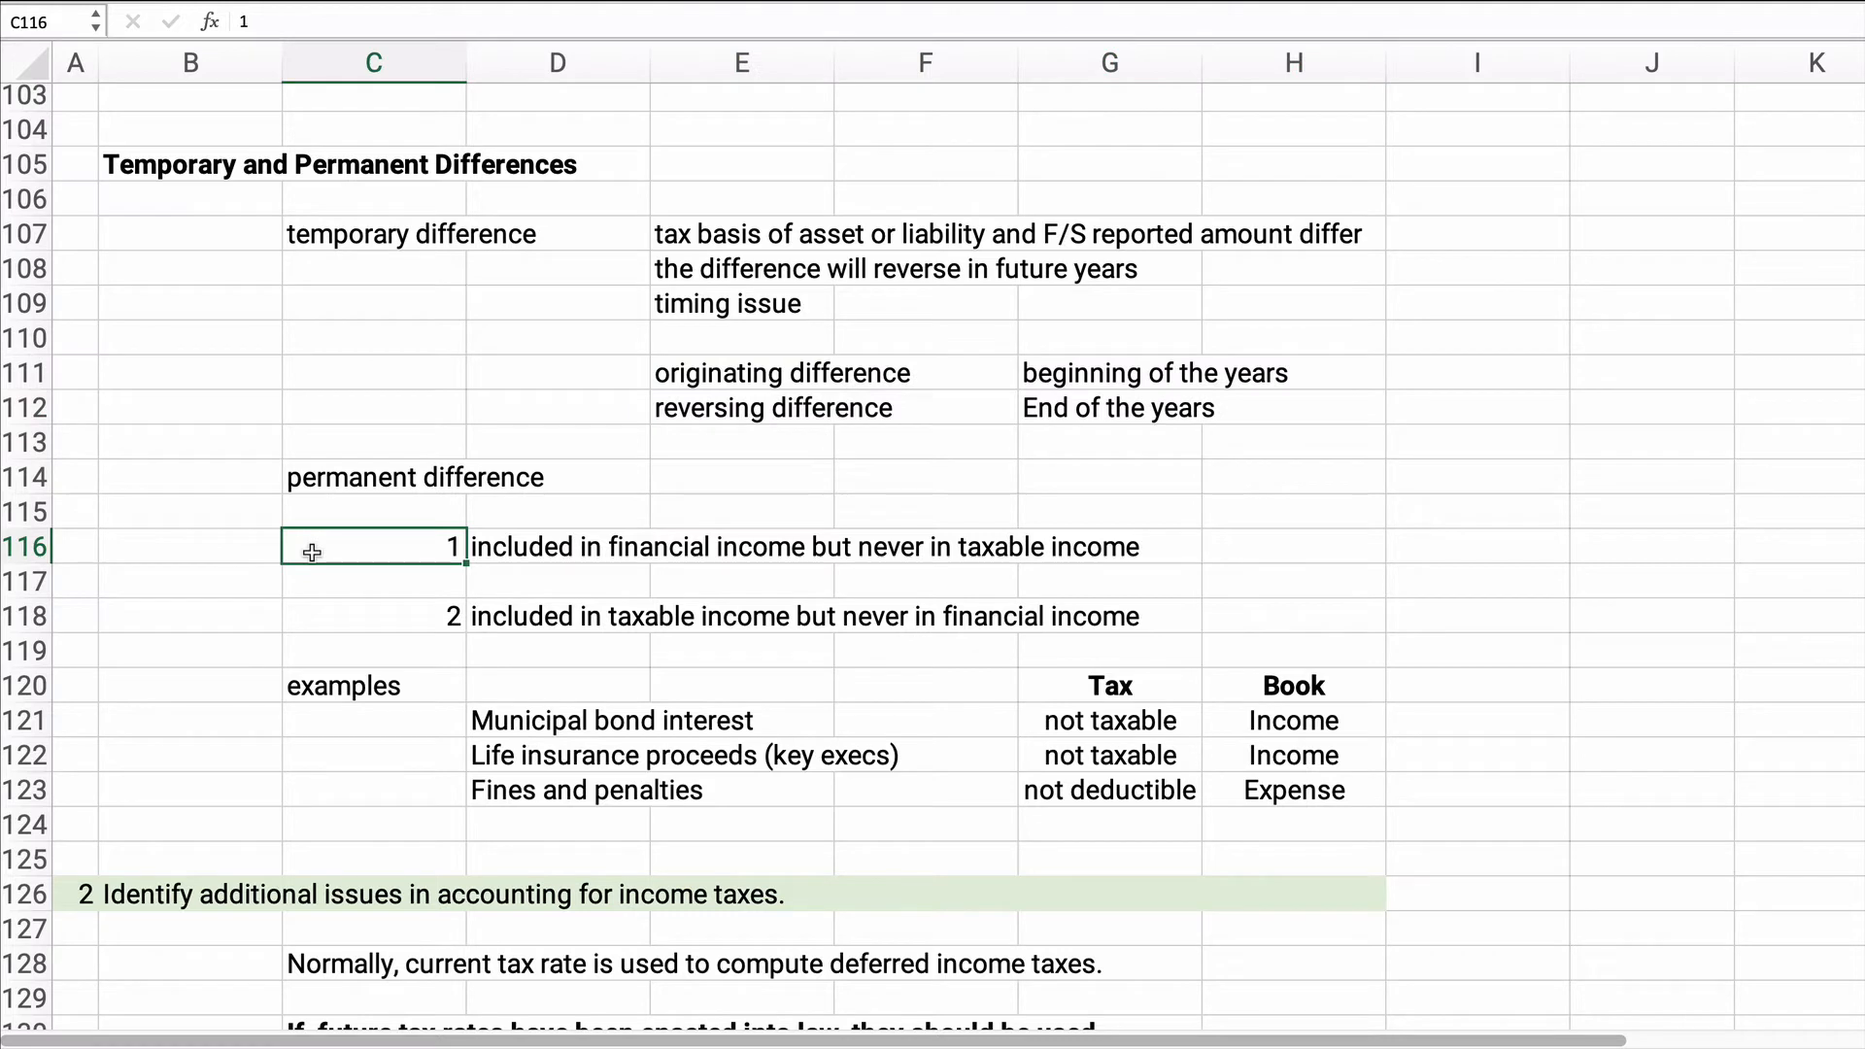
mouse_move(301, 478)
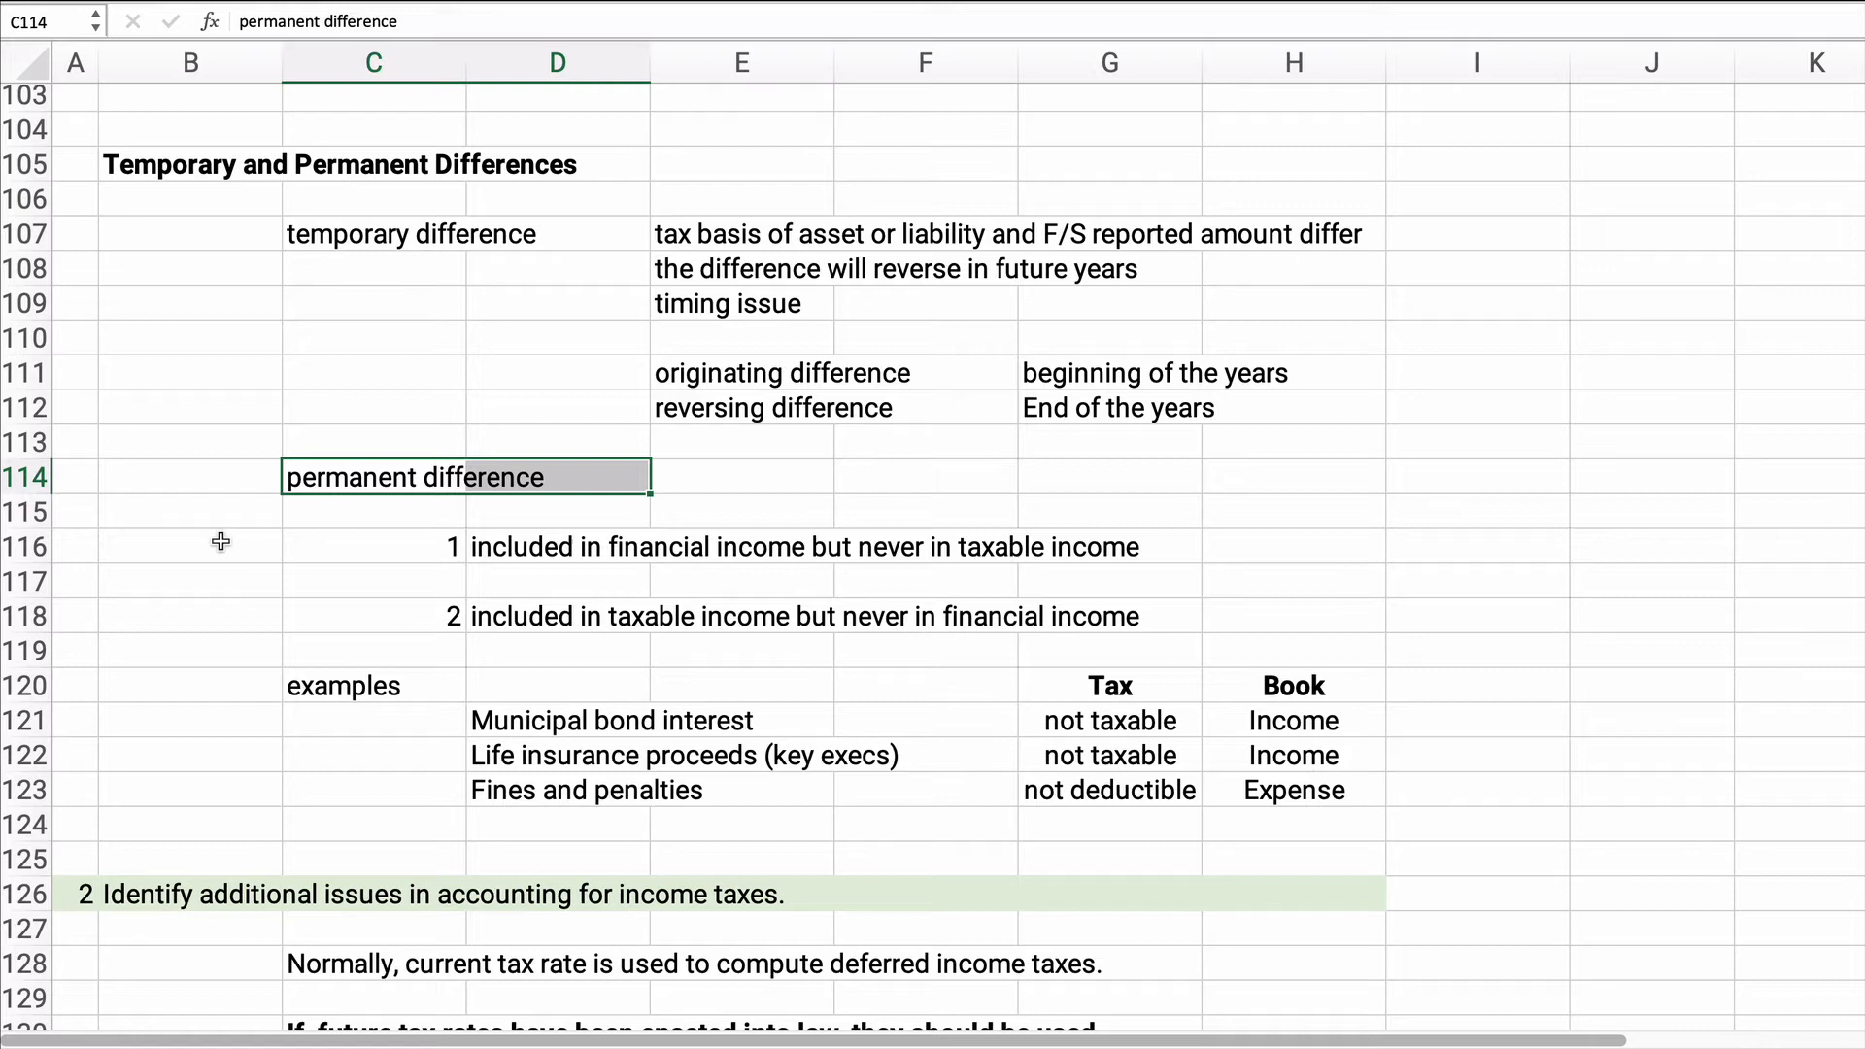
left_click(610, 719)
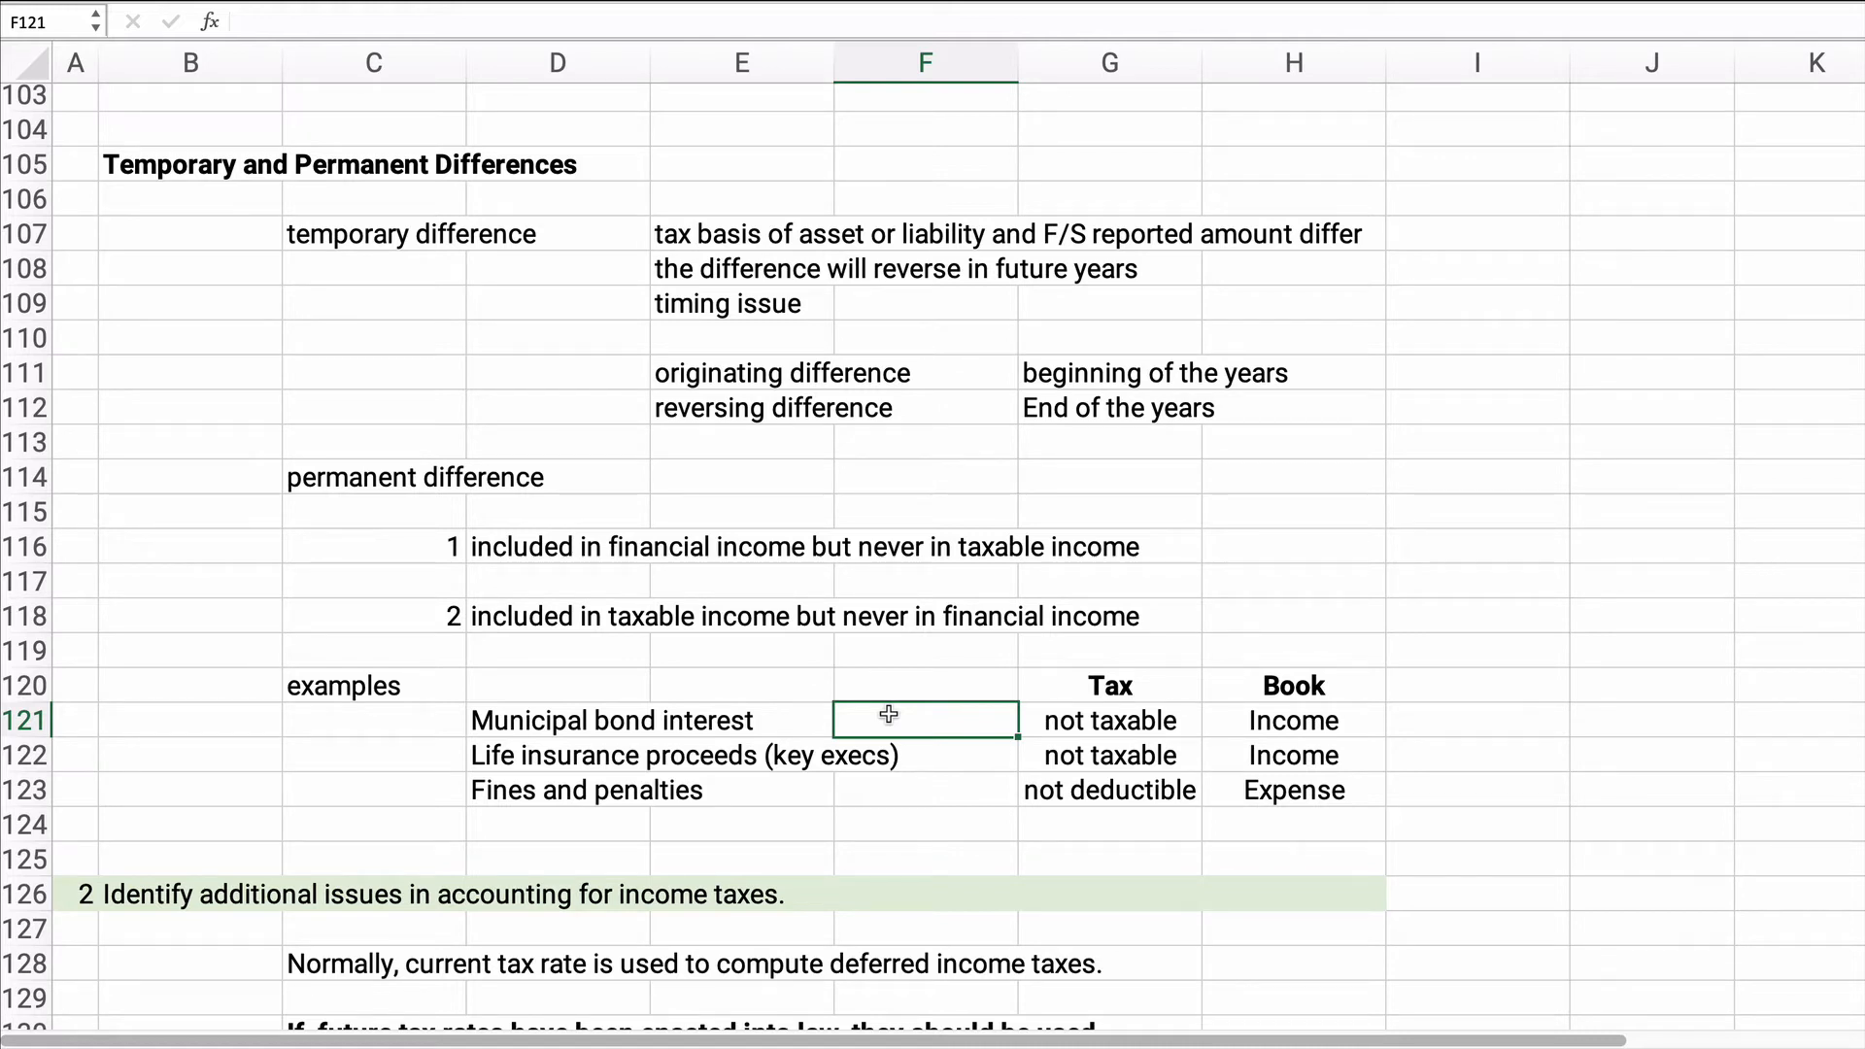
left_click(1294, 719)
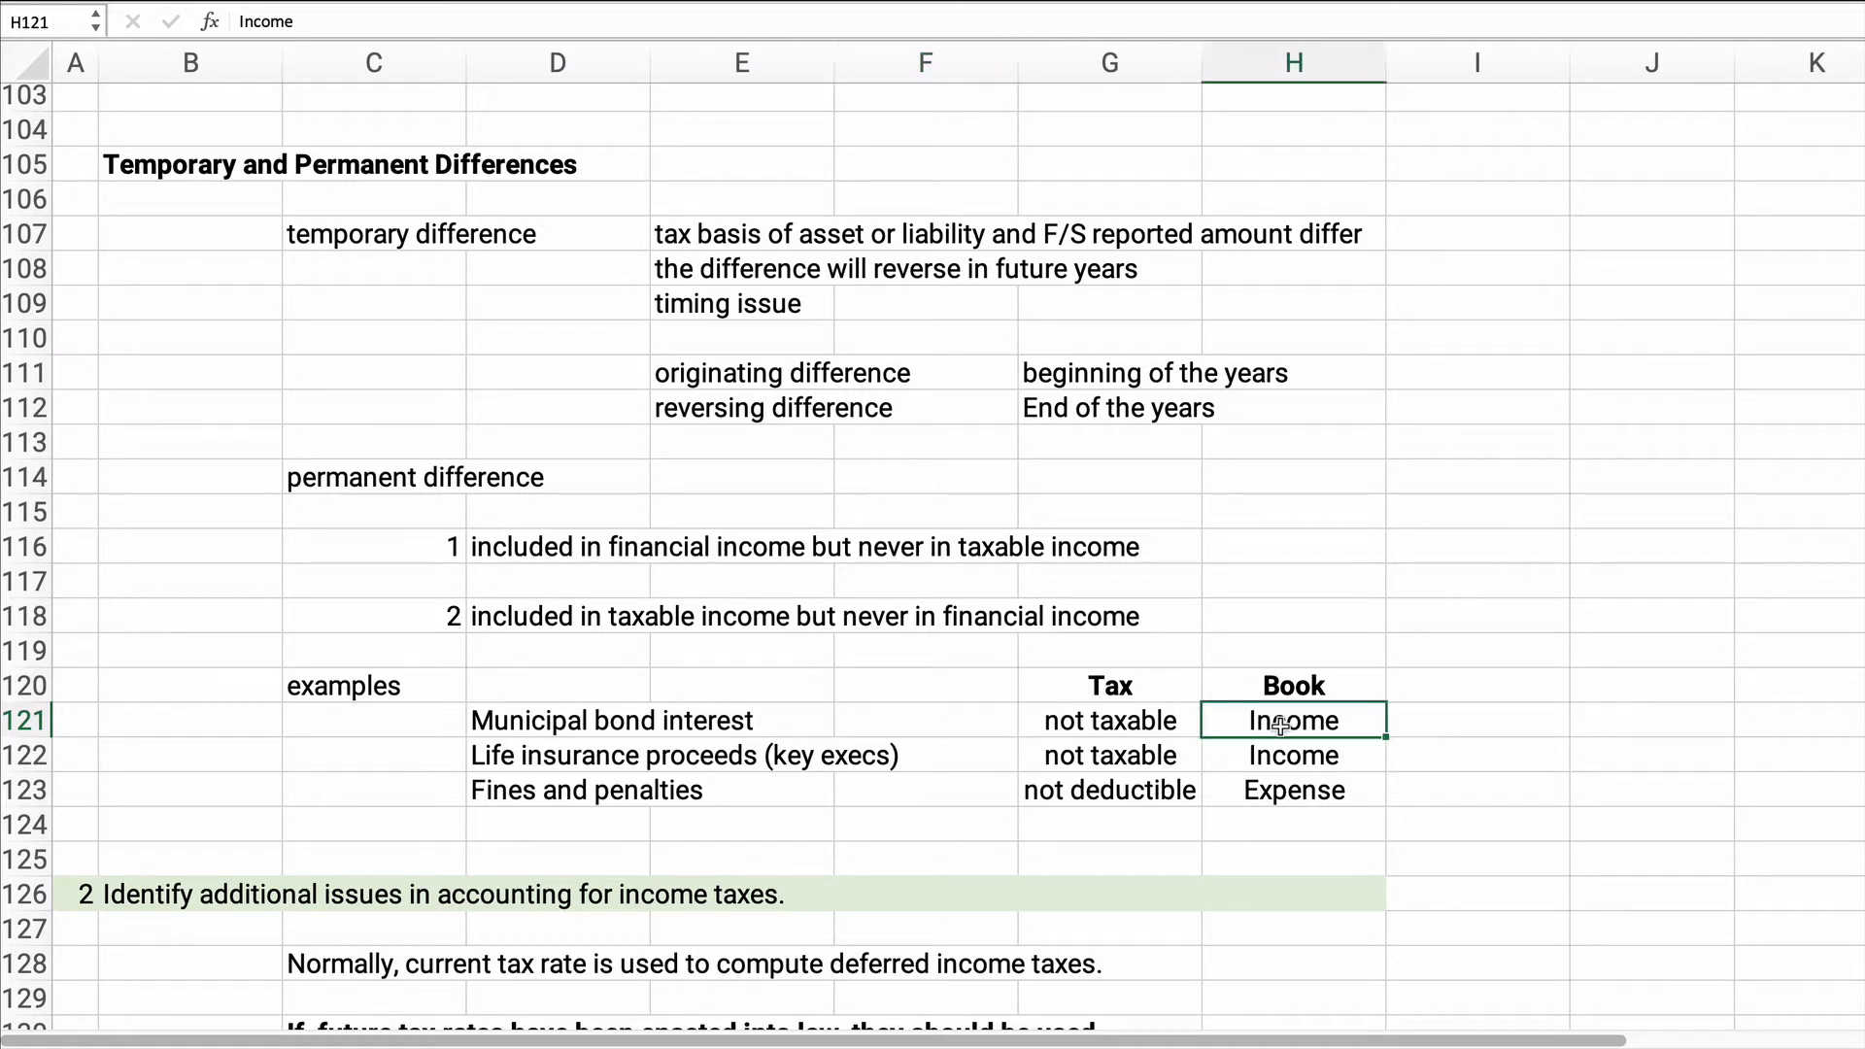
mouse_move(532, 719)
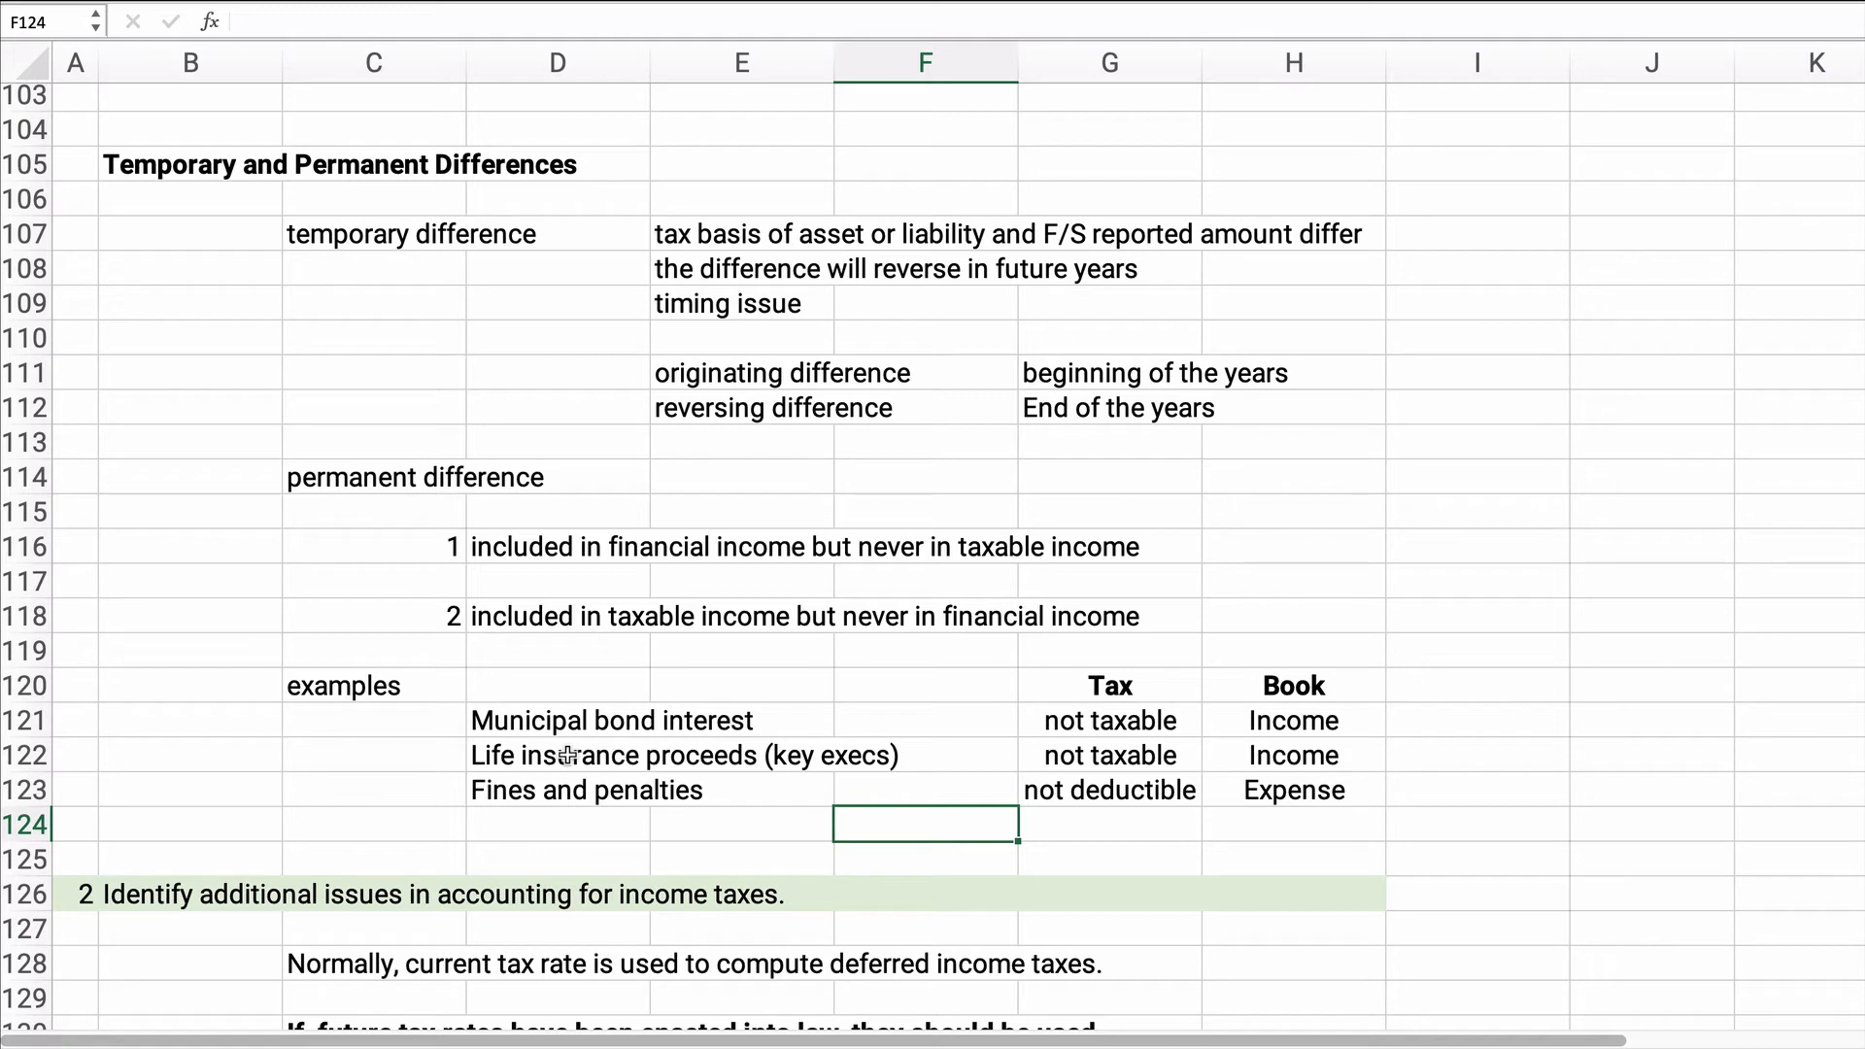
mouse_move(424, 931)
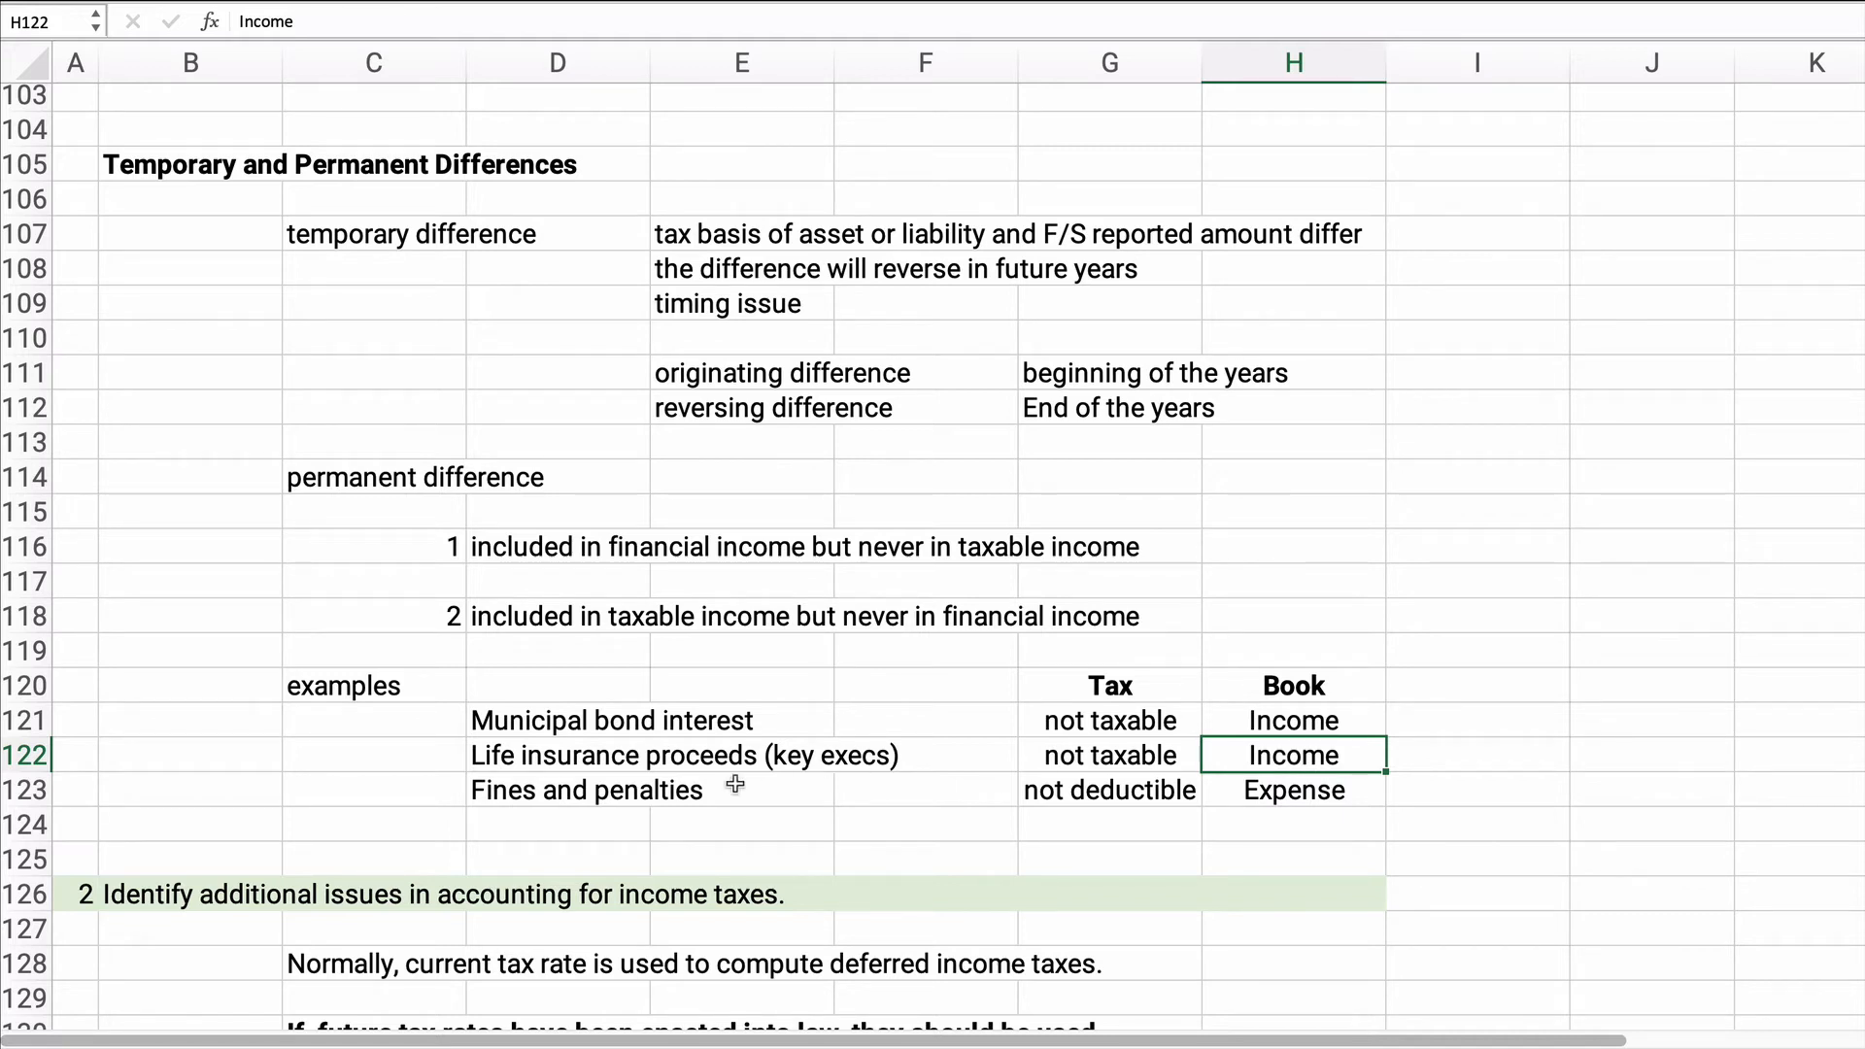
Highlight the Fines and penalties example, then move down to the net operating loss carryback notes.
left_click(558, 791)
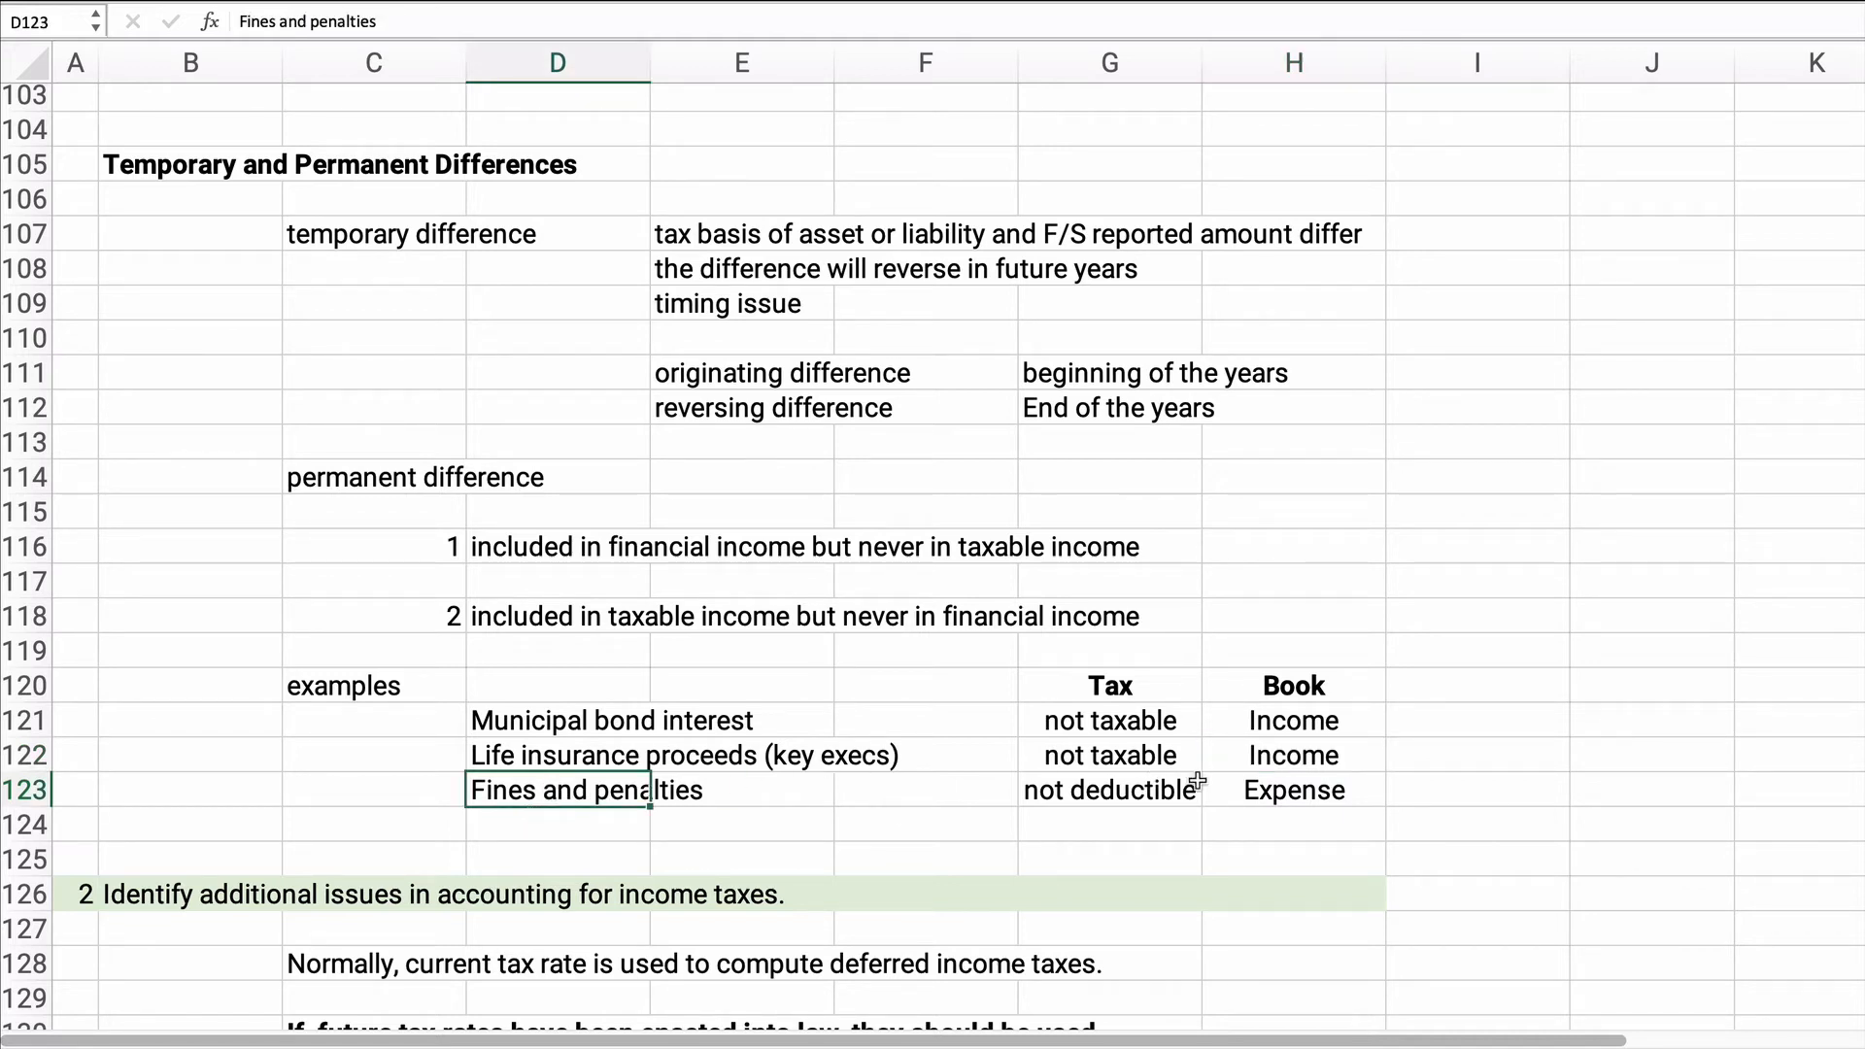
mouse_move(1115, 806)
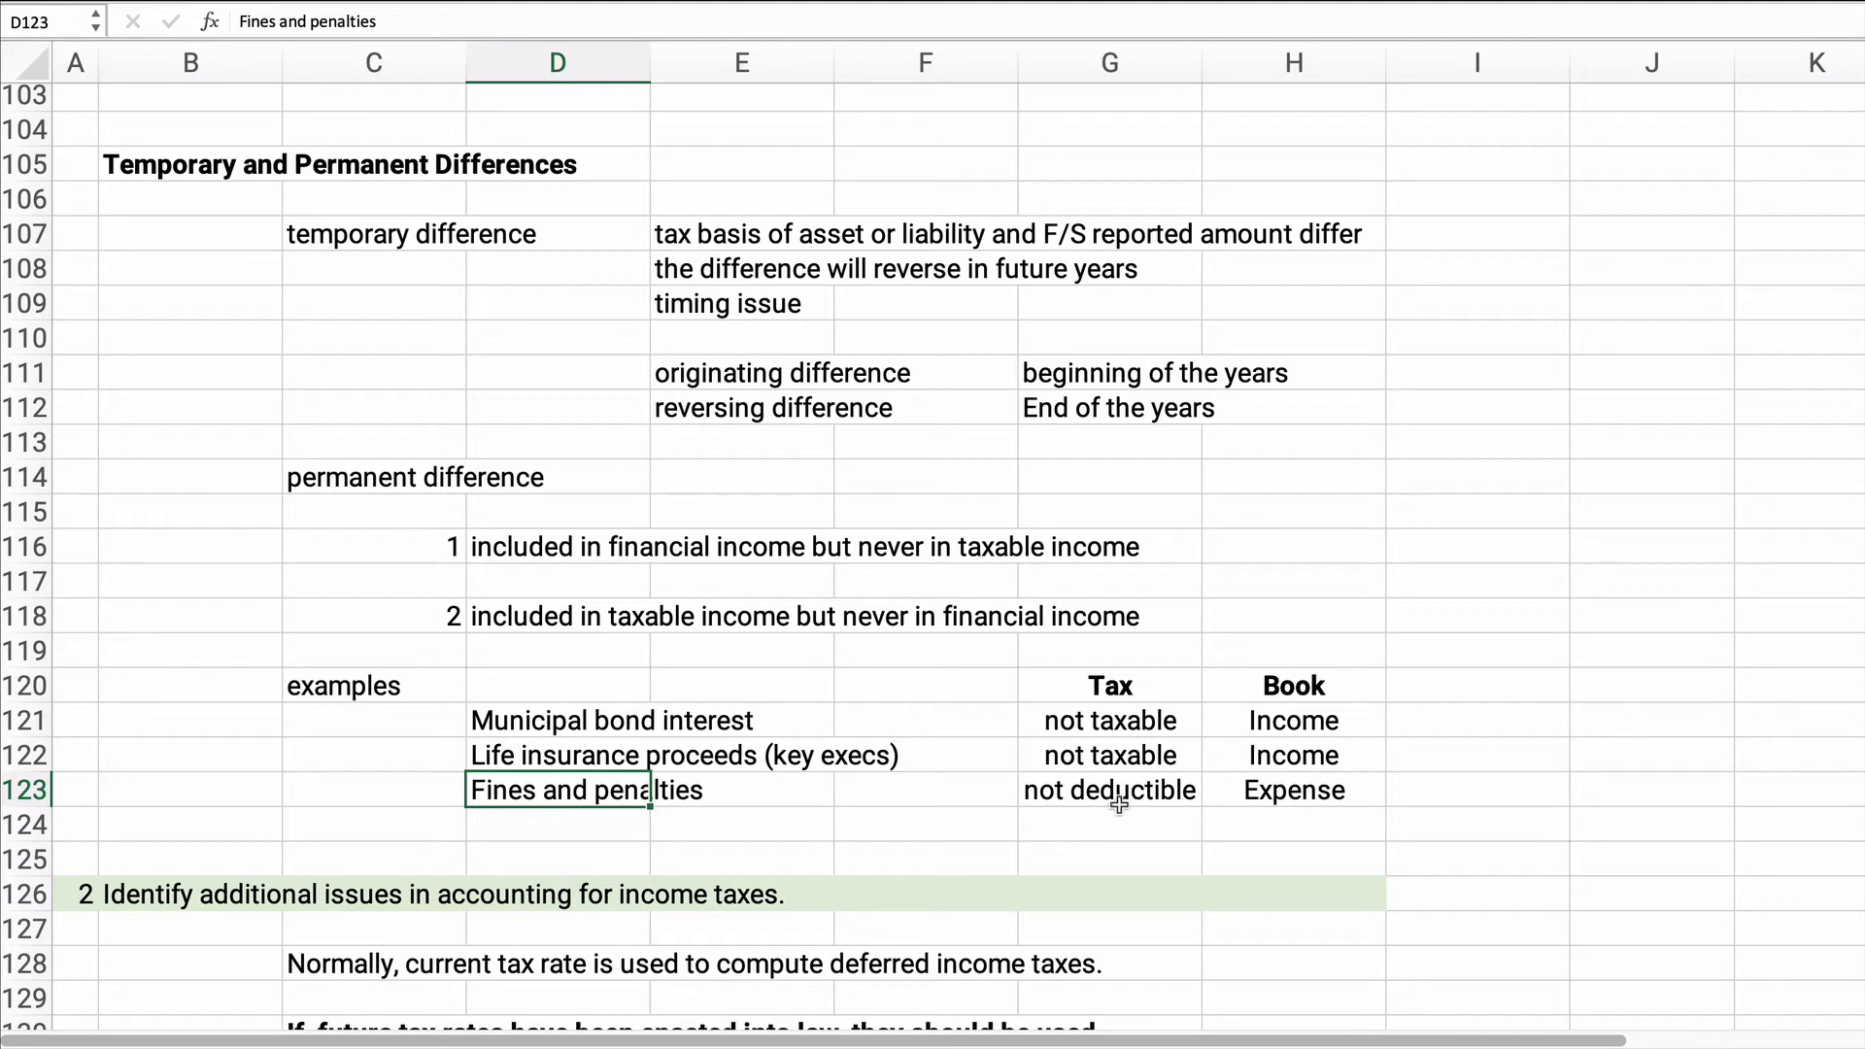
mouse_move(566, 828)
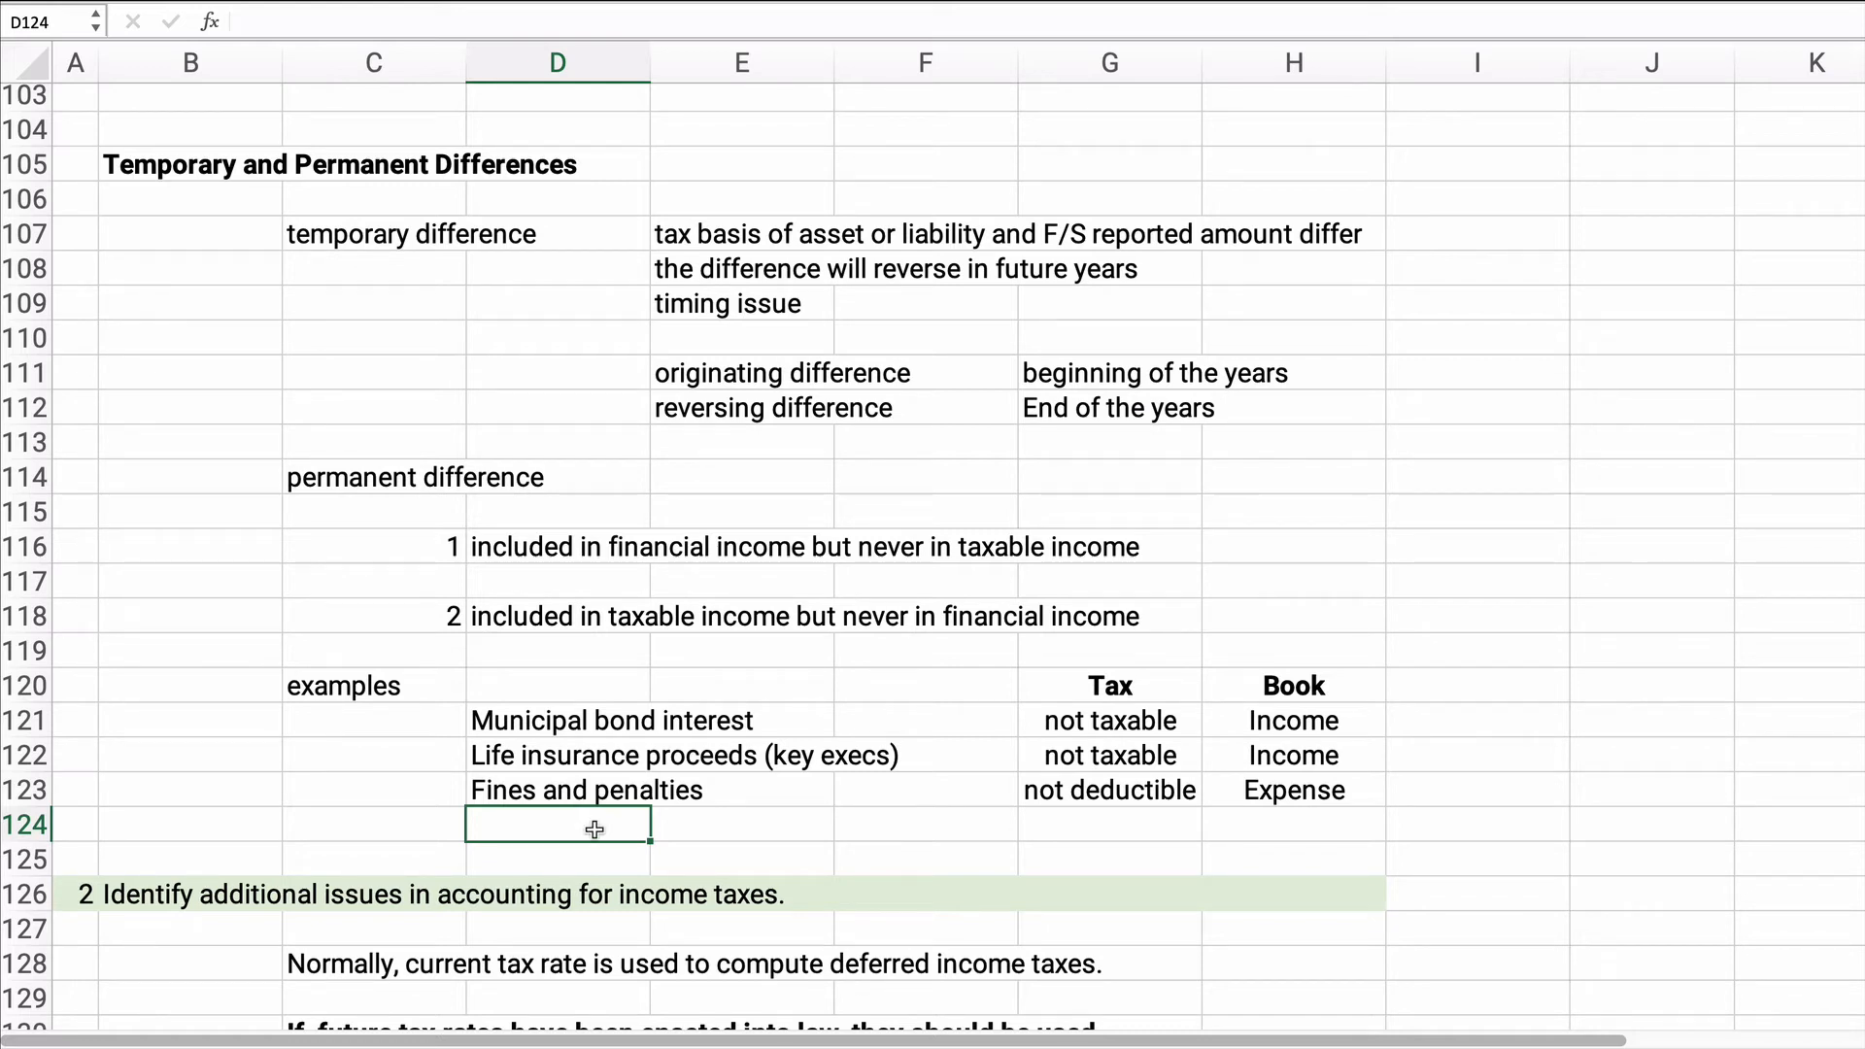
scroll("down", 3)
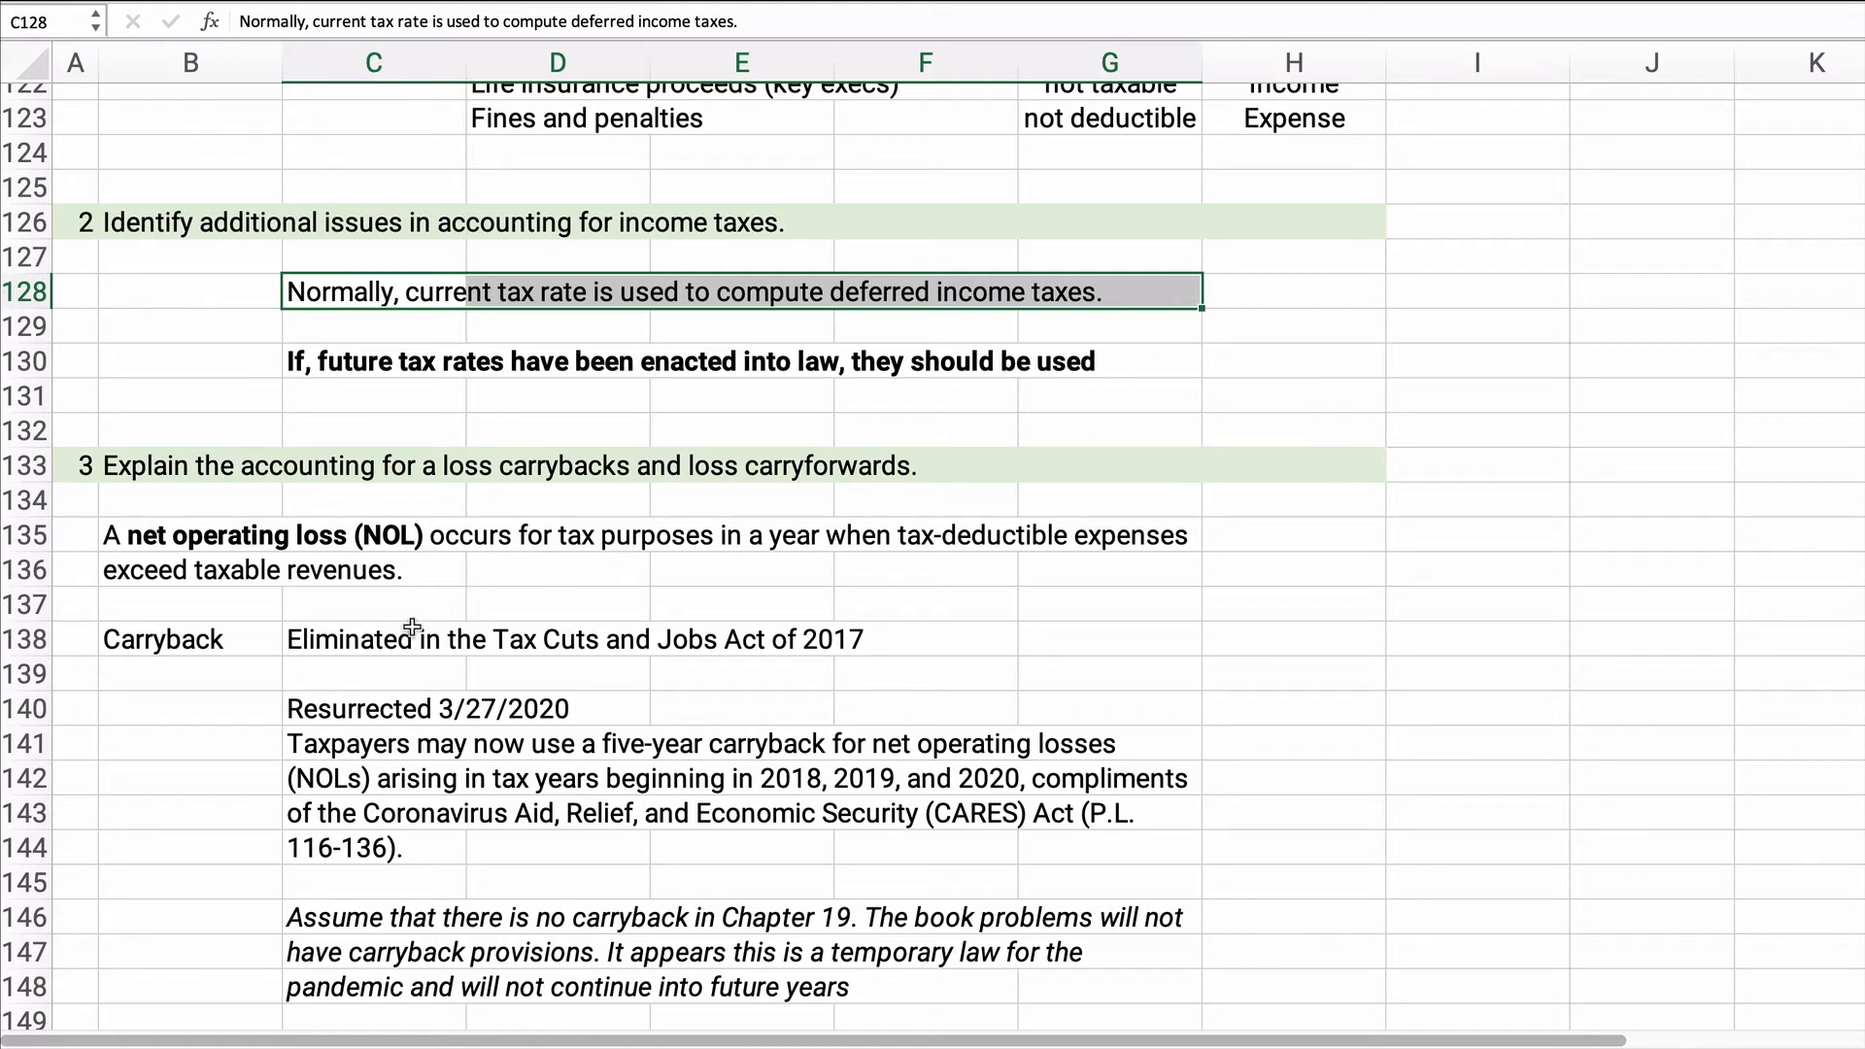
Scroll down to the loss carryforward note and the section 4 Balance Sheet heading.
scroll("down", 3)
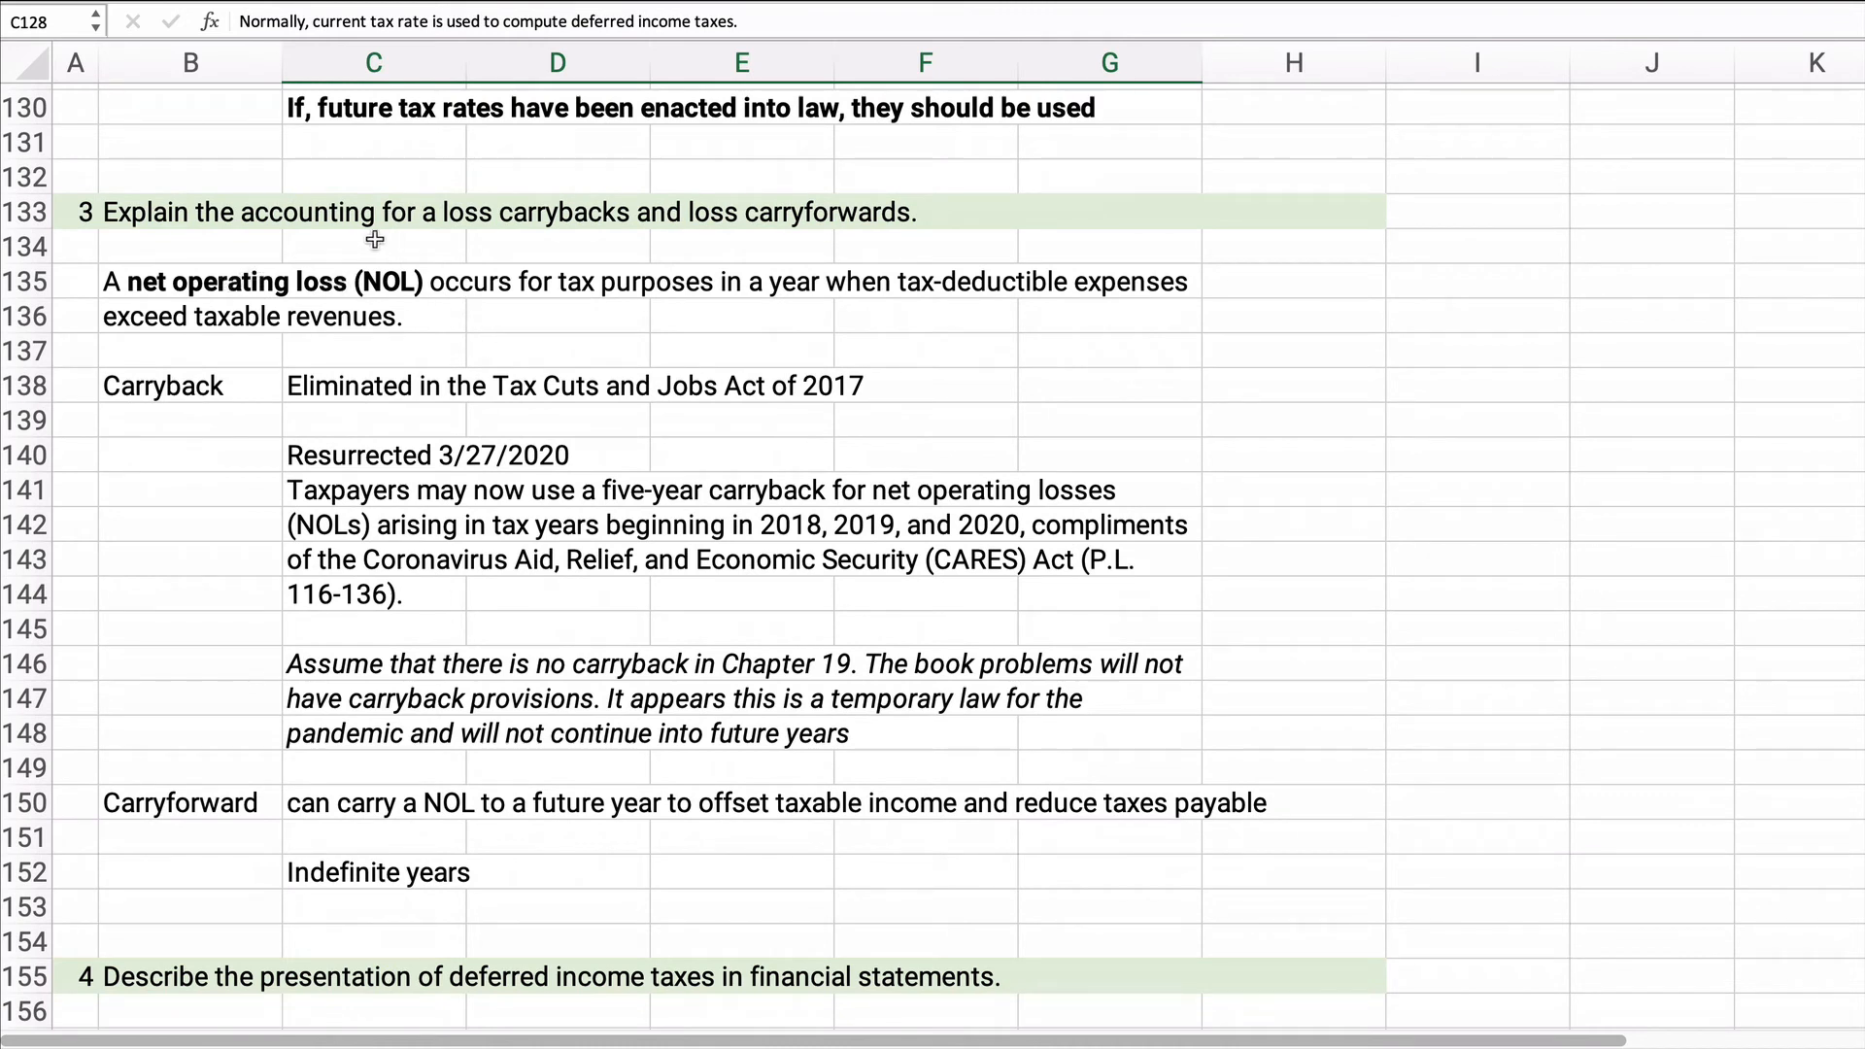
mouse_move(338, 241)
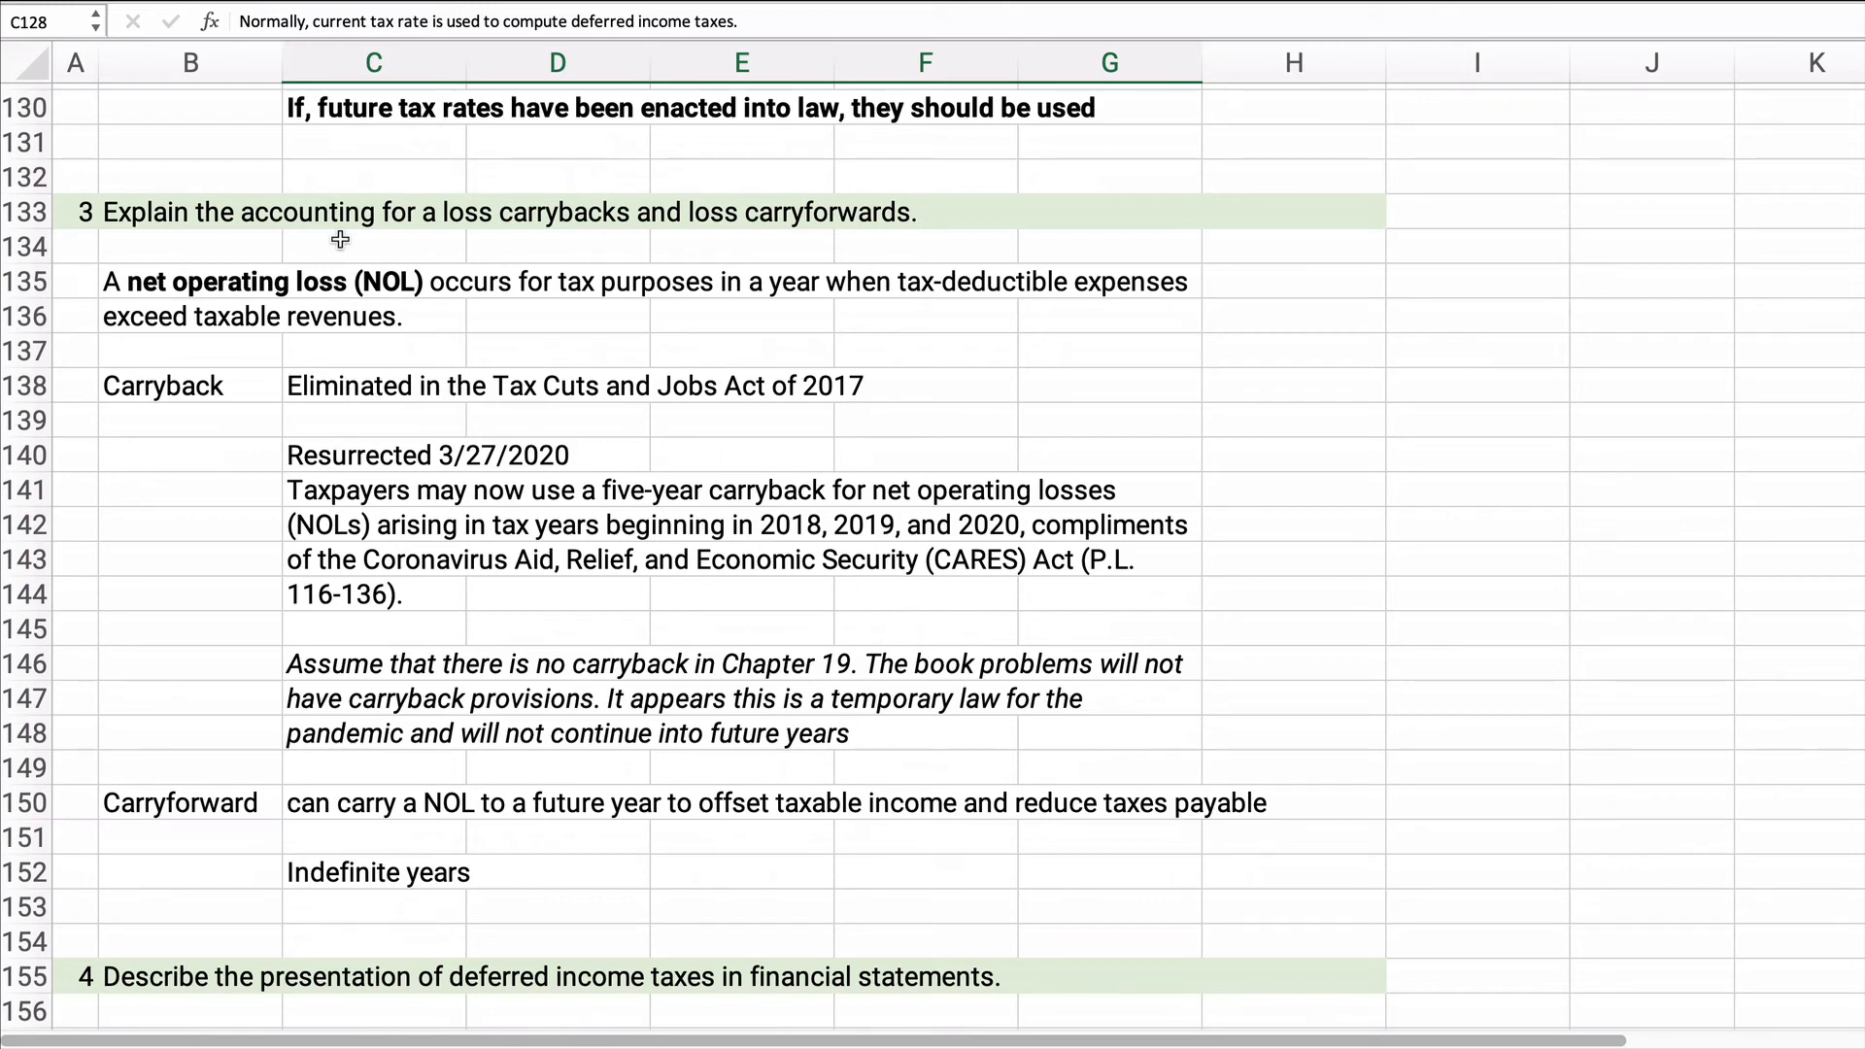
mouse_move(285, 285)
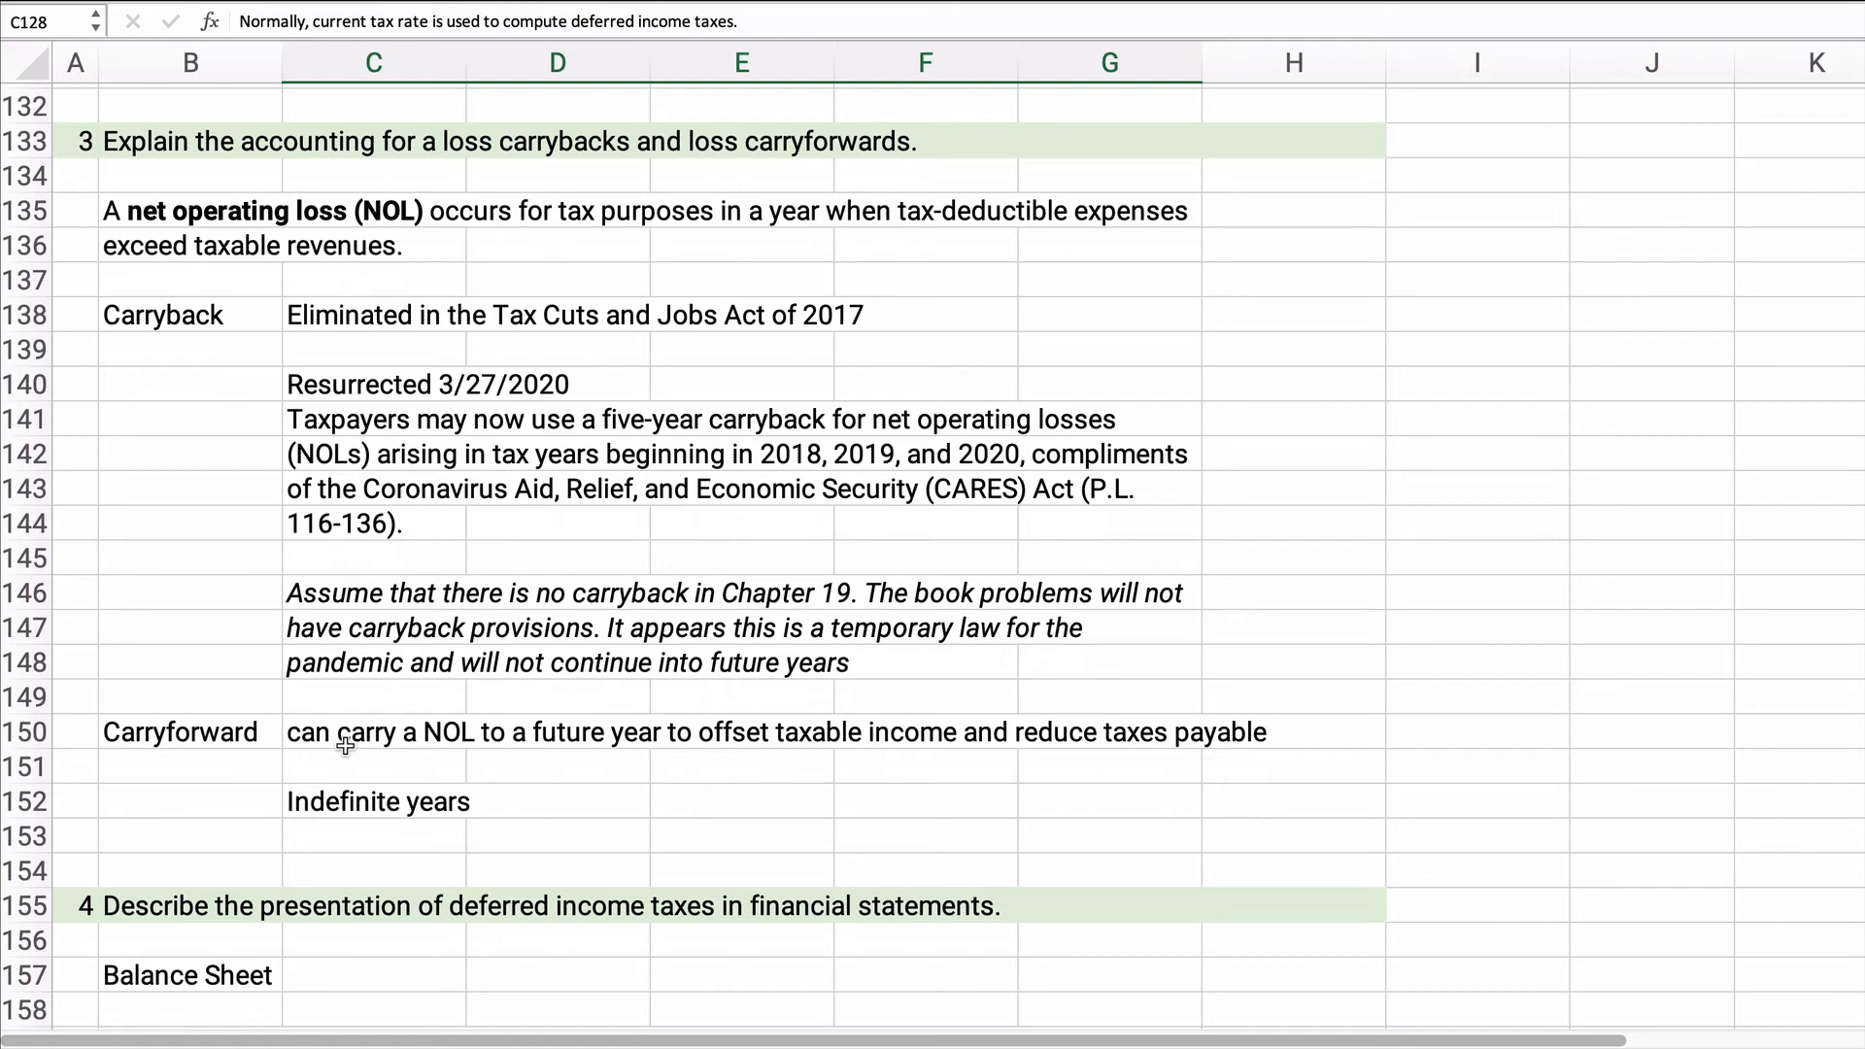
scroll("down", 3)
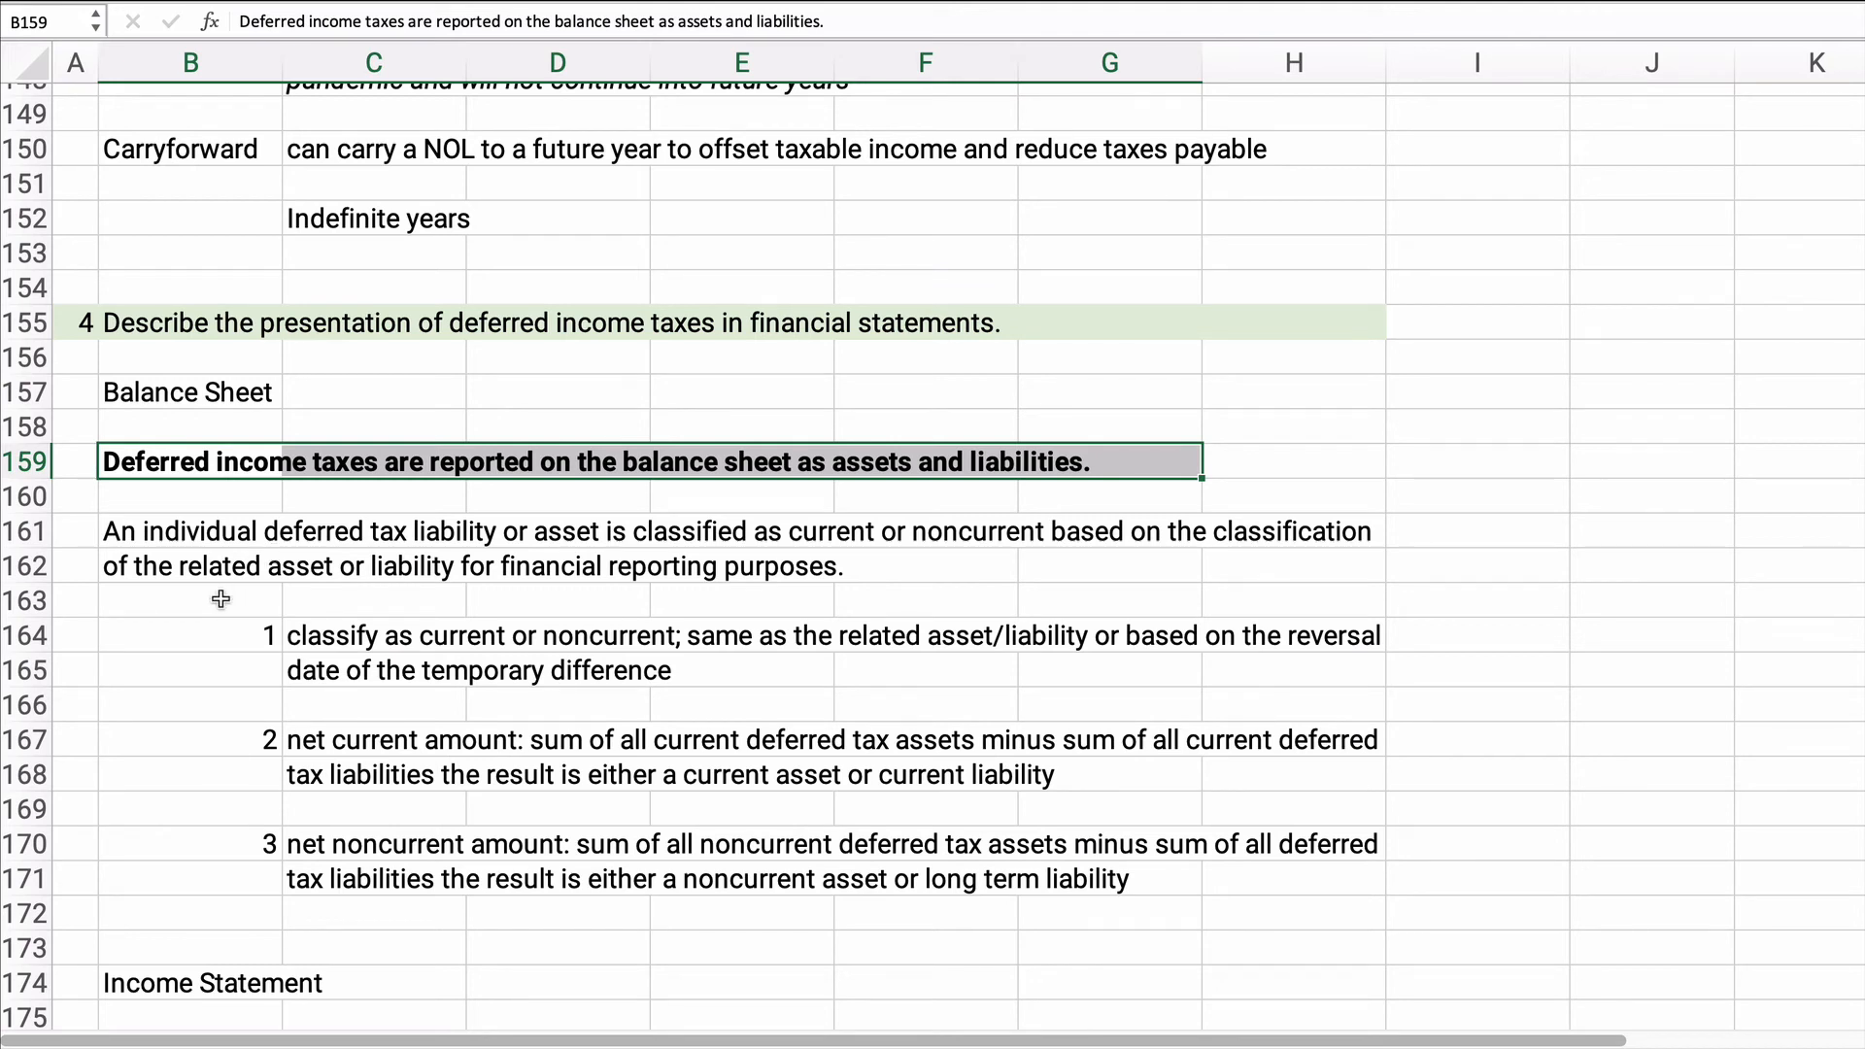
mouse_move(225, 602)
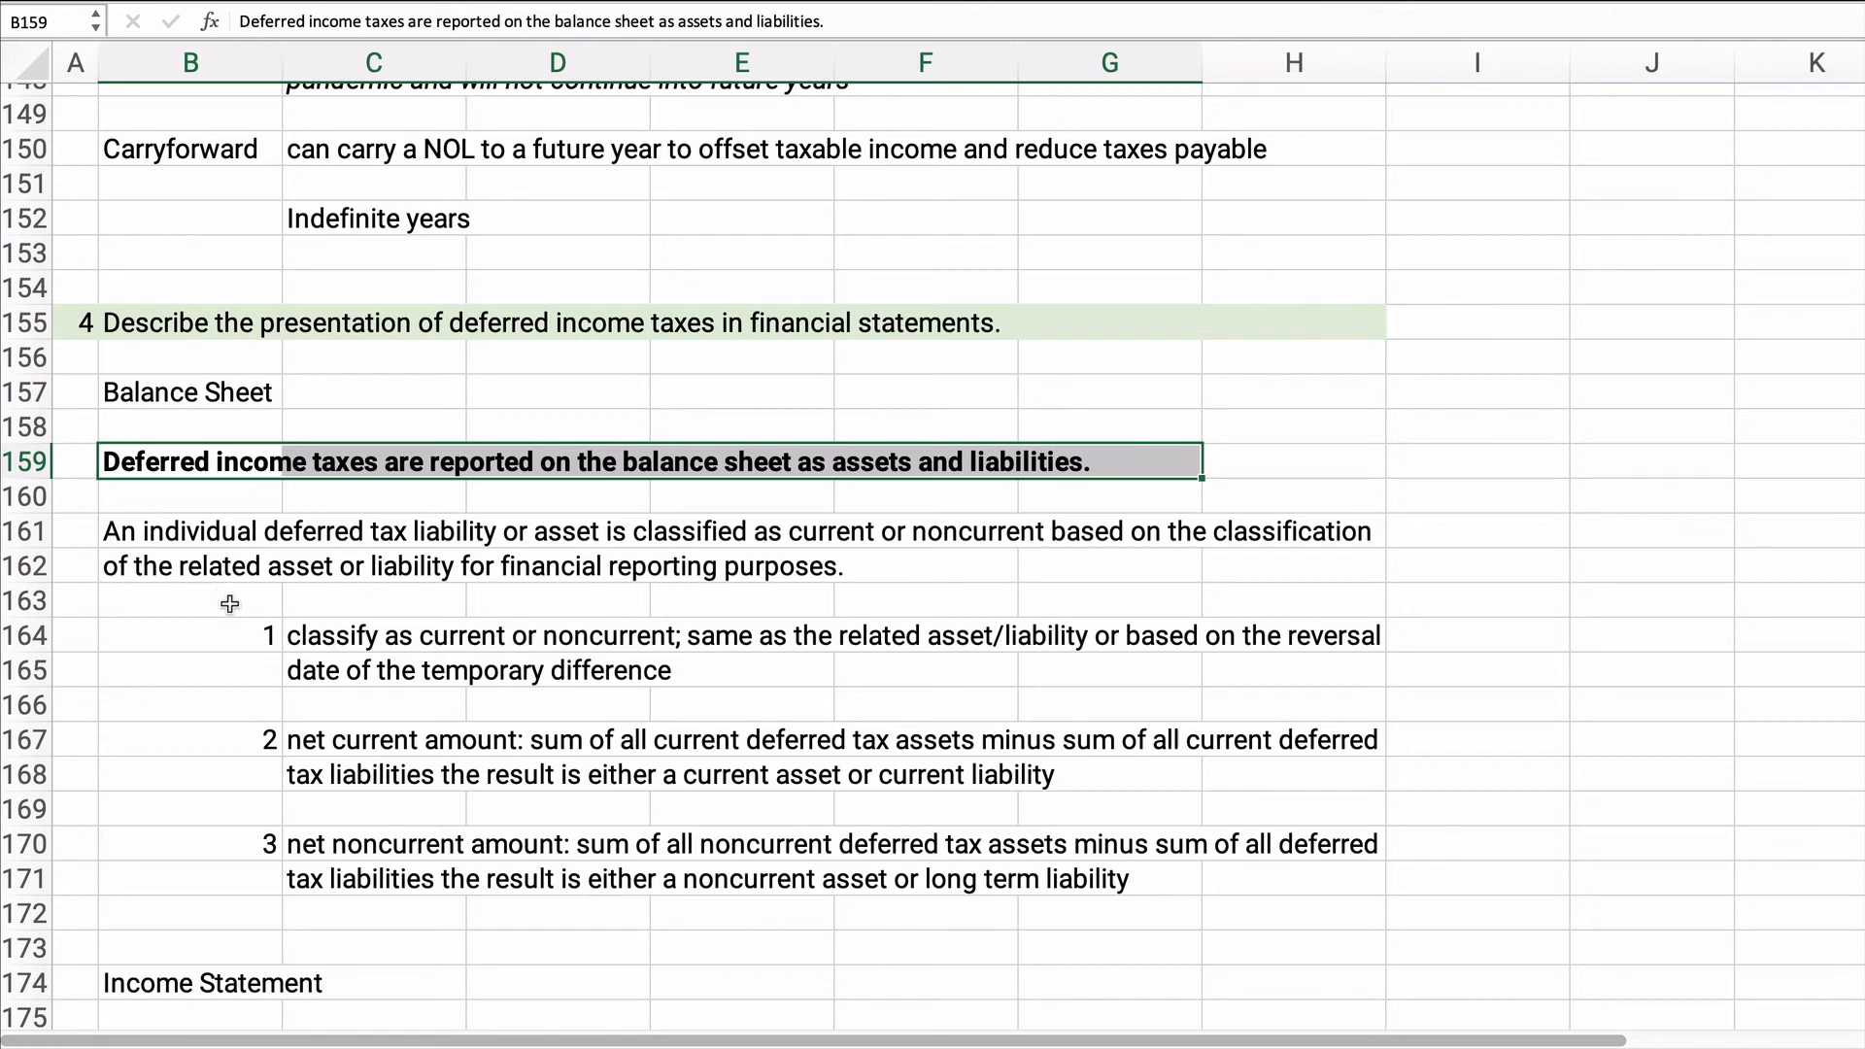
mouse_move(317, 633)
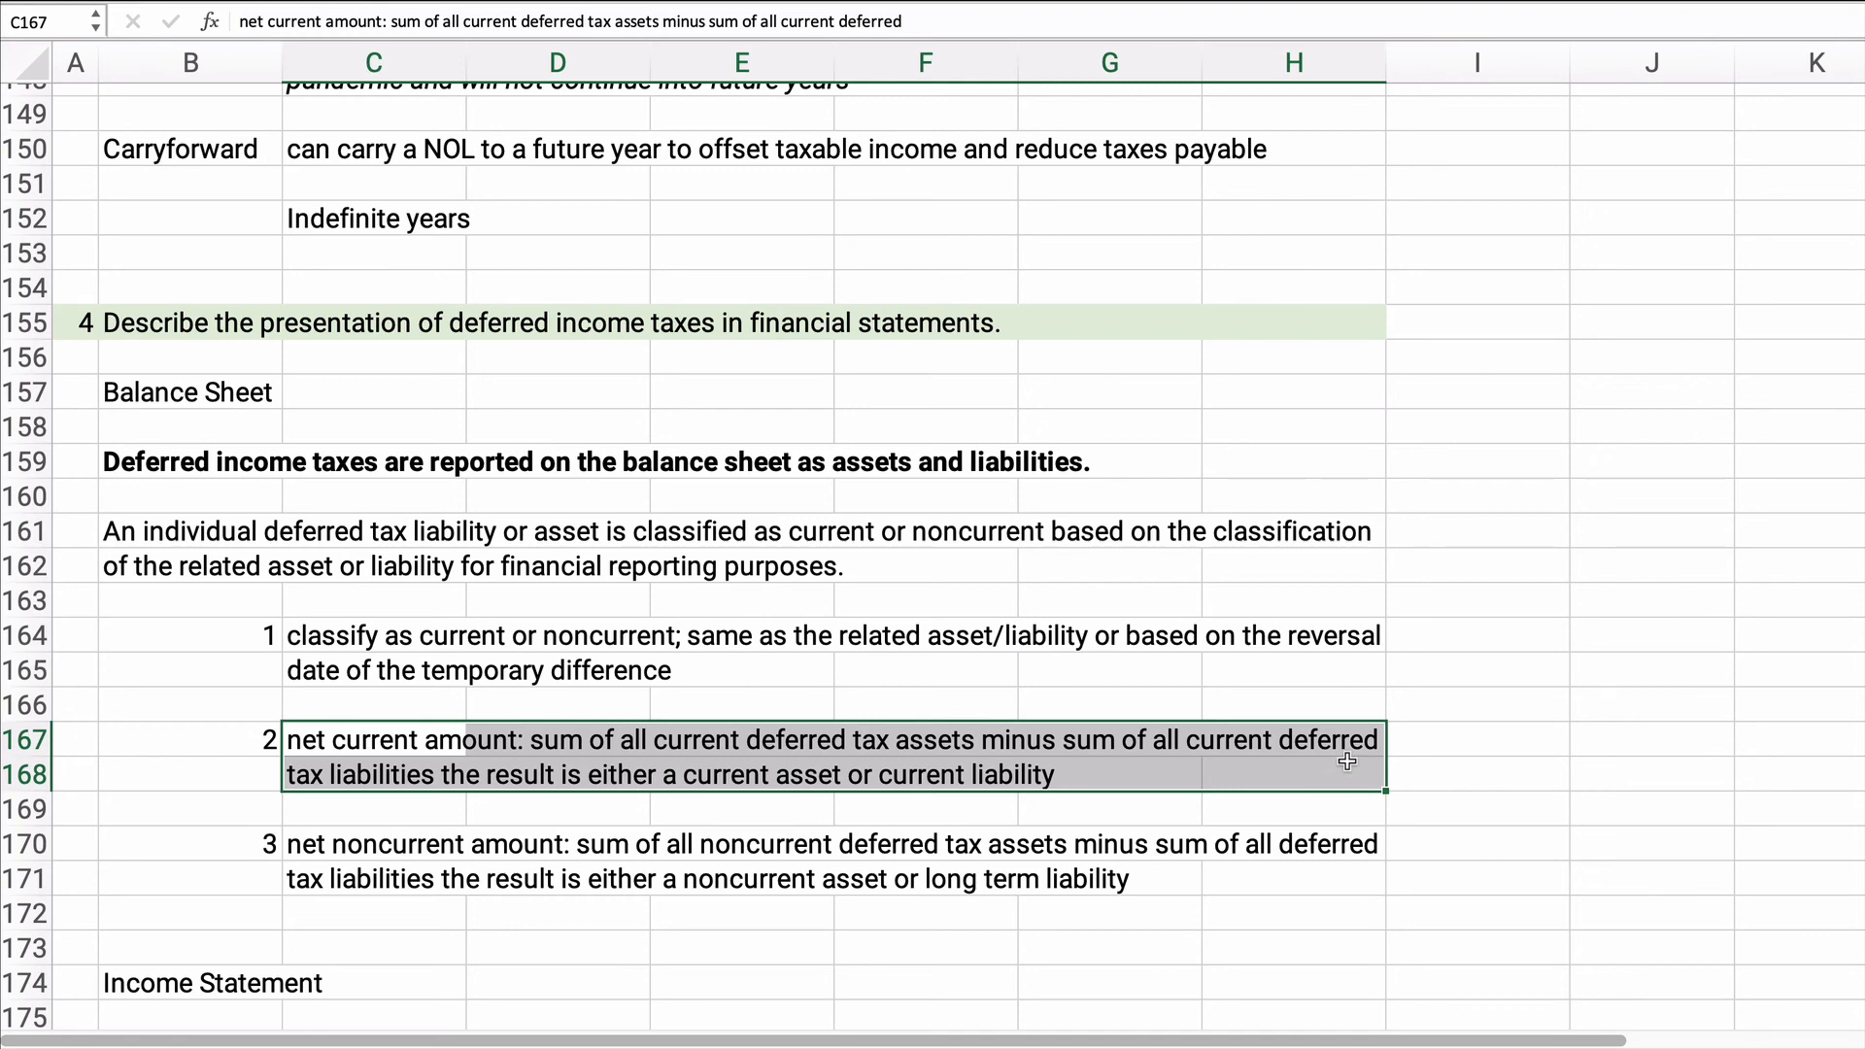
scroll("down", 3)
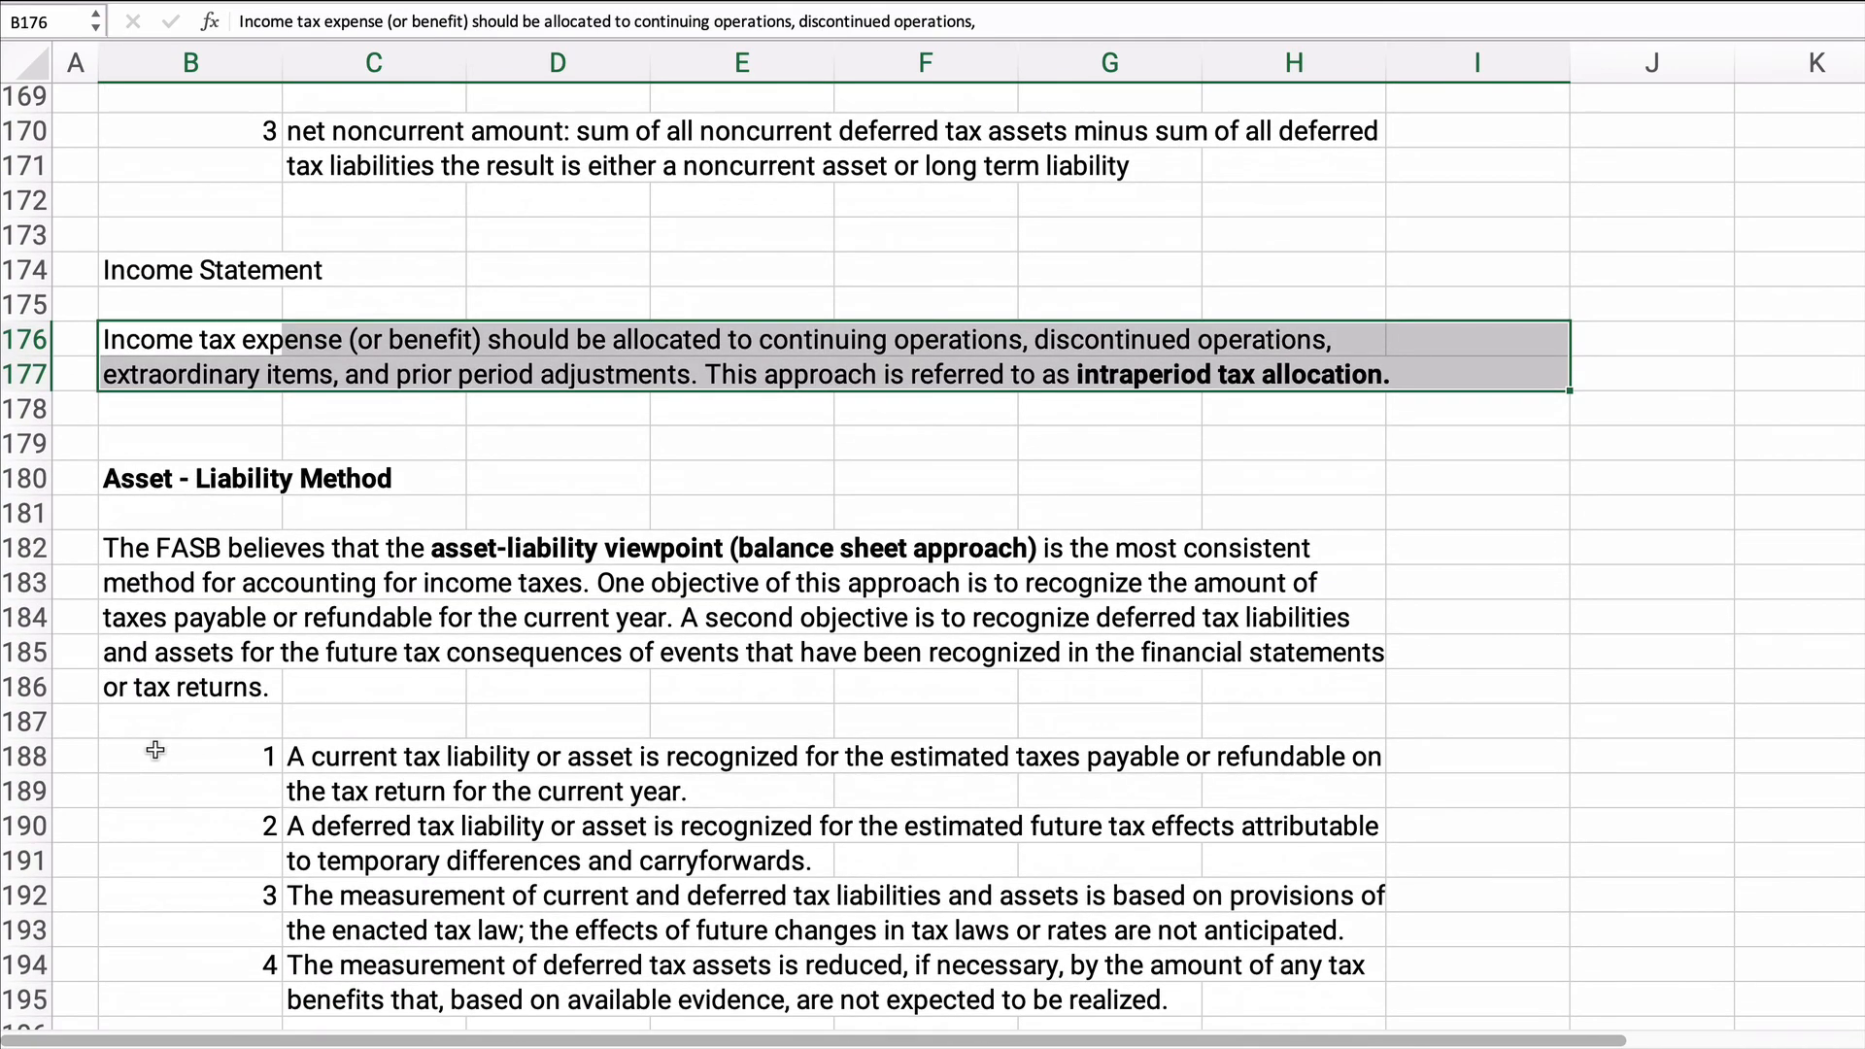
Scroll down to the intraperiod tax allocation paragraph and asset-liability method principles.
scroll("down", 3)
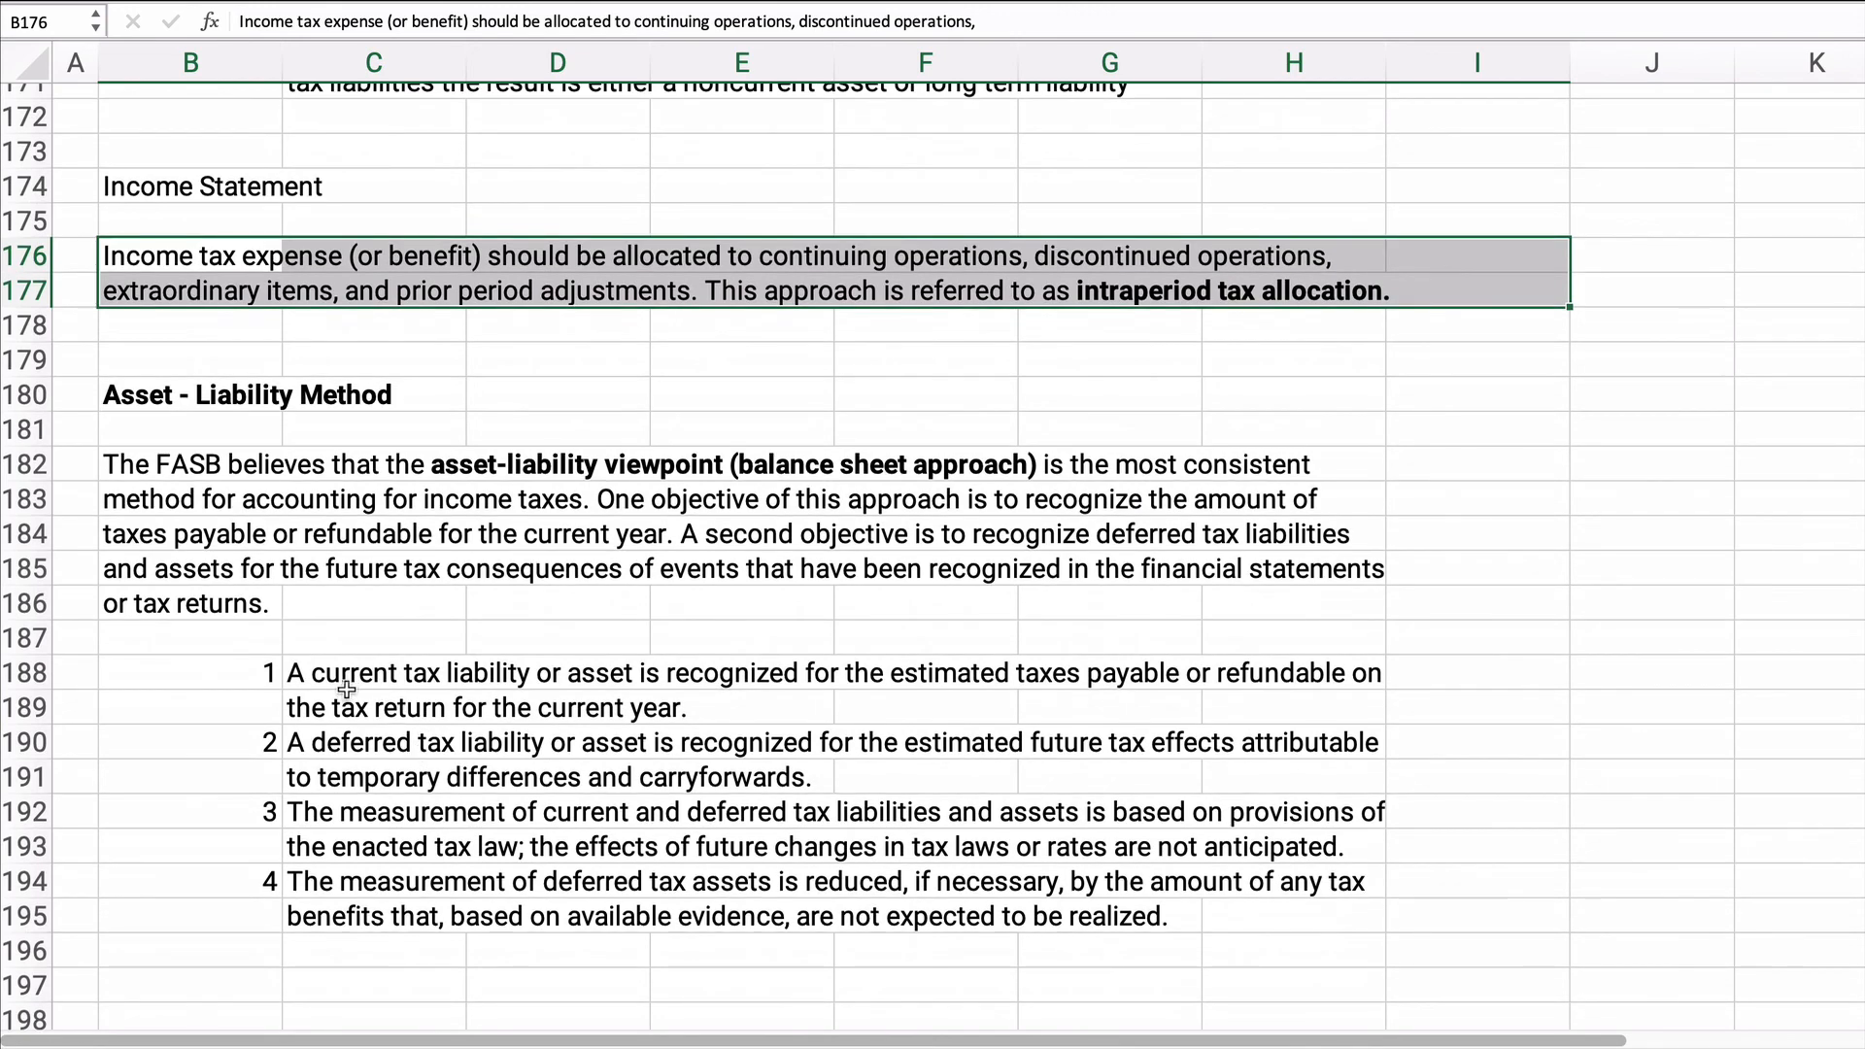
mouse_move(537, 696)
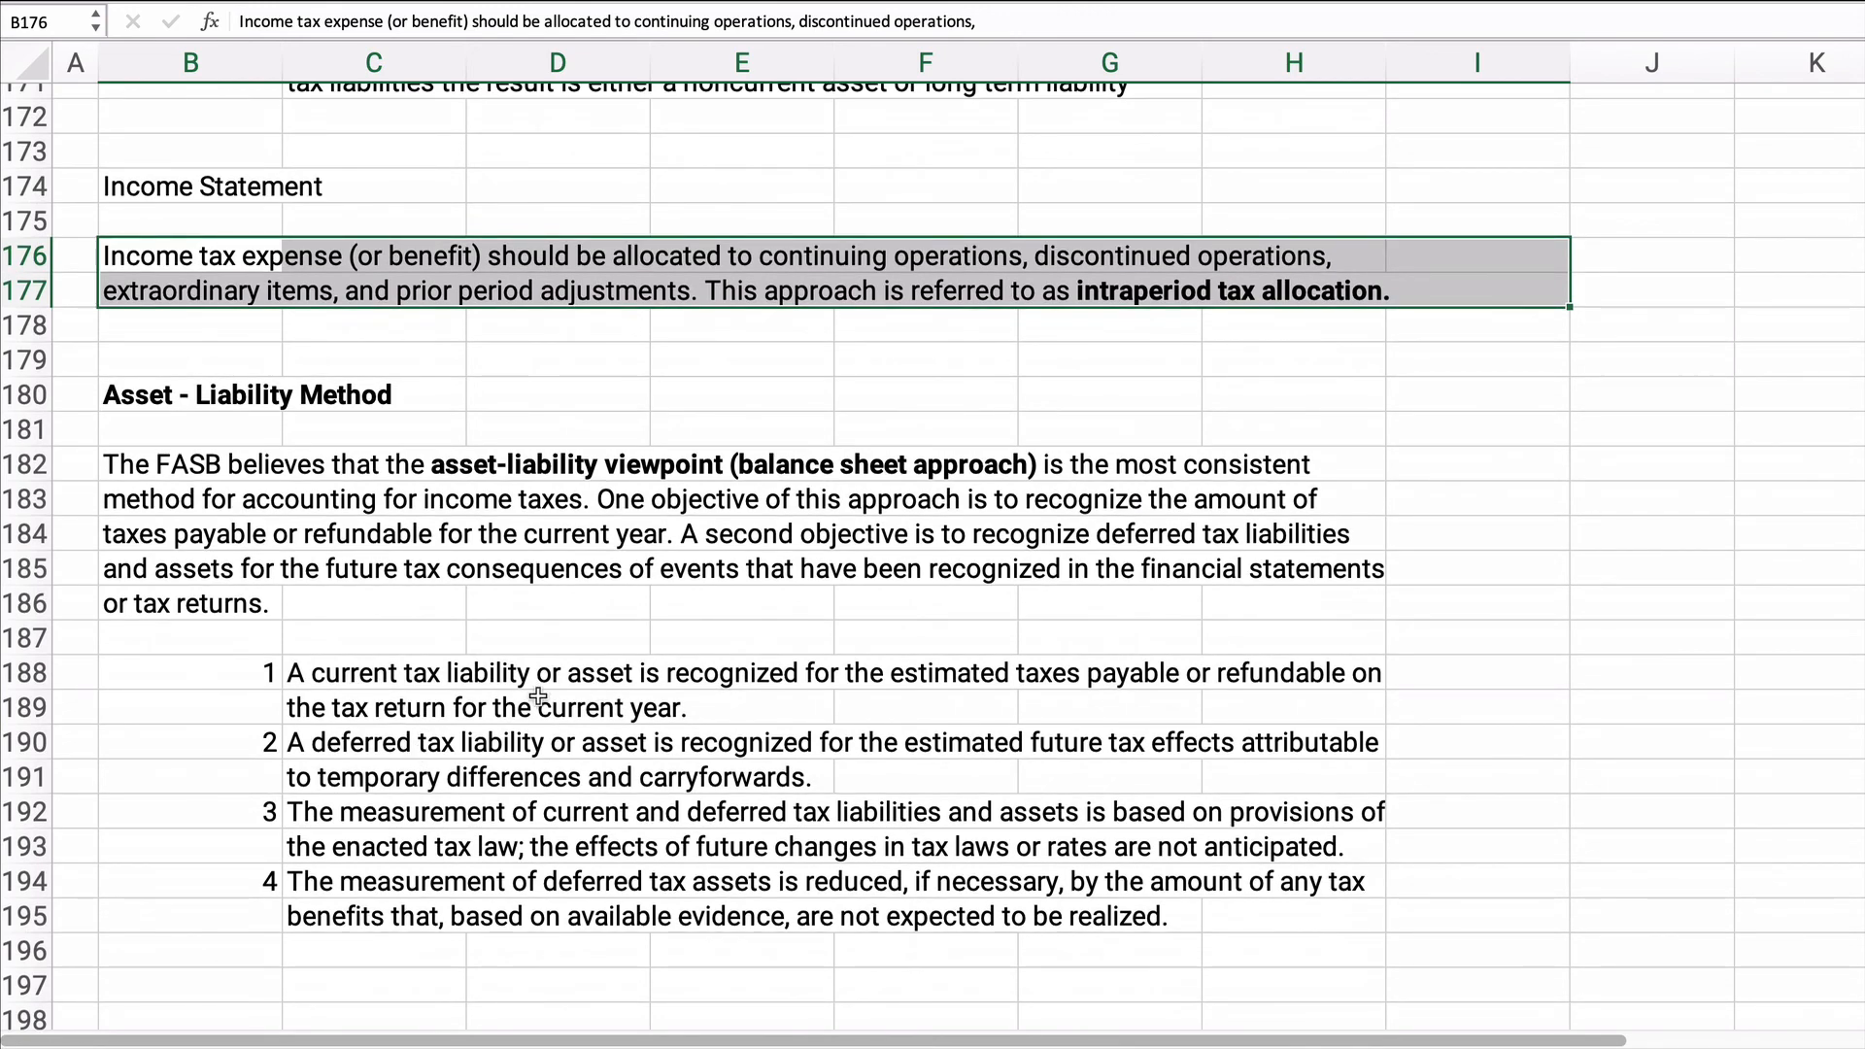
mouse_move(336, 750)
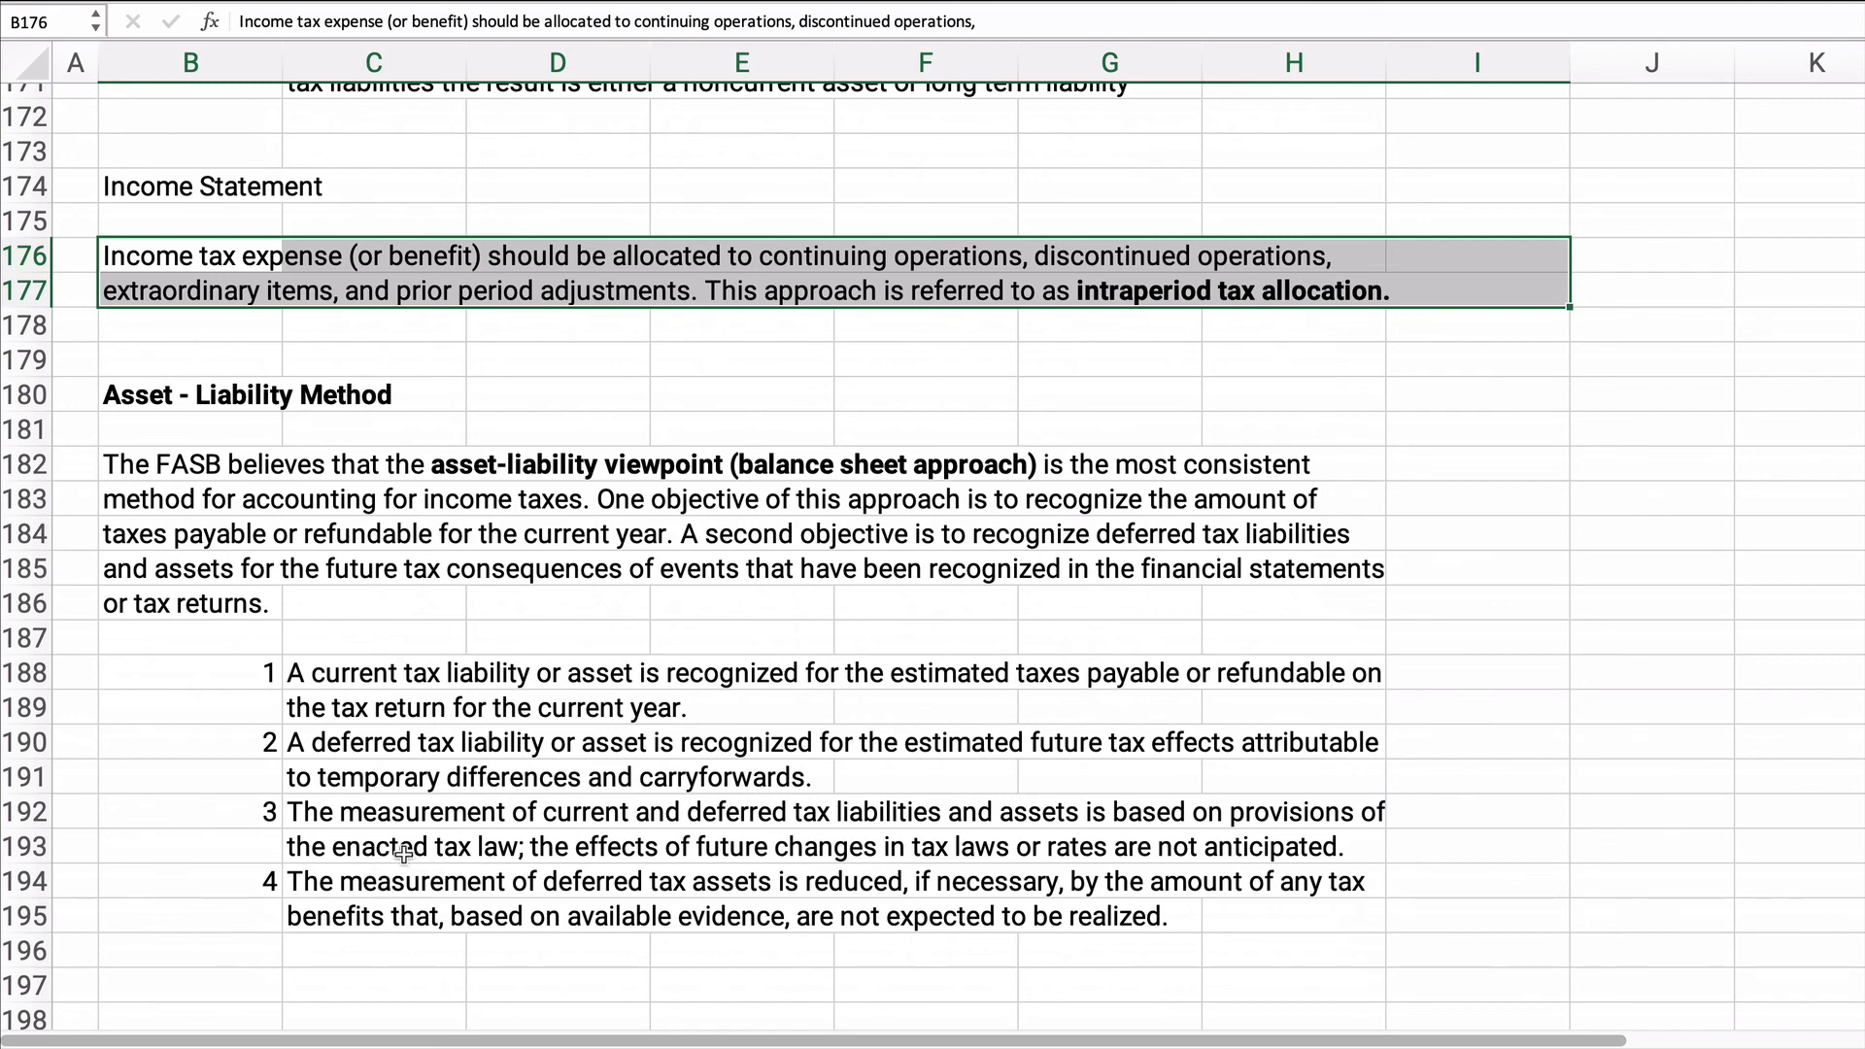
mouse_move(210, 484)
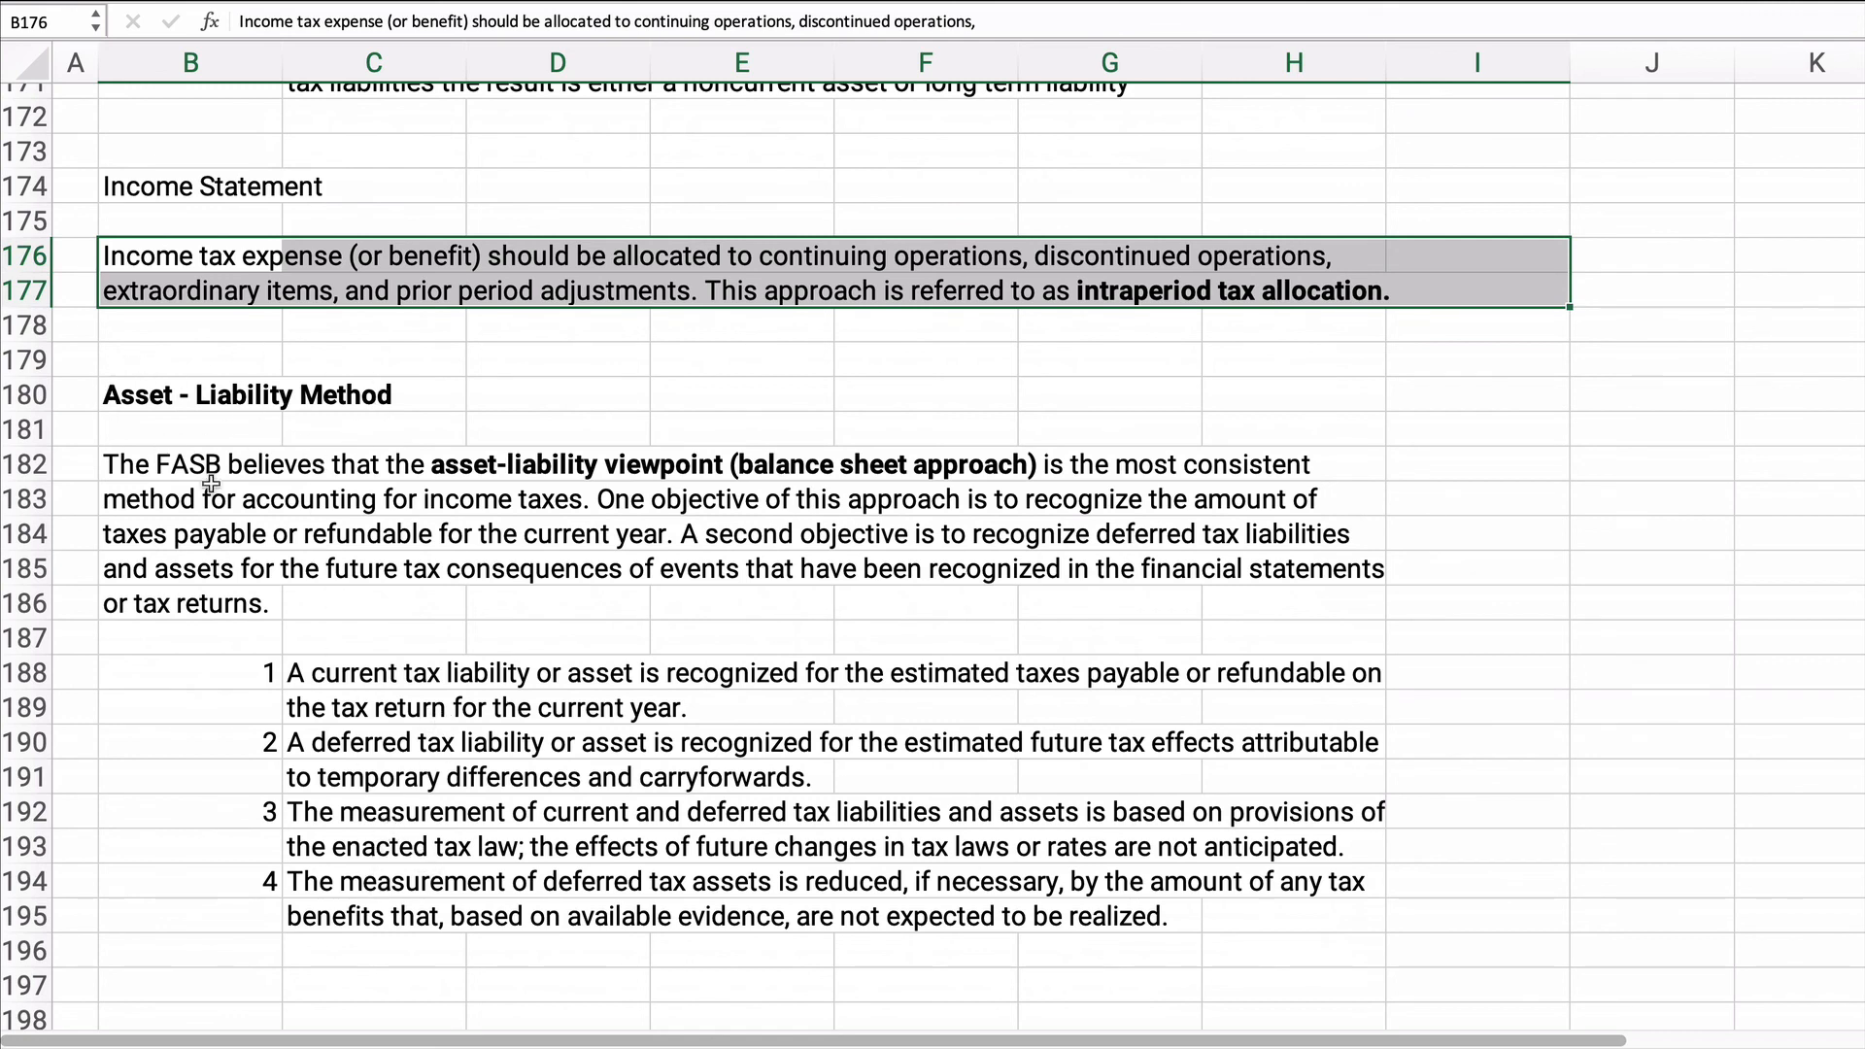
mouse_move(235, 818)
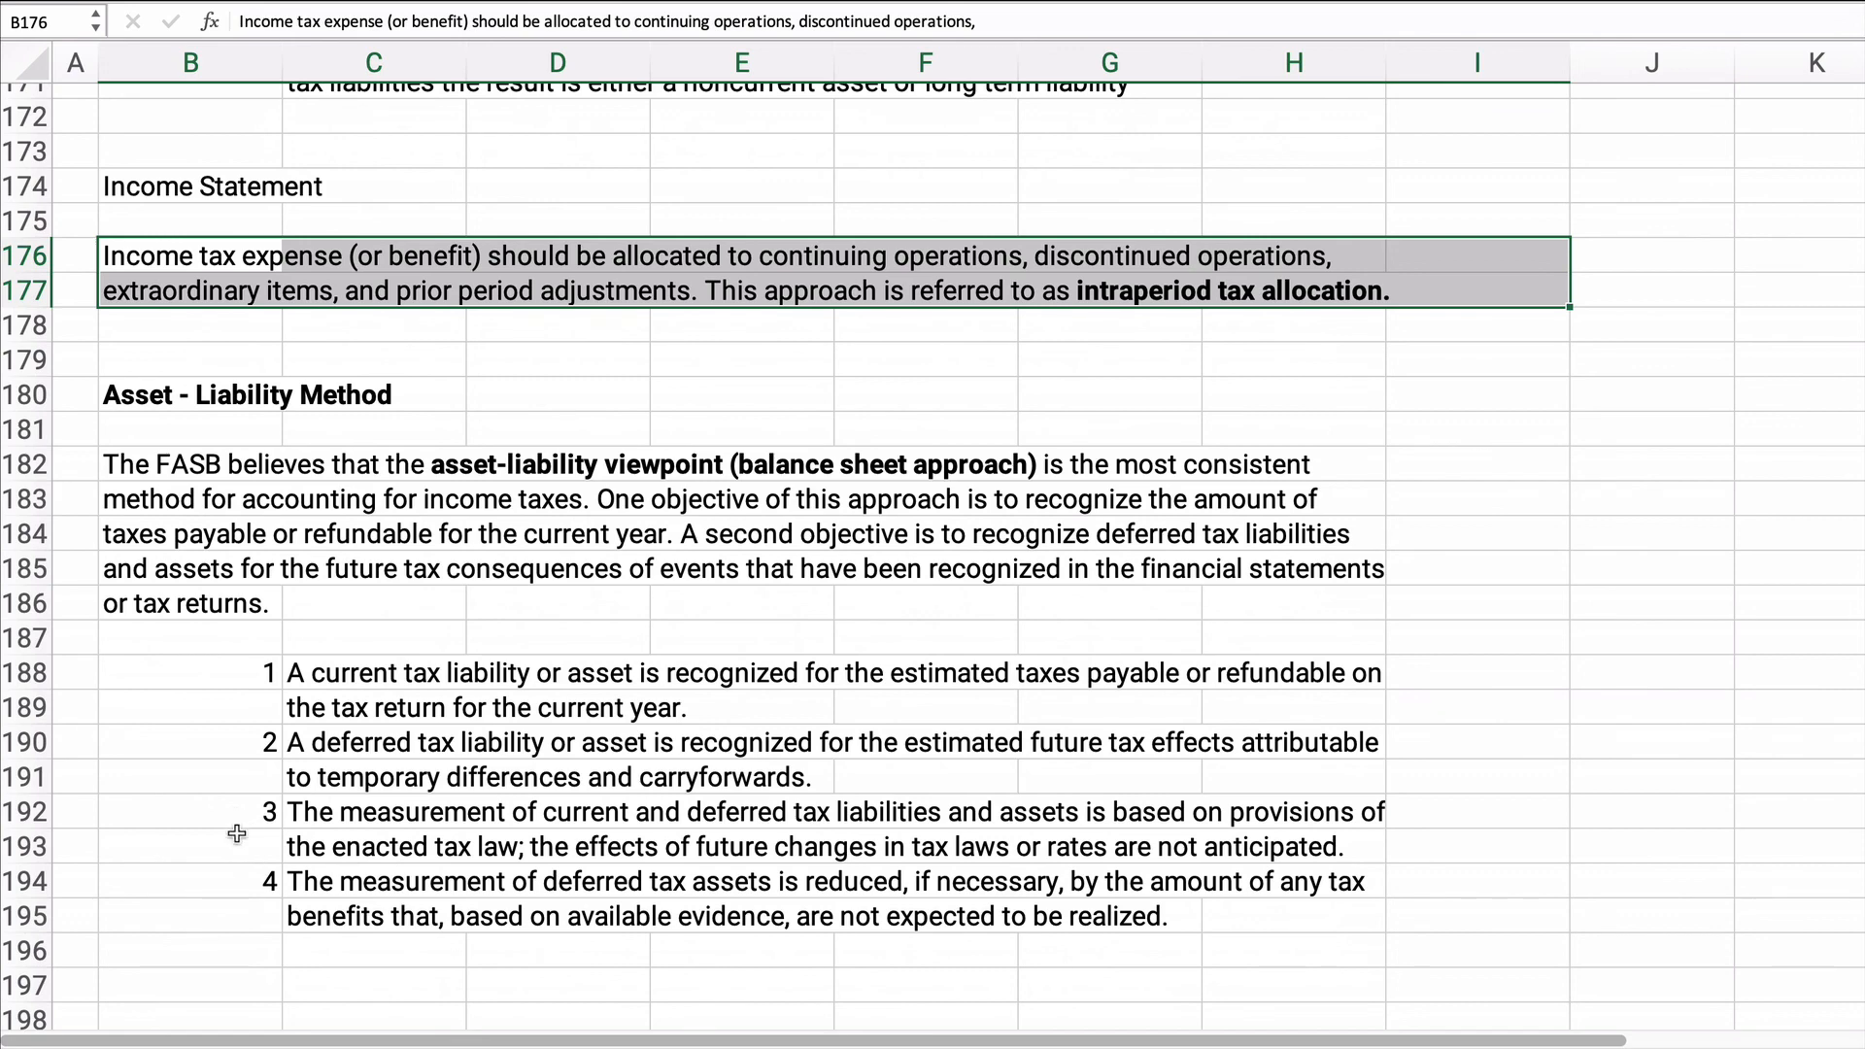
scroll("down", 3)
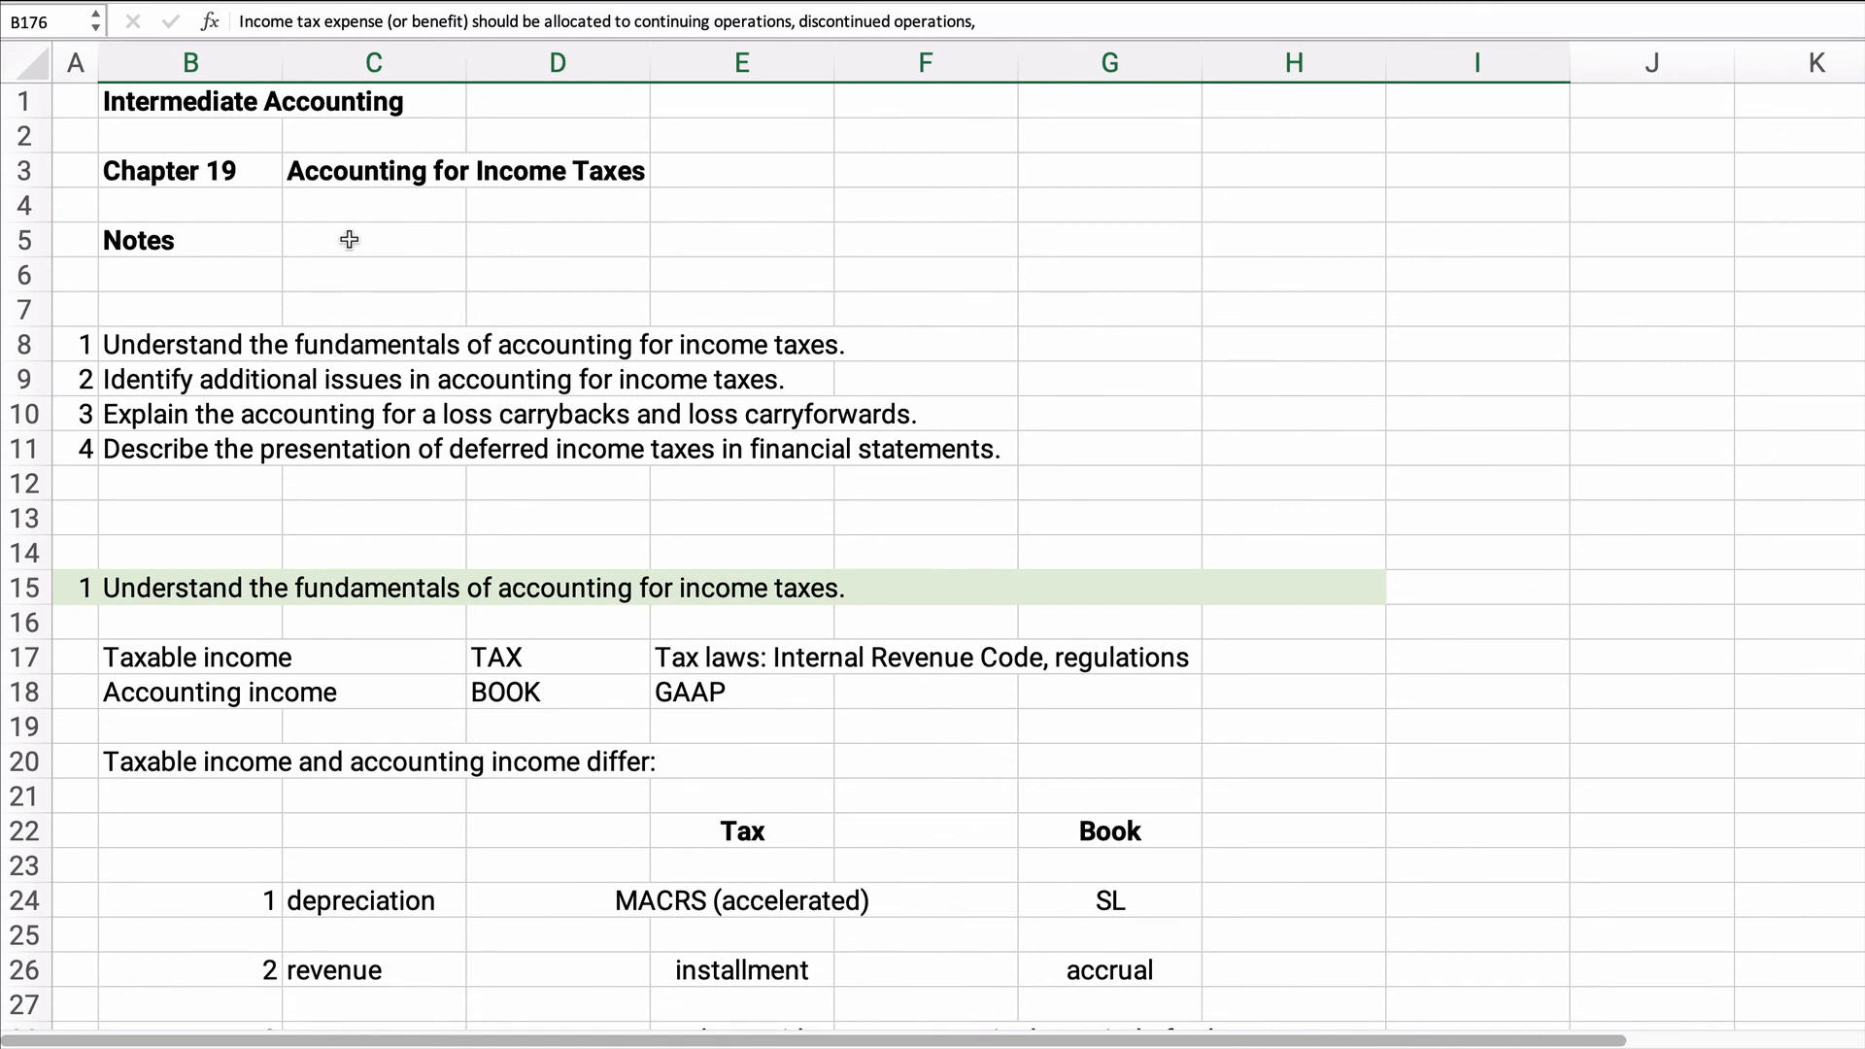
Enter 'Stud' beside the Notes label at the top of the sheet.
type("Stud")
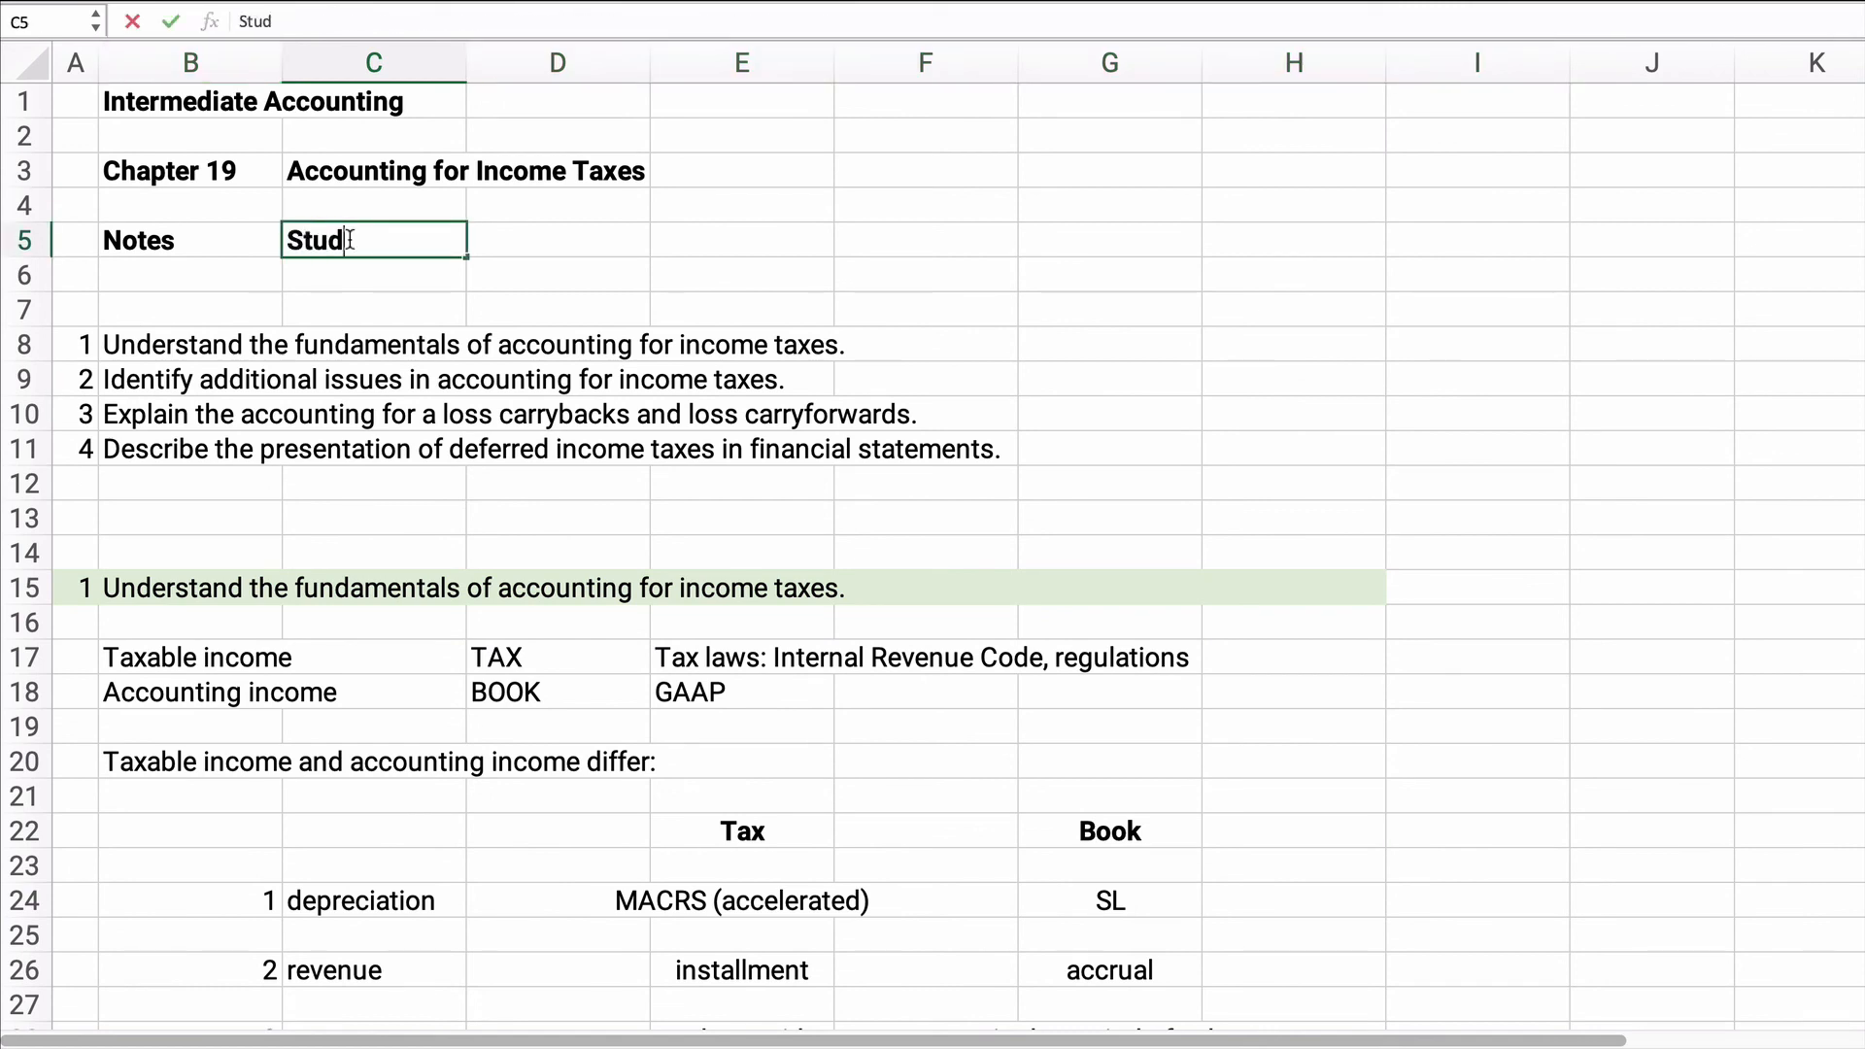